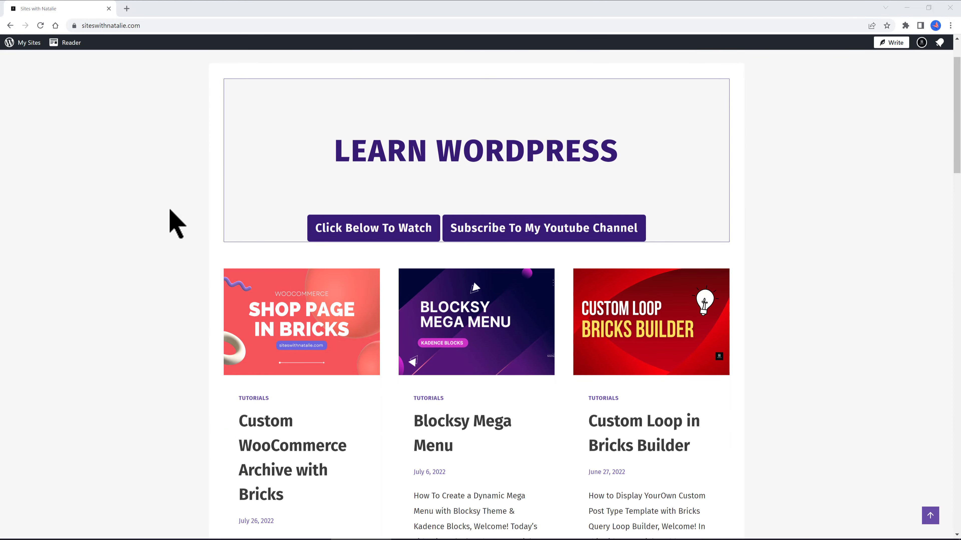
Step: Browse the siteswithnatalie.com home page and view its Courses page of Udemy courses
{"action": "scroll", "scroll_direction": "down", "scroll_amount": 3}
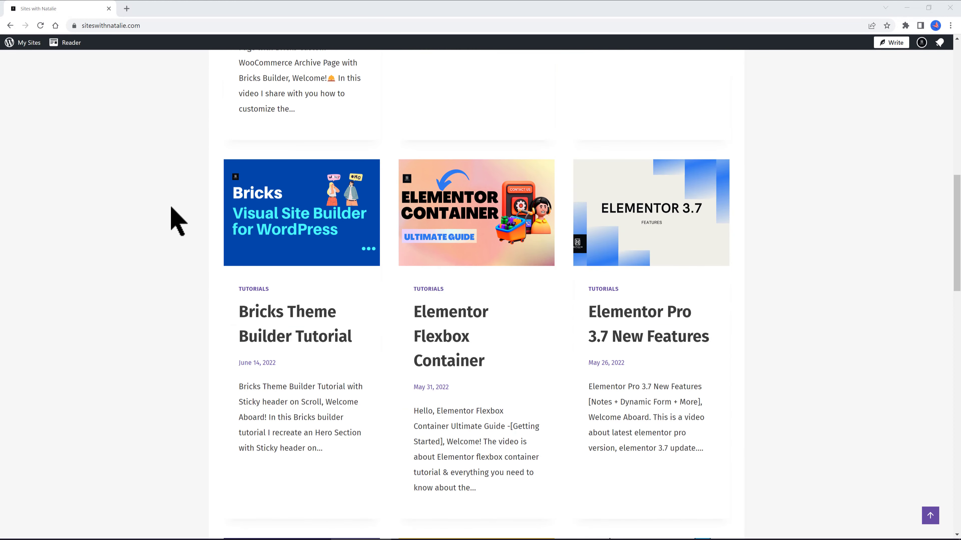
{"action": "left_click", "coordinate": [467, 68]}
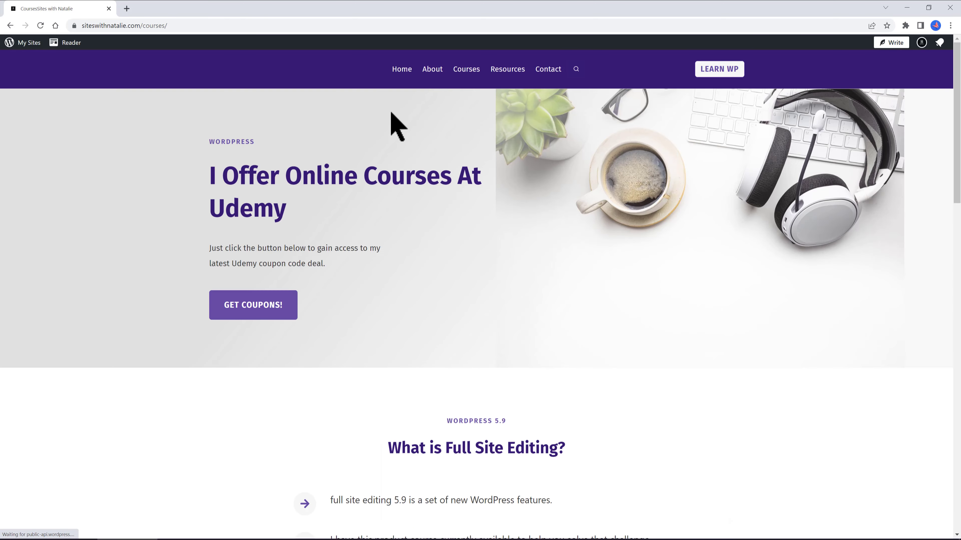
{"action": "scroll", "scroll_direction": "down", "scroll_amount": 3}
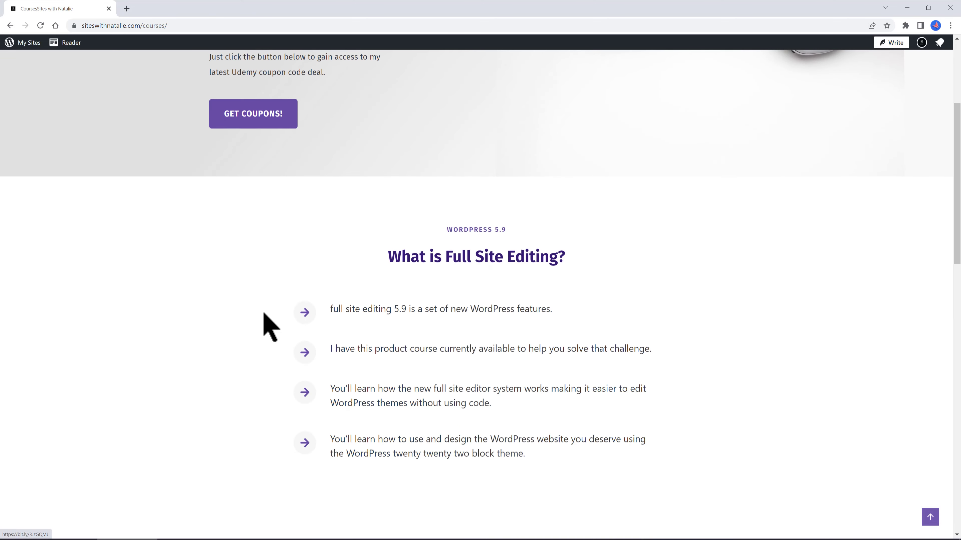
{"action": "scroll", "scroll_direction": "down", "scroll_amount": 3}
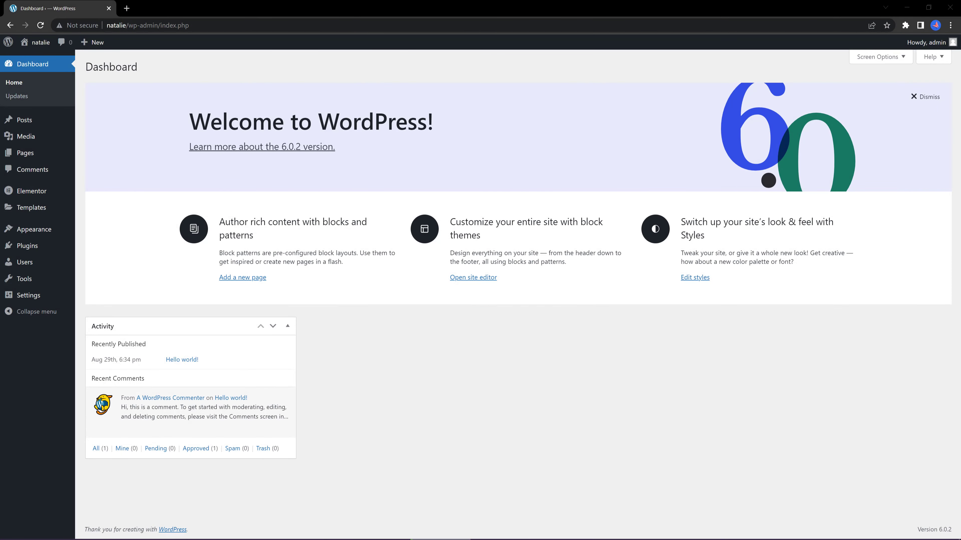
{"action": "mouse_move", "coordinate": [69, 338]}
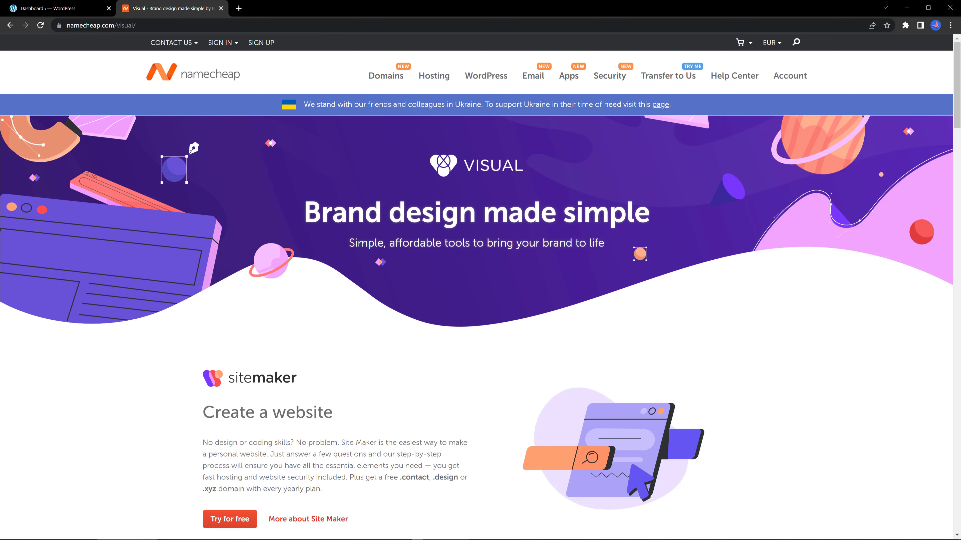
{"action": "mouse_move", "coordinate": [448, 368]}
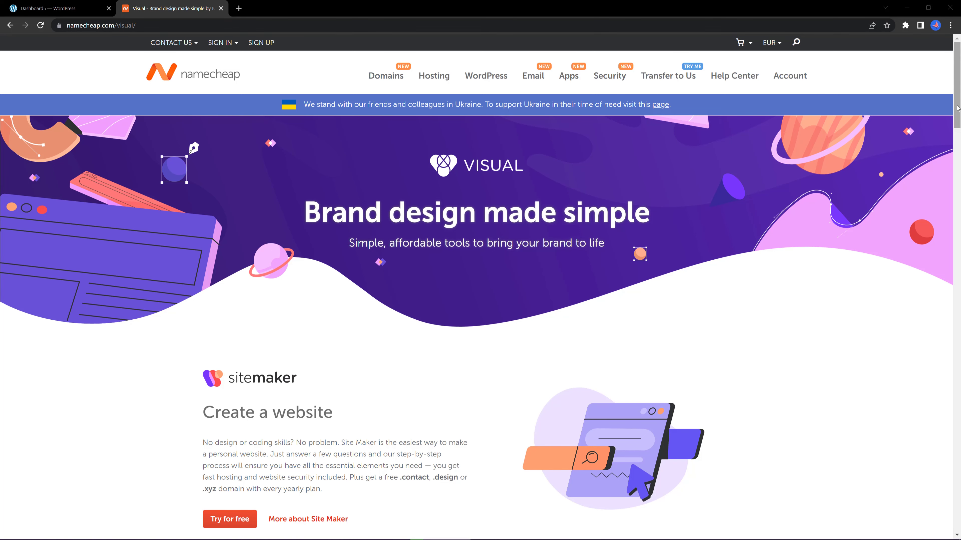
Step: Scroll the Namecheap Visual brand tools page down to the Name Generator section
{"action": "scroll", "scroll_direction": "down", "scroll_amount": 3}
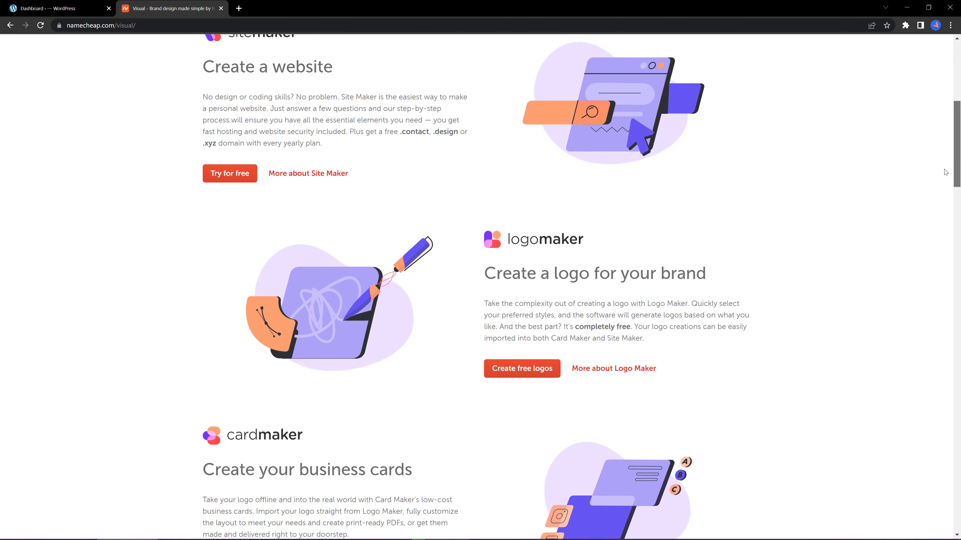
{"action": "scroll", "scroll_direction": "down", "scroll_amount": 3}
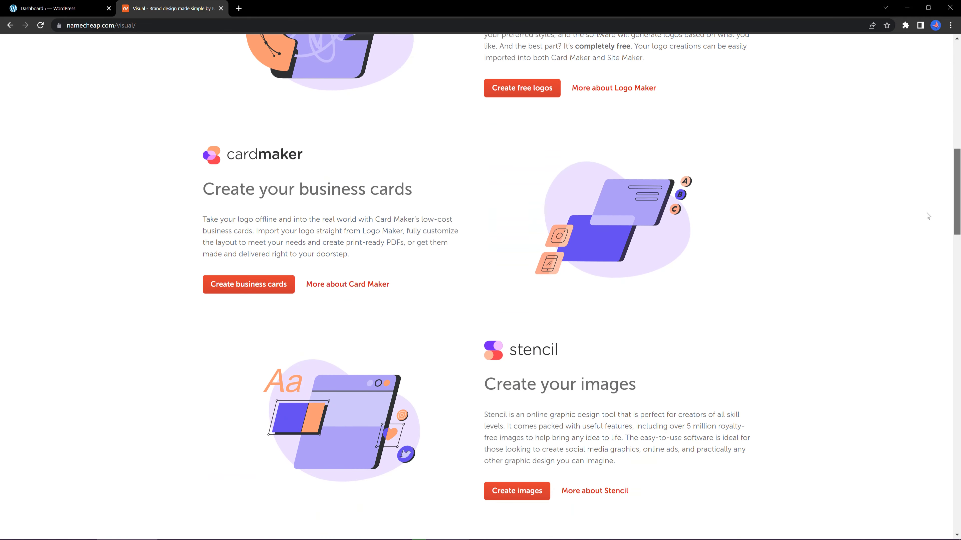
{"action": "scroll", "scroll_direction": "down", "scroll_amount": 3}
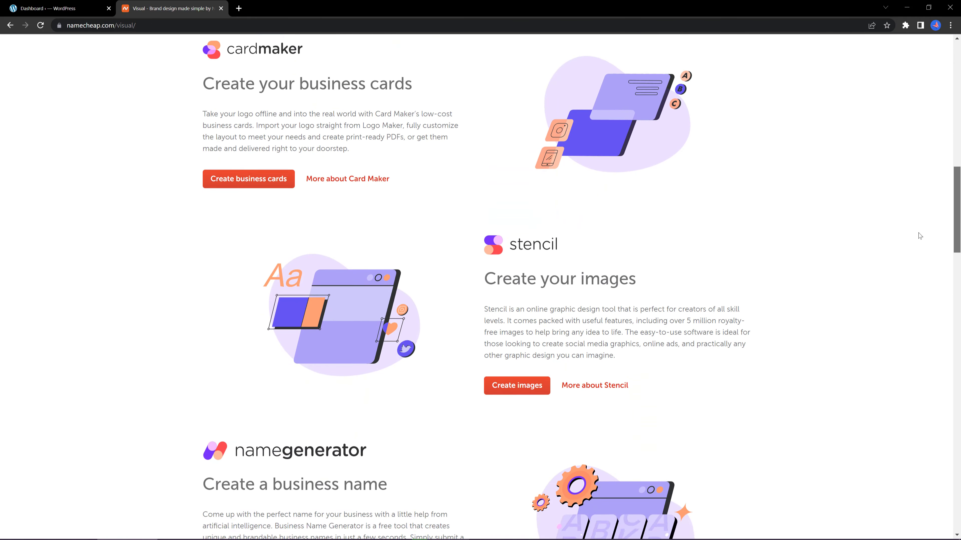
{"action": "scroll", "scroll_direction": "down", "scroll_amount": 3}
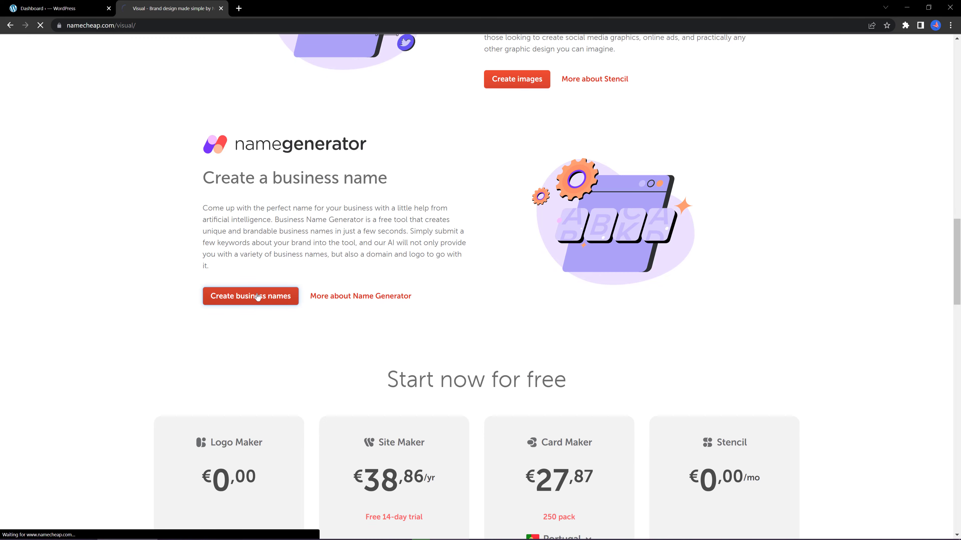
Step: Generate business name ideas in Namecheap's generator for the keyword 'bike'
{"action": "left_click", "coordinate": [250, 296]}
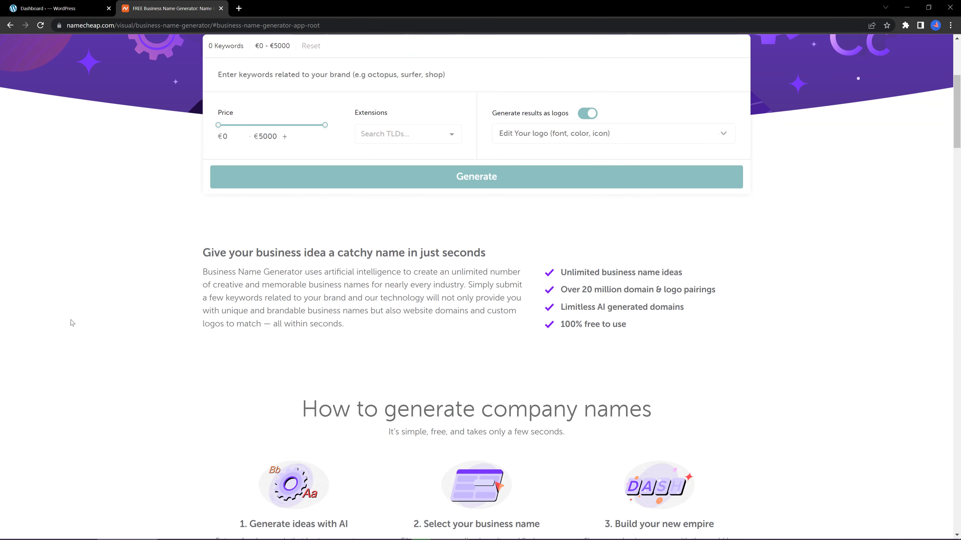
{"action": "scroll", "scroll_direction": "up", "scroll_amount": 3}
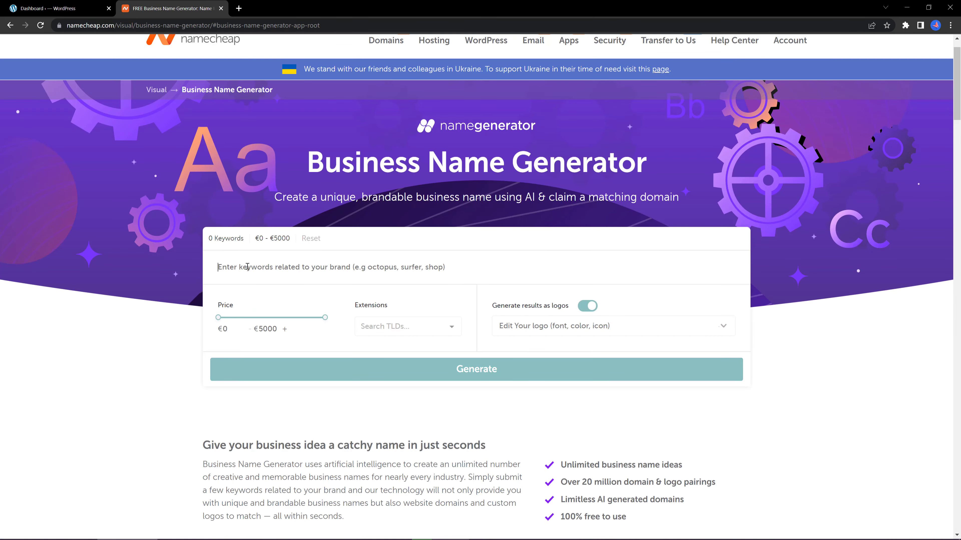
{"action": "type", "text": "bike"}
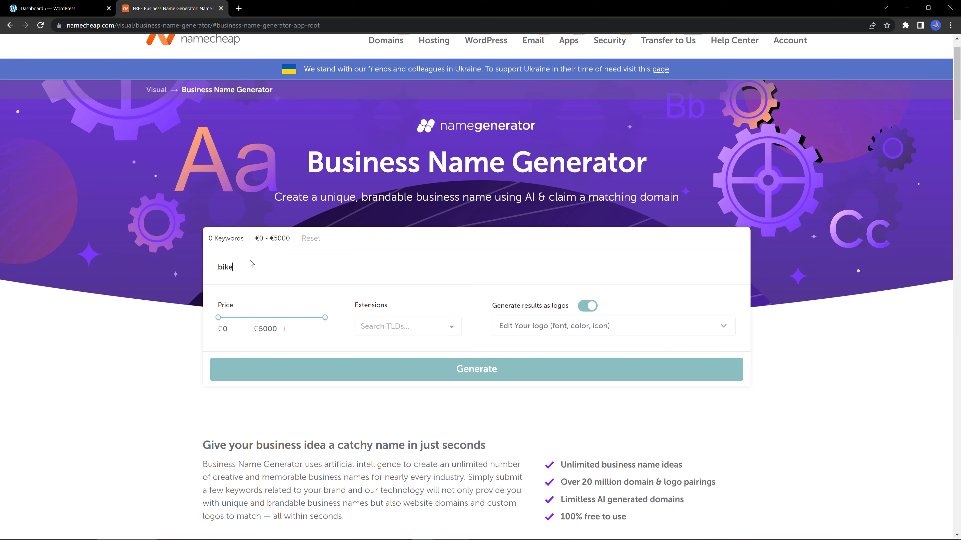
{"action": "mouse_move", "coordinate": [314, 374]}
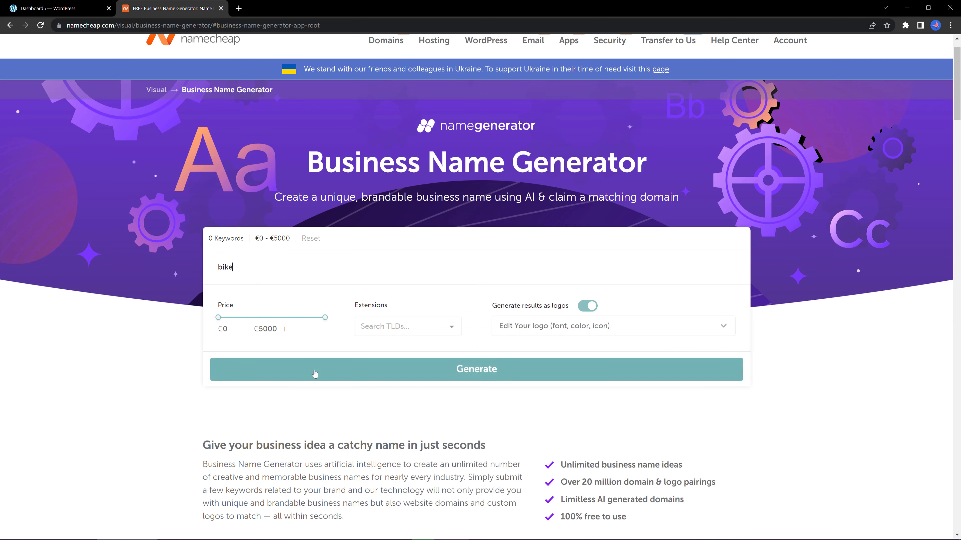
{"action": "left_click", "coordinate": [475, 369]}
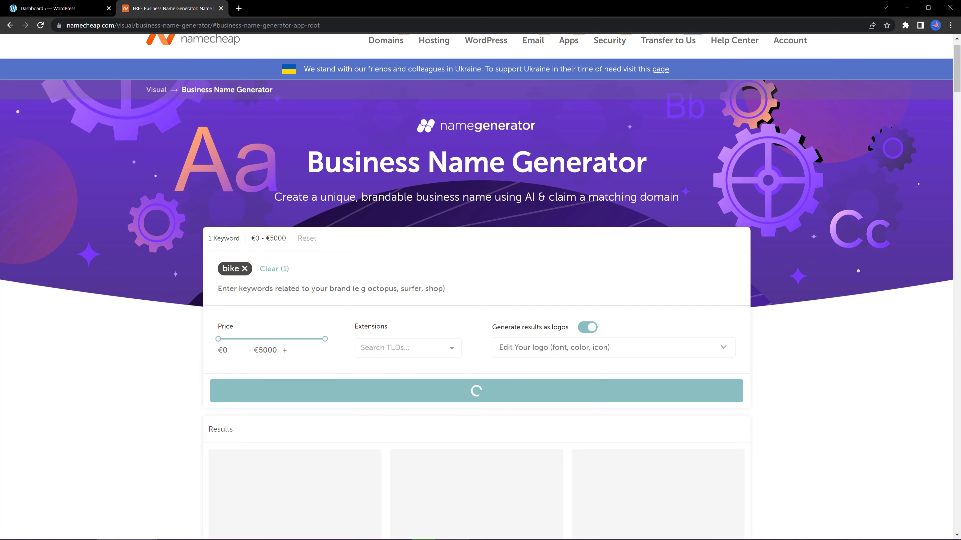
Step: Browse the suggested bike domain names and their prices
{"action": "scroll", "scroll_direction": "down", "scroll_amount": 3}
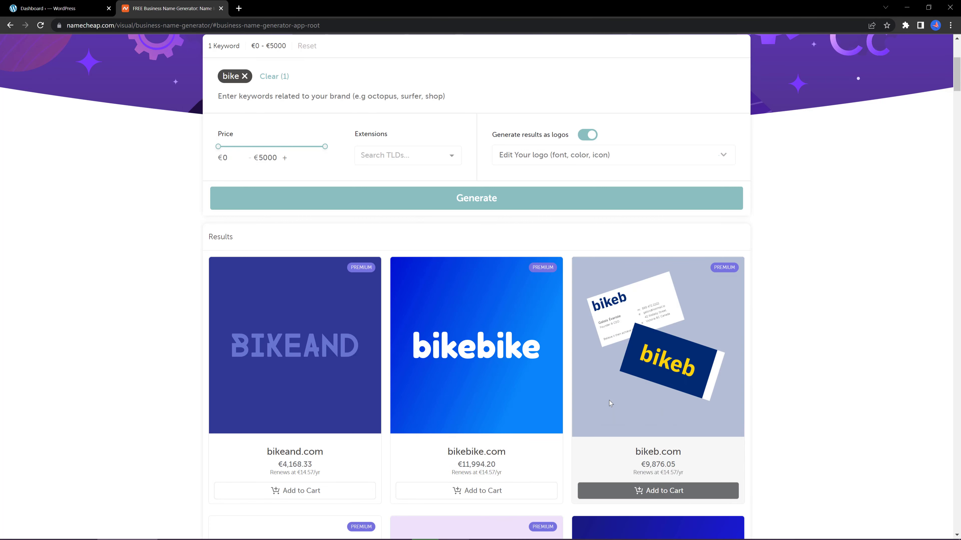
{"action": "scroll", "scroll_direction": "down", "scroll_amount": 3}
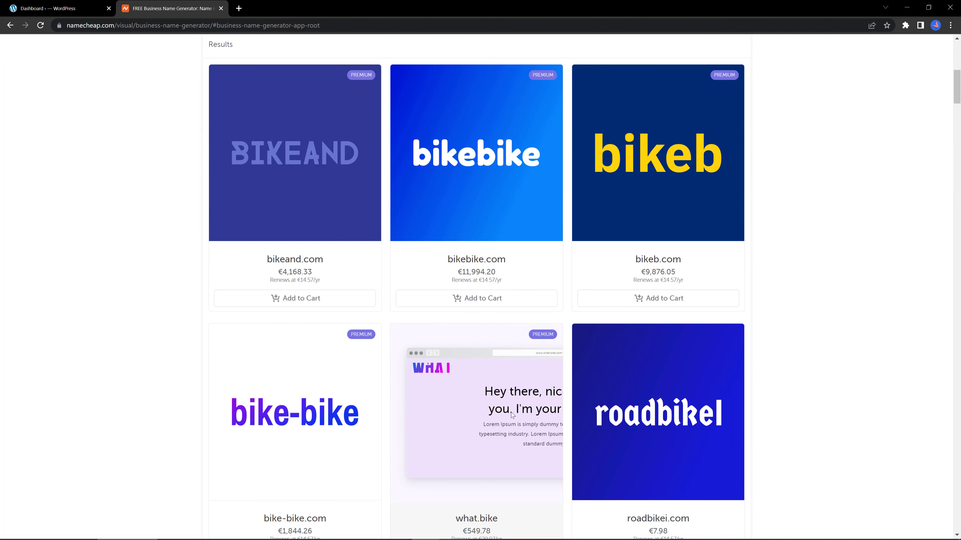
{"action": "scroll", "scroll_direction": "down", "scroll_amount": 3}
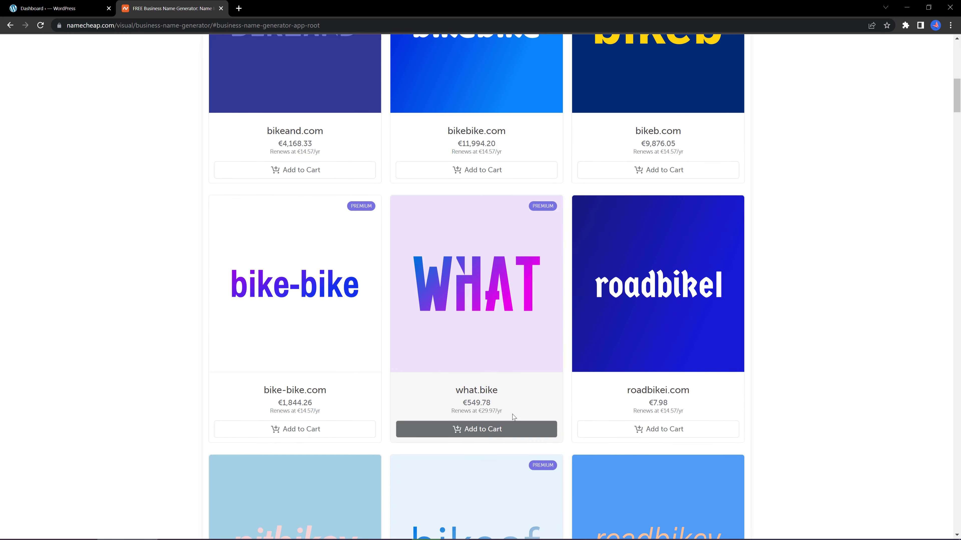
{"action": "mouse_move", "coordinate": [294, 429]}
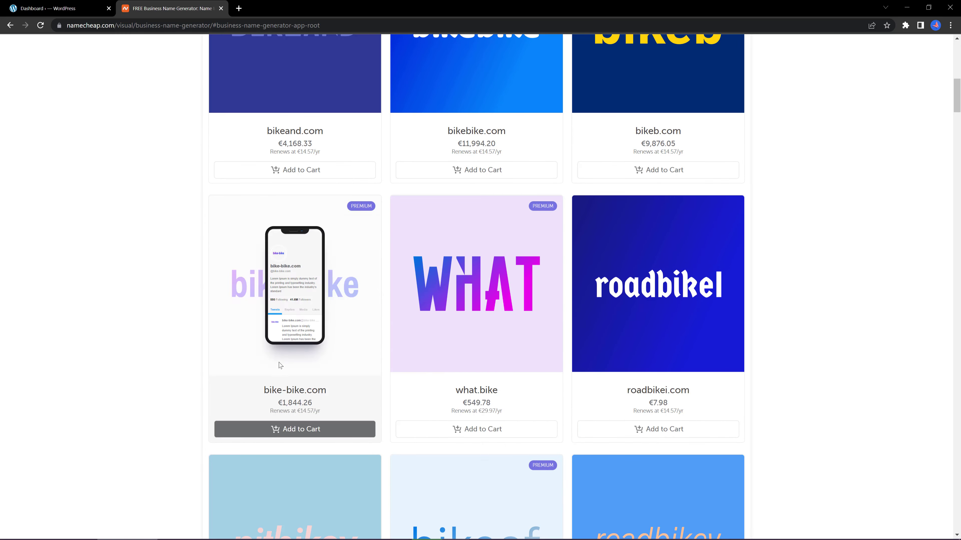
{"action": "scroll", "scroll_direction": "down", "scroll_amount": 3}
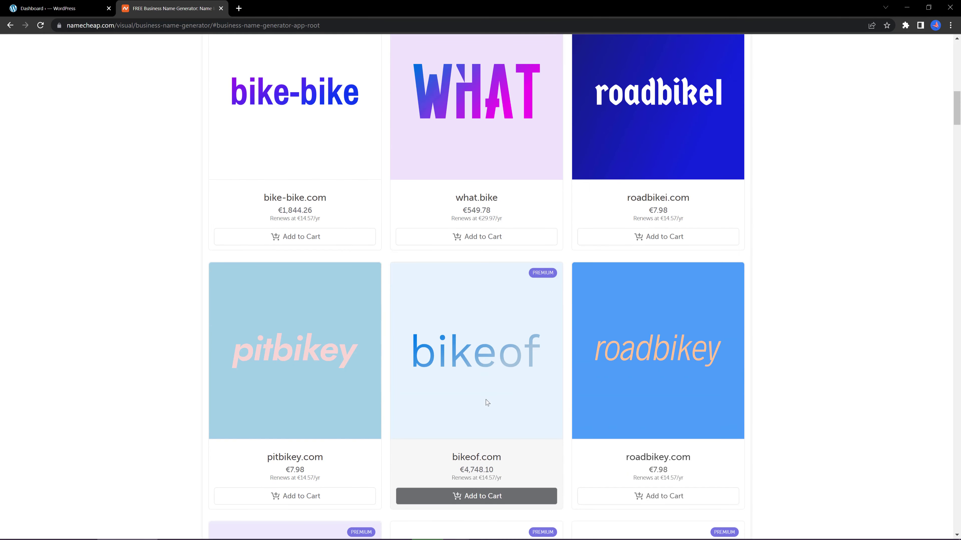
{"action": "mouse_move", "coordinate": [322, 386]}
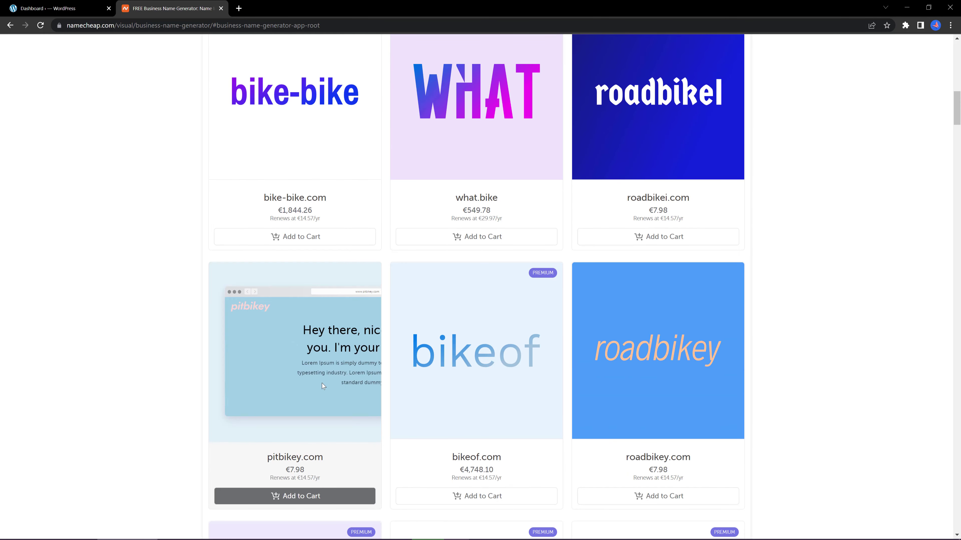
{"action": "mouse_move", "coordinate": [149, 386]}
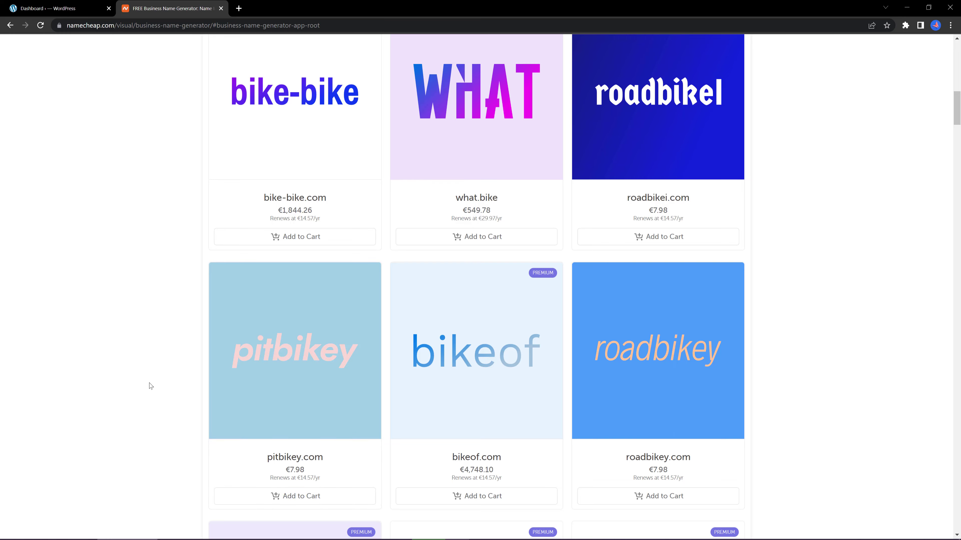
{"action": "scroll", "scroll_direction": "up", "scroll_amount": 3}
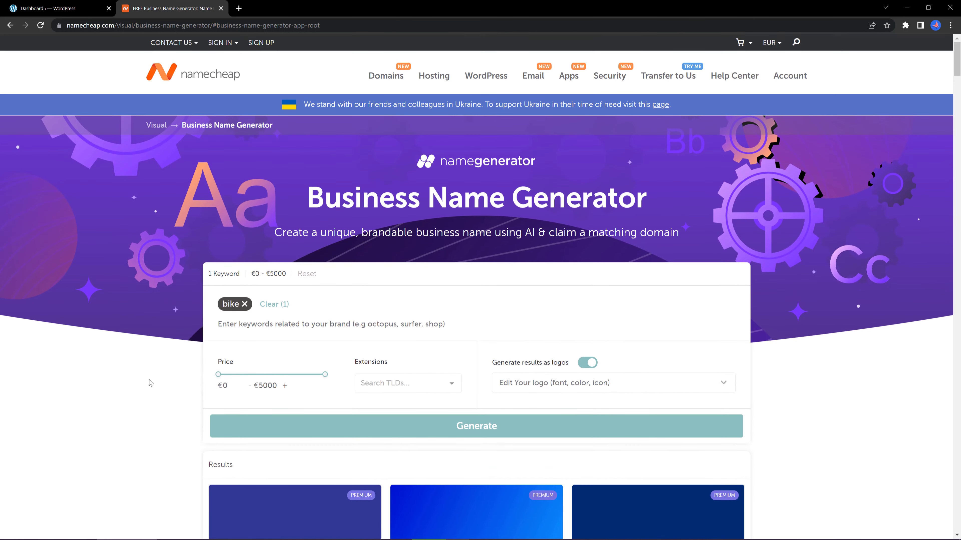
{"action": "mouse_move", "coordinate": [157, 383]}
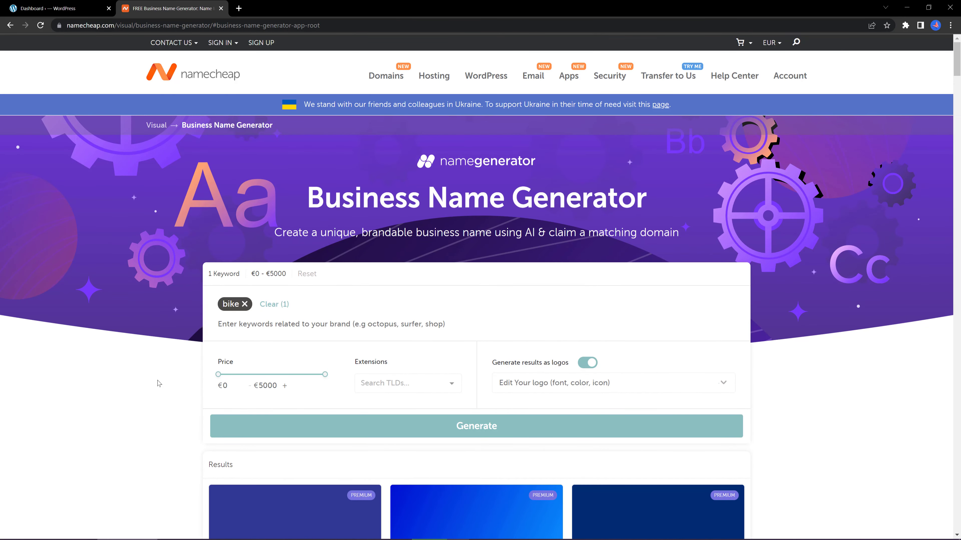
{"action": "mouse_move", "coordinate": [166, 382]}
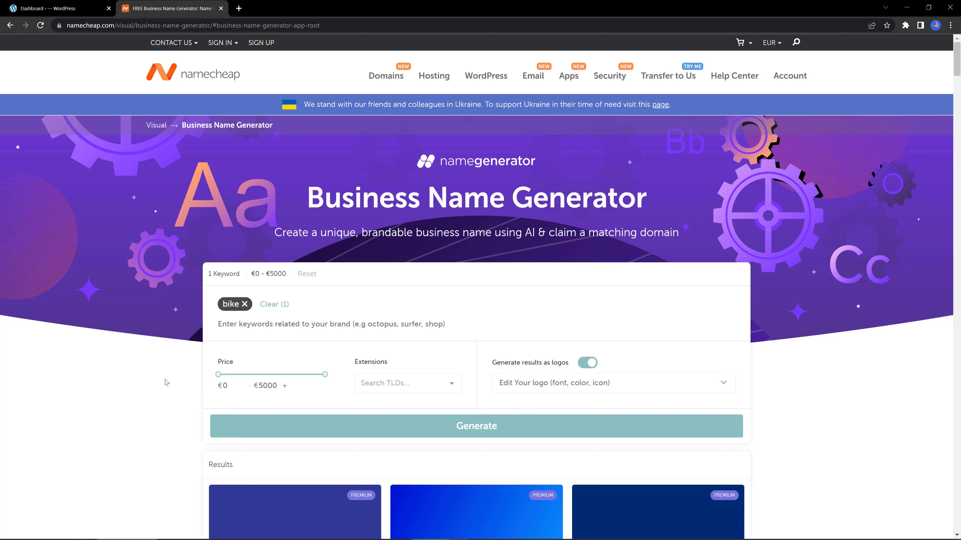
{"action": "mouse_move", "coordinate": [313, 425]}
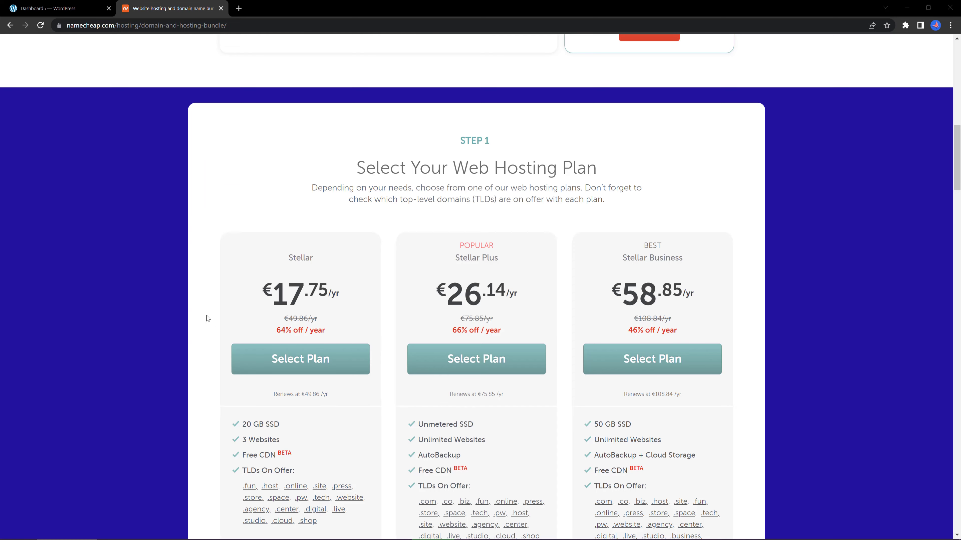
Step: View the hosting + domain bundle offer, then go to Namecheap's domain registration search page
{"action": "scroll", "scroll_direction": "up", "scroll_amount": 3}
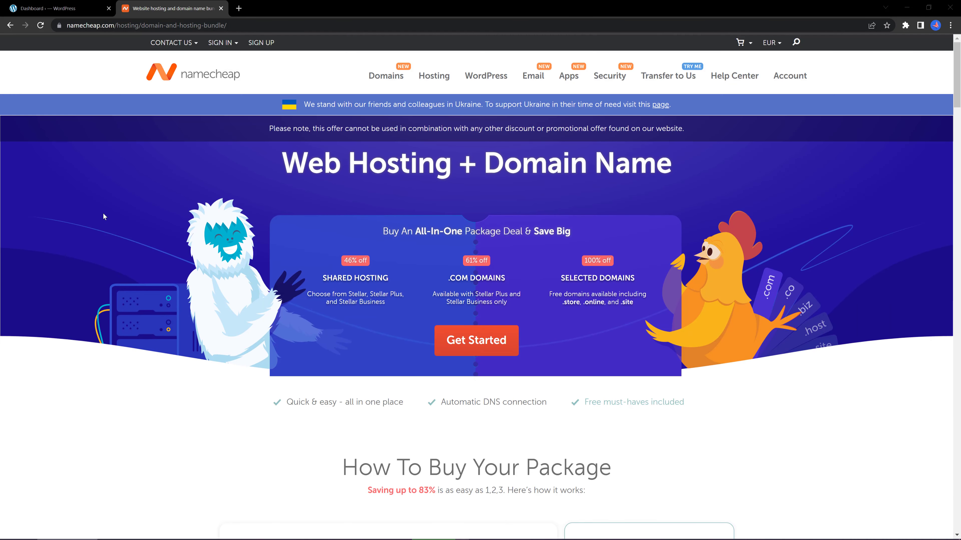
{"action": "mouse_move", "coordinate": [379, 537]}
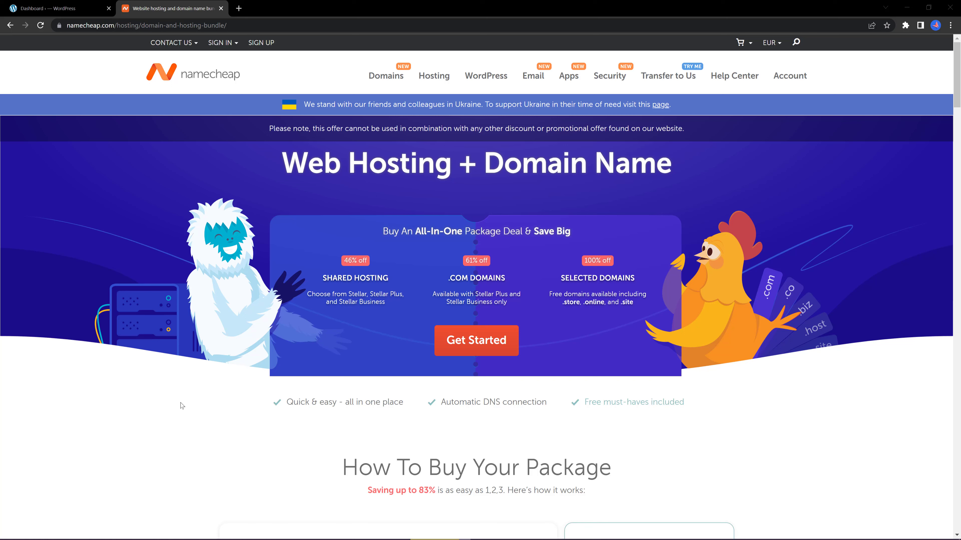
{"action": "mouse_move", "coordinate": [151, 411]}
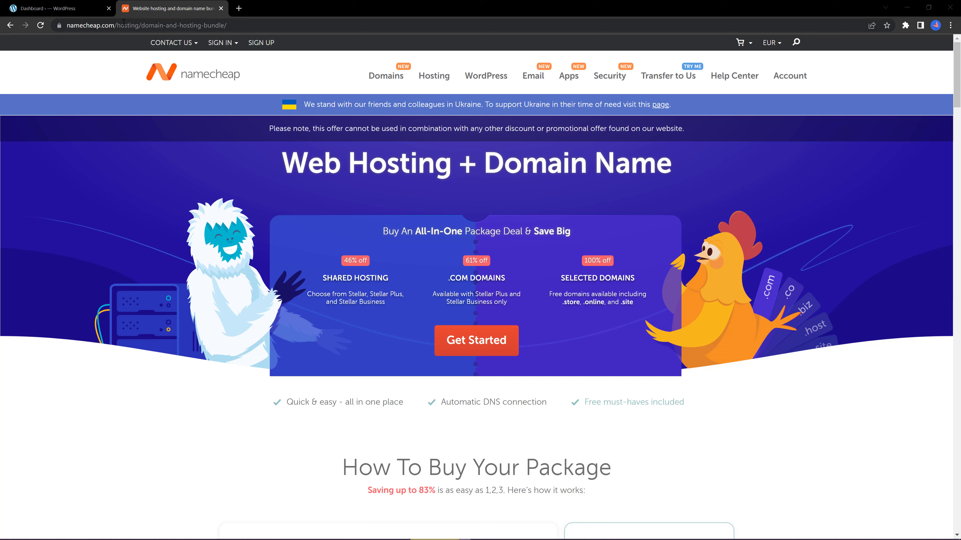
{"action": "left_click", "coordinate": [141, 25]}
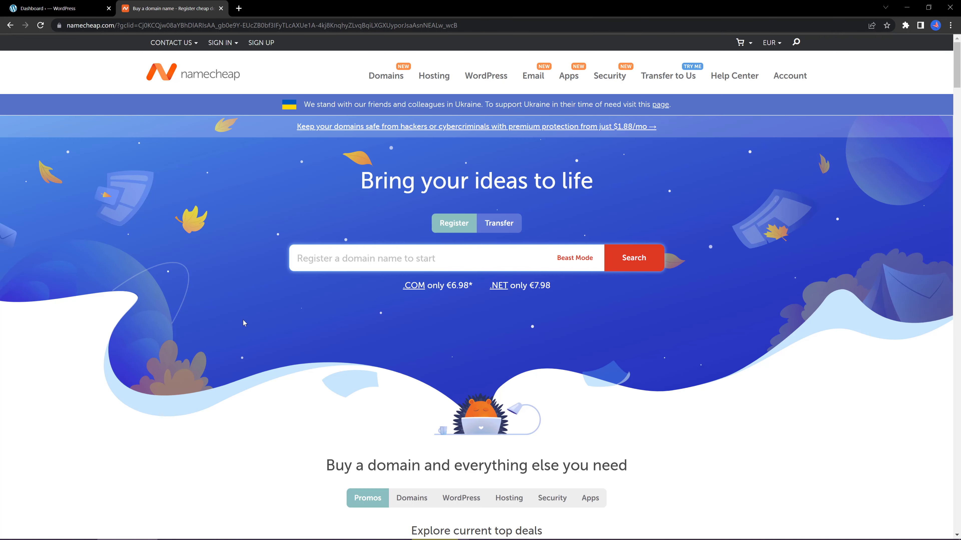
{"action": "mouse_move", "coordinate": [197, 311]}
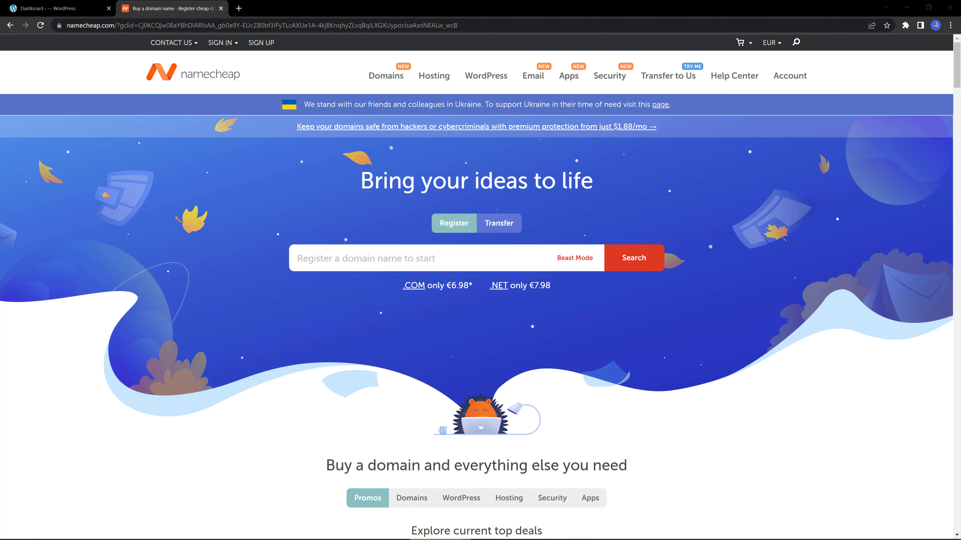
{"action": "mouse_move", "coordinate": [458, 337]}
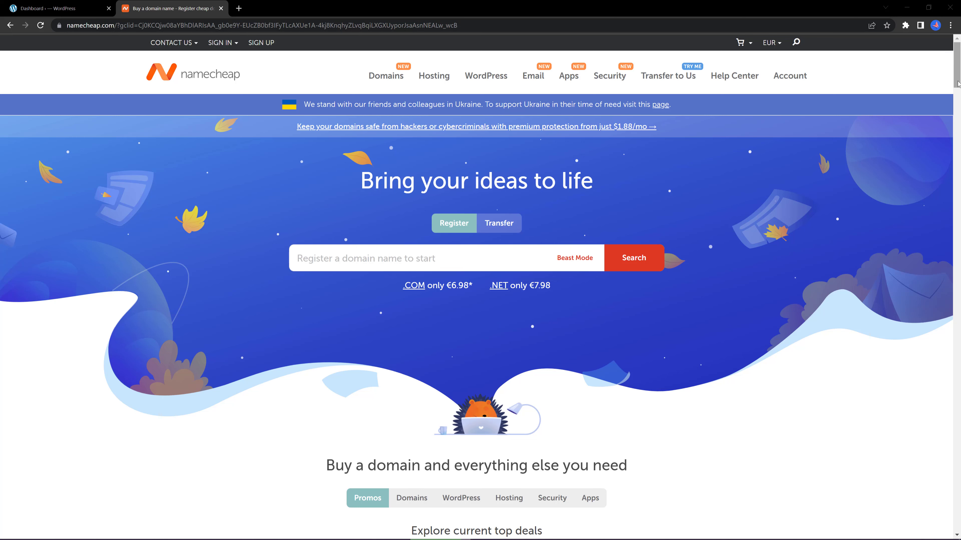
{"action": "scroll", "scroll_direction": "down", "scroll_amount": 3}
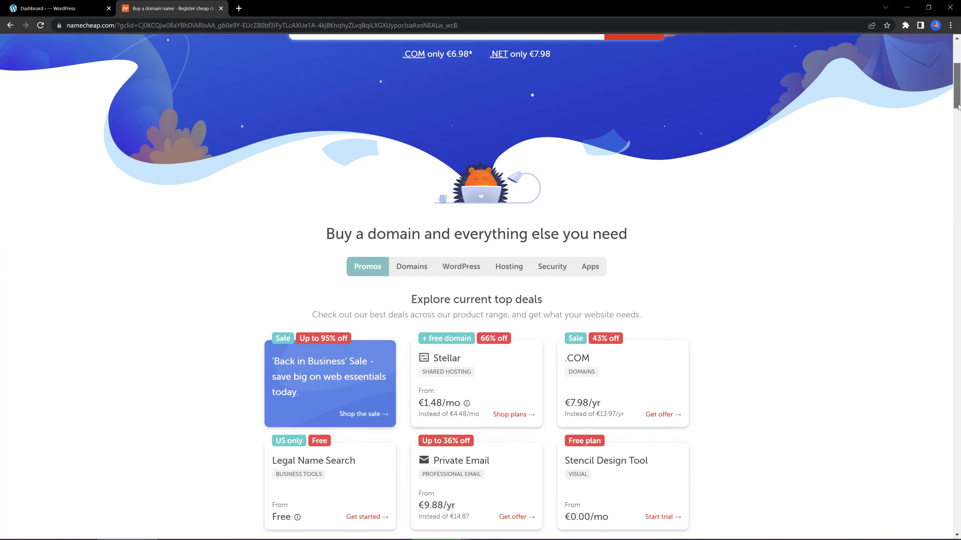
{"action": "scroll", "scroll_direction": "down", "scroll_amount": 3}
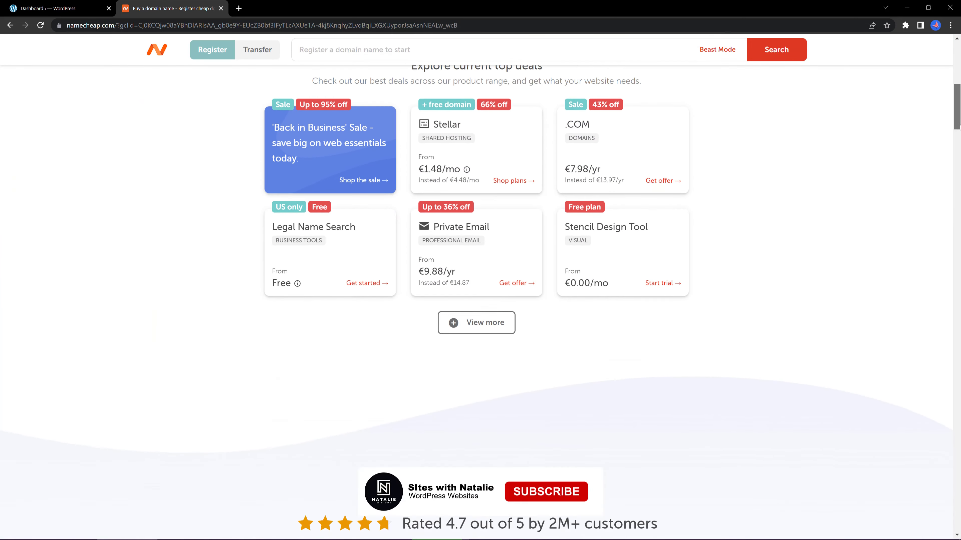
{"action": "scroll", "scroll_direction": "down", "scroll_amount": 3}
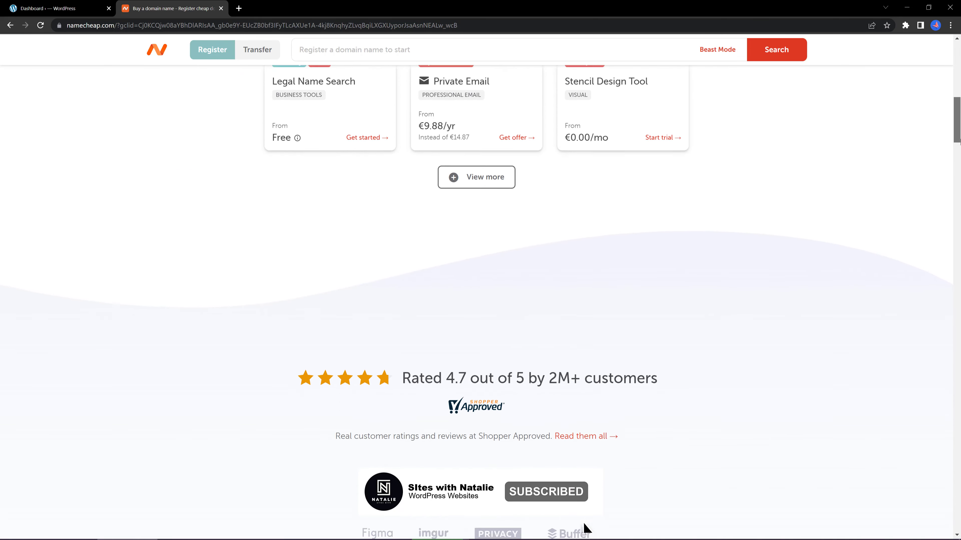
{"action": "scroll", "scroll_direction": "down", "scroll_amount": 3}
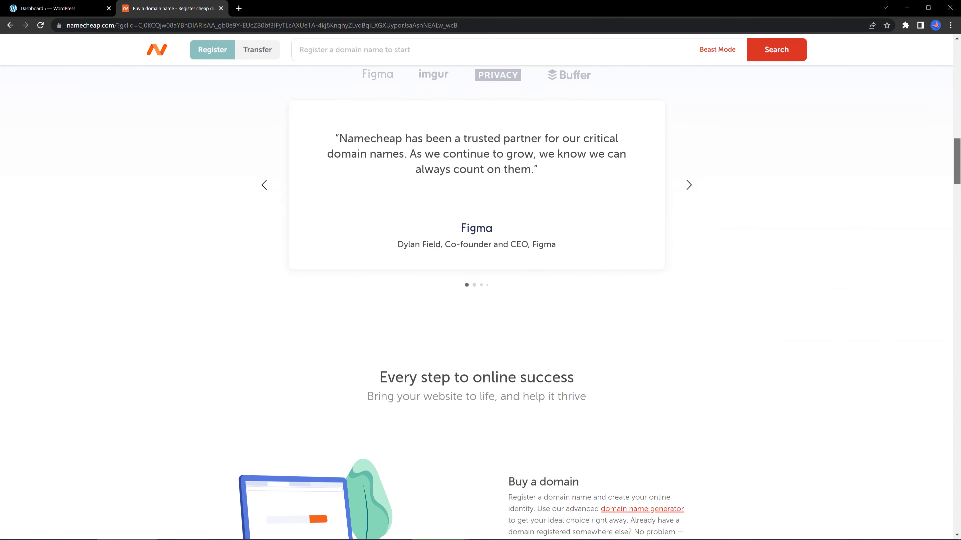
{"action": "scroll", "scroll_direction": "down", "scroll_amount": 3}
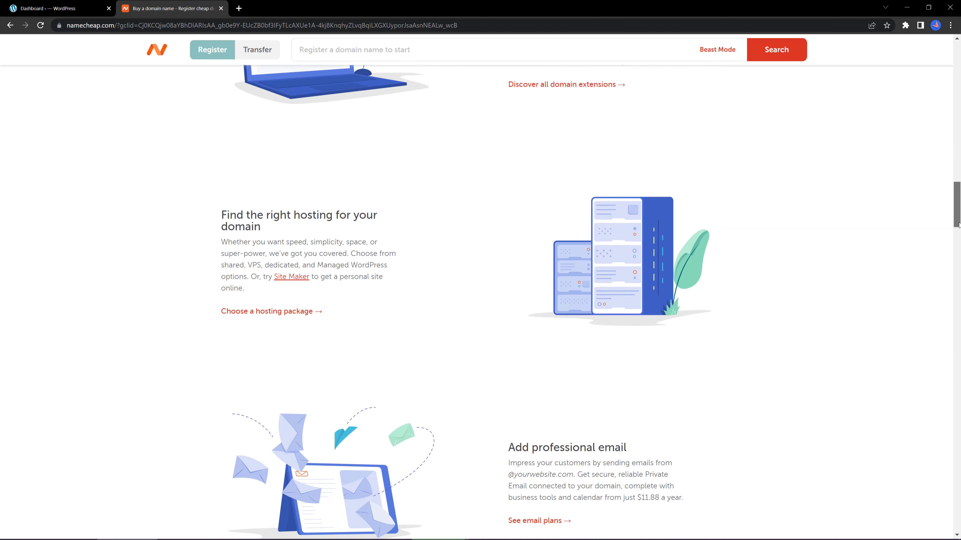
{"action": "scroll", "scroll_direction": "up", "scroll_amount": 3}
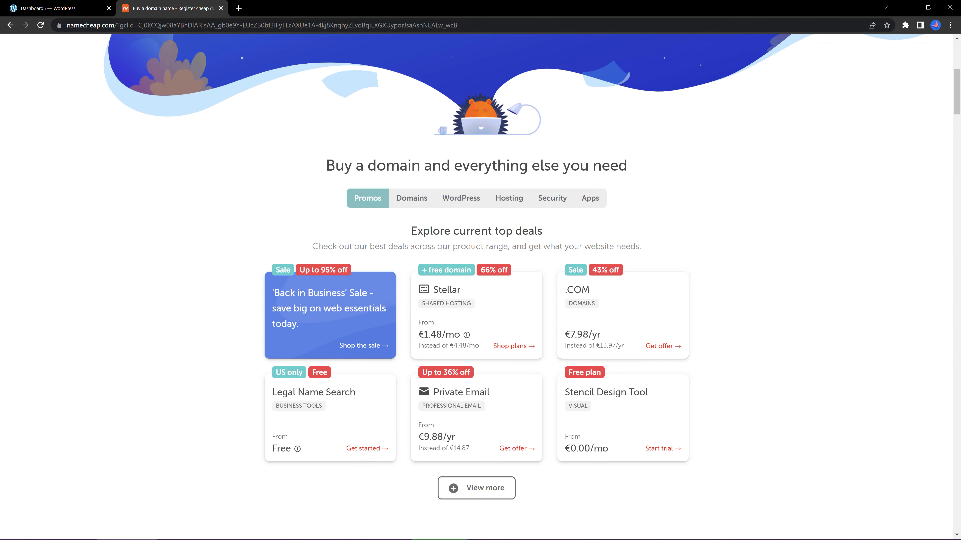
{"action": "mouse_move", "coordinate": [517, 448]}
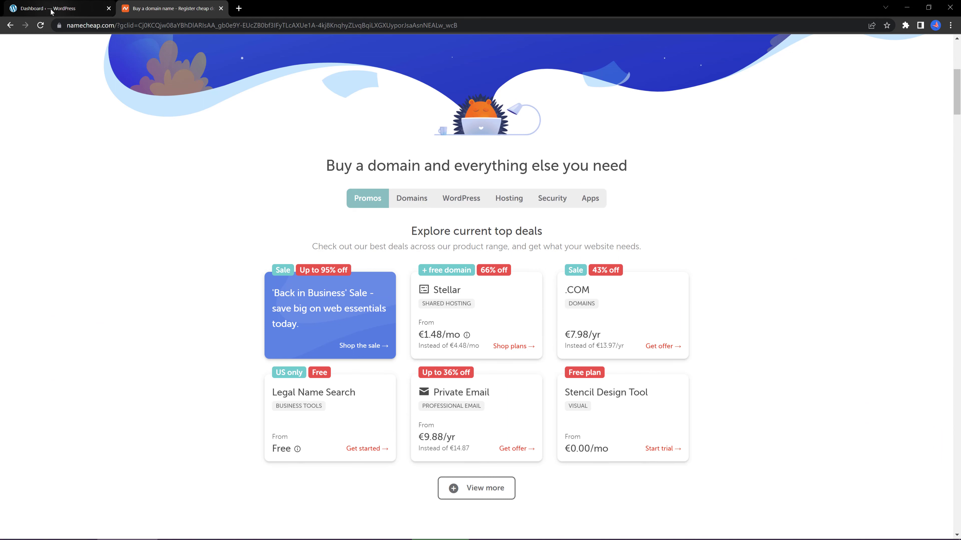
{"action": "mouse_move", "coordinate": [55, 8]}
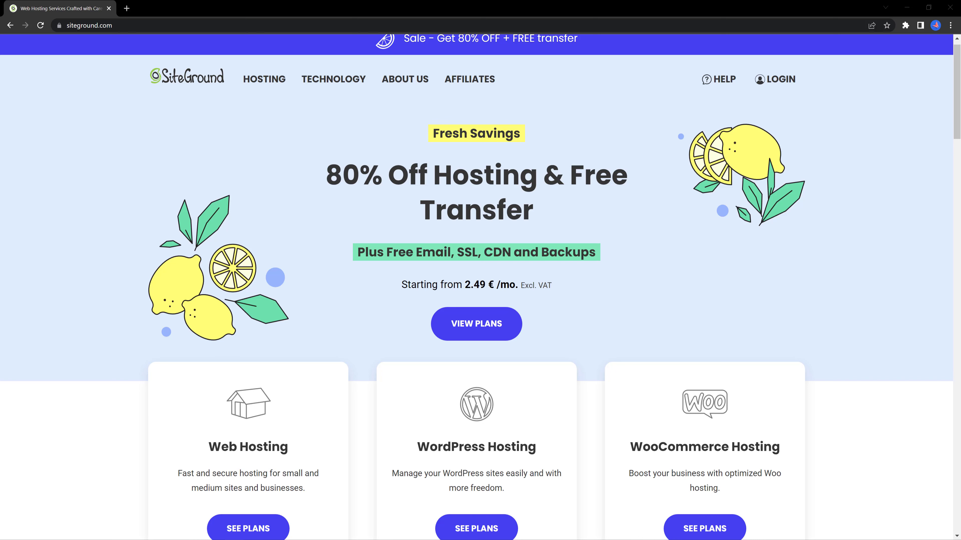
{"action": "scroll", "scroll_direction": "down", "scroll_amount": 3}
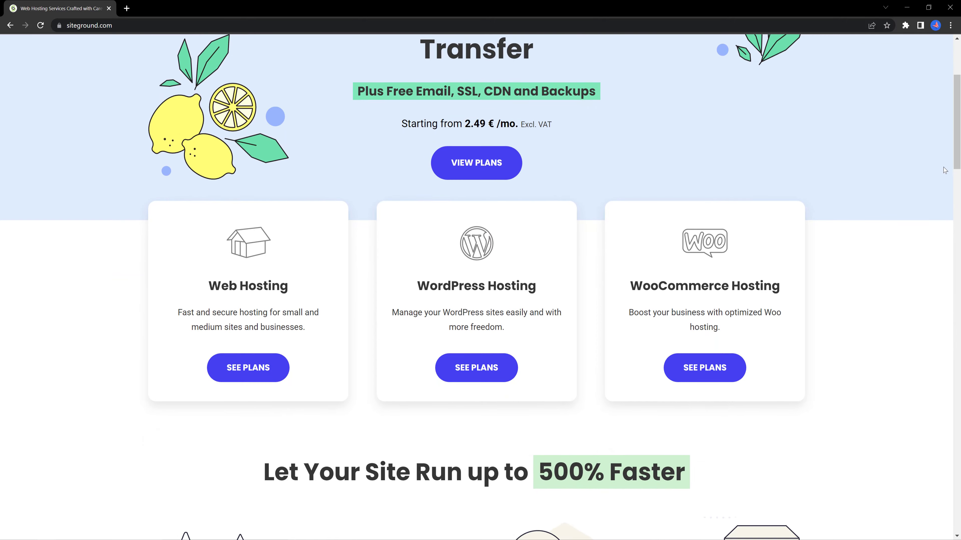
{"action": "scroll", "scroll_direction": "down", "scroll_amount": 3}
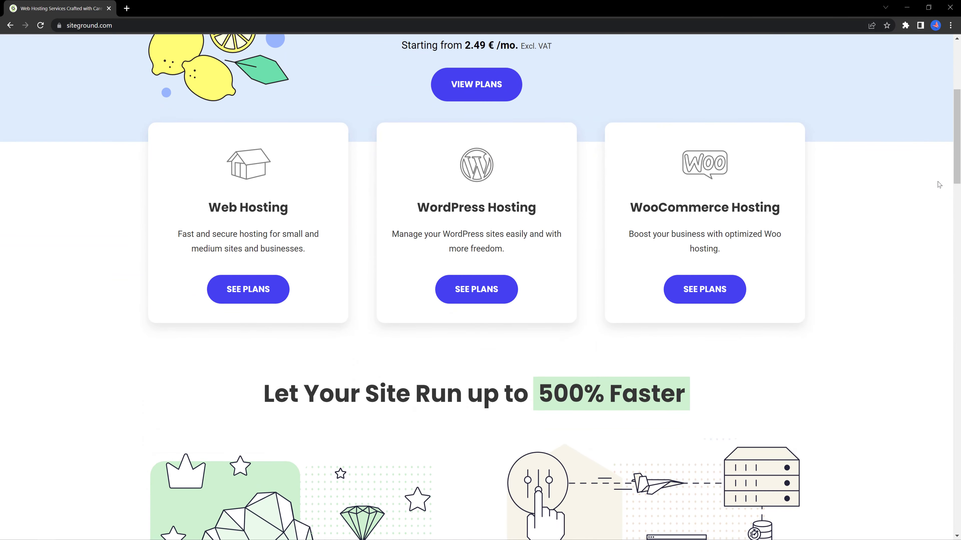
{"action": "scroll", "scroll_direction": "down", "scroll_amount": 3}
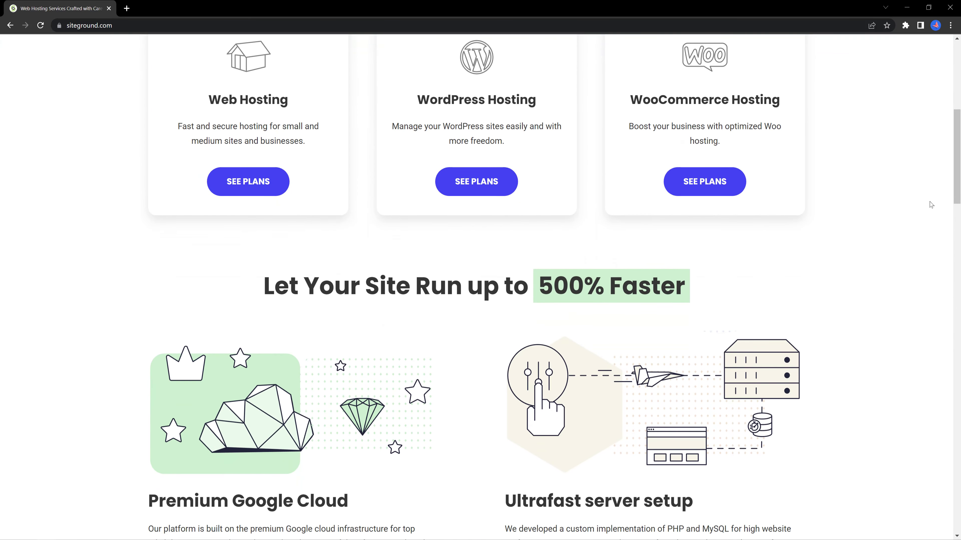
{"action": "scroll", "scroll_direction": "down", "scroll_amount": 3}
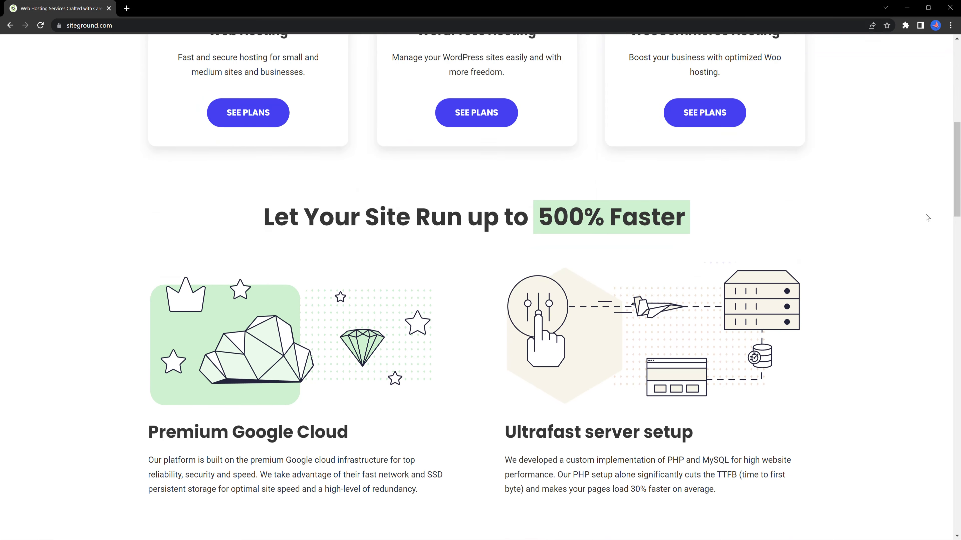
{"action": "scroll", "scroll_direction": "down", "scroll_amount": 3}
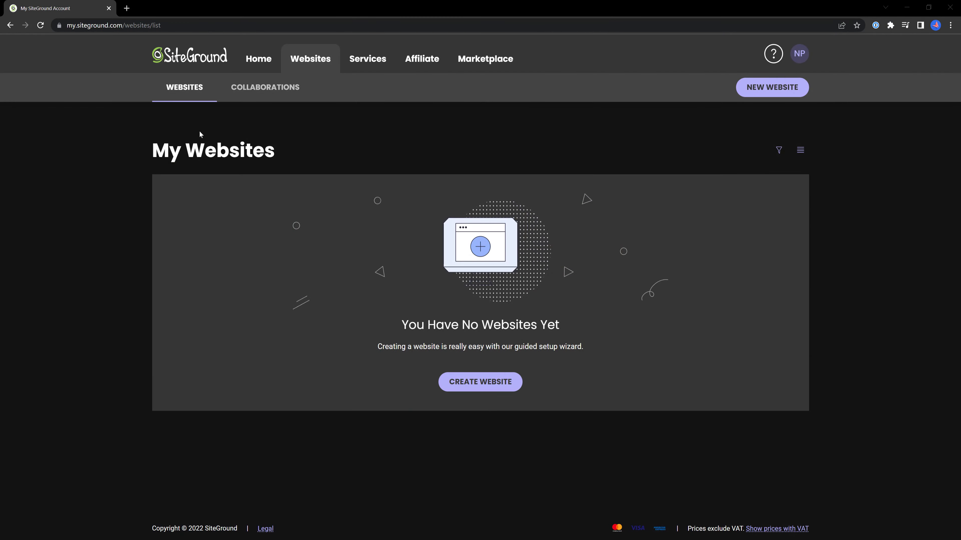
{"action": "mouse_move", "coordinate": [310, 59]}
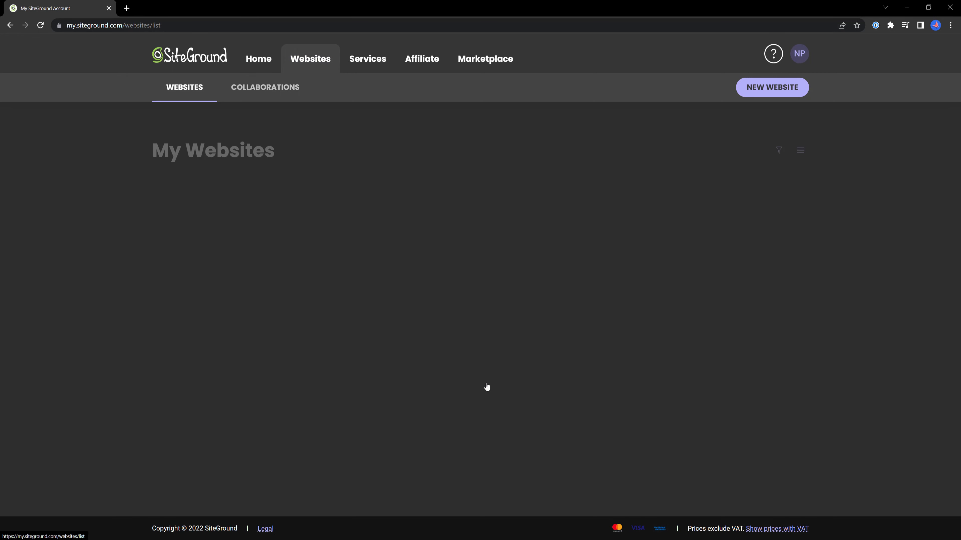
Step: Start a new SiteGround website with a new StartUp hosting plan and review its payment summary
{"action": "left_click", "coordinate": [771, 87]}
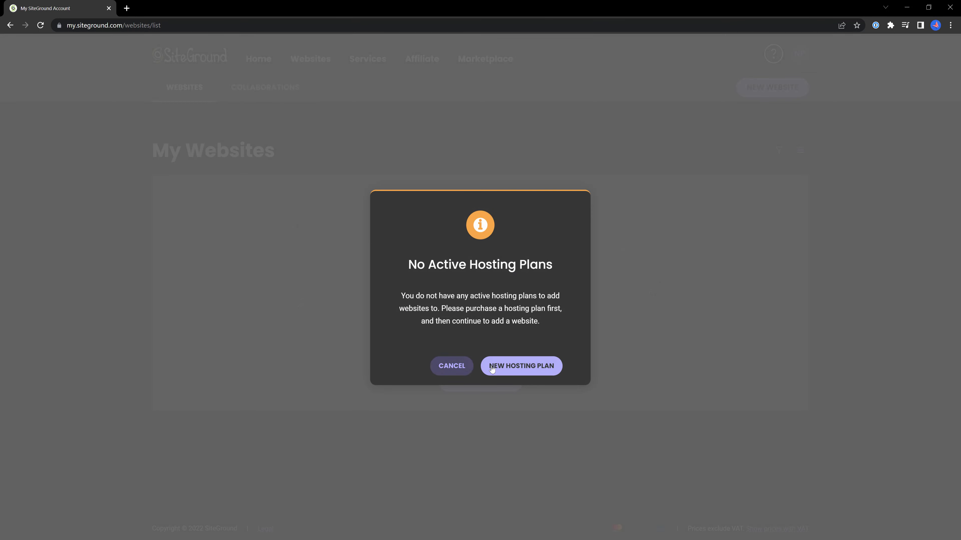
{"action": "left_click", "coordinate": [521, 366]}
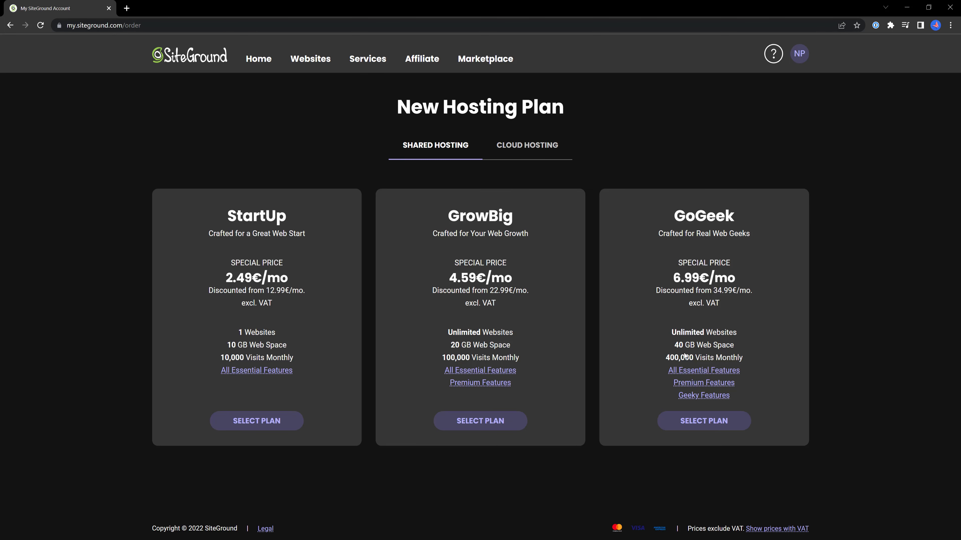
{"action": "mouse_move", "coordinate": [284, 450]}
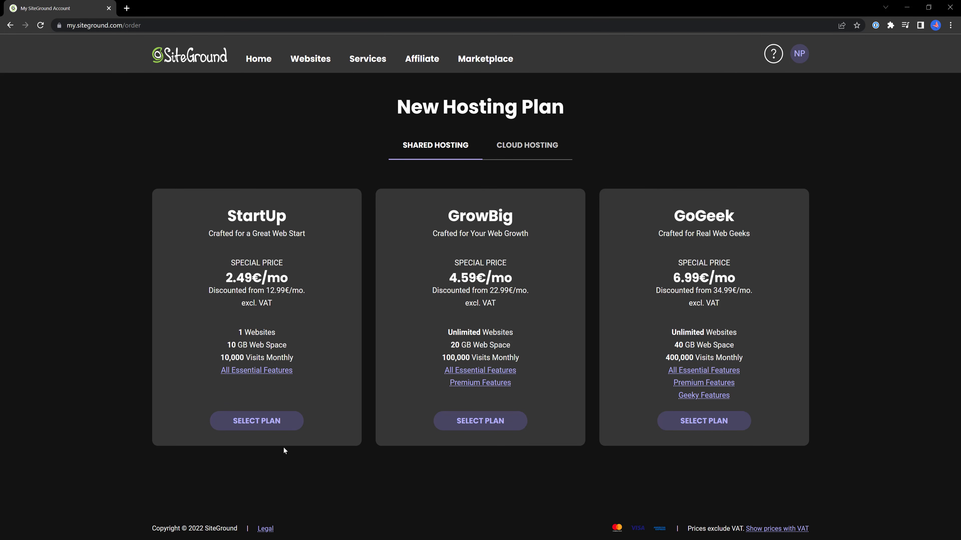
{"action": "mouse_move", "coordinate": [851, 439]}
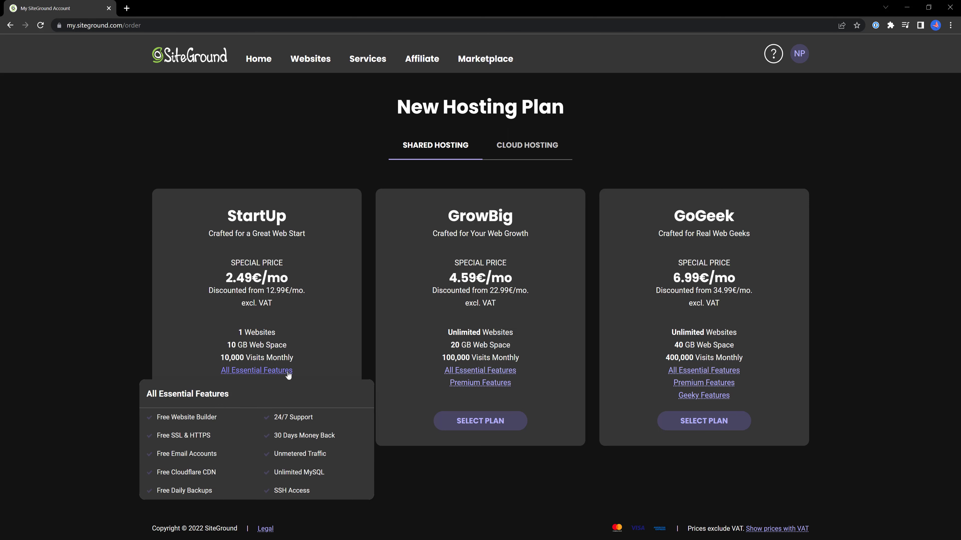
{"action": "mouse_move", "coordinate": [285, 374]}
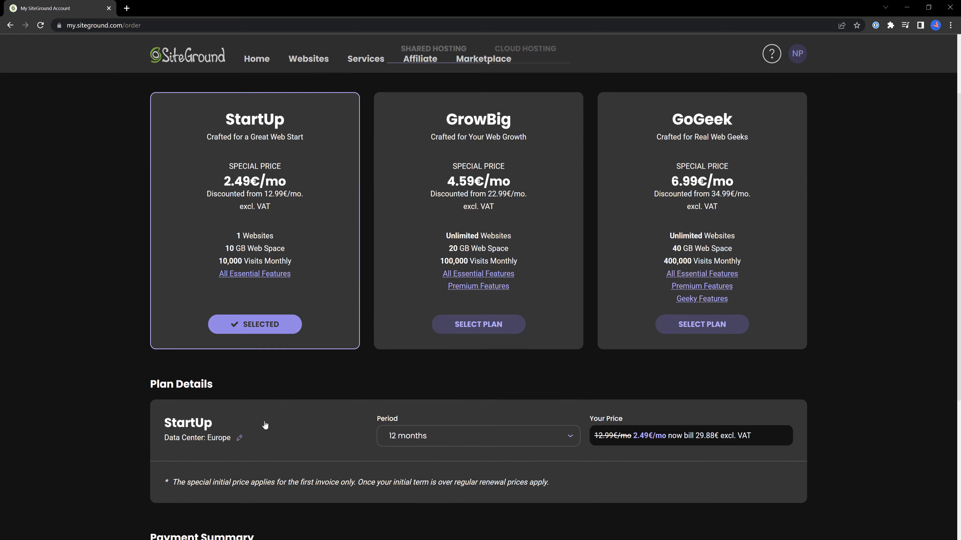
{"action": "scroll", "scroll_direction": "down", "scroll_amount": 3}
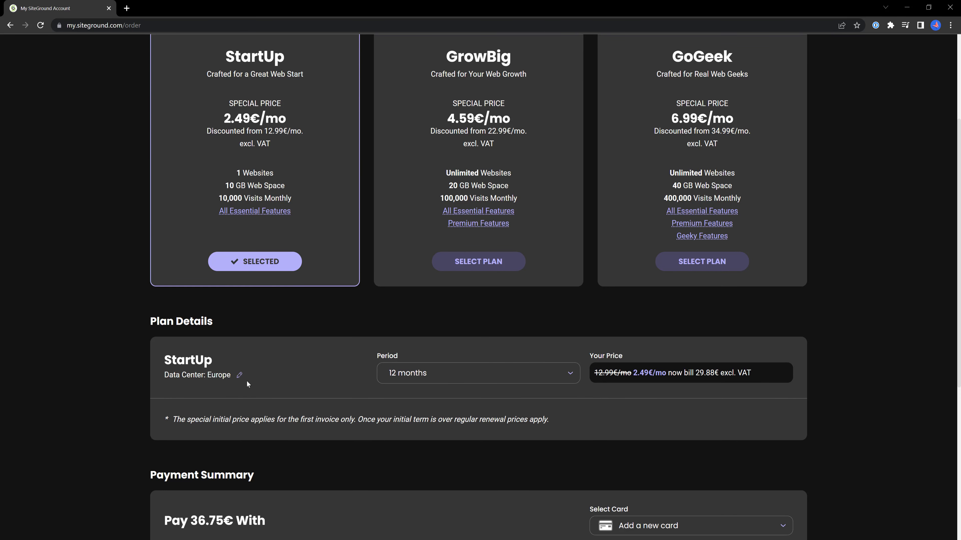
{"action": "mouse_move", "coordinate": [564, 402]}
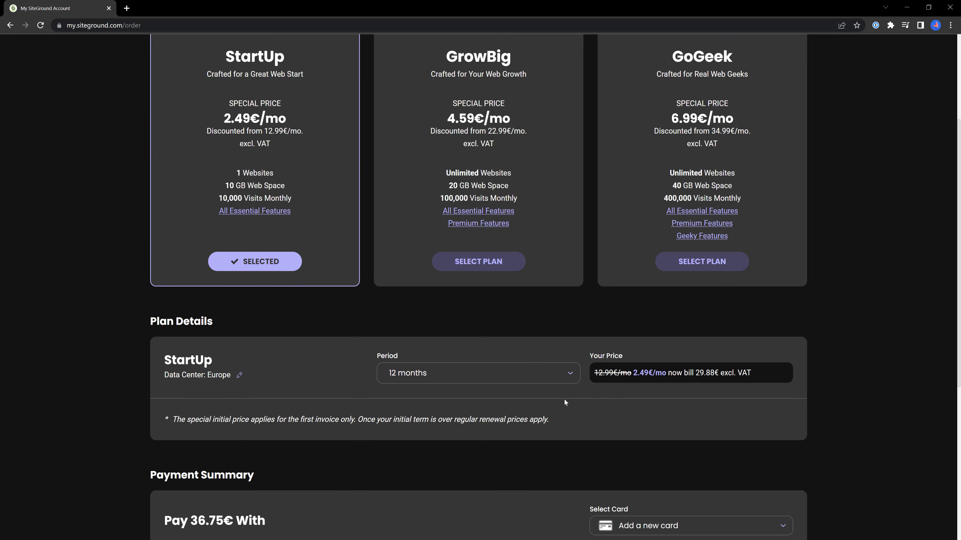
{"action": "scroll", "scroll_direction": "down", "scroll_amount": 3}
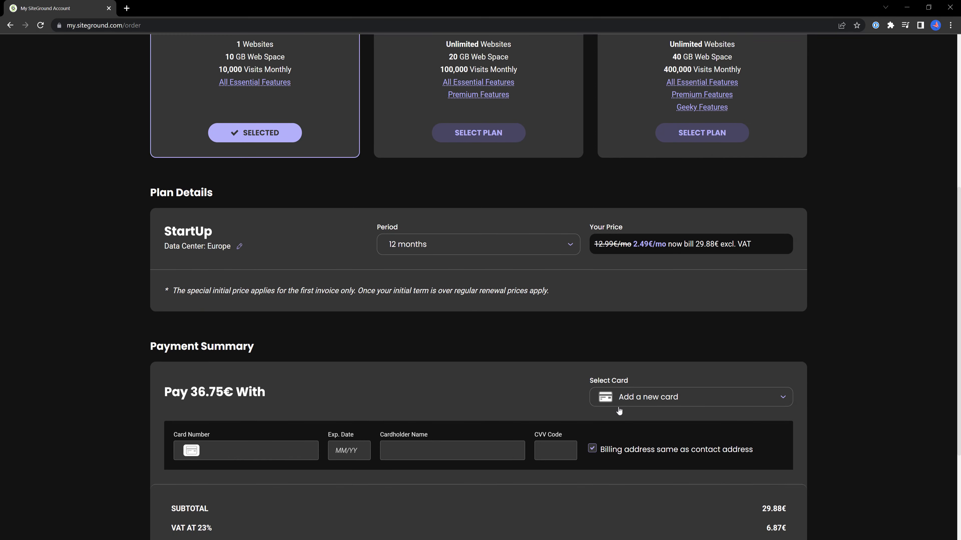
{"action": "mouse_move", "coordinate": [359, 357]}
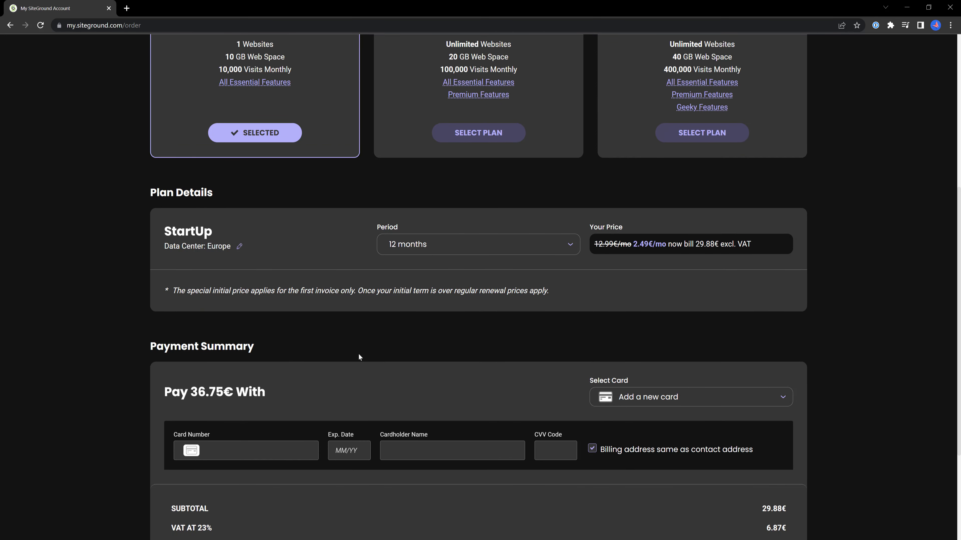
{"action": "scroll", "scroll_direction": "down", "scroll_amount": 3}
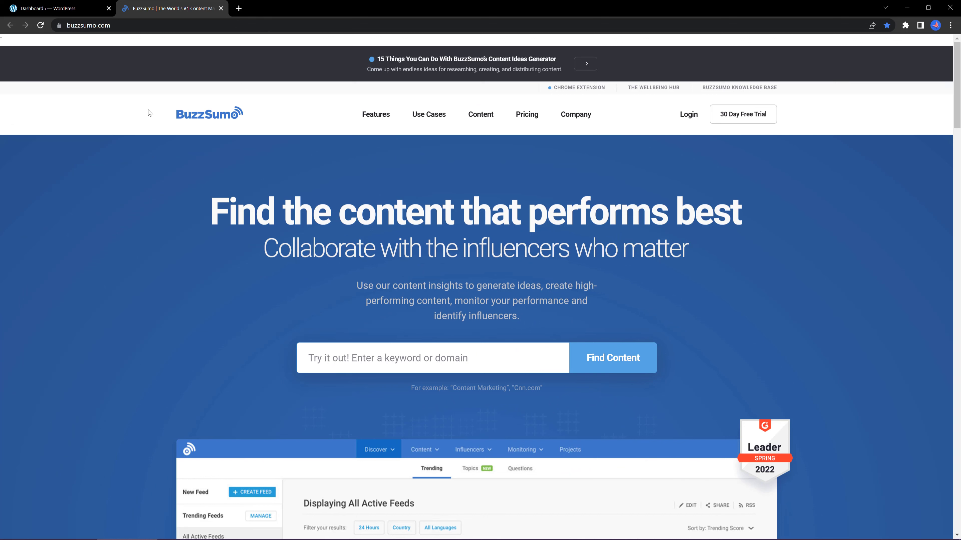
{"action": "mouse_move", "coordinate": [157, 144]}
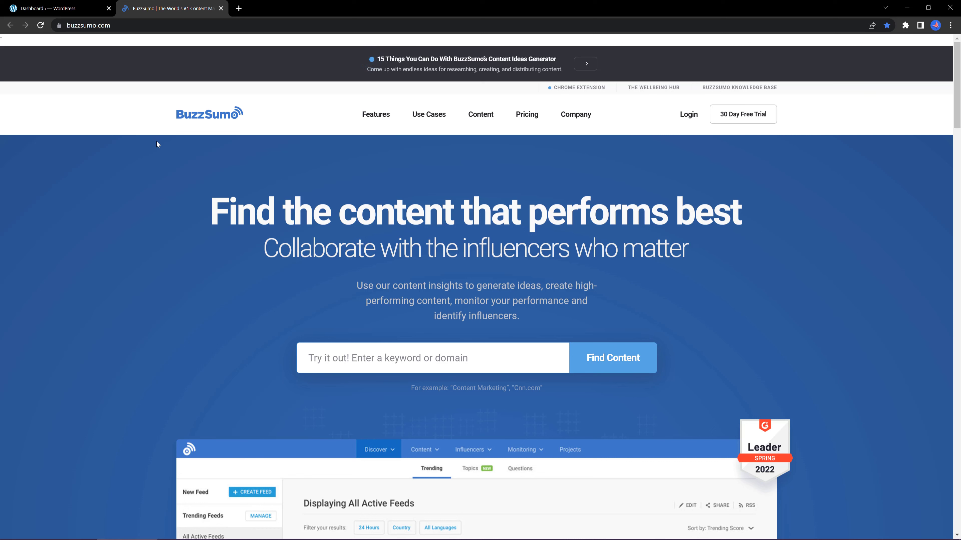
{"action": "mouse_move", "coordinate": [177, 201]}
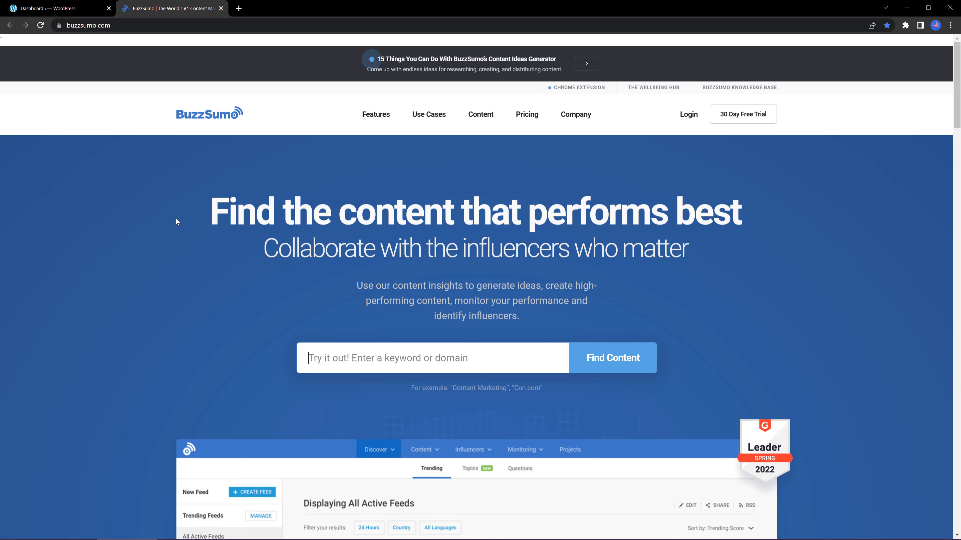
Step: Search BuzzSumo's Content Analyzer for 'top research tools'
{"action": "left_click", "coordinate": [612, 357]}
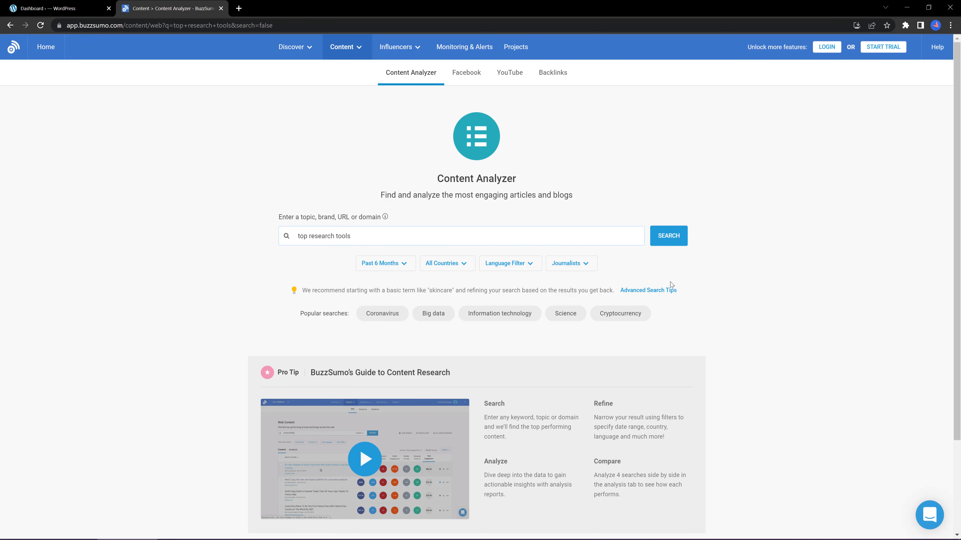
{"action": "left_click", "coordinate": [668, 235]}
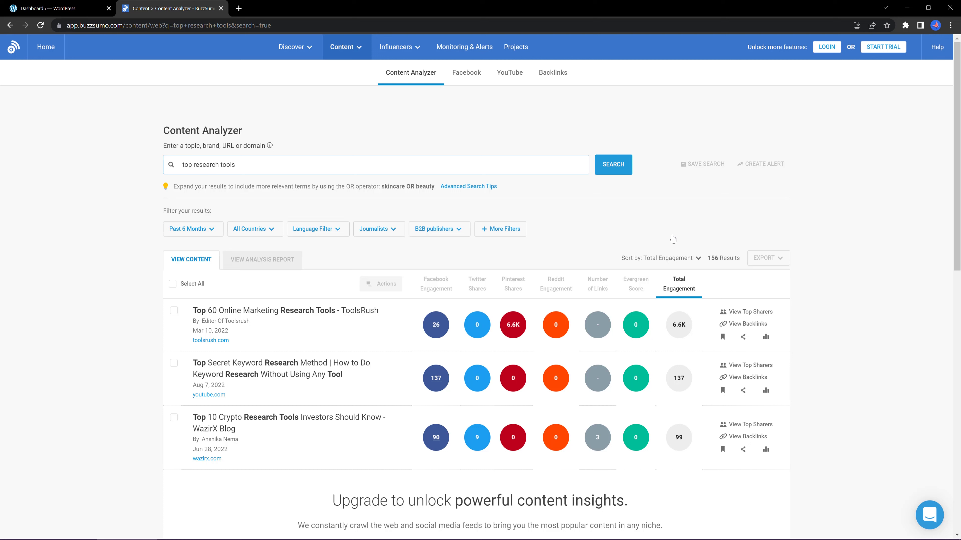
{"action": "mouse_move", "coordinate": [224, 321]}
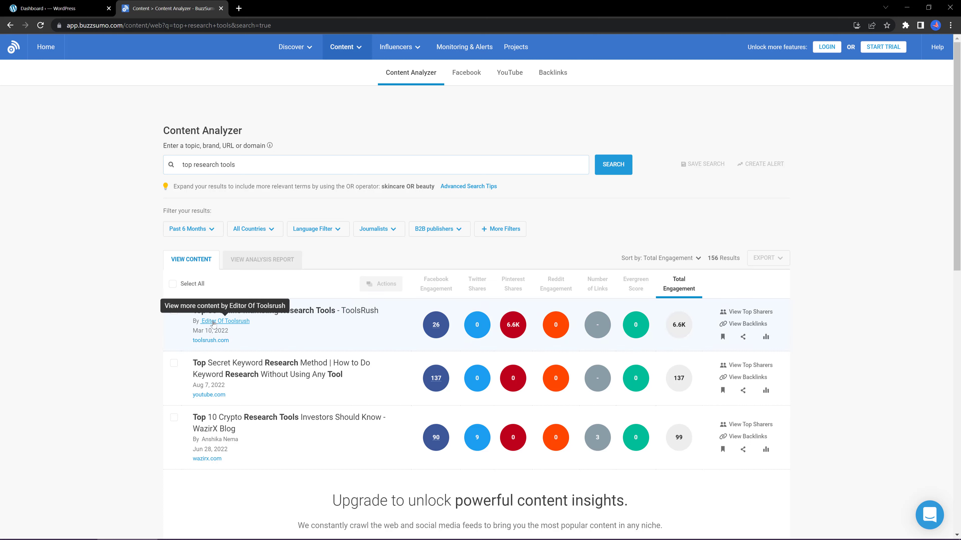
{"action": "mouse_move", "coordinate": [147, 440]}
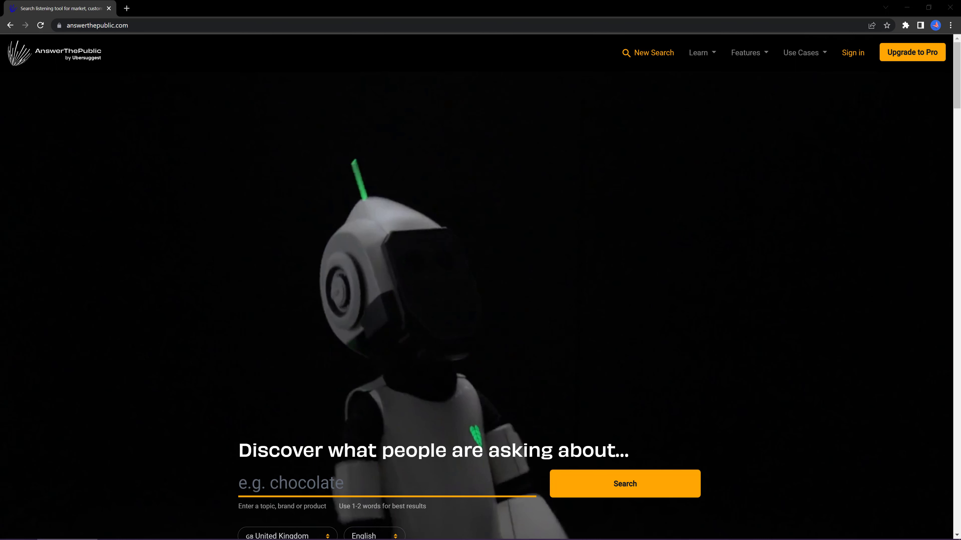
Step: Run an AnswerThePublic search for 'bikes for business'
{"action": "scroll", "scroll_direction": "down", "scroll_amount": 3}
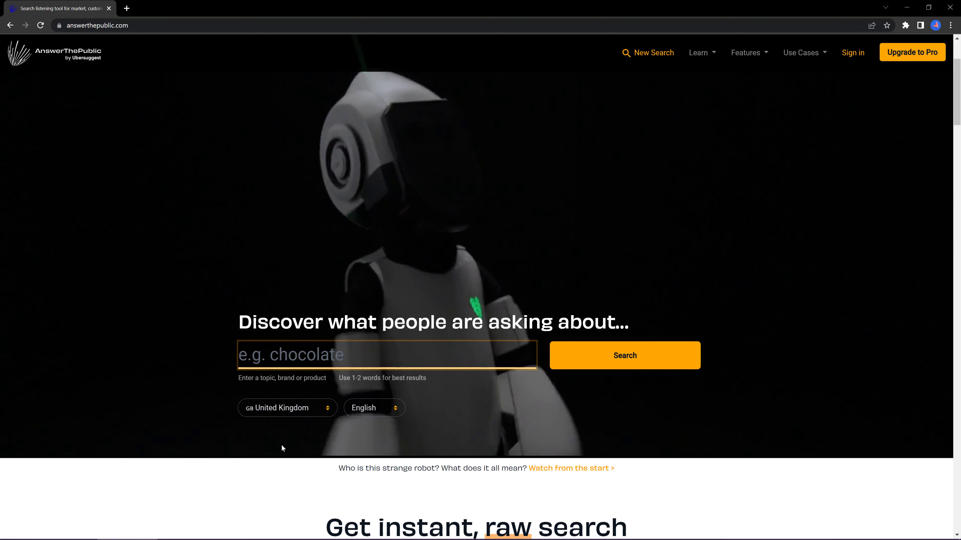
{"action": "type", "text": "bikes for"}
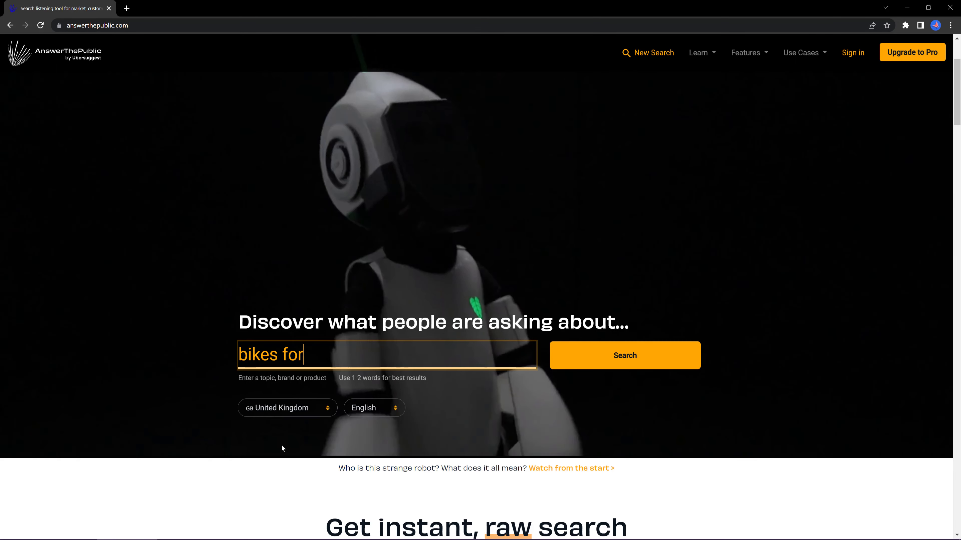
{"action": "type", "text": "bui"}
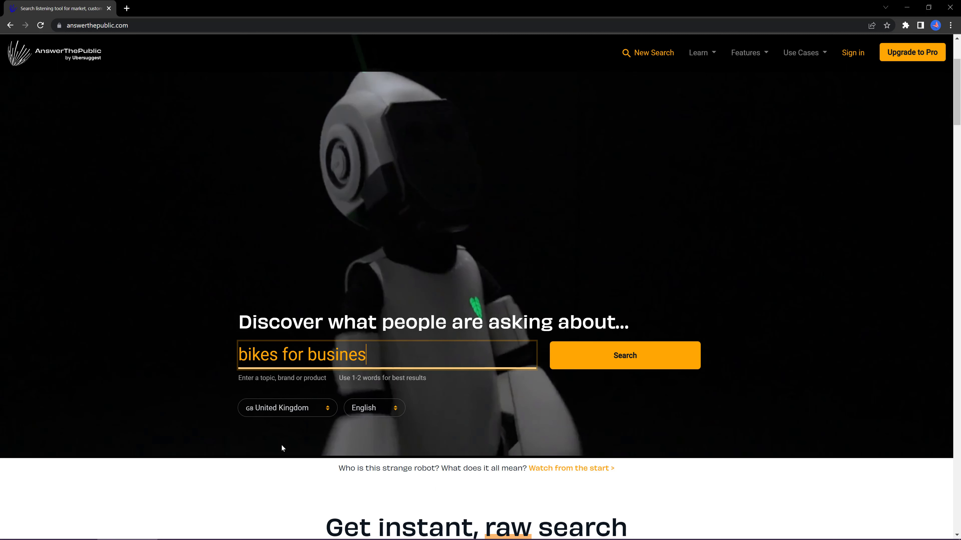
{"action": "left_click", "coordinate": [624, 355]}
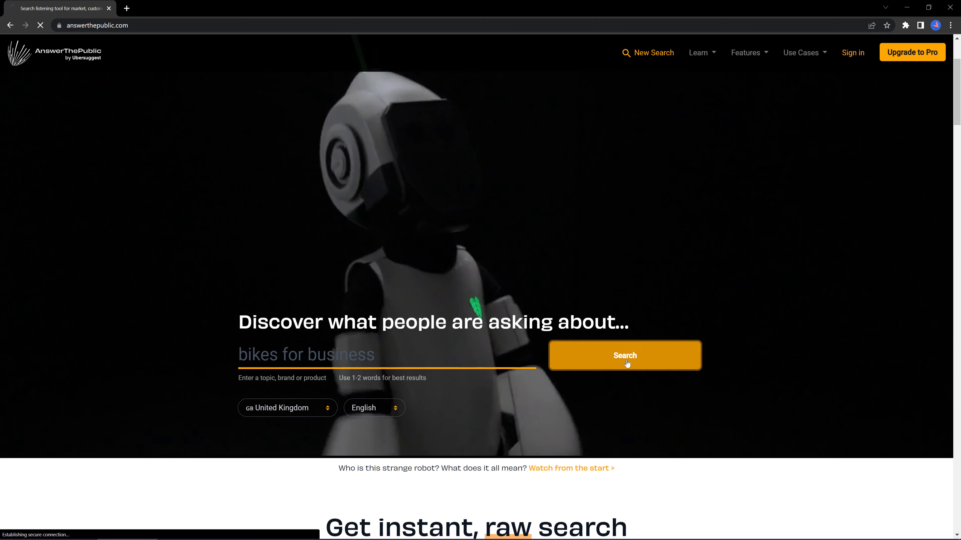
{"action": "left_click", "coordinate": [624, 355]}
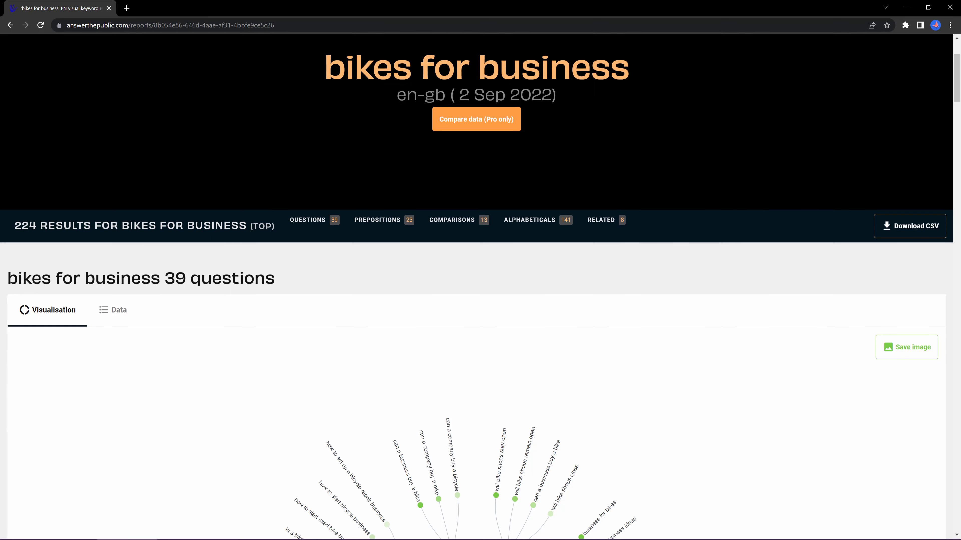
Step: Look through the Questions and Comparisons results, then the Prepositions results
{"action": "scroll", "scroll_direction": "down", "scroll_amount": 3}
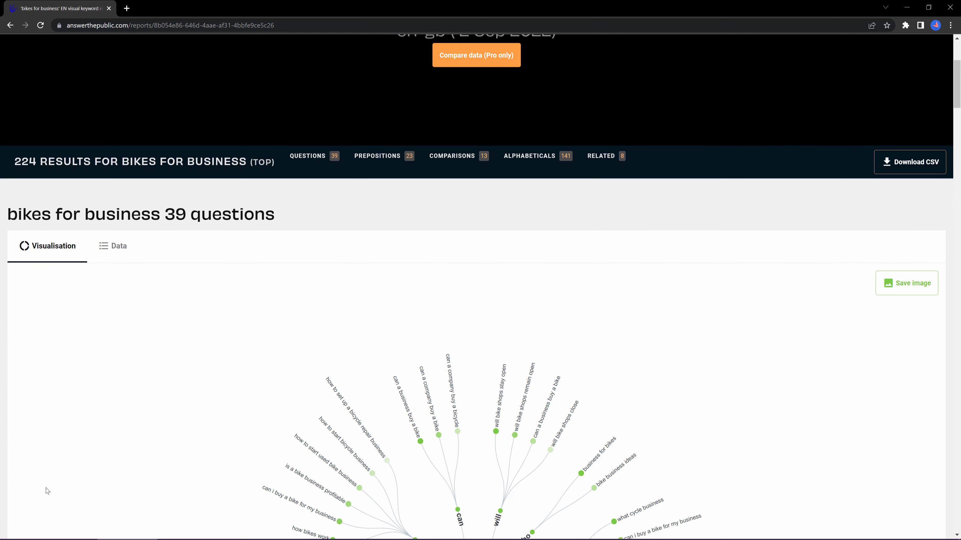
{"action": "mouse_move", "coordinate": [73, 482]}
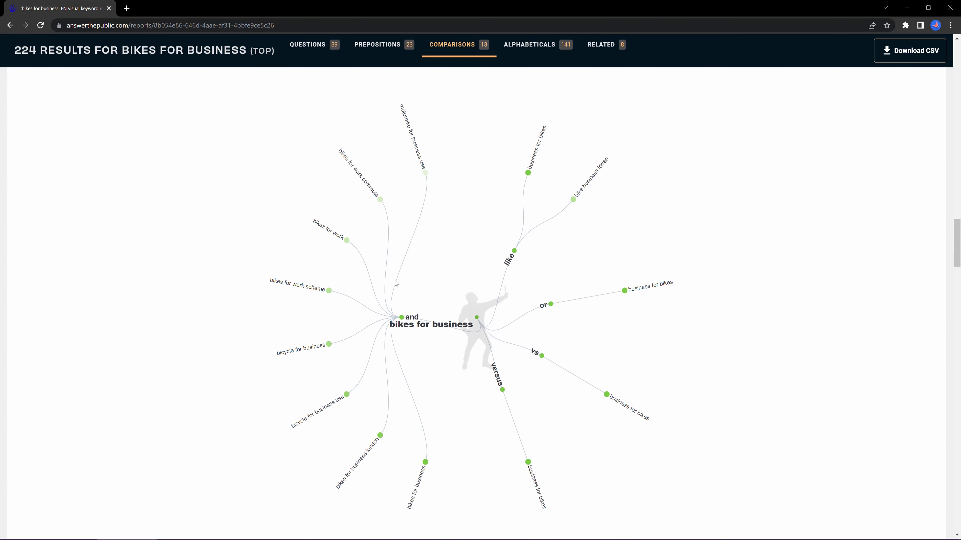
{"action": "scroll", "scroll_direction": "down", "scroll_amount": 3}
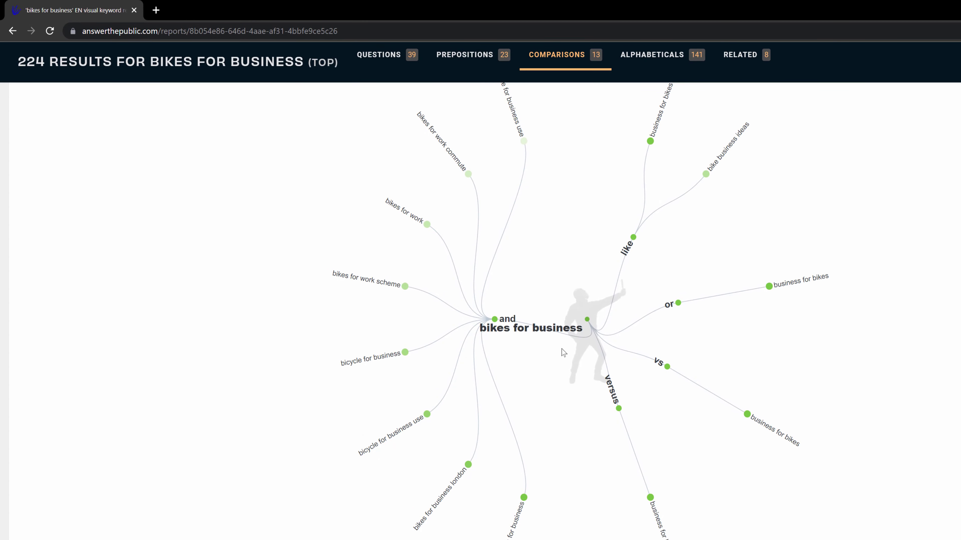
{"action": "mouse_move", "coordinate": [470, 58]}
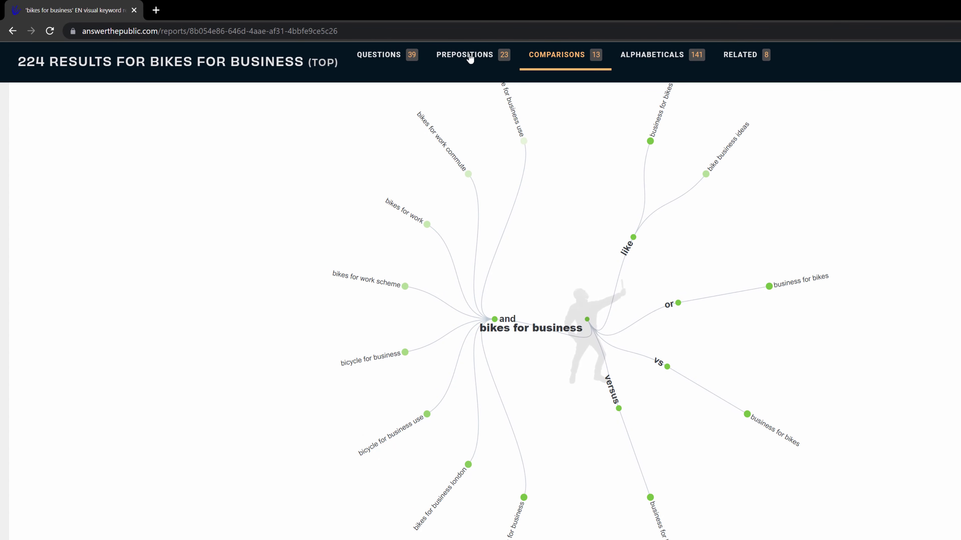
{"action": "left_click", "coordinate": [464, 54]}
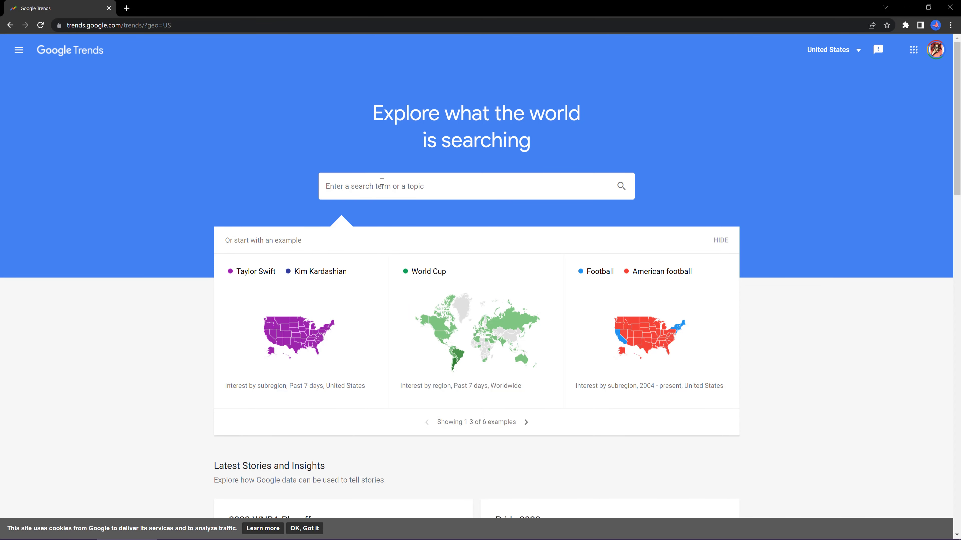
Step: Explore Google Trends for the search term 'bikes', viewing subregion interest and related queries
{"action": "type", "text": "bikes"}
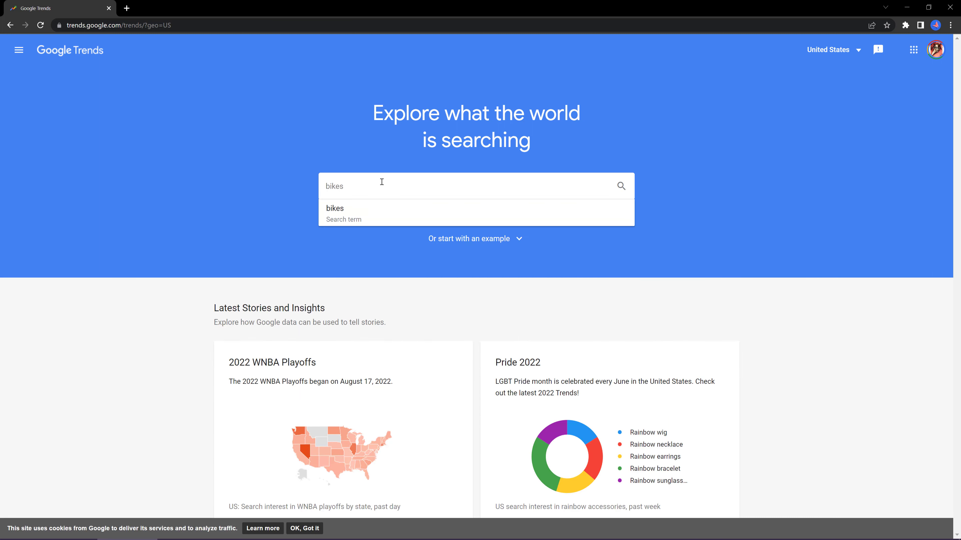
{"action": "left_click", "coordinate": [335, 213]}
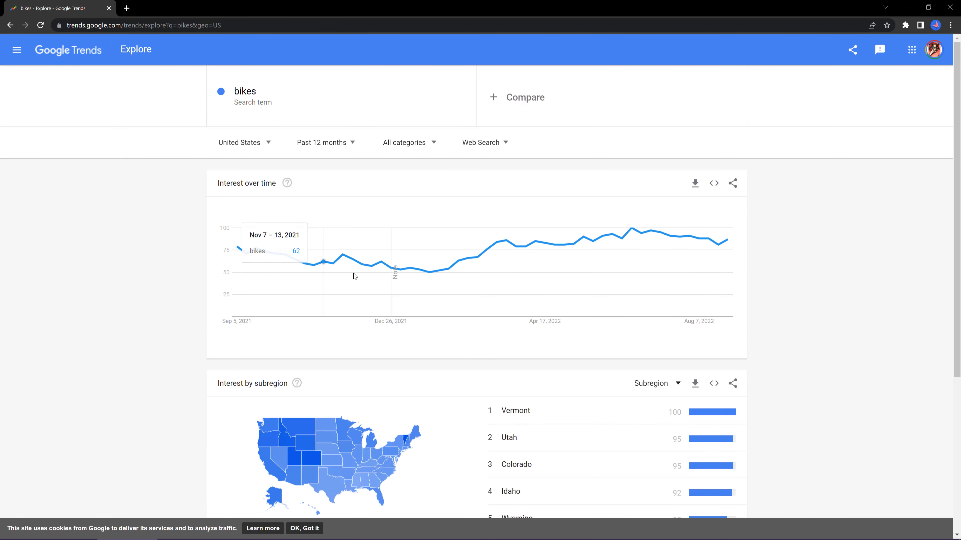
{"action": "scroll", "scroll_direction": "down", "scroll_amount": 3}
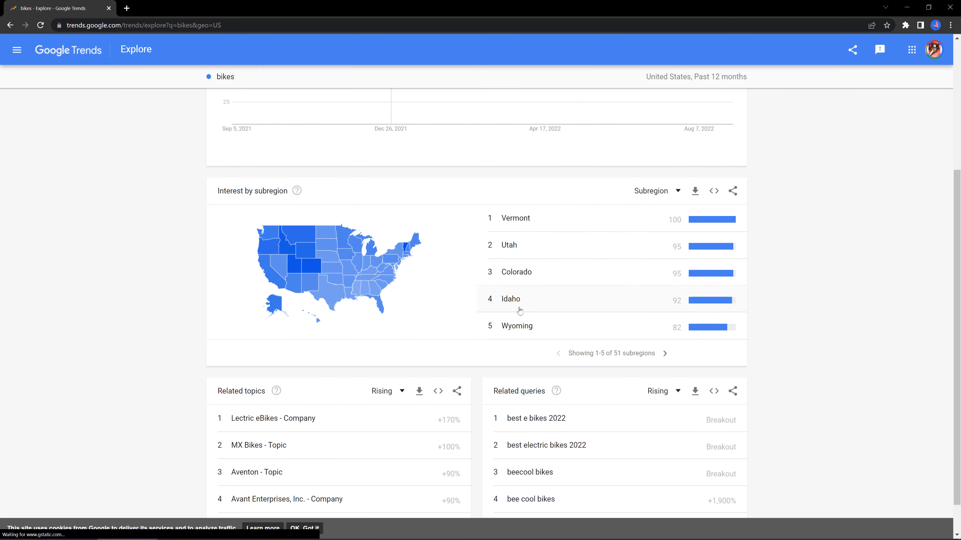
{"action": "scroll", "scroll_direction": "down", "scroll_amount": 3}
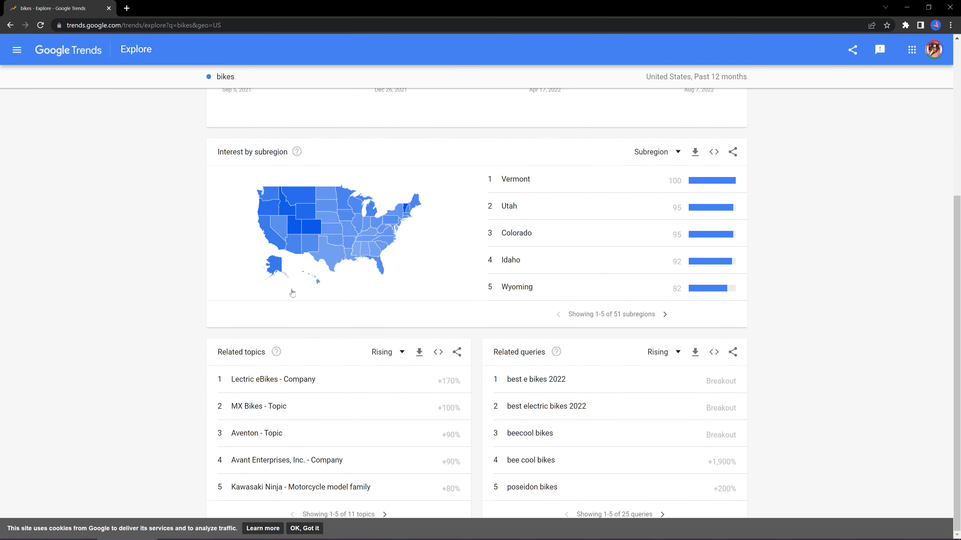
{"action": "mouse_move", "coordinate": [502, 382]}
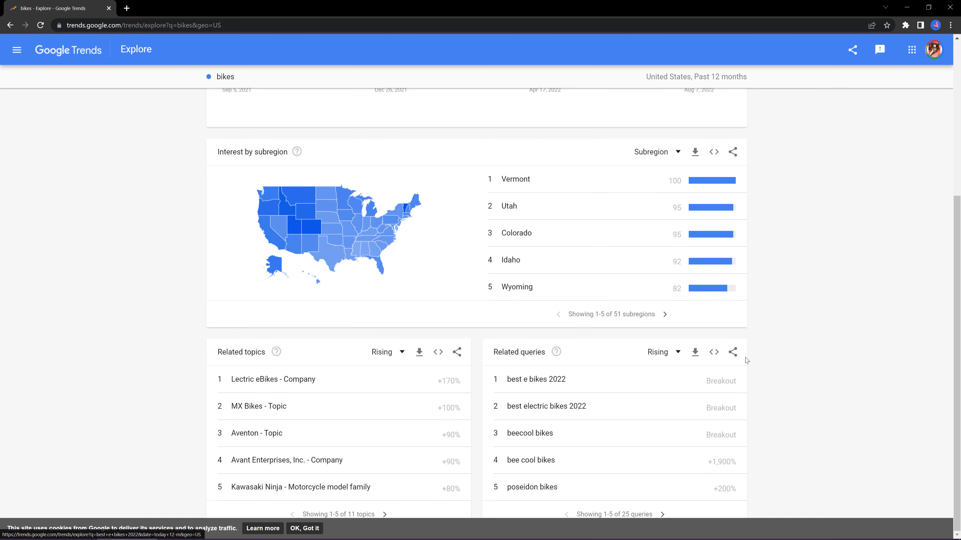
{"action": "mouse_move", "coordinate": [759, 349]}
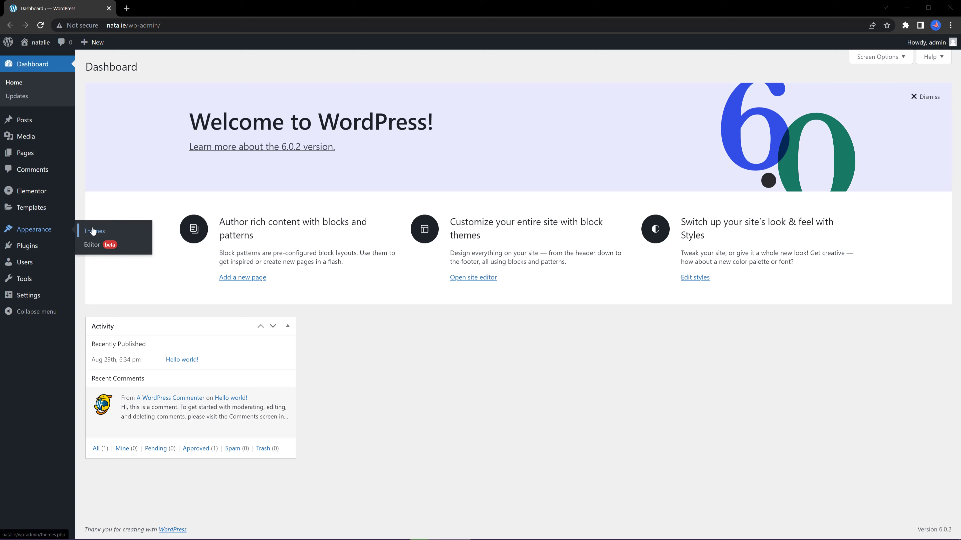
Step: Go to Appearance > Themes and the Add Themes catalogue
{"action": "left_click", "coordinate": [94, 232]}
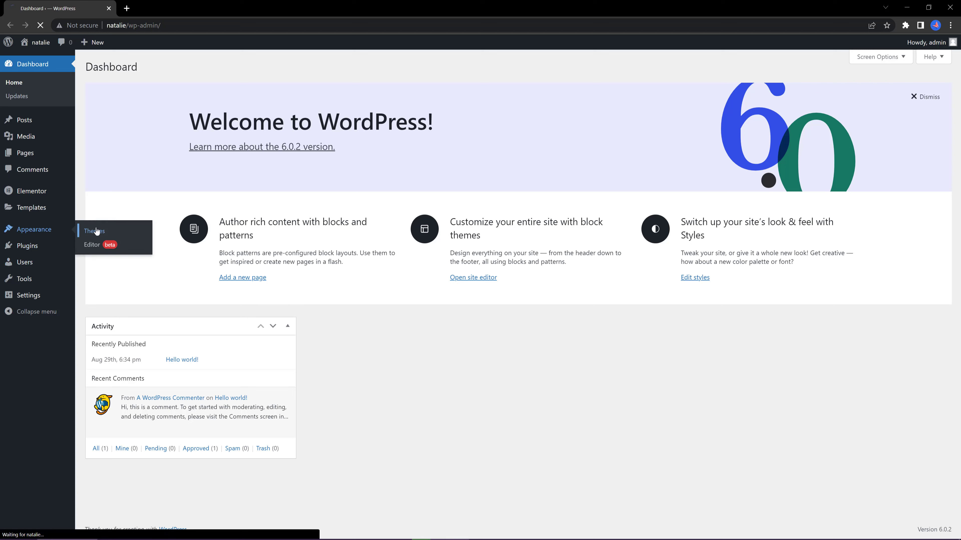
{"action": "left_click", "coordinate": [93, 231]}
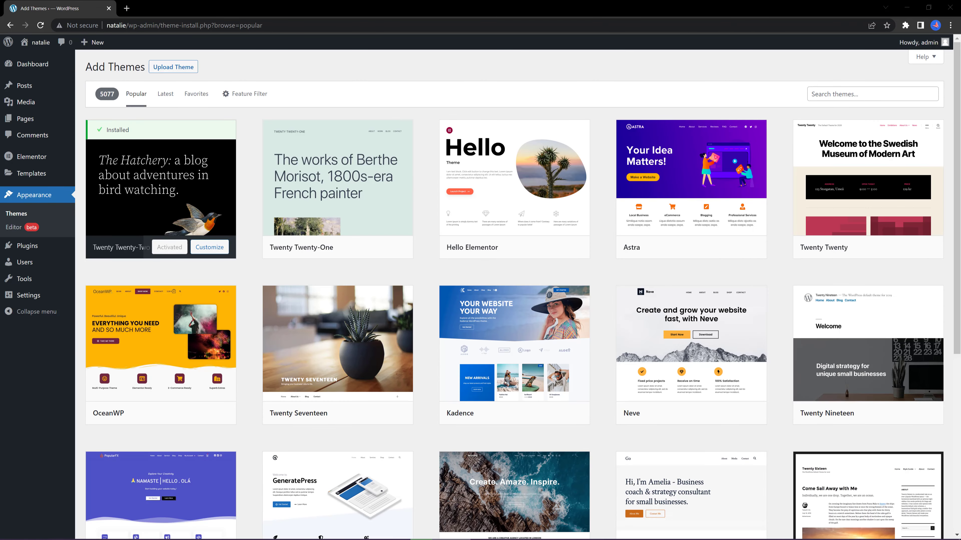
{"action": "mouse_move", "coordinate": [500, 259]}
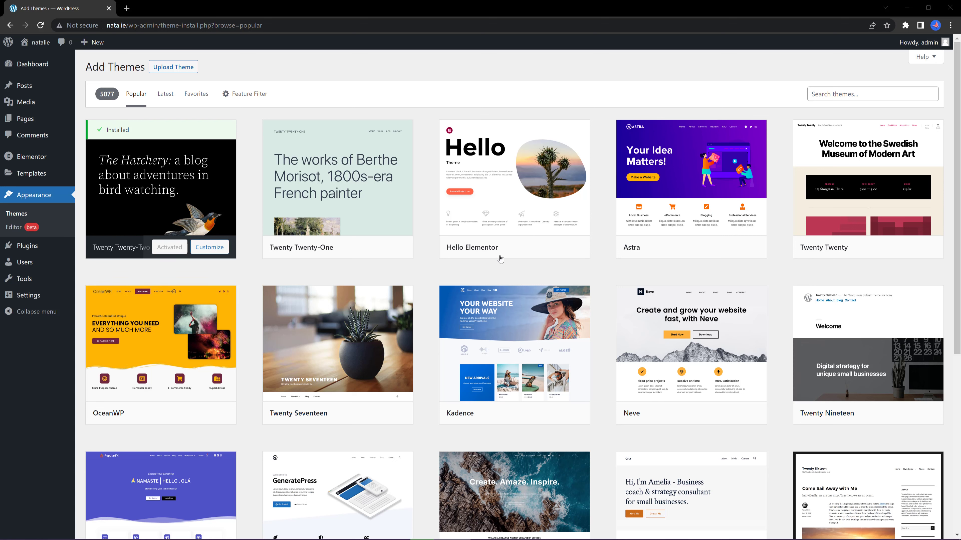
{"action": "mouse_move", "coordinate": [672, 212]}
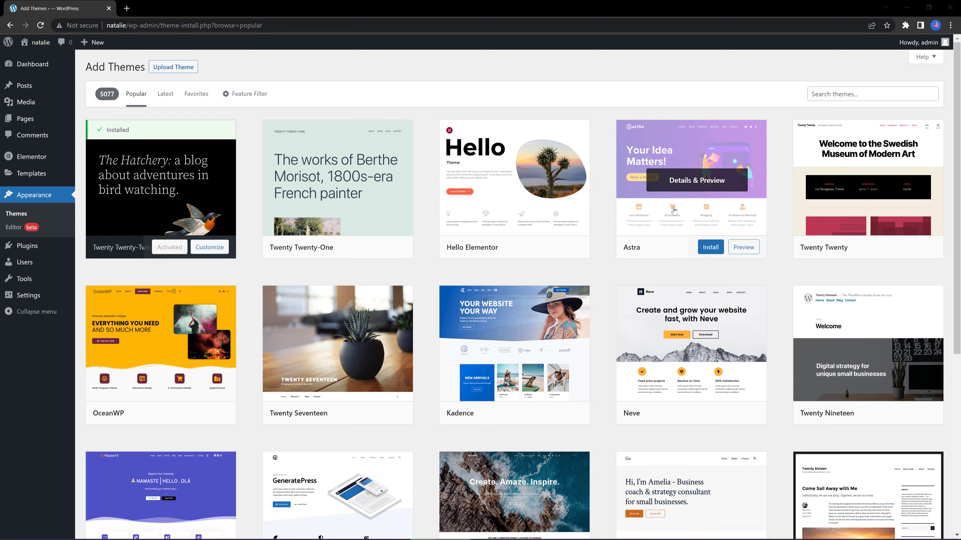
{"action": "mouse_move", "coordinate": [490, 367]}
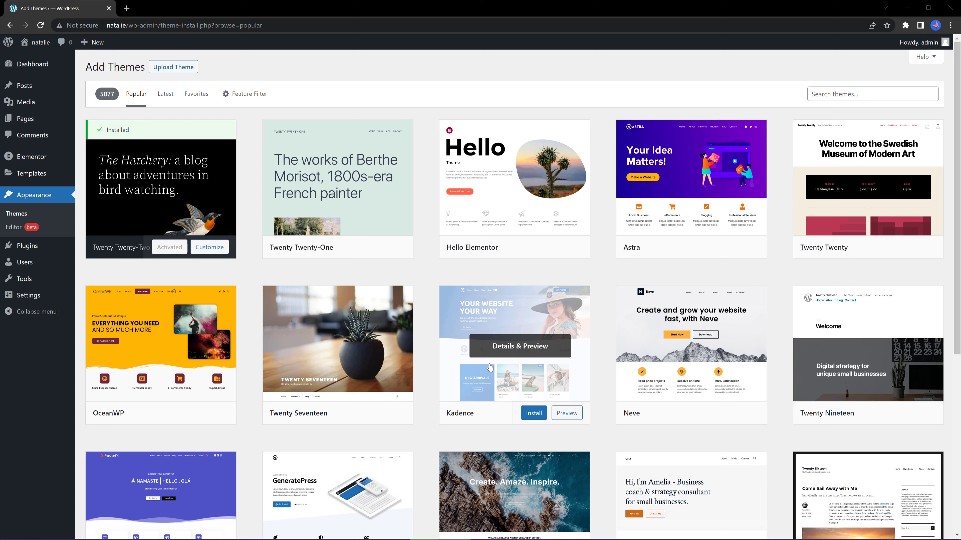
{"action": "mouse_move", "coordinate": [502, 219]}
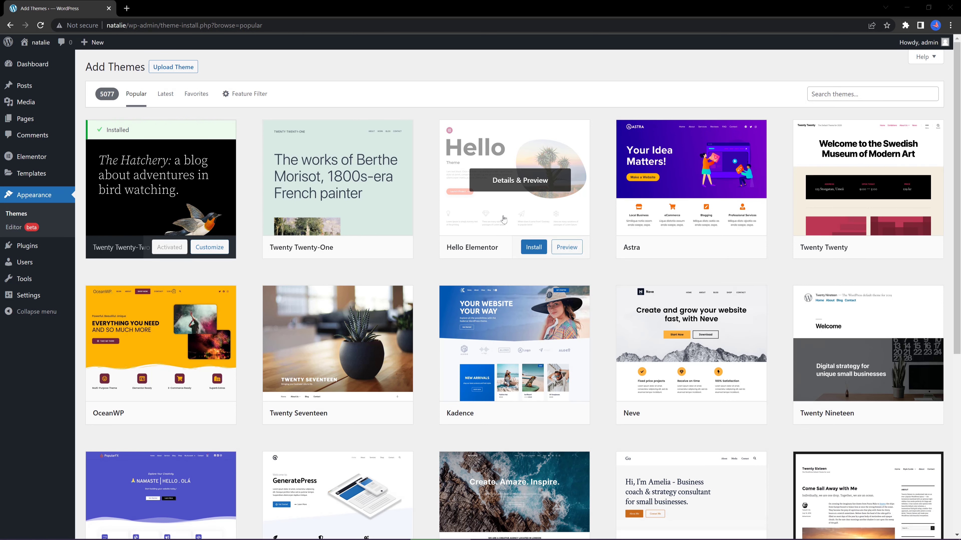
{"action": "mouse_move", "coordinate": [664, 218]}
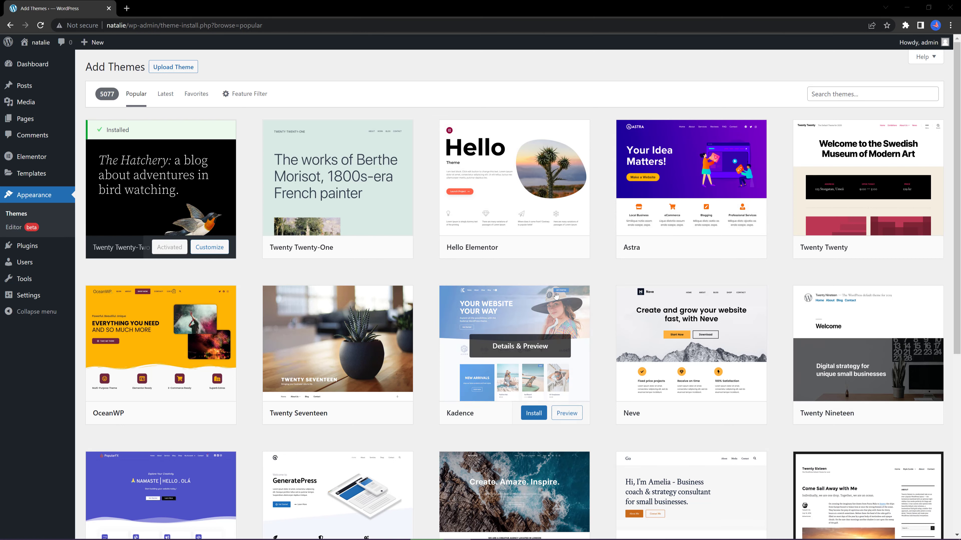
{"action": "mouse_move", "coordinate": [871, 288]}
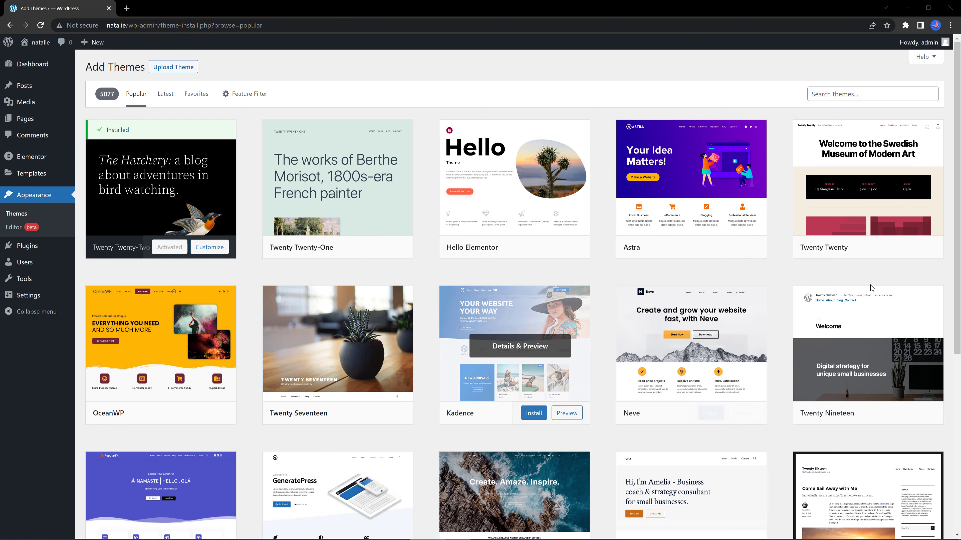
Step: Browse the Popular themes list down to the Kadence theme
{"action": "scroll", "scroll_direction": "down", "scroll_amount": 3}
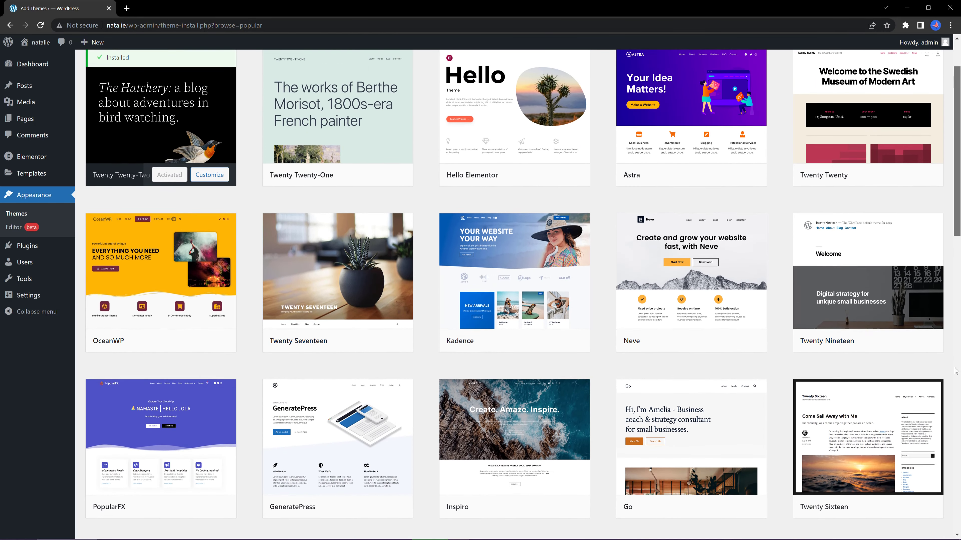
{"action": "scroll", "scroll_direction": "up", "scroll_amount": 3}
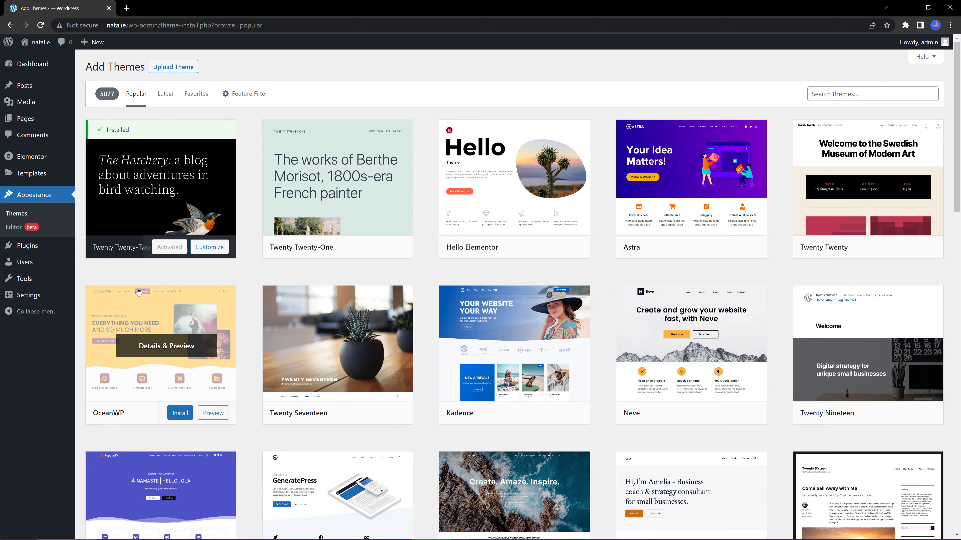
{"action": "scroll", "scroll_direction": "down", "scroll_amount": 3}
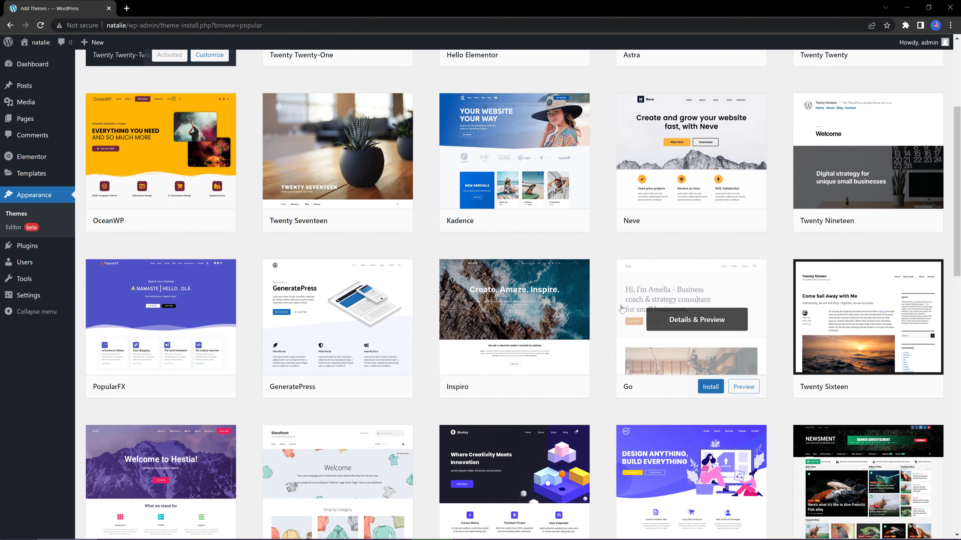
{"action": "scroll", "scroll_direction": "down", "scroll_amount": 3}
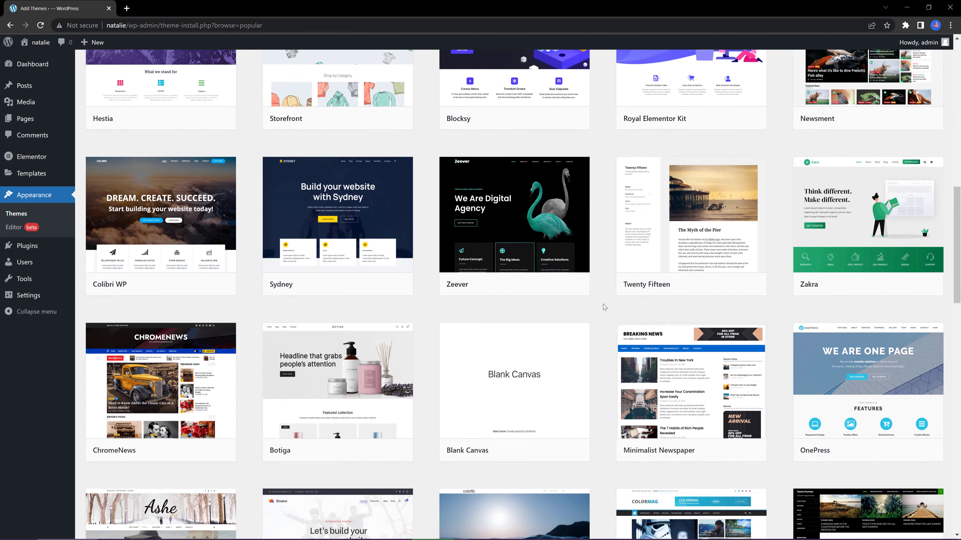
{"action": "scroll", "scroll_direction": "down", "scroll_amount": 3}
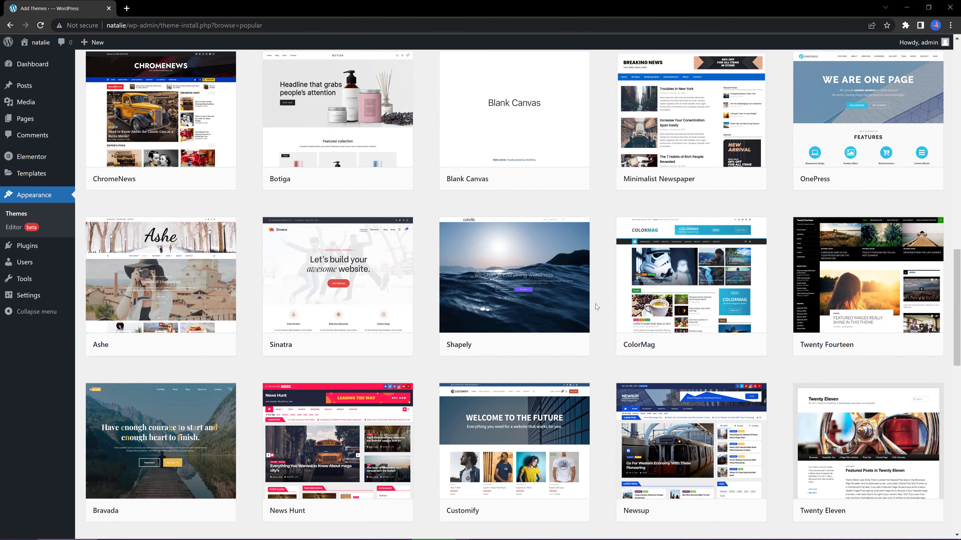
{"action": "scroll", "scroll_direction": "down", "scroll_amount": 3}
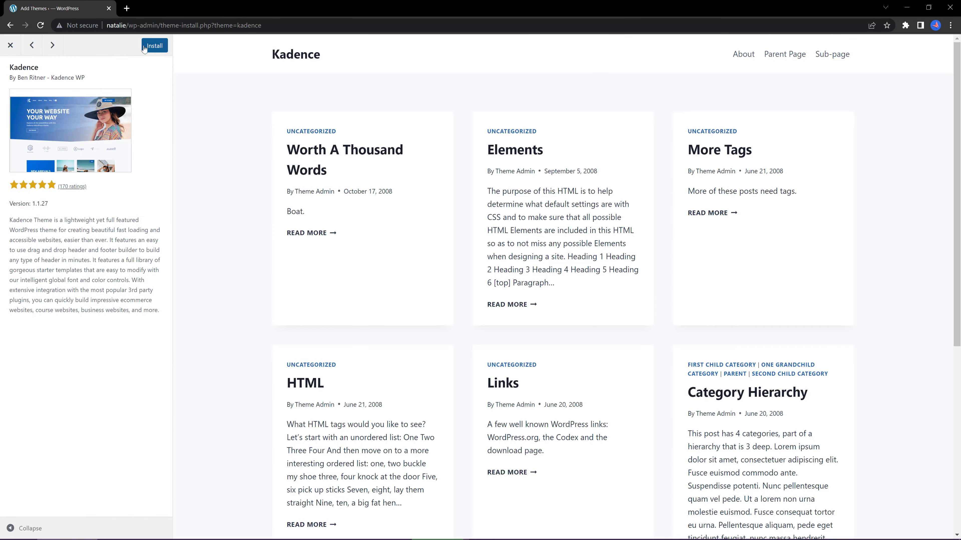
Step: Install and activate the Kadence theme from its preview
{"action": "left_click", "coordinate": [153, 46]}
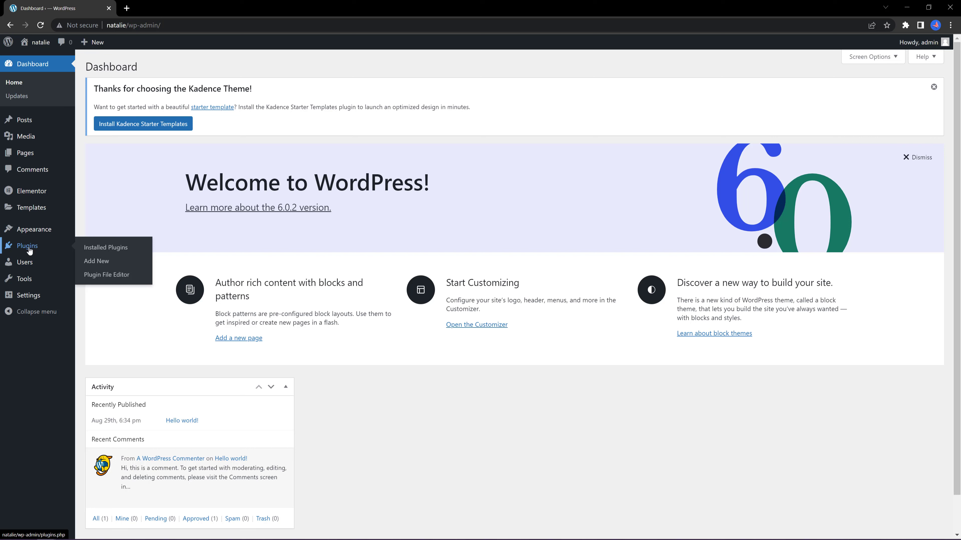
Step: Search the plugin directory for 'Yoast', then install and activate Yoast SEO
{"action": "left_click", "coordinate": [96, 261]}
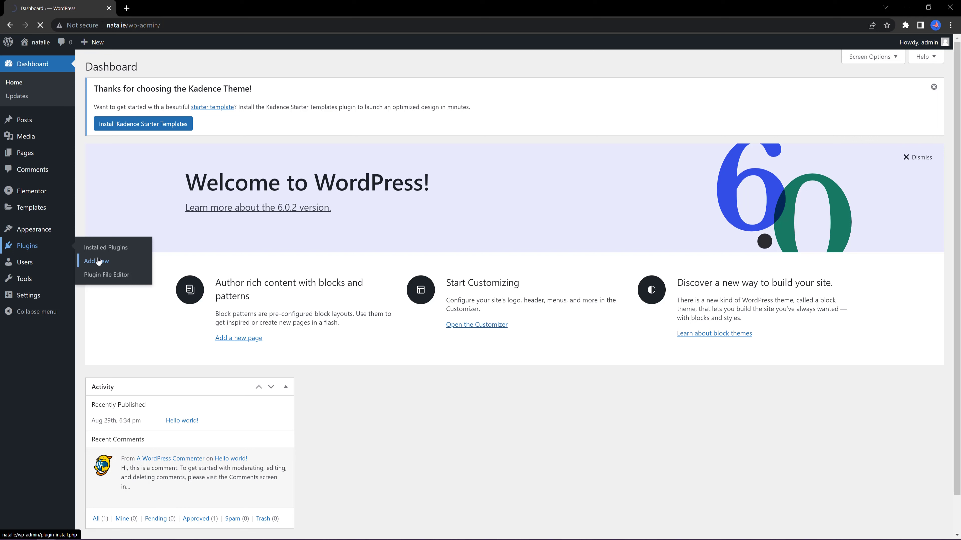
{"action": "left_click", "coordinate": [96, 260]}
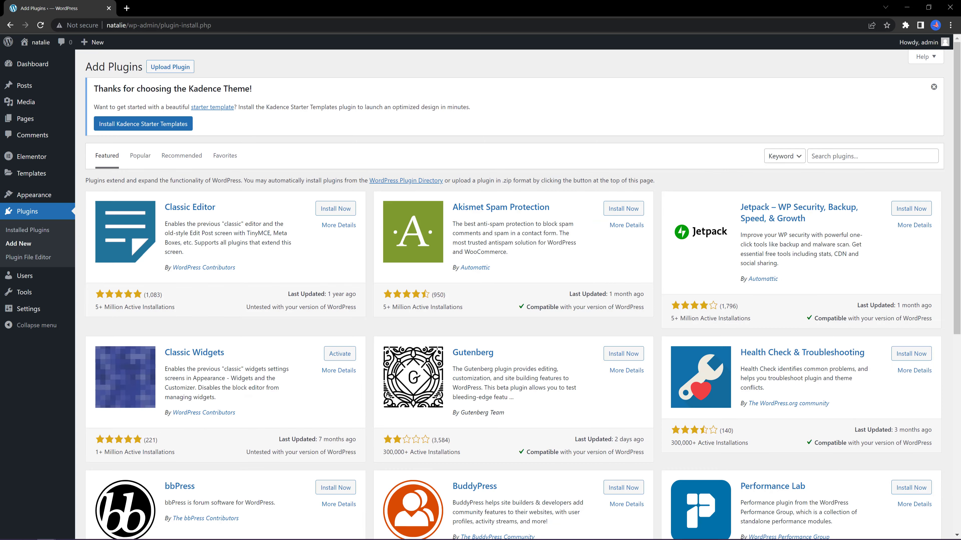
{"action": "mouse_move", "coordinate": [933, 68]}
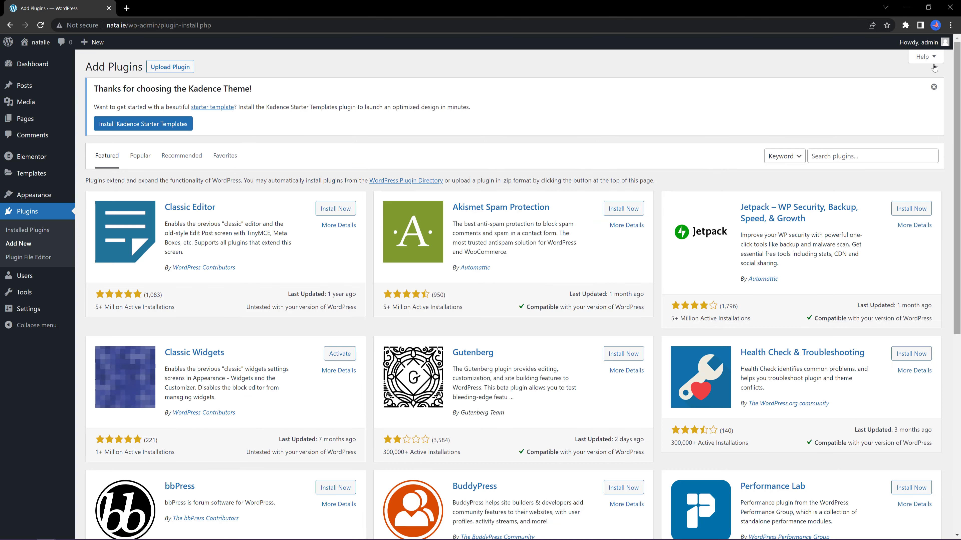
{"action": "type", "text": "Yoast"}
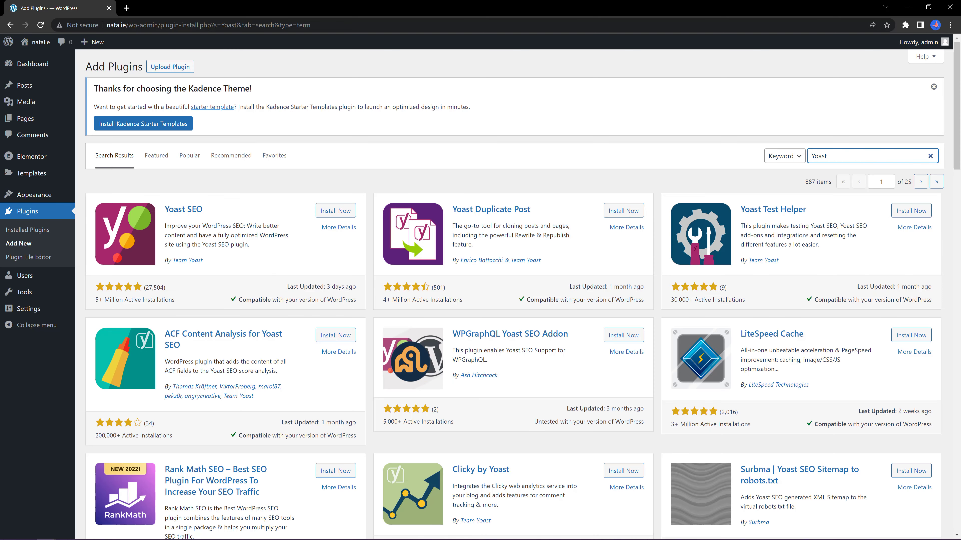
{"action": "left_click", "coordinate": [870, 156]}
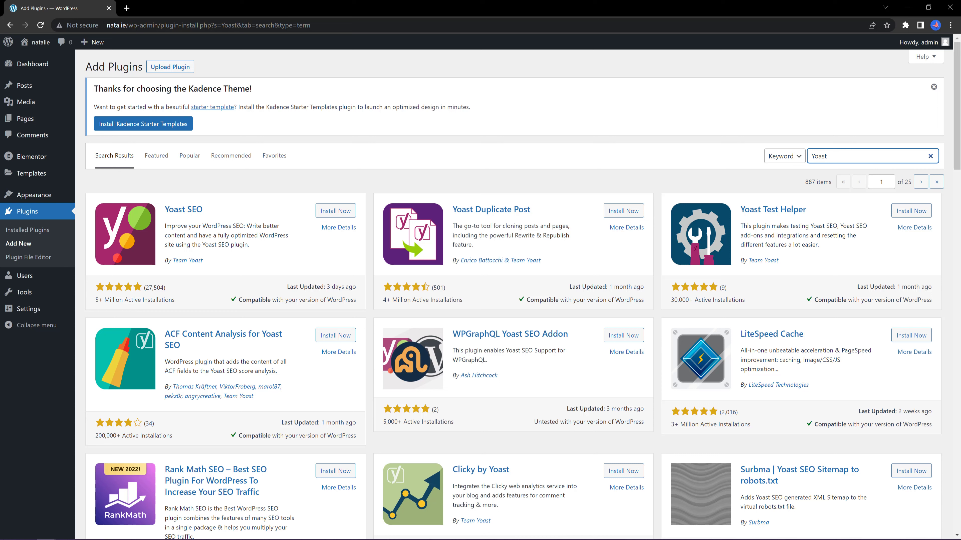
{"action": "mouse_move", "coordinate": [335, 210]}
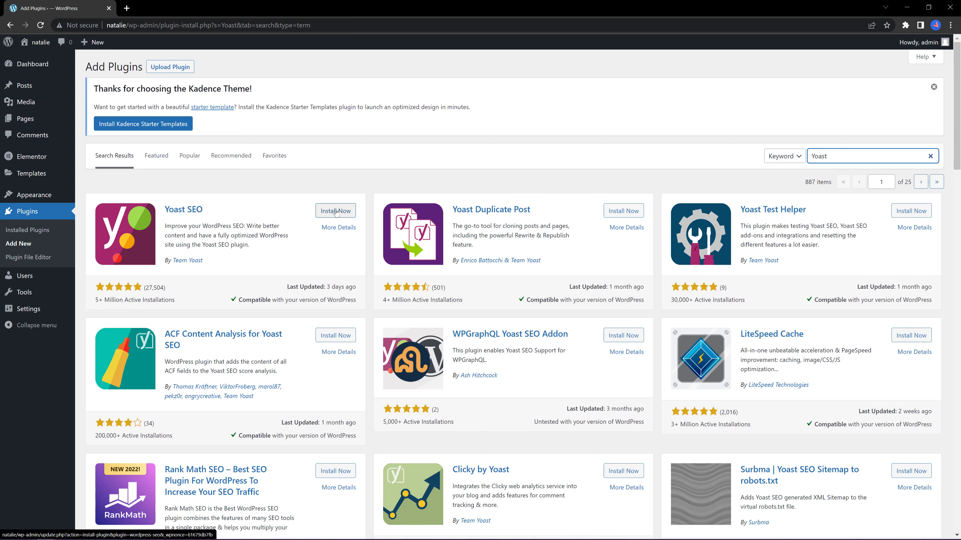
{"action": "left_click", "coordinate": [335, 210]}
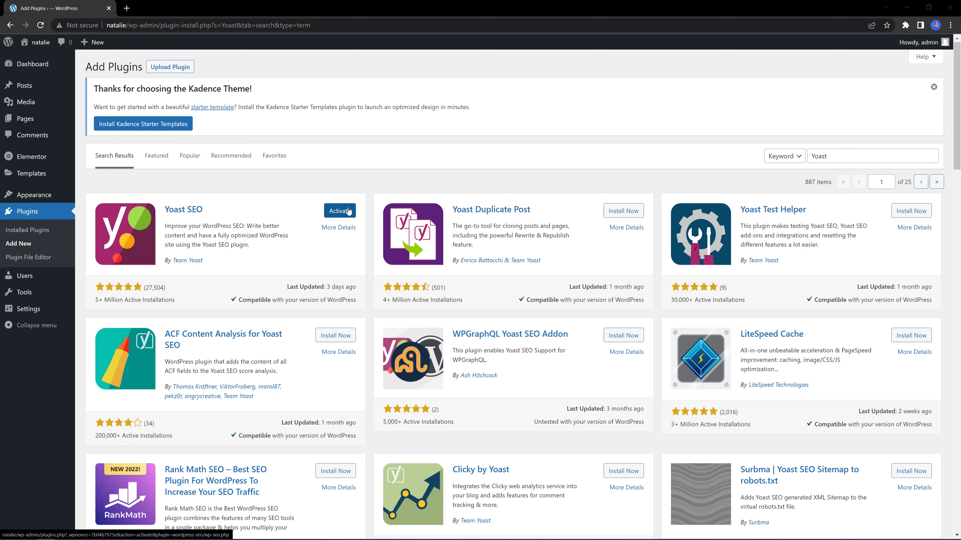
{"action": "left_click", "coordinate": [338, 211]}
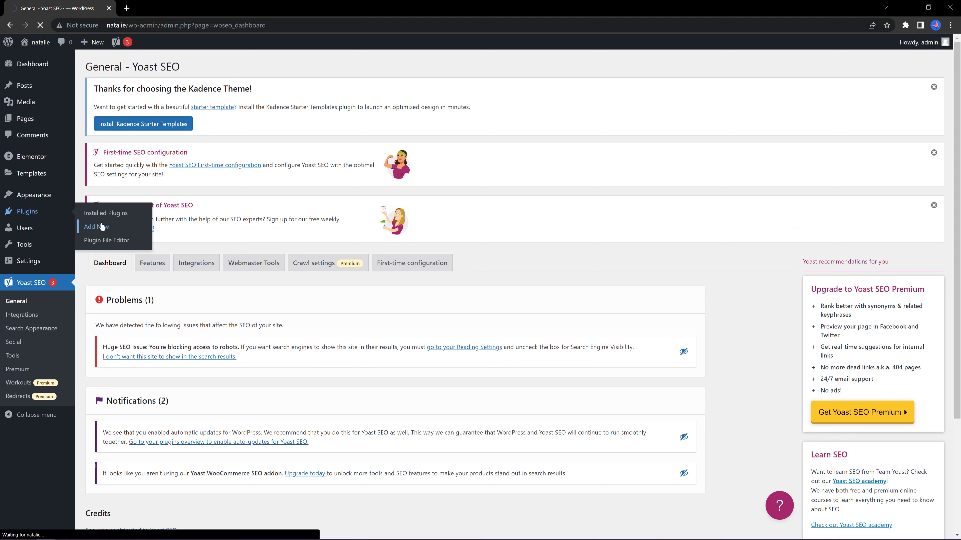
Step: Search plugins for 'Wp forms' and install Contact Form by WPForms
{"action": "left_click", "coordinate": [97, 227]}
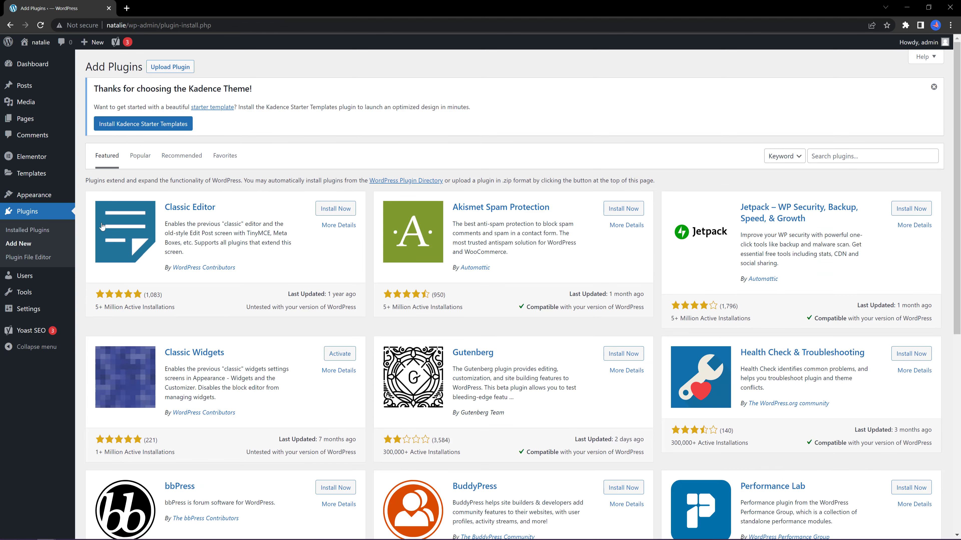
{"action": "type", "text": "Wp formsd"}
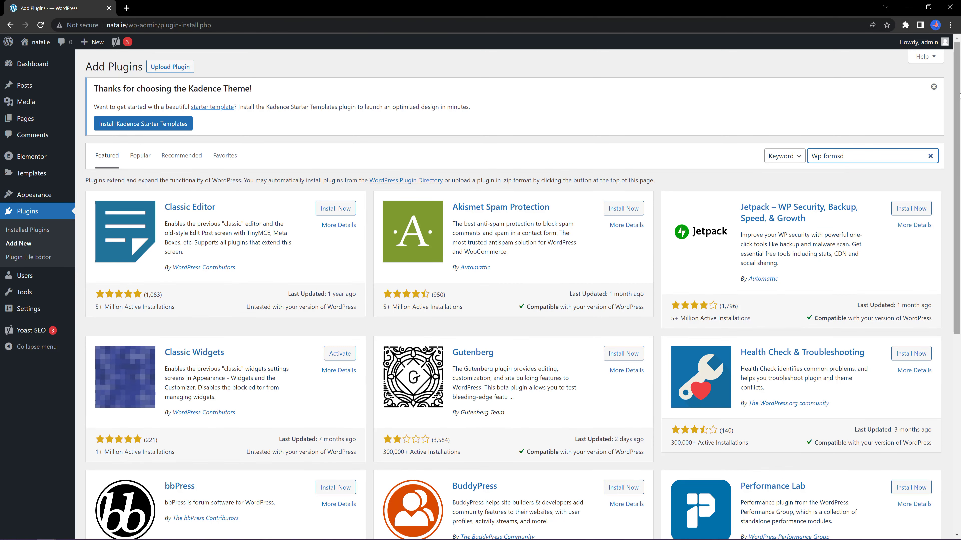
{"action": "key", "text": "Backspace"}
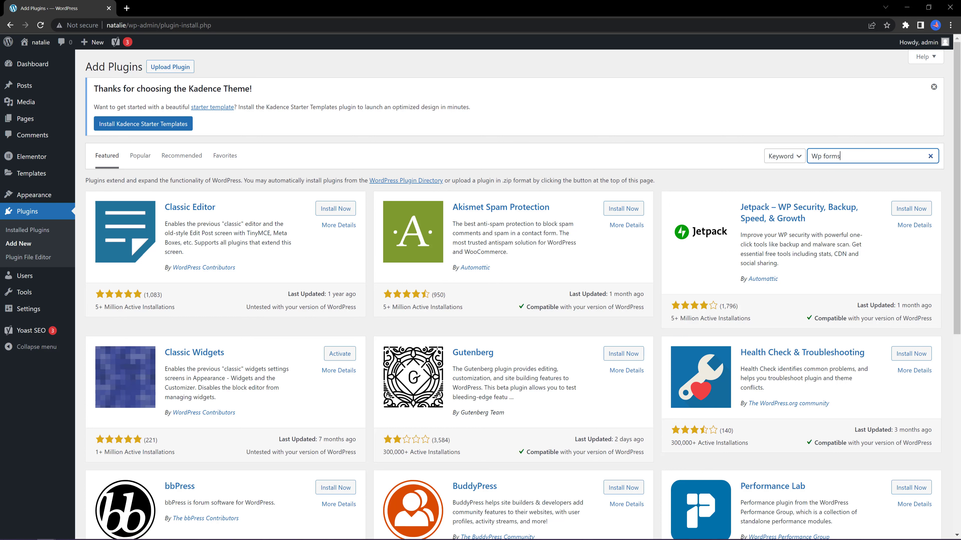
{"action": "key", "text": "Return"}
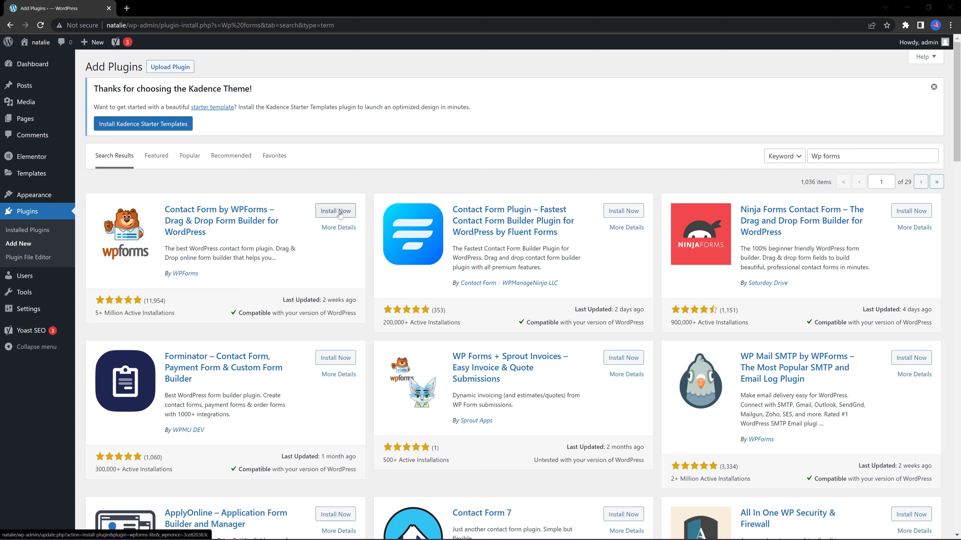
{"action": "left_click", "coordinate": [335, 211]}
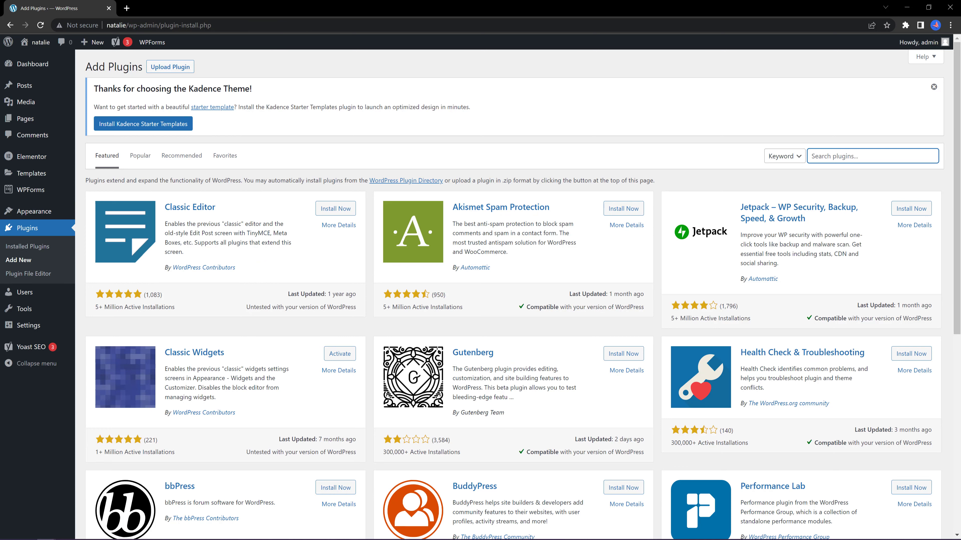
Step: Search 'Site k', then install and activate Site Kit by Google
{"action": "type", "text": "Site kit by Google"}
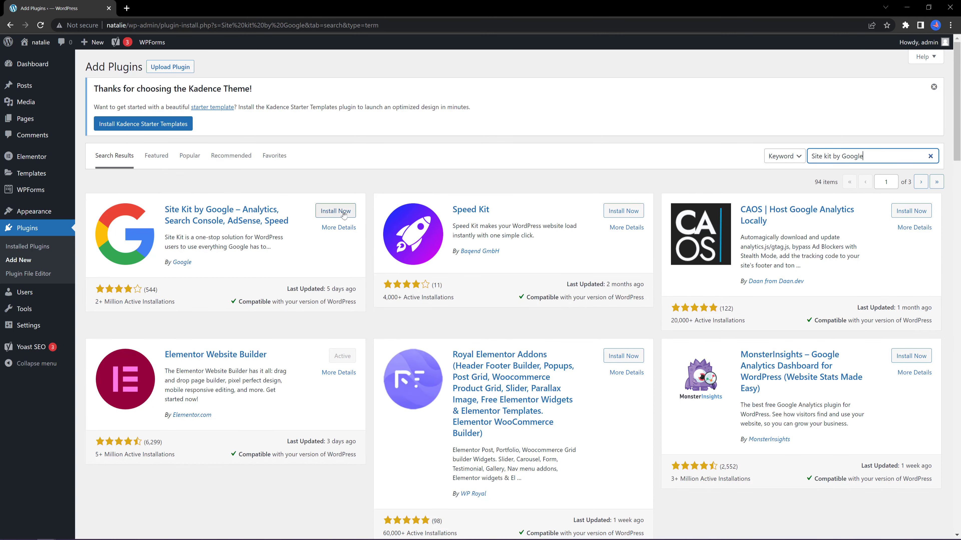
{"action": "left_click", "coordinate": [335, 210]}
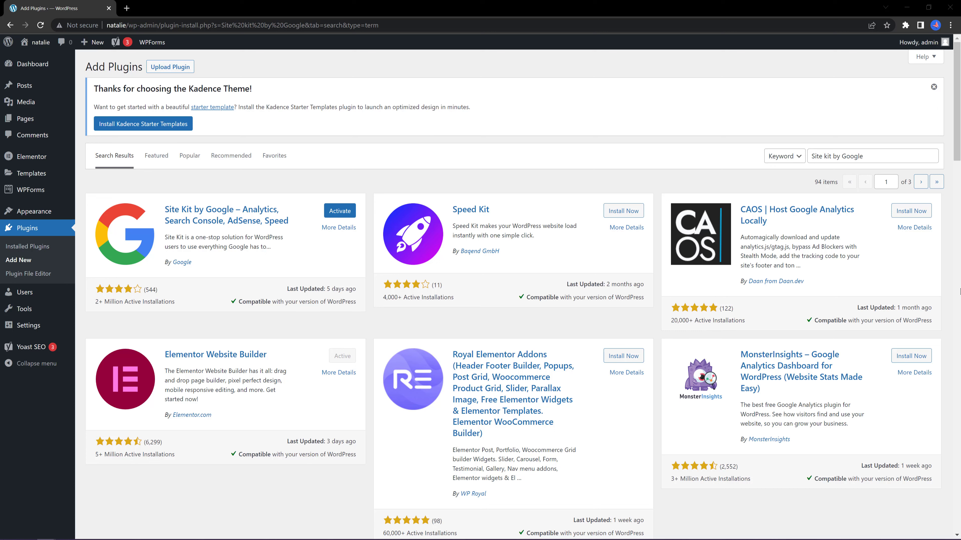
{"action": "mouse_move", "coordinate": [339, 211]}
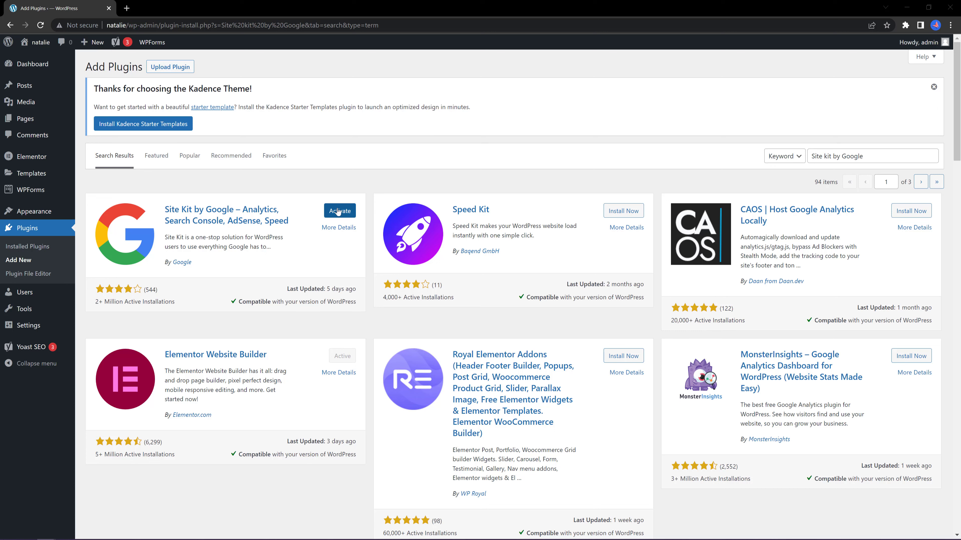
{"action": "left_click", "coordinate": [338, 210]}
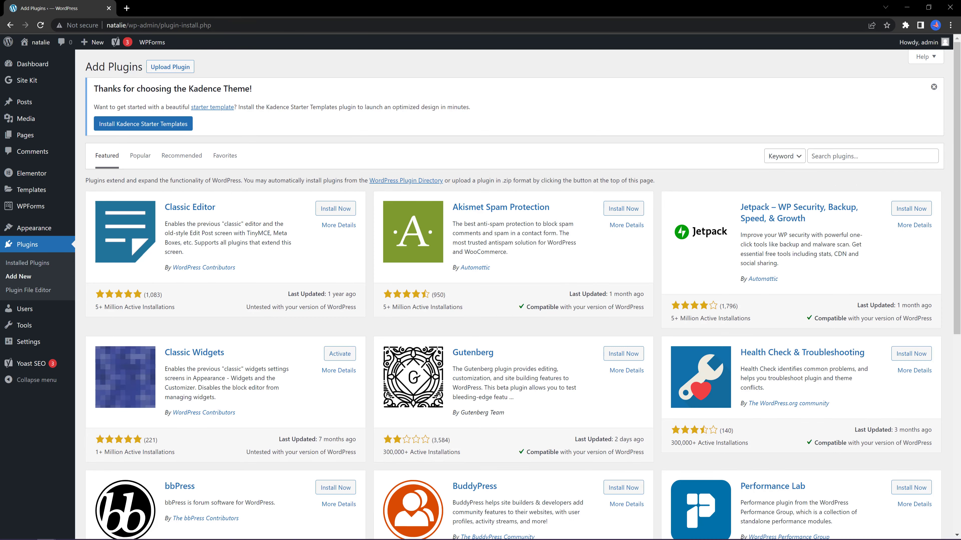
{"action": "mouse_move", "coordinate": [860, 150]}
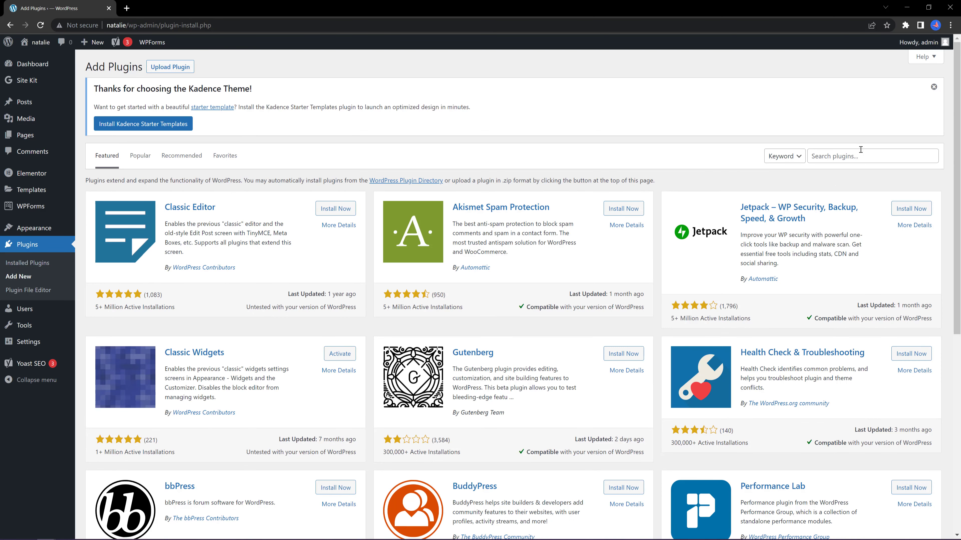
Step: Search 'Mighty share', then install and activate the MightyShare plugin
{"action": "left_click", "coordinate": [872, 155]}
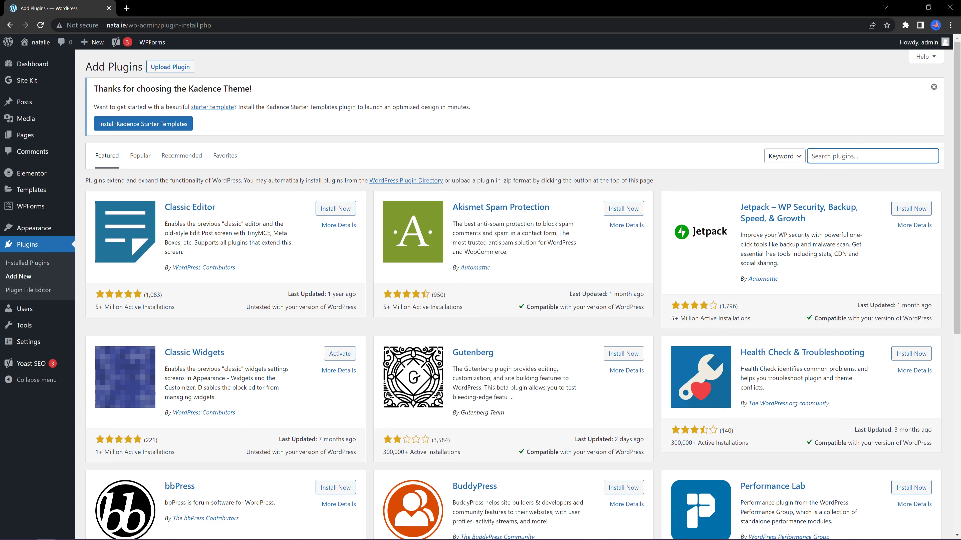
{"action": "type", "text": "Mighty share"}
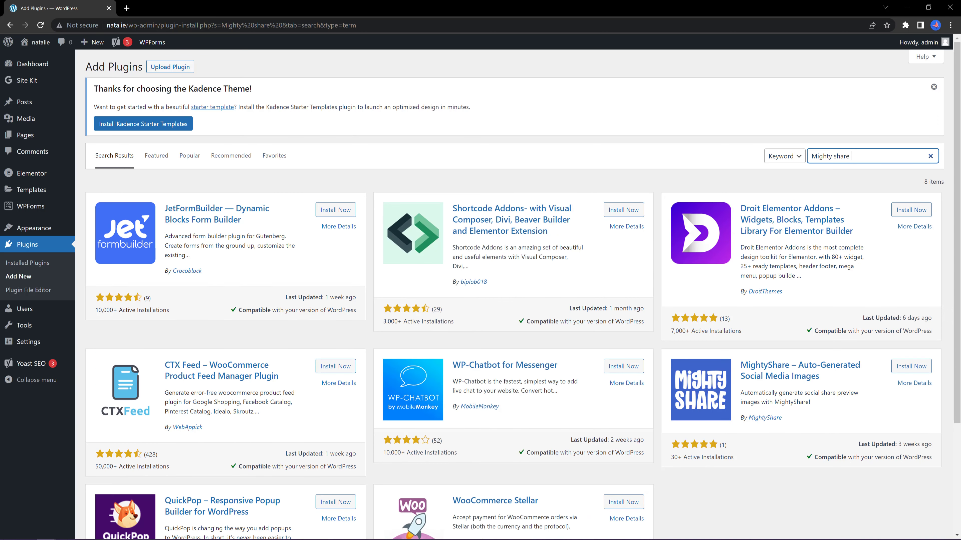
{"action": "left_click", "coordinate": [910, 366]}
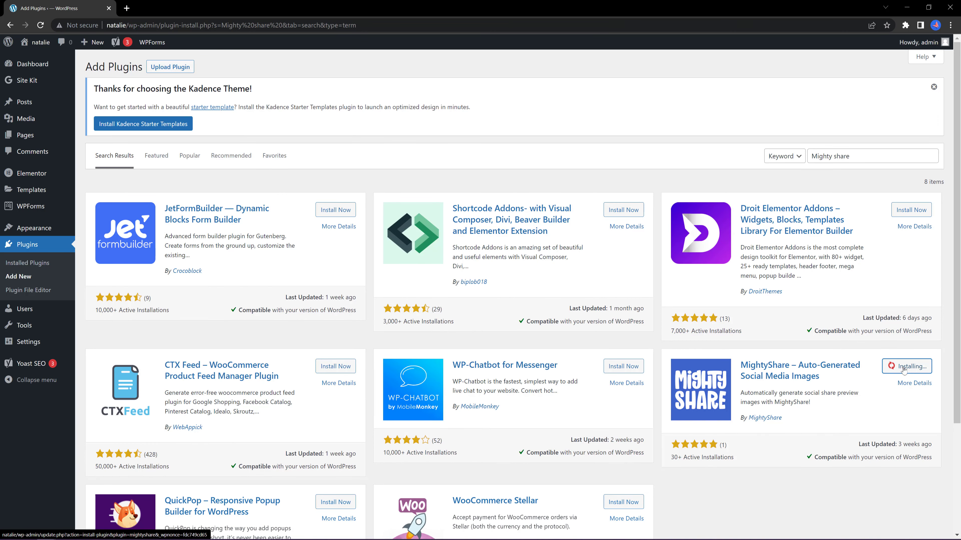
{"action": "mouse_move", "coordinate": [940, 352]}
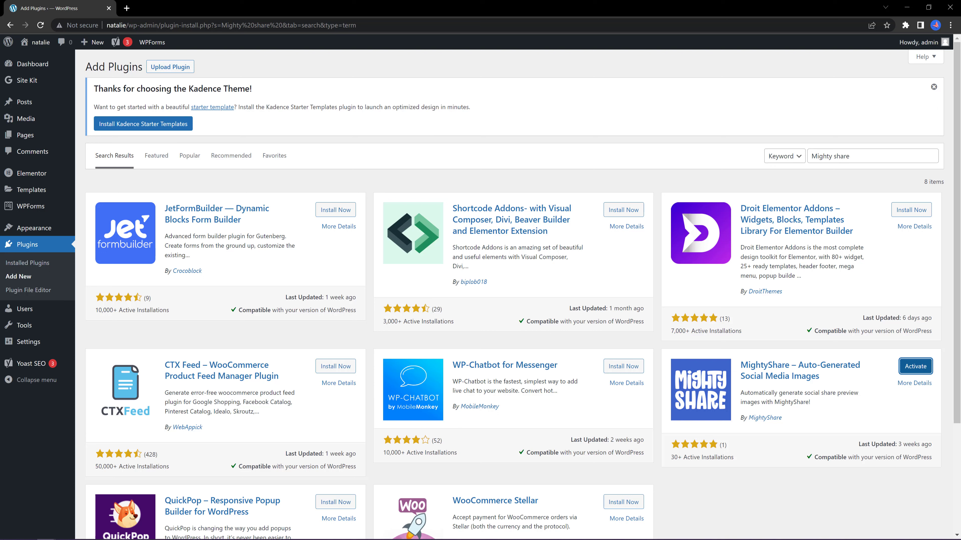
{"action": "left_click", "coordinate": [915, 366]}
{"action": "type", "text": "popup maker"}
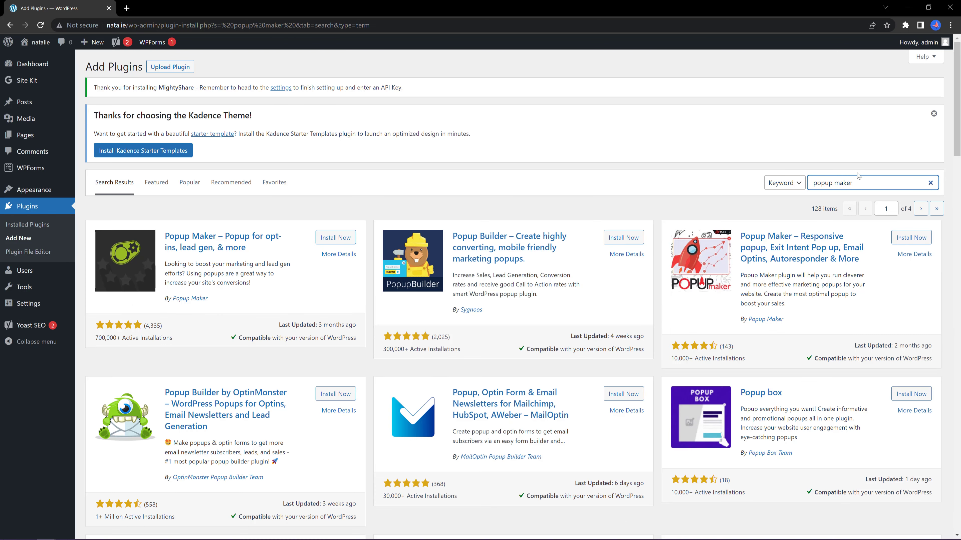
Step: Install and activate Popup Maker, then return to the admin dashboard
{"action": "left_click", "coordinate": [336, 237]}
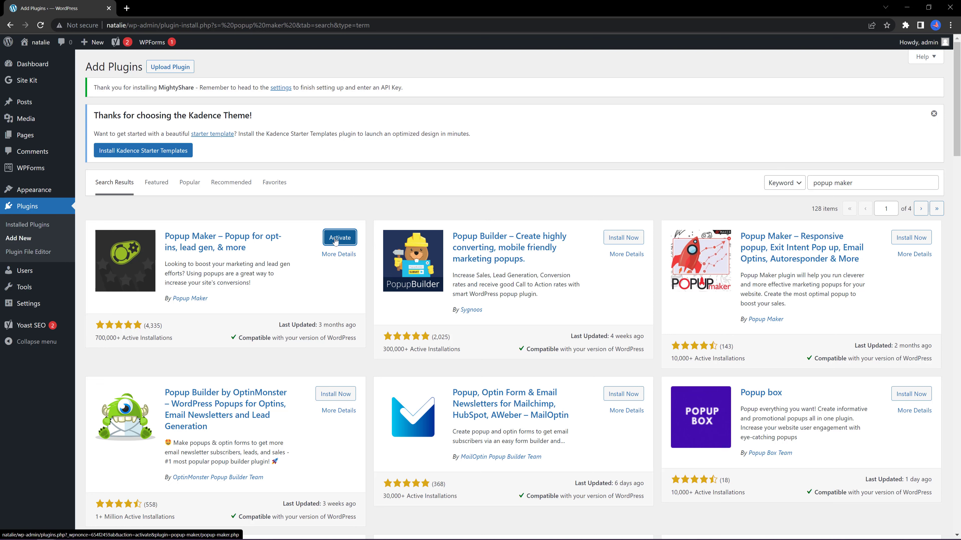
{"action": "left_click", "coordinate": [339, 237]}
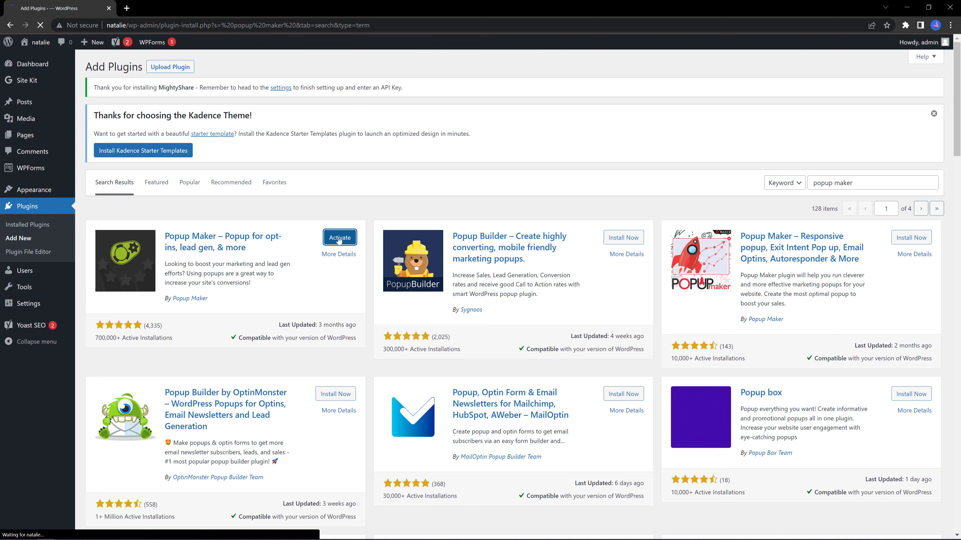
{"action": "left_click", "coordinate": [338, 237]}
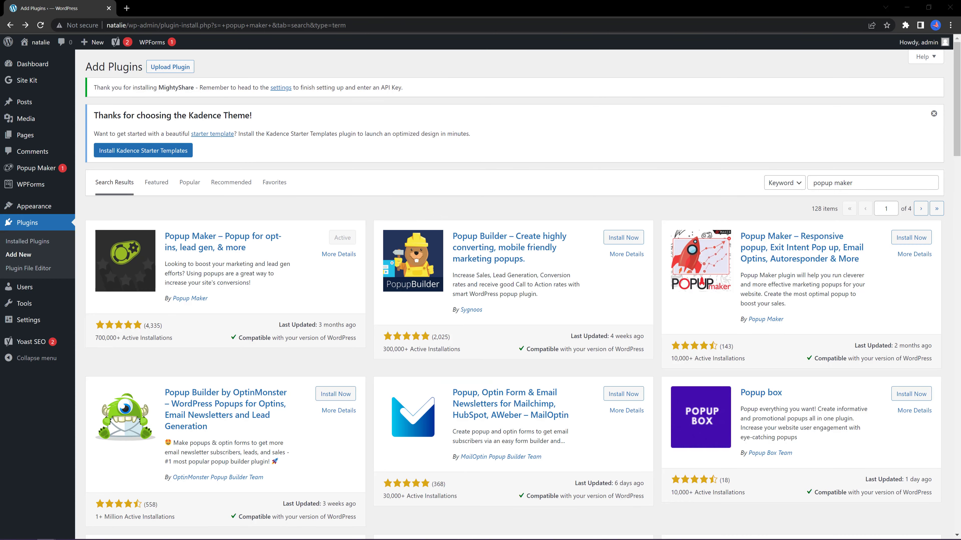
{"action": "left_click", "coordinate": [29, 63]}
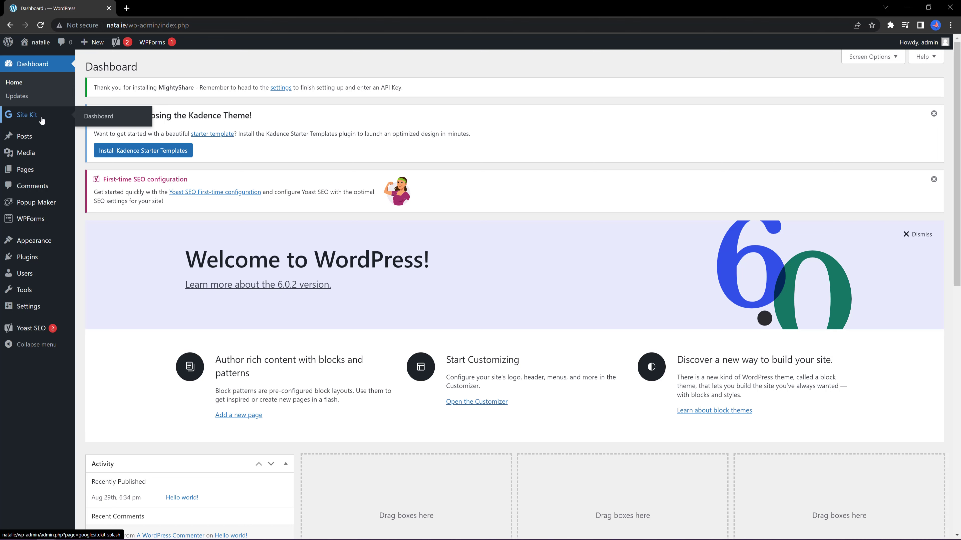
Step: View the Site Kit setup page, then go to Yoast SEO's General dashboard
{"action": "left_click", "coordinate": [26, 115]}
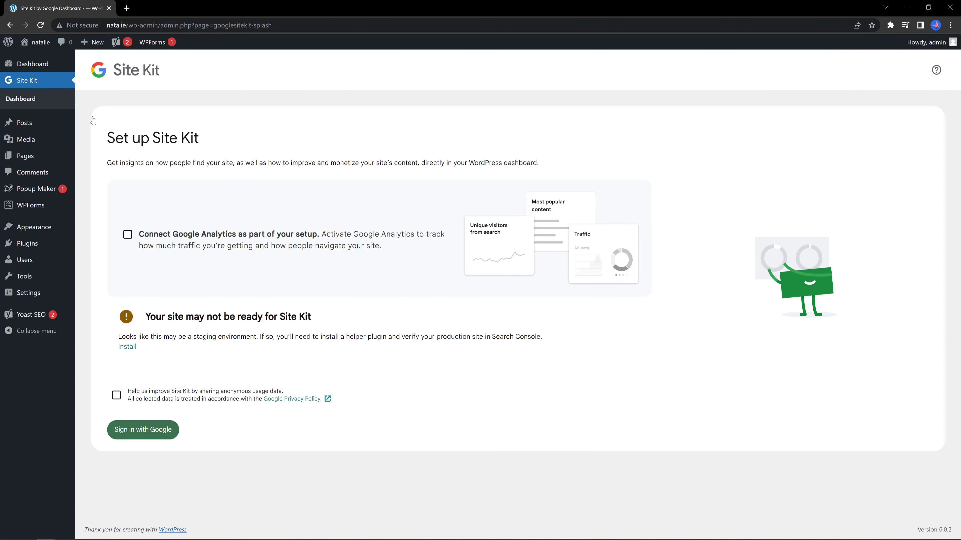
{"action": "mouse_move", "coordinate": [492, 133]}
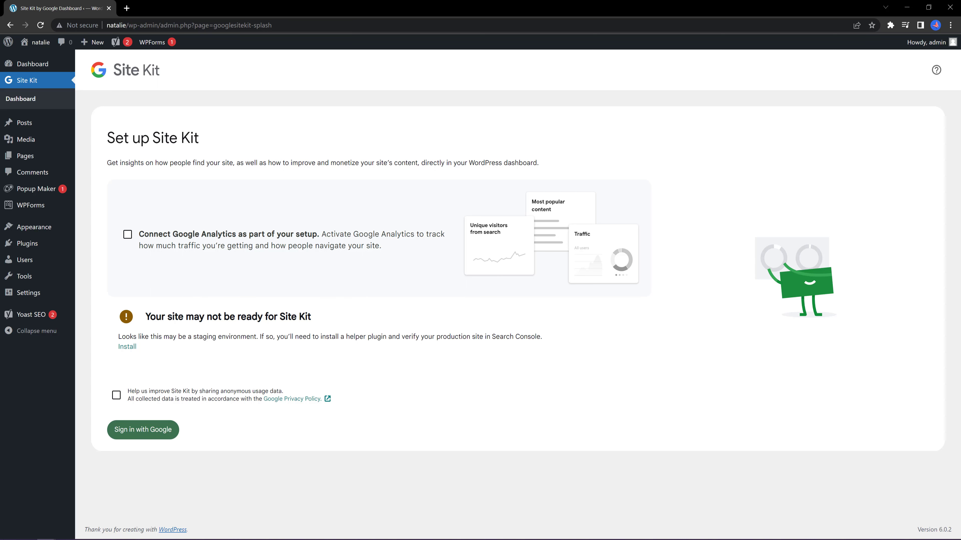
{"action": "mouse_move", "coordinate": [938, 311]}
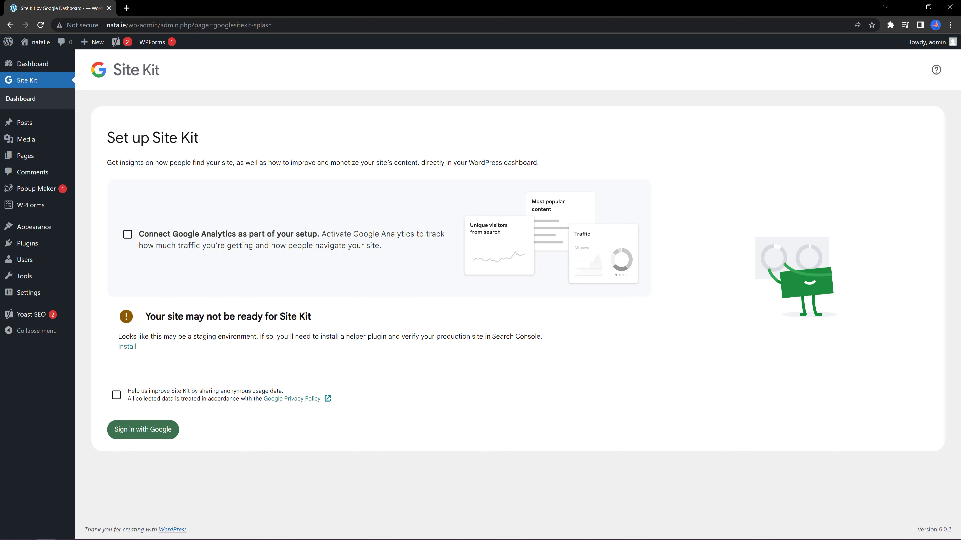
{"action": "left_click", "coordinate": [30, 315]}
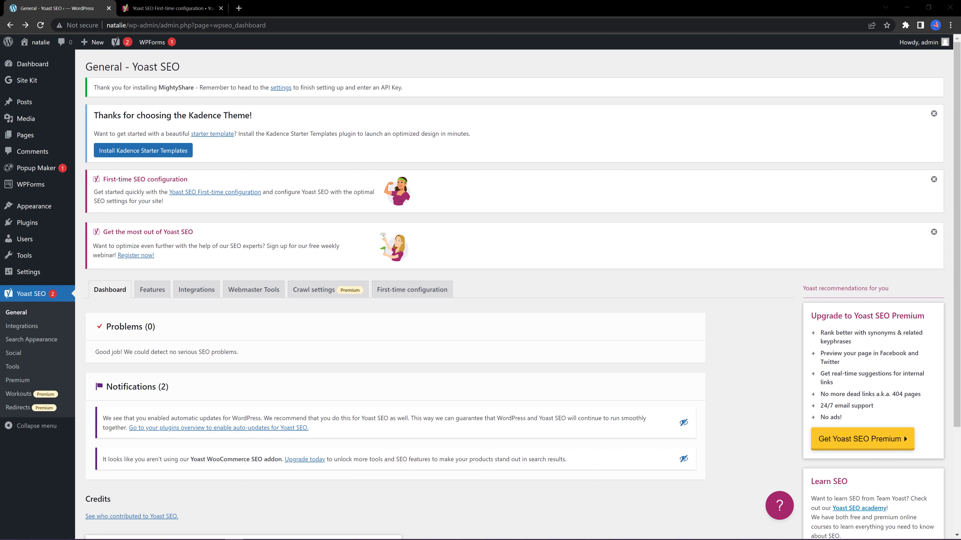
Step: Review Yoast's First-time configuration steps, then switch to the Kadence WP Starter Templates page
{"action": "left_click", "coordinate": [412, 289]}
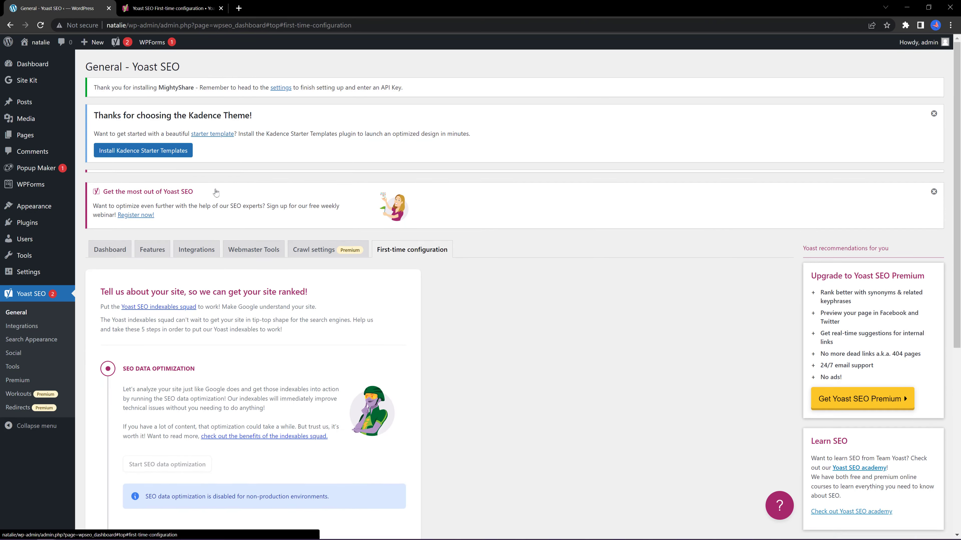
{"action": "scroll", "scroll_direction": "down", "scroll_amount": 3}
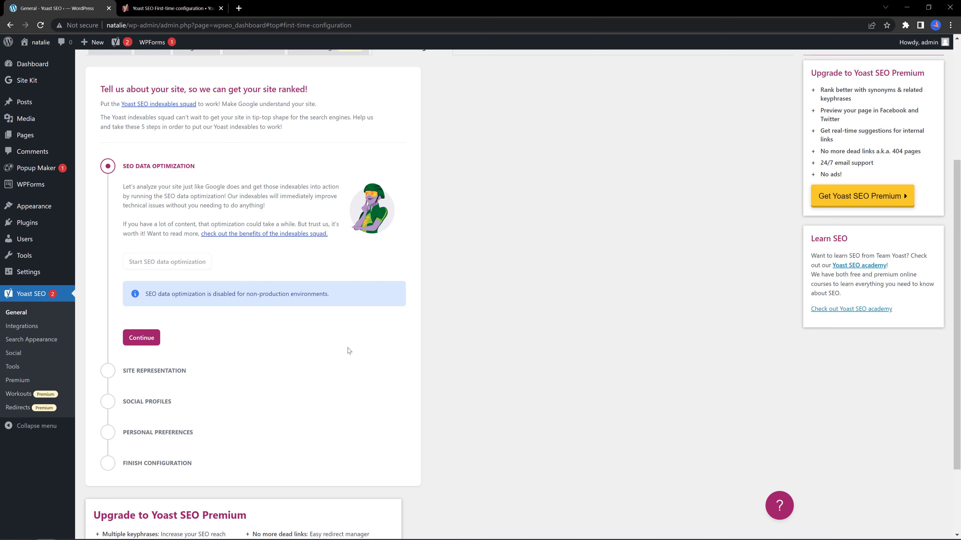
{"action": "scroll", "scroll_direction": "down", "scroll_amount": 3}
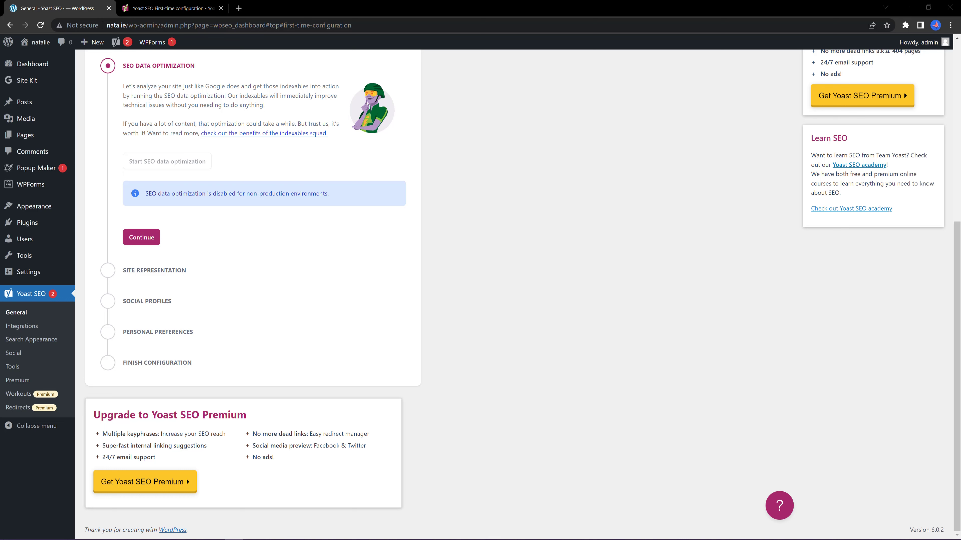
{"action": "left_click", "coordinate": [171, 8]}
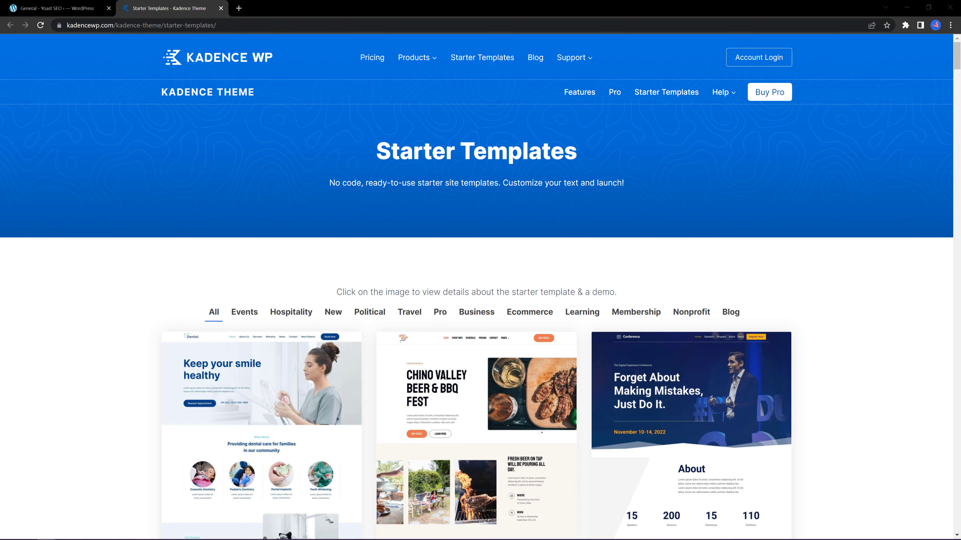
{"action": "mouse_move", "coordinate": [397, 283]}
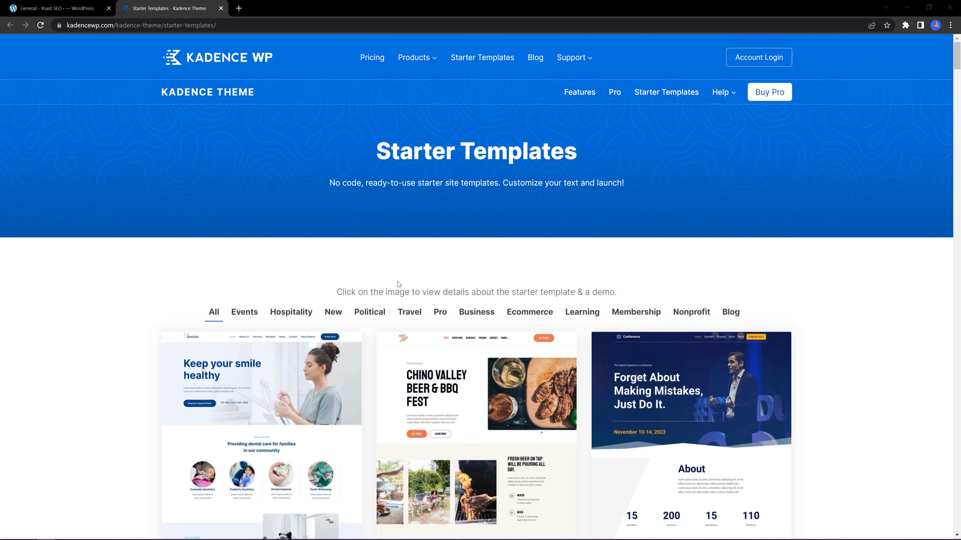
{"action": "mouse_move", "coordinate": [497, 311]}
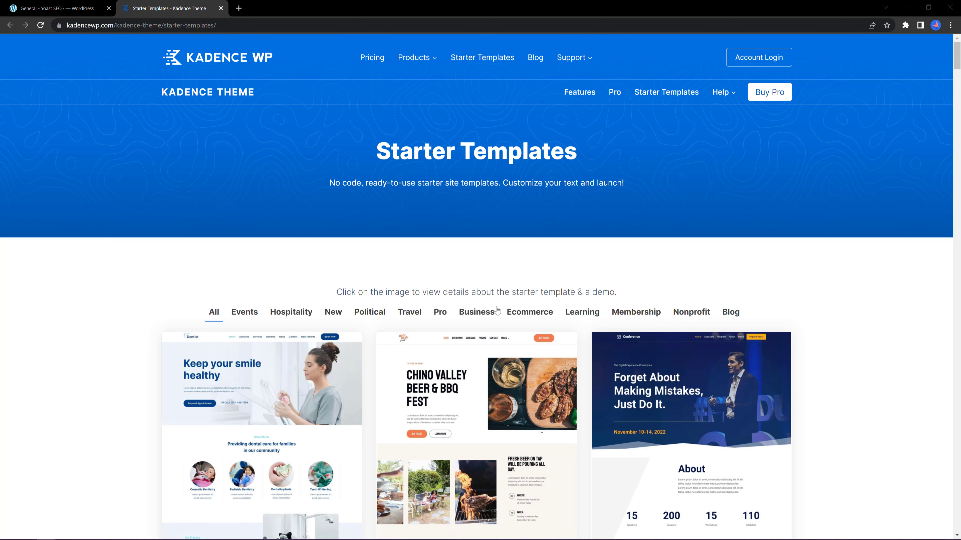
Step: Filter starter templates by Nonprofit, Events and Ecommerce, browsing Cleaning Service and the Blog category
{"action": "left_click", "coordinate": [691, 311]}
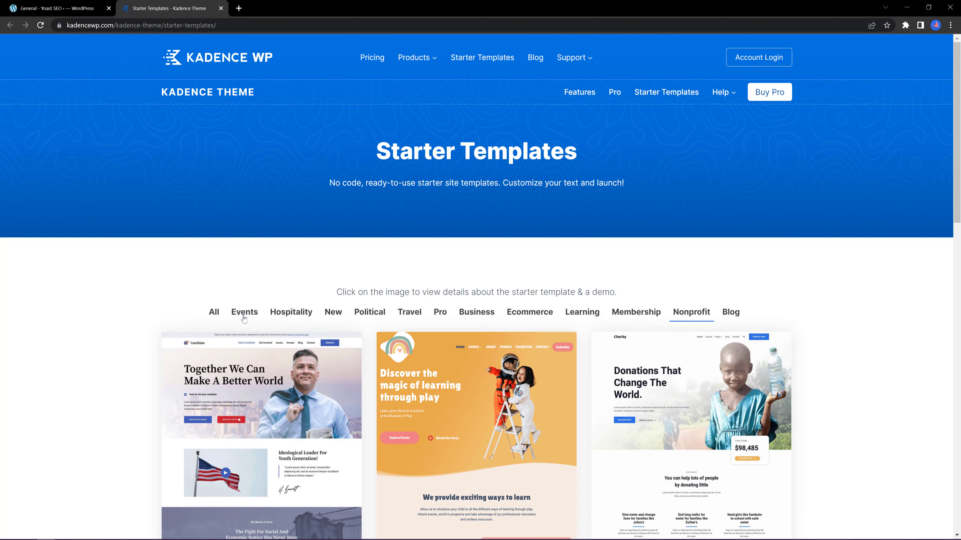
{"action": "left_click", "coordinate": [244, 312]}
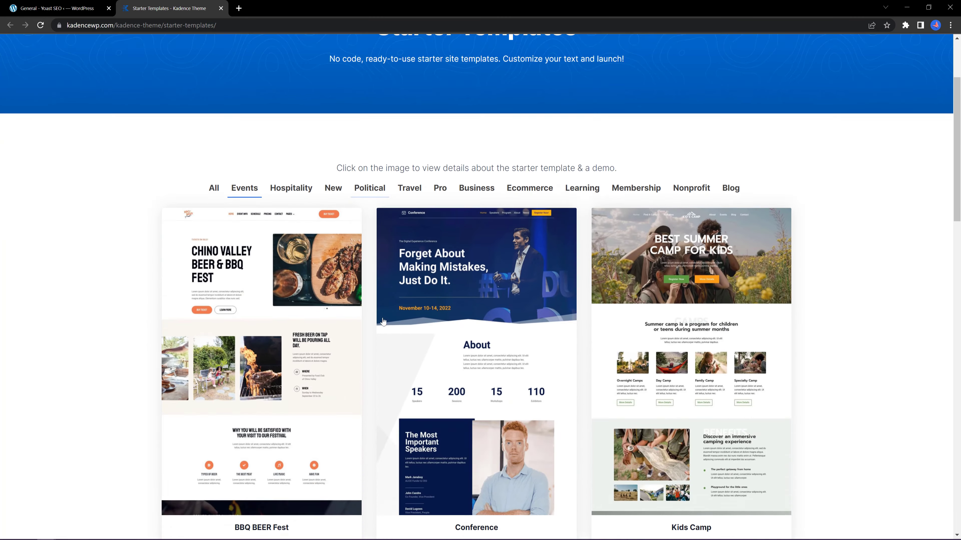
{"action": "scroll", "scroll_direction": "up", "scroll_amount": 3}
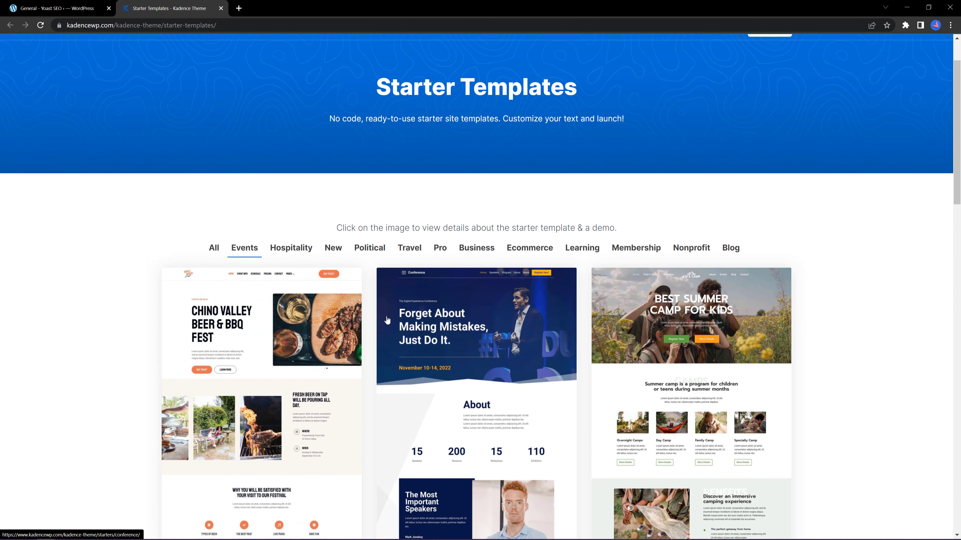
{"action": "left_click", "coordinate": [528, 248]}
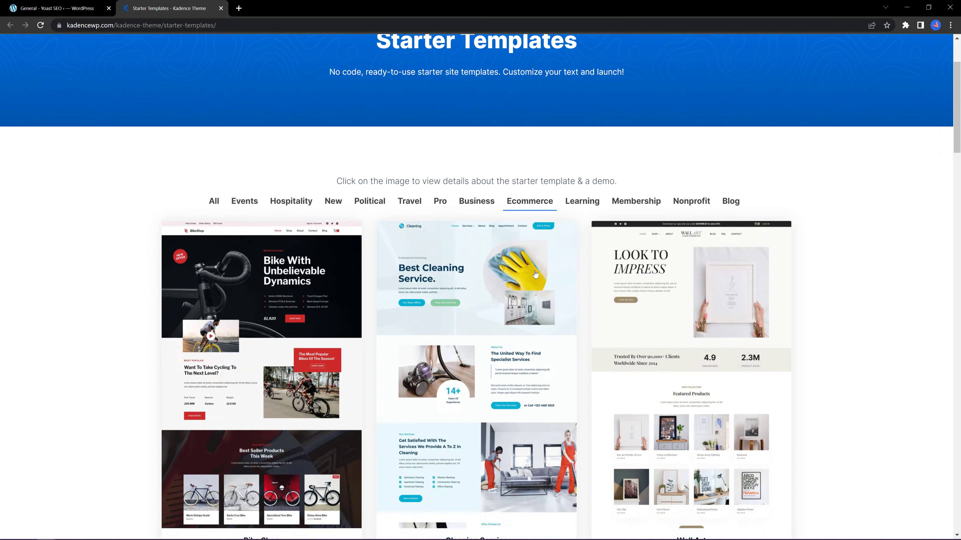
{"action": "scroll", "scroll_direction": "down", "scroll_amount": 3}
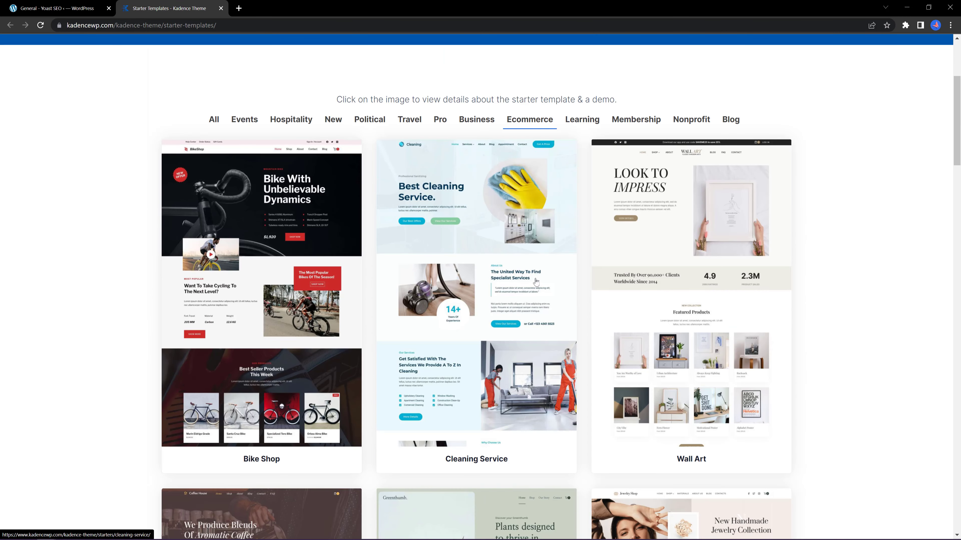
{"action": "mouse_move", "coordinate": [526, 305]}
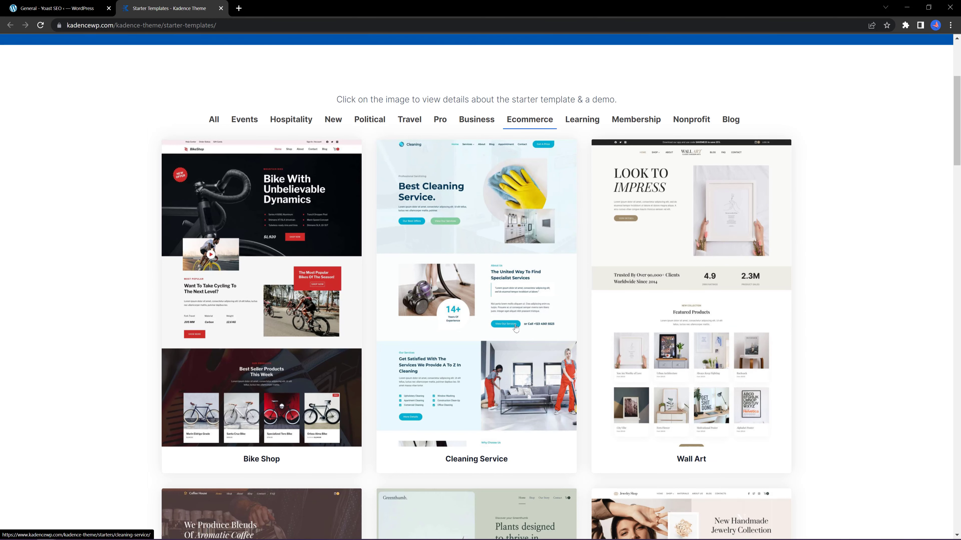
{"action": "mouse_move", "coordinate": [461, 243]}
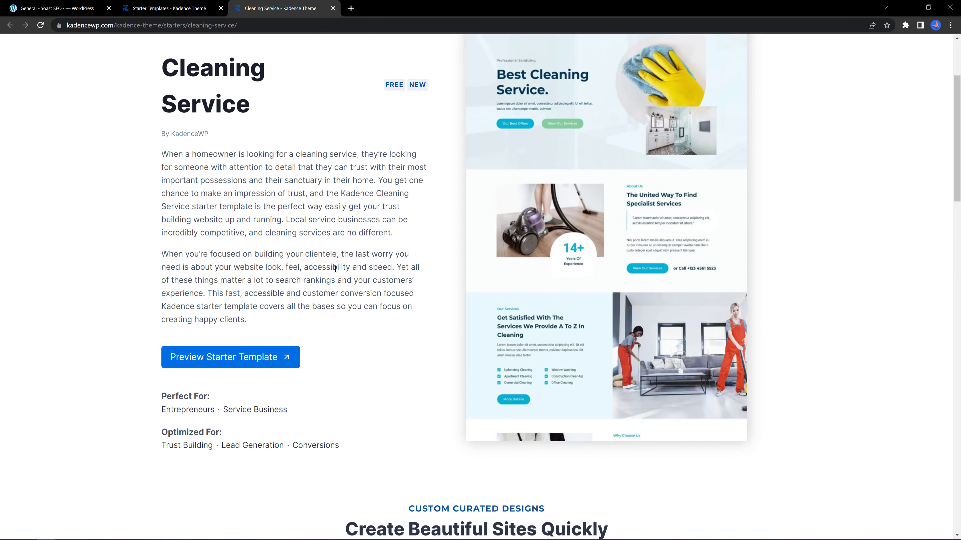
{"action": "scroll", "scroll_direction": "down", "scroll_amount": 3}
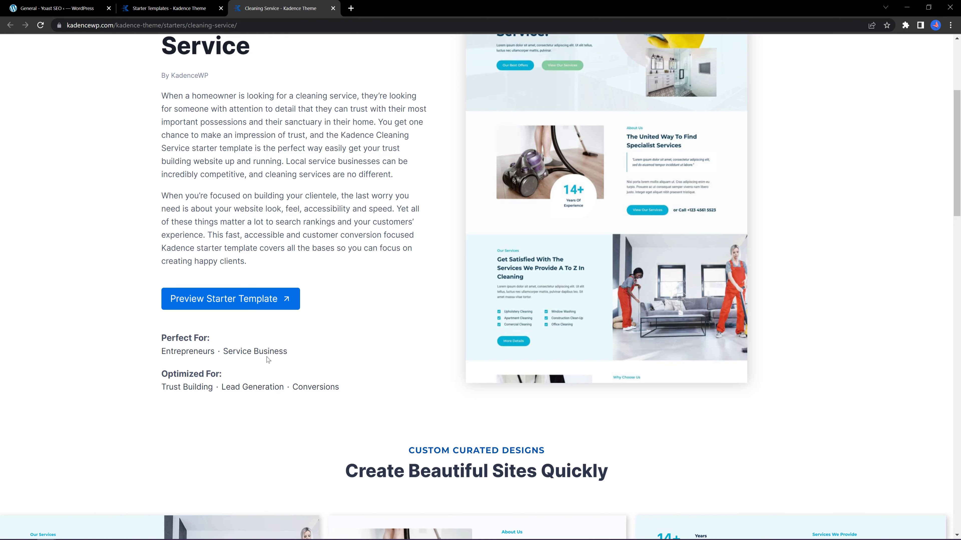
{"action": "mouse_move", "coordinate": [35, 472]}
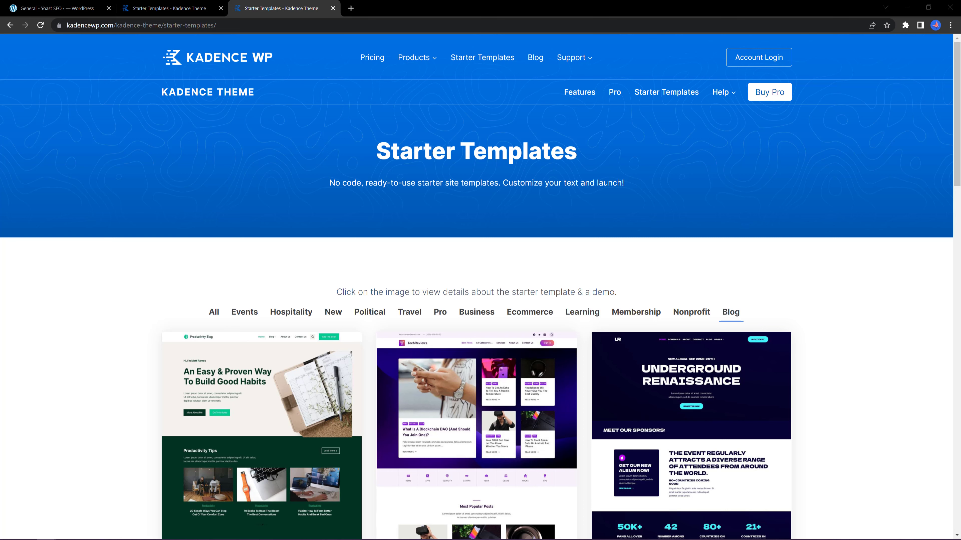
{"action": "scroll", "scroll_direction": "down", "scroll_amount": 3}
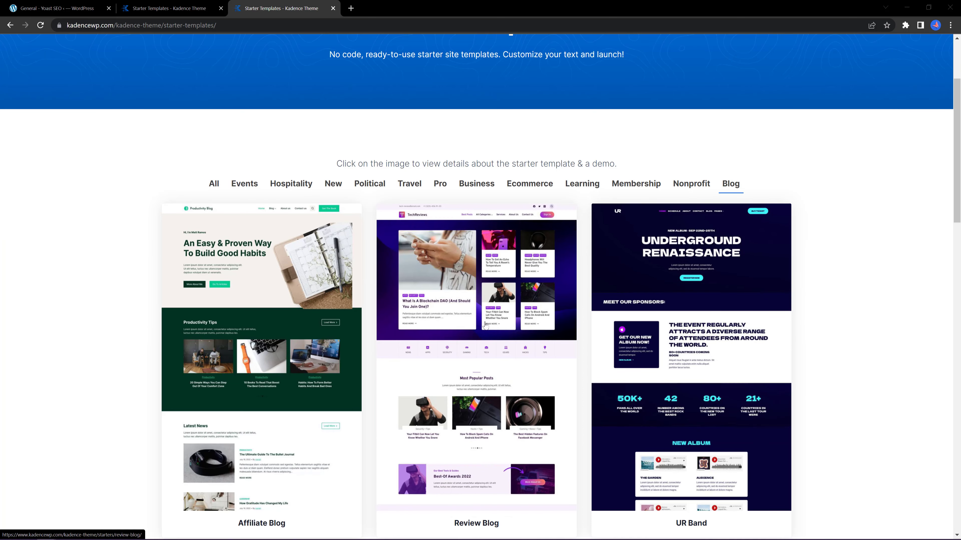
{"action": "mouse_move", "coordinate": [811, 340]}
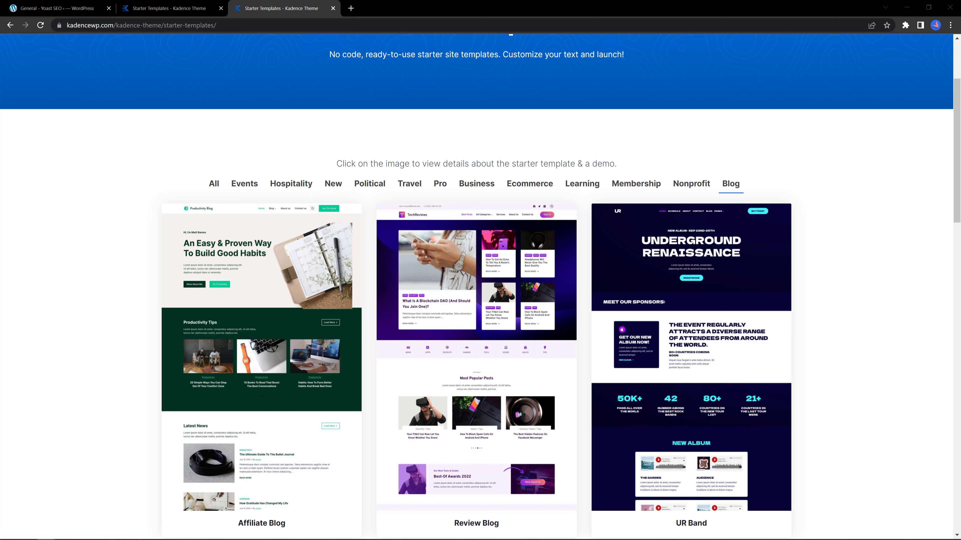
{"action": "mouse_move", "coordinate": [698, 41]}
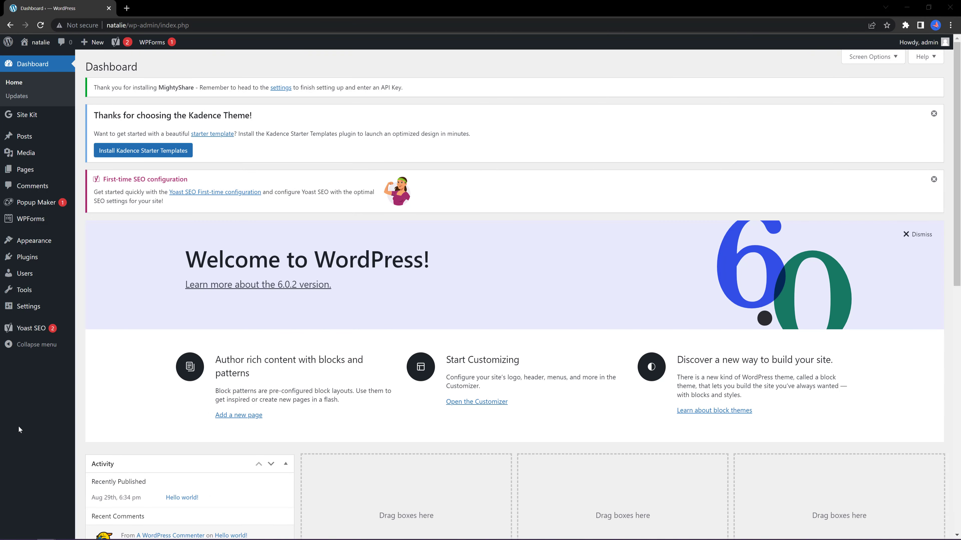
{"action": "mouse_move", "coordinate": [143, 150]}
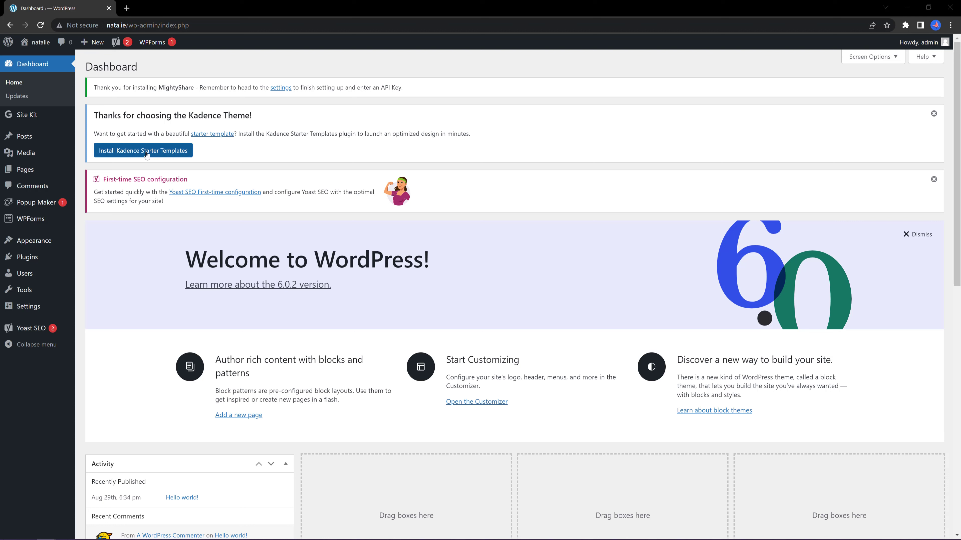
Step: Install Kadence Starter Templates from the dashboard notice and enter its template library
{"action": "left_click", "coordinate": [142, 150]}
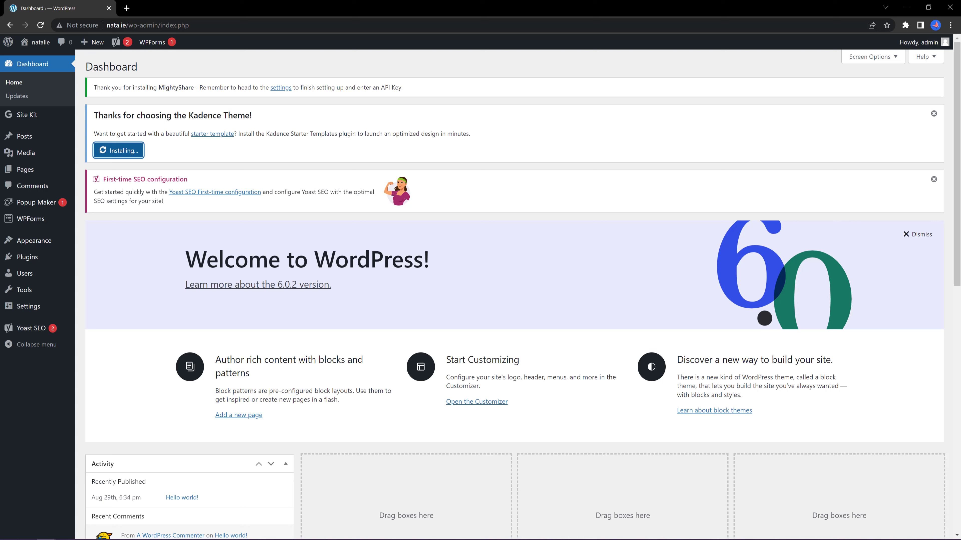
{"action": "left_click", "coordinate": [117, 150]}
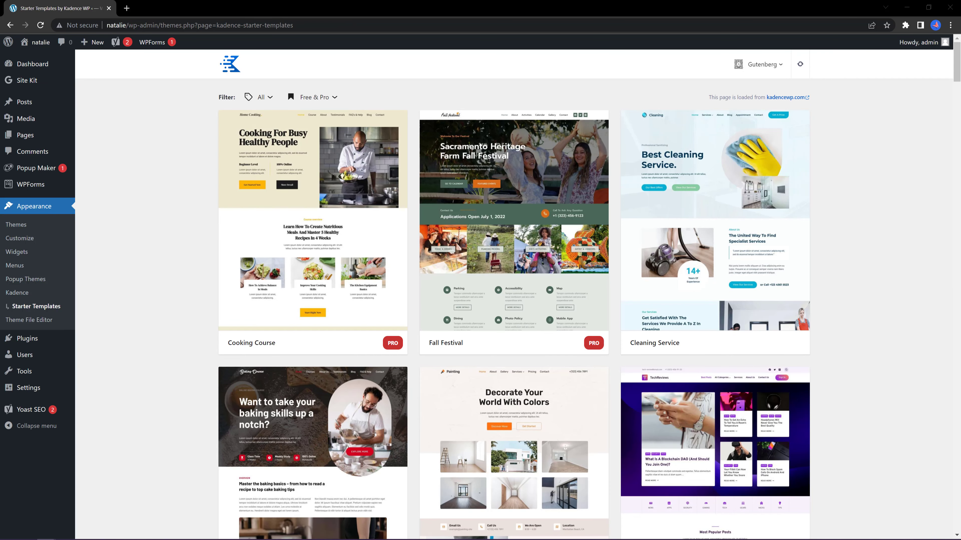
Step: Preview Design Course in the orange and purple-red colour schemes, then import the template
{"action": "scroll", "scroll_direction": "down", "scroll_amount": 3}
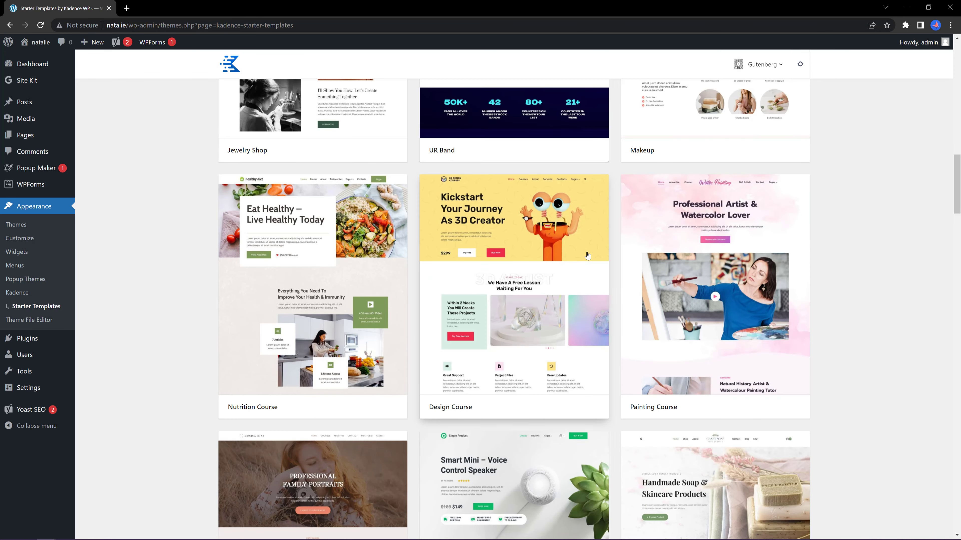
{"action": "mouse_move", "coordinate": [785, 259]}
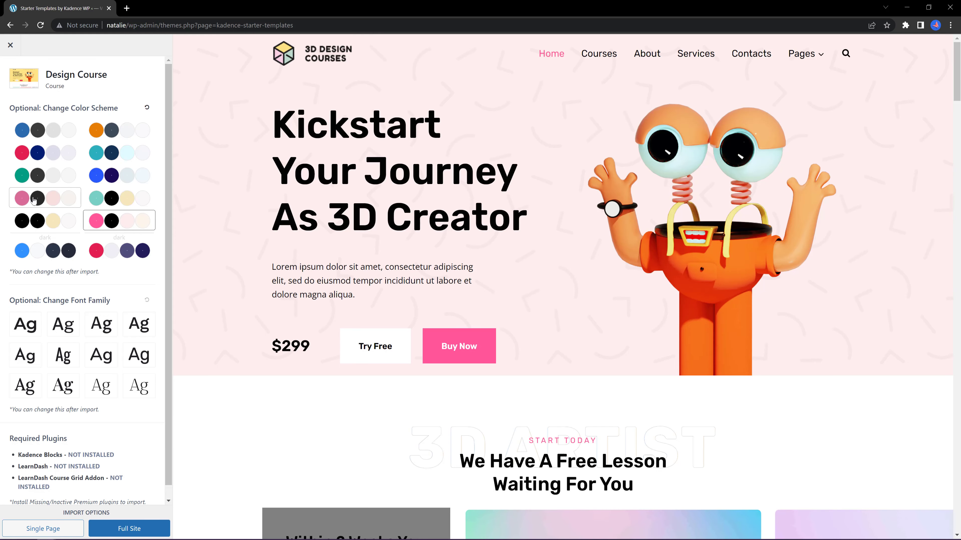
{"action": "left_click", "coordinate": [119, 131]}
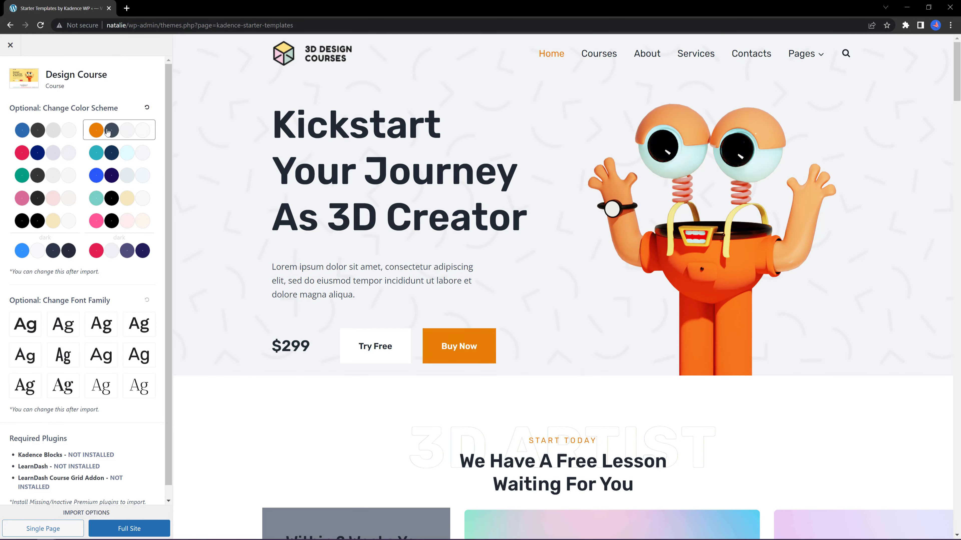
{"action": "mouse_move", "coordinate": [159, 216]}
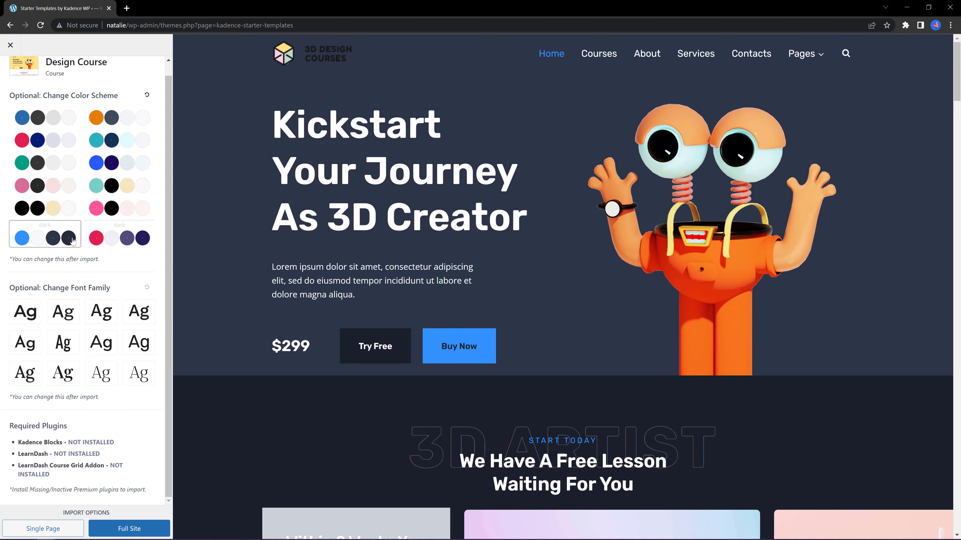
{"action": "left_click", "coordinate": [44, 117]}
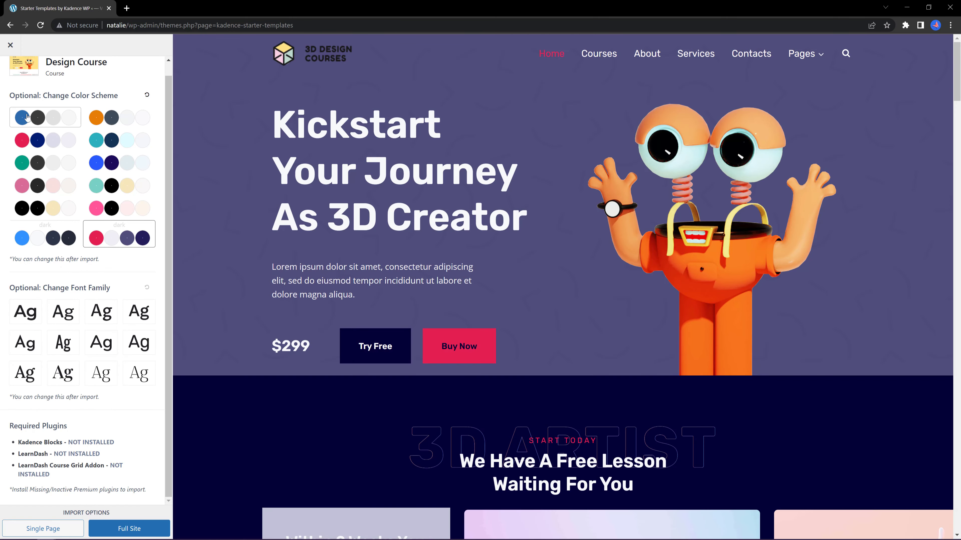
{"action": "left_click", "coordinate": [130, 529]}
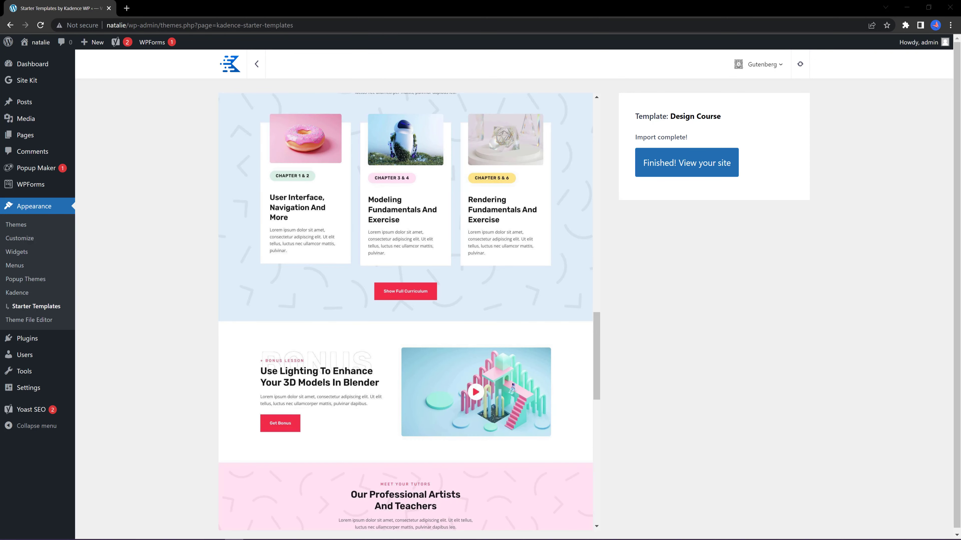
{"action": "mouse_move", "coordinate": [604, 96]}
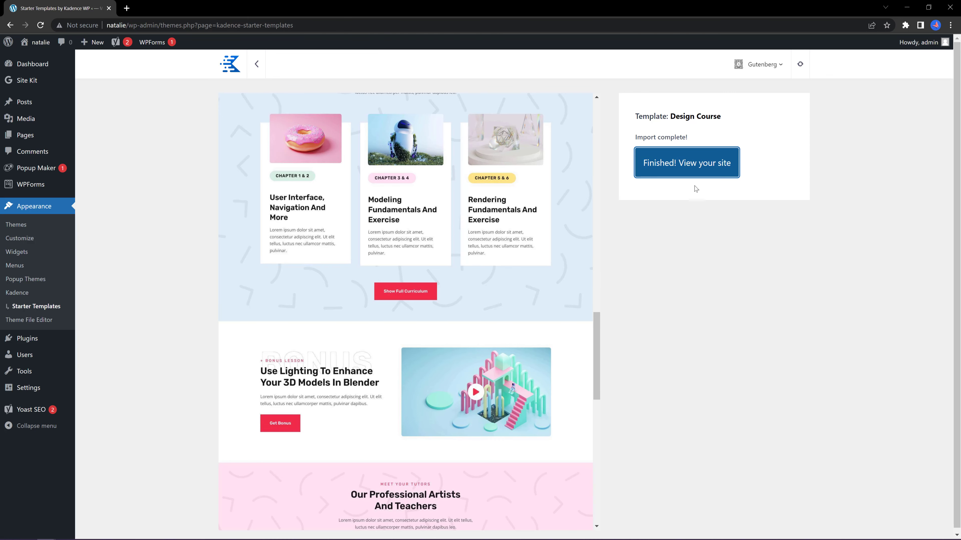
Step: View the live Design Course site built from the imported template and browse its homepage
{"action": "left_click", "coordinate": [686, 163]}
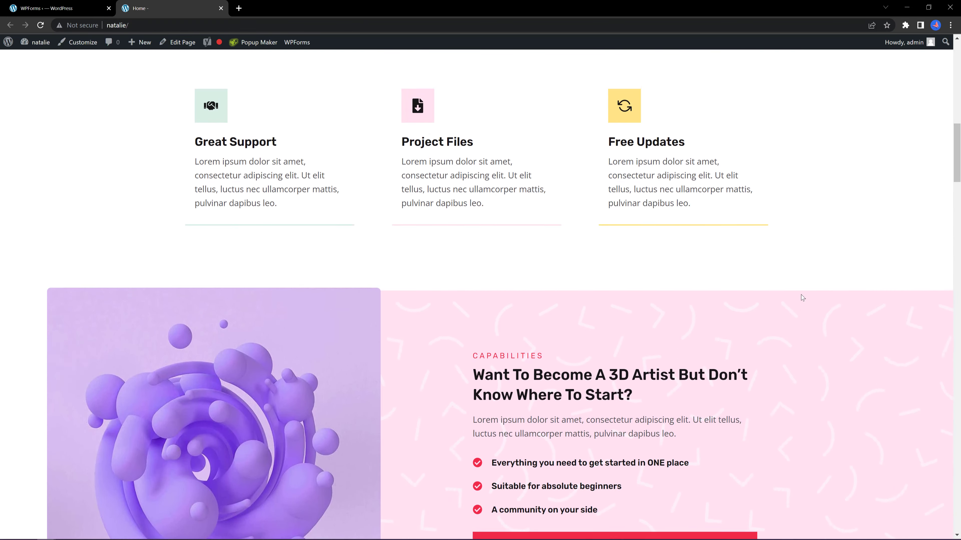
{"action": "scroll", "scroll_direction": "up", "scroll_amount": 3}
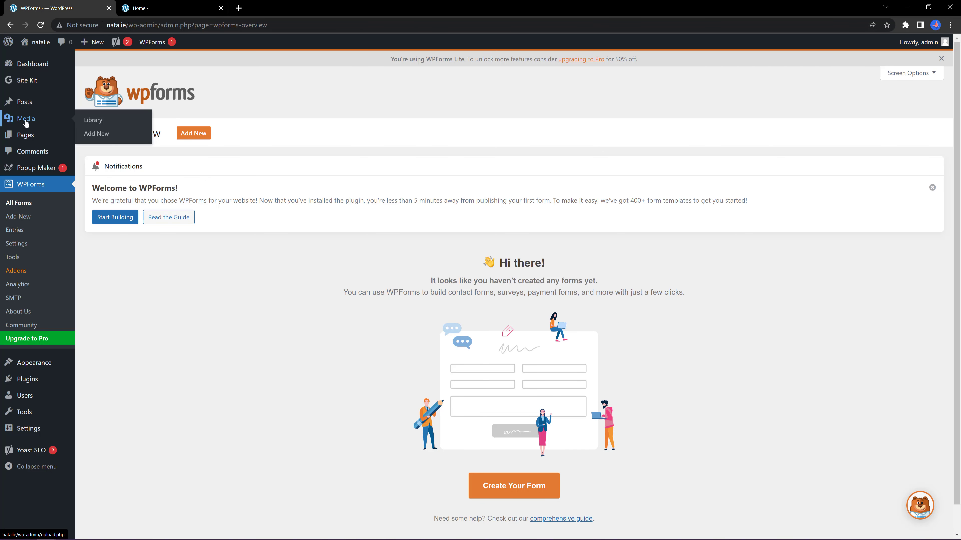
Step: Browse the Media Library of imported images
{"action": "left_click", "coordinate": [93, 120]}
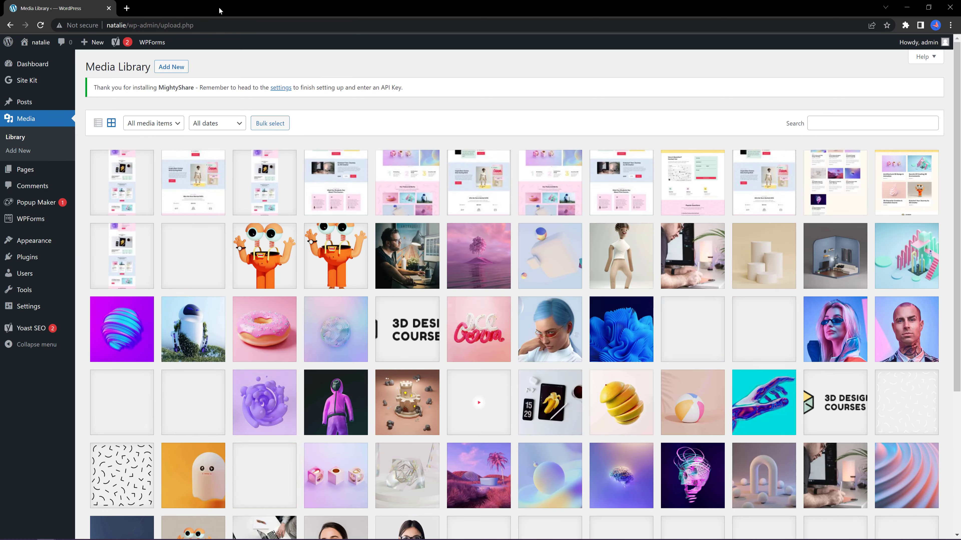
{"action": "scroll", "scroll_direction": "down", "scroll_amount": 3}
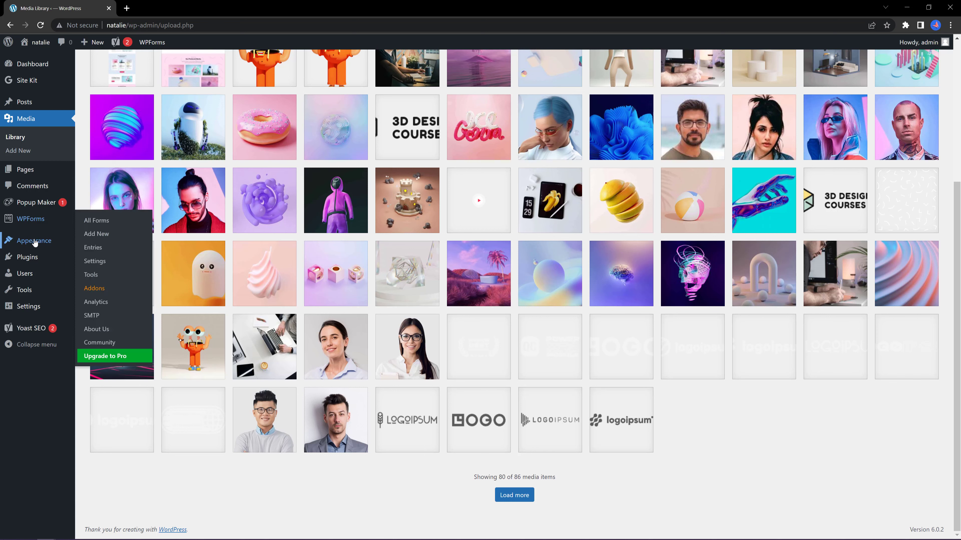
Step: Open the Main menu in Appearance > Menus and review its Home, Courses, About, Services, Contacts items
{"action": "left_click", "coordinate": [33, 240]}
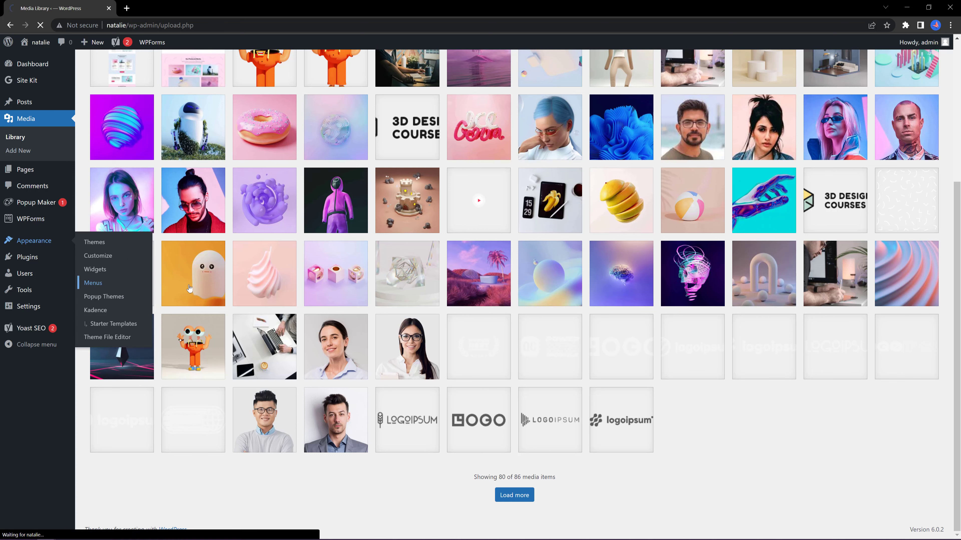
{"action": "left_click", "coordinate": [93, 282]}
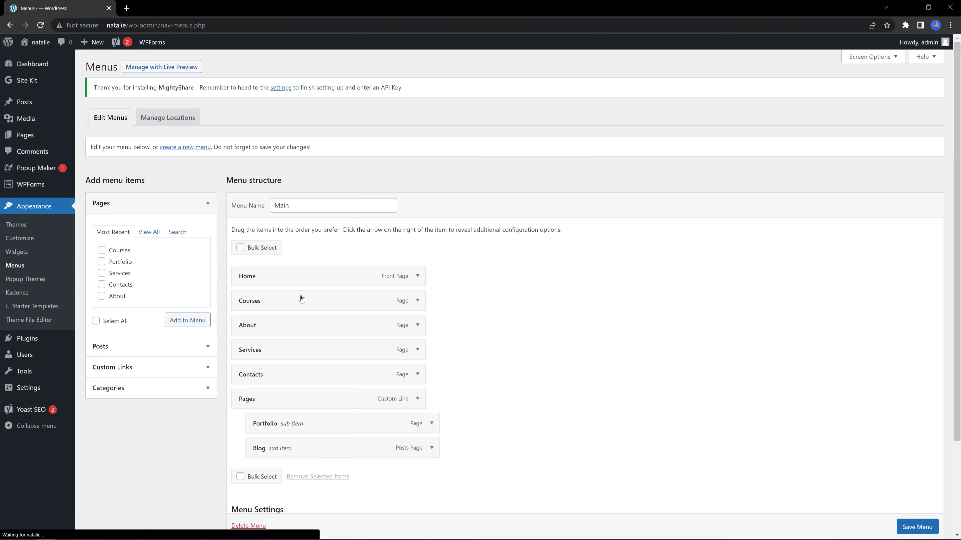
{"action": "mouse_move", "coordinate": [256, 248]}
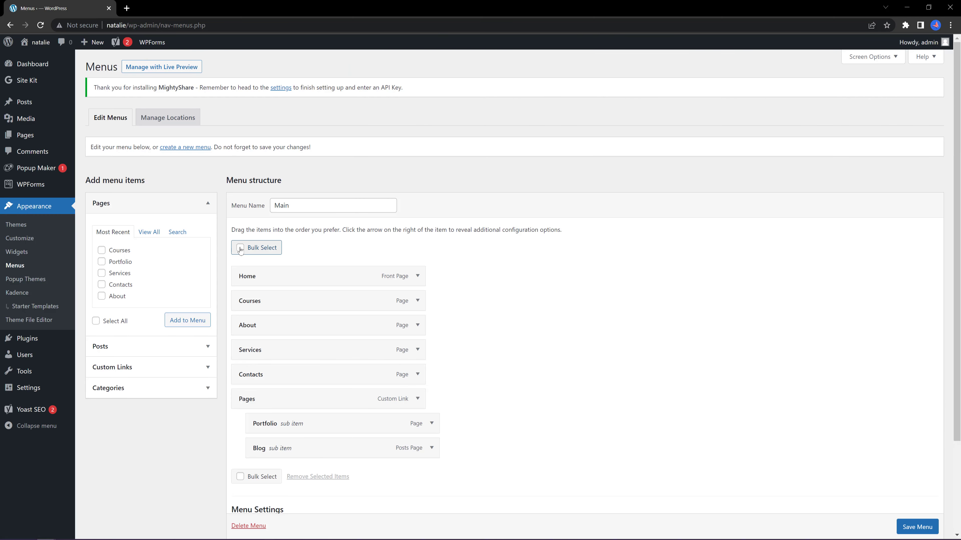
{"action": "mouse_move", "coordinate": [295, 292]}
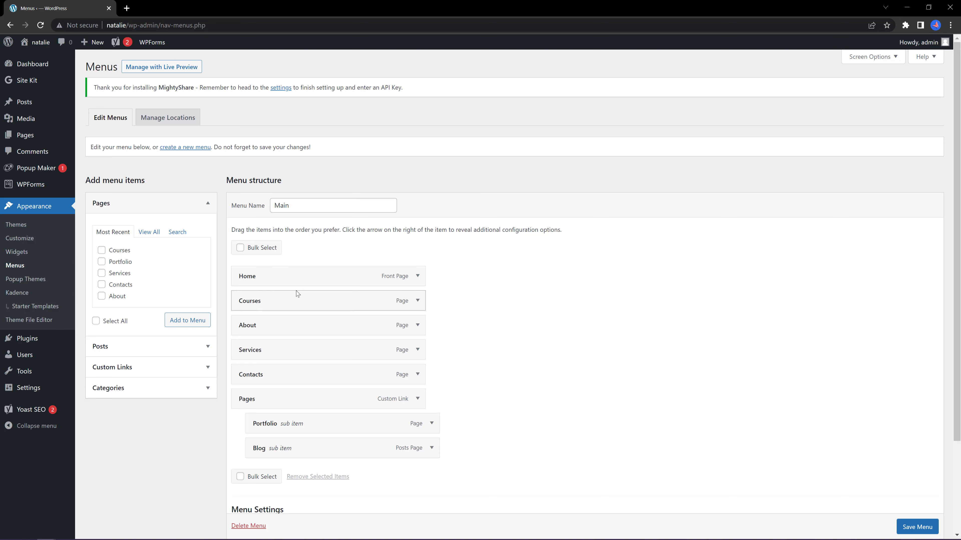
{"action": "mouse_move", "coordinate": [344, 349]}
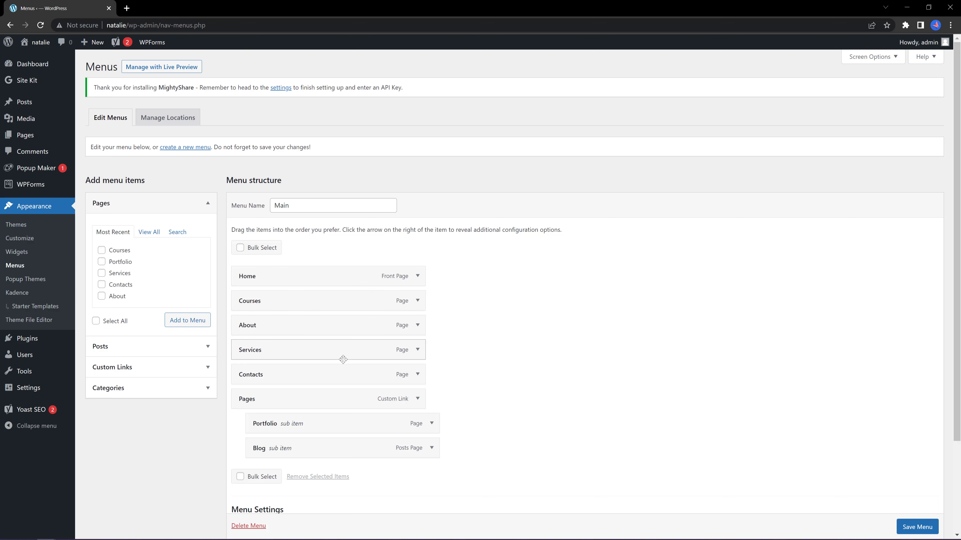
{"action": "scroll", "scroll_direction": "down", "scroll_amount": 3}
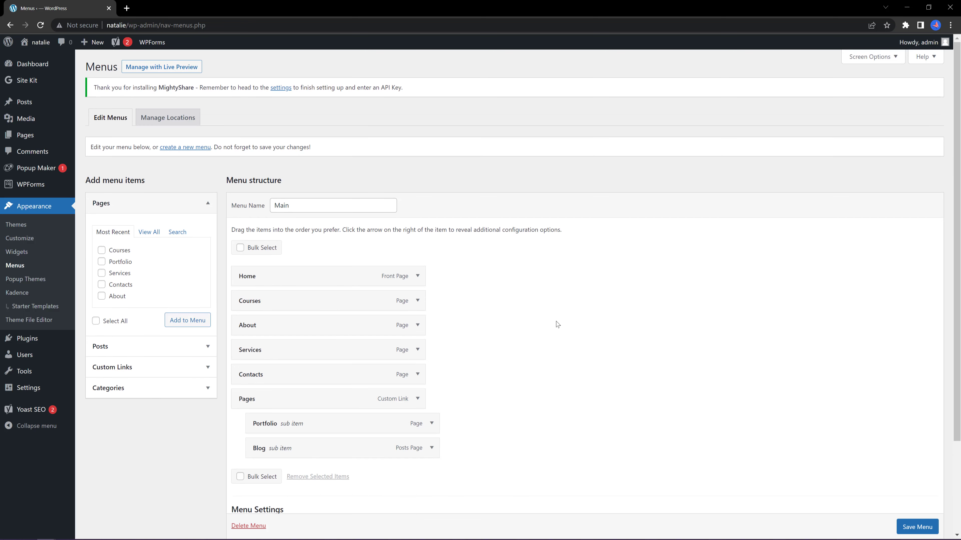
{"action": "left_click", "coordinate": [25, 136]}
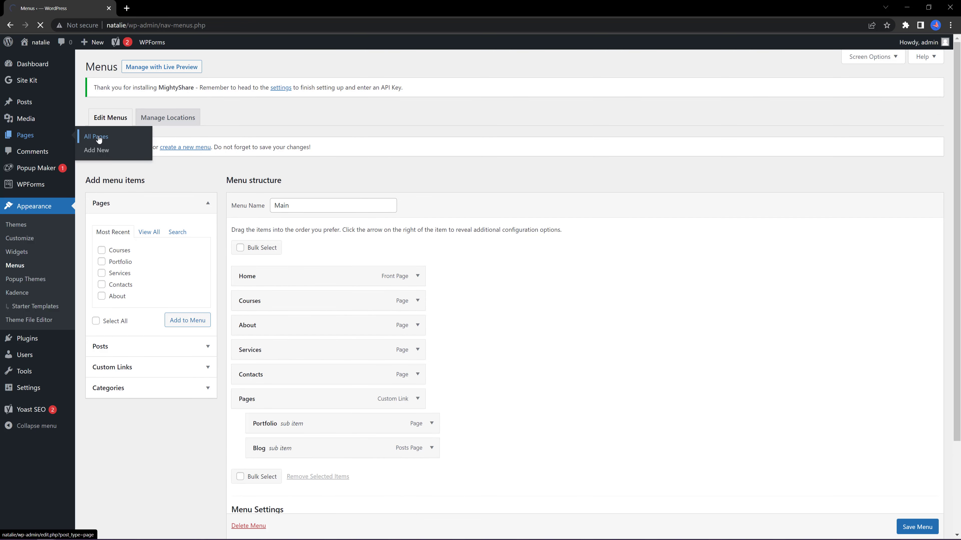
Step: From Pages > All Pages, view the live Blog page and scroll its post cards
{"action": "left_click", "coordinate": [96, 136]}
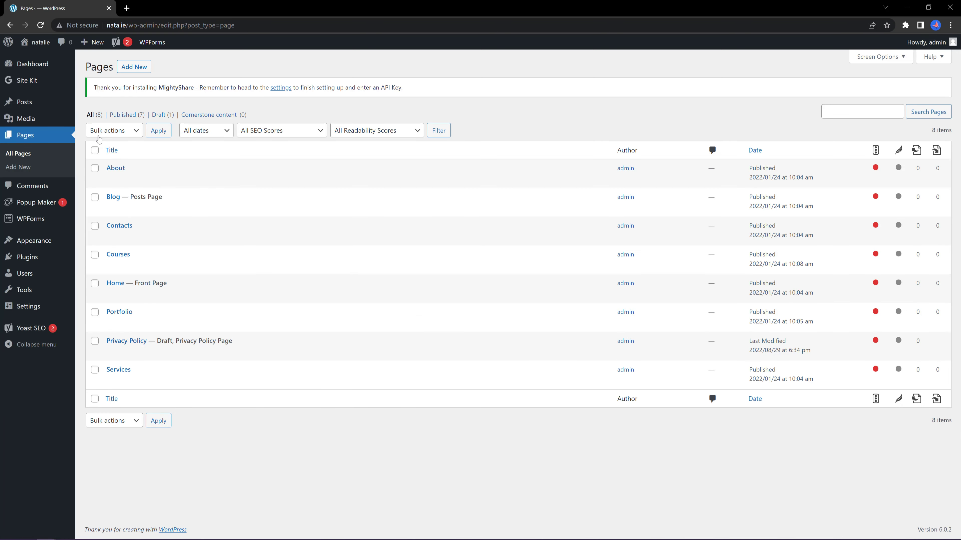
{"action": "left_click", "coordinate": [113, 197]}
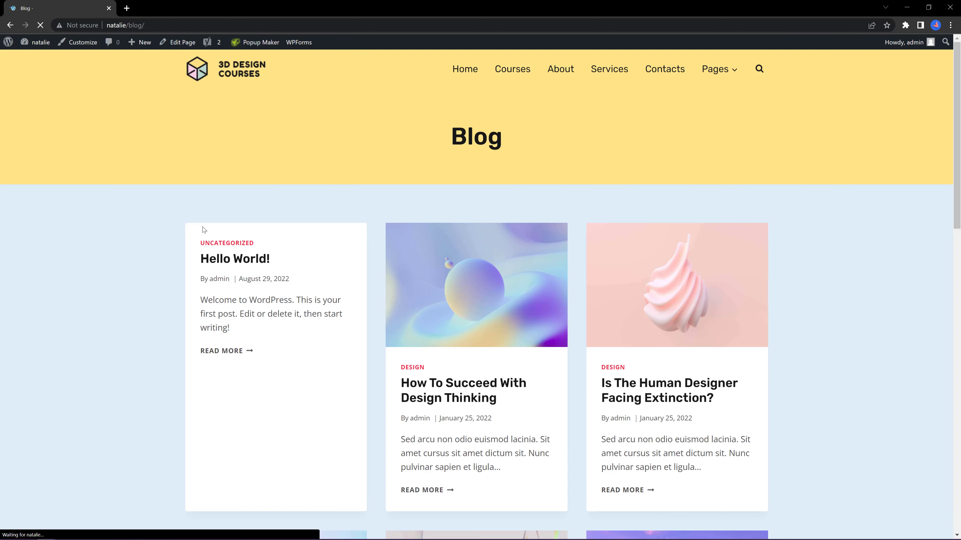
{"action": "scroll", "scroll_direction": "down", "scroll_amount": 3}
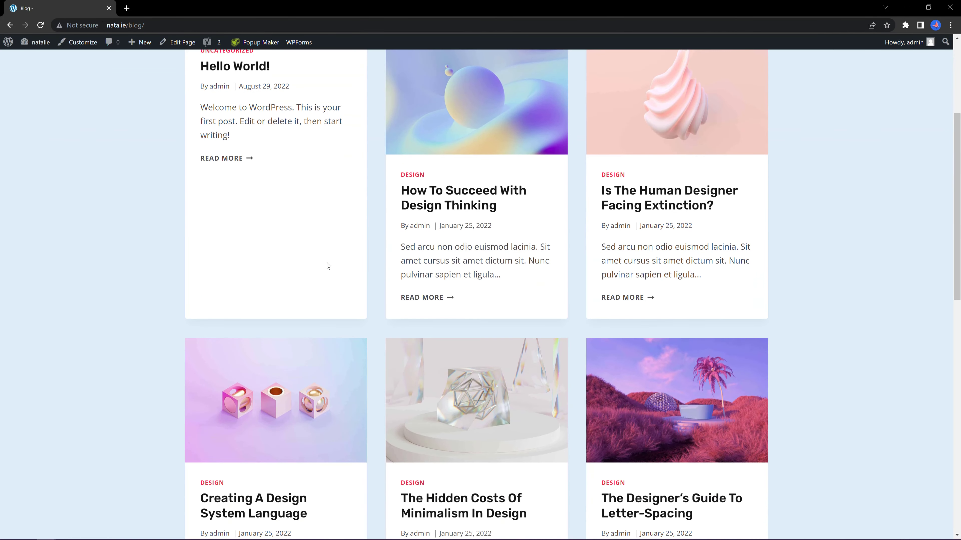
{"action": "scroll", "scroll_direction": "down", "scroll_amount": 3}
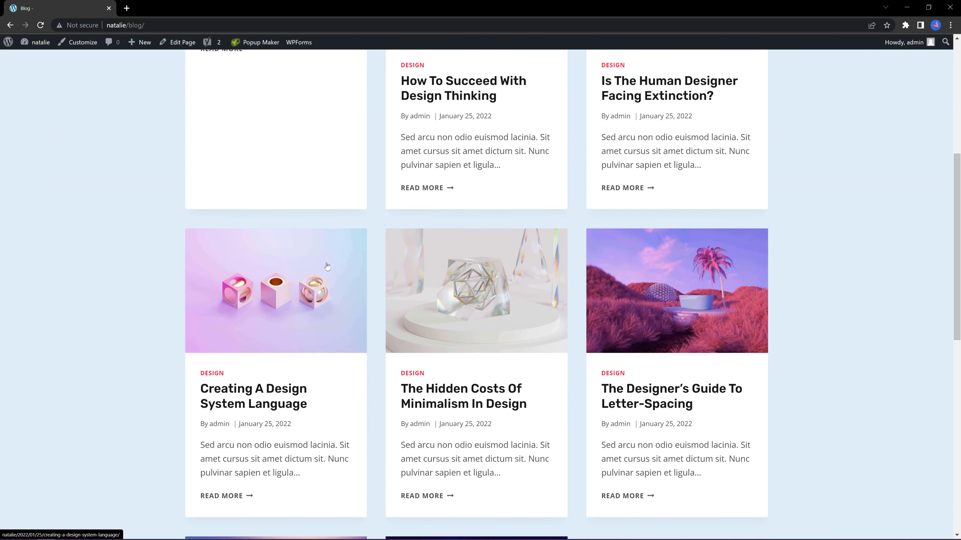
Step: Open the How To Succeed With Design Thinking post and read through it
{"action": "left_click", "coordinate": [464, 87]}
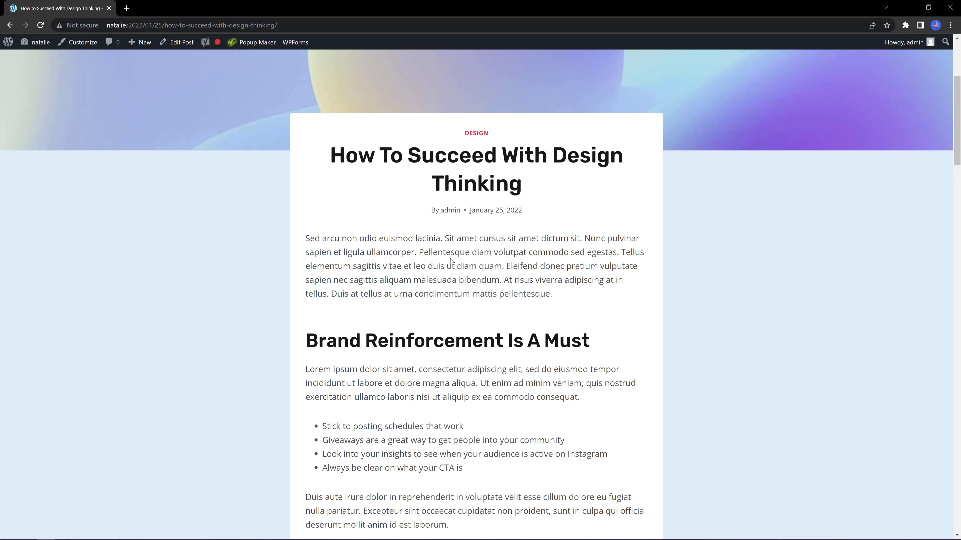
{"action": "scroll", "scroll_direction": "down", "scroll_amount": 3}
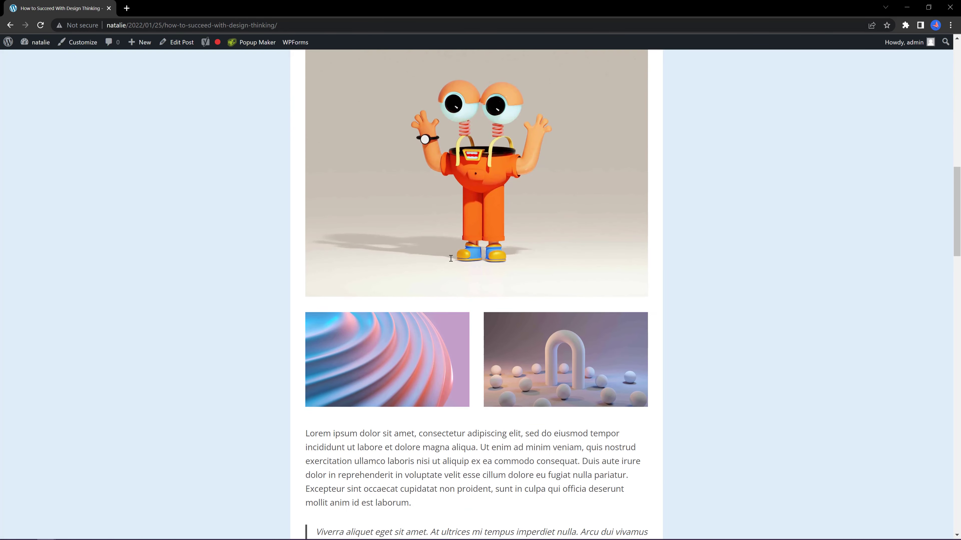
{"action": "scroll", "scroll_direction": "down", "scroll_amount": 3}
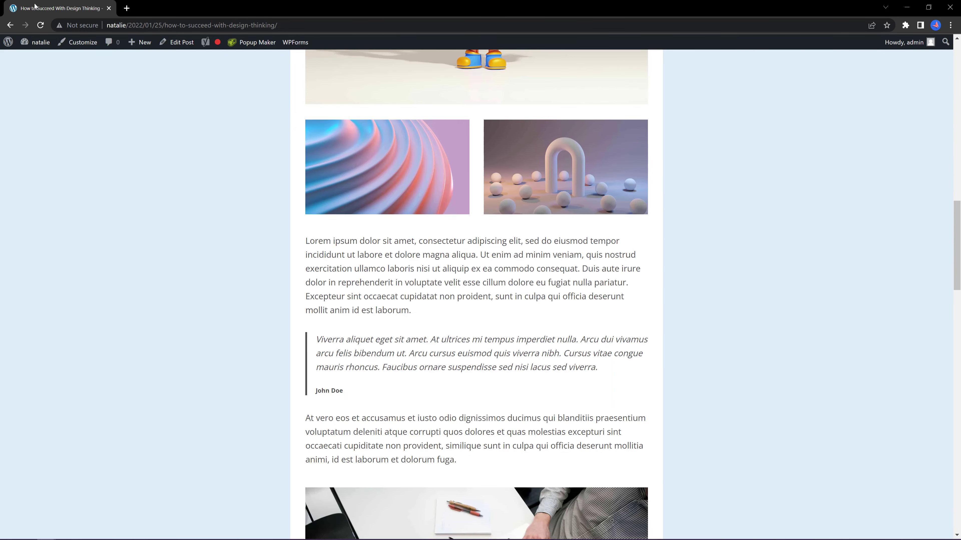
{"action": "left_click", "coordinate": [140, 42]}
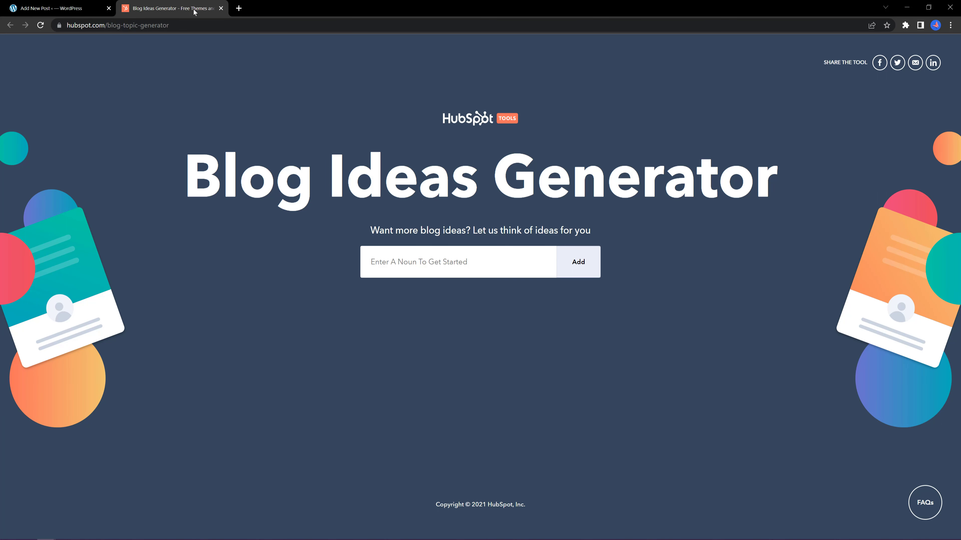
{"action": "mouse_move", "coordinate": [270, 133]}
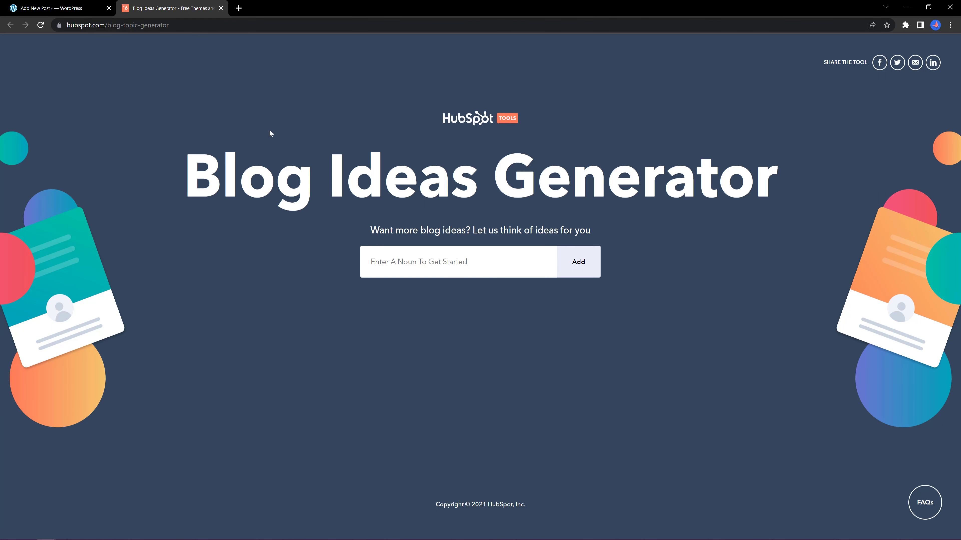
{"action": "mouse_move", "coordinate": [420, 264]}
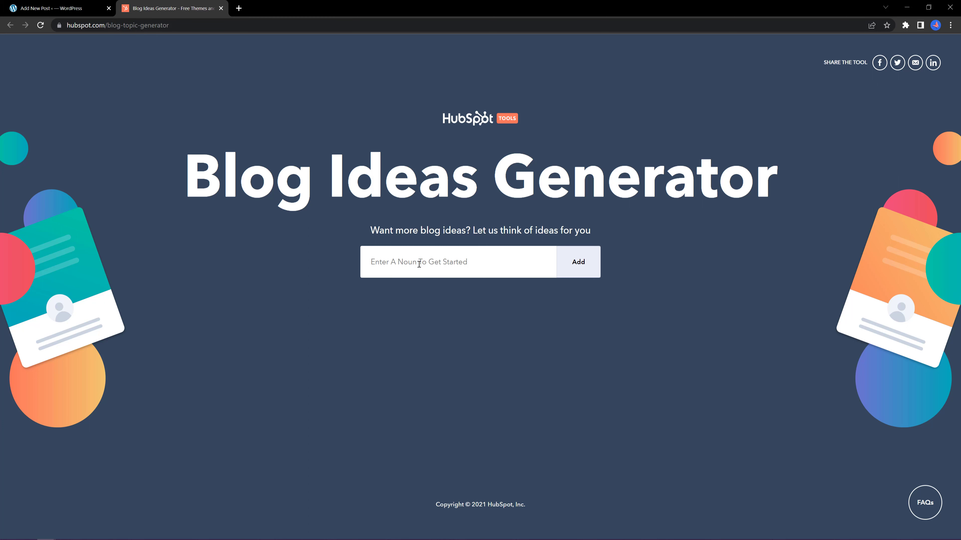
Step: Generate blog ideas for the nouns Shop, Run, Buy, Fantastic, World
{"action": "type", "text": "Shop"}
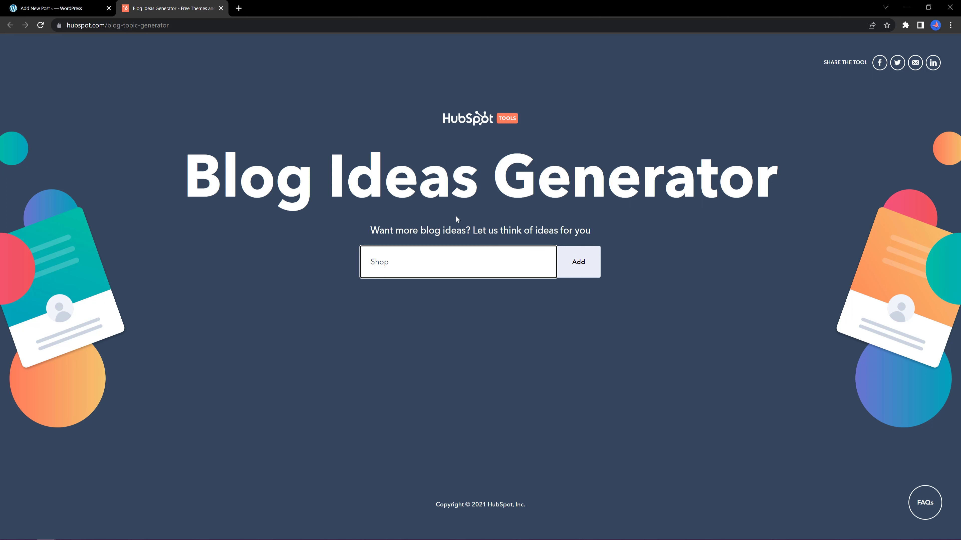
{"action": "type", "text": ", Run"}
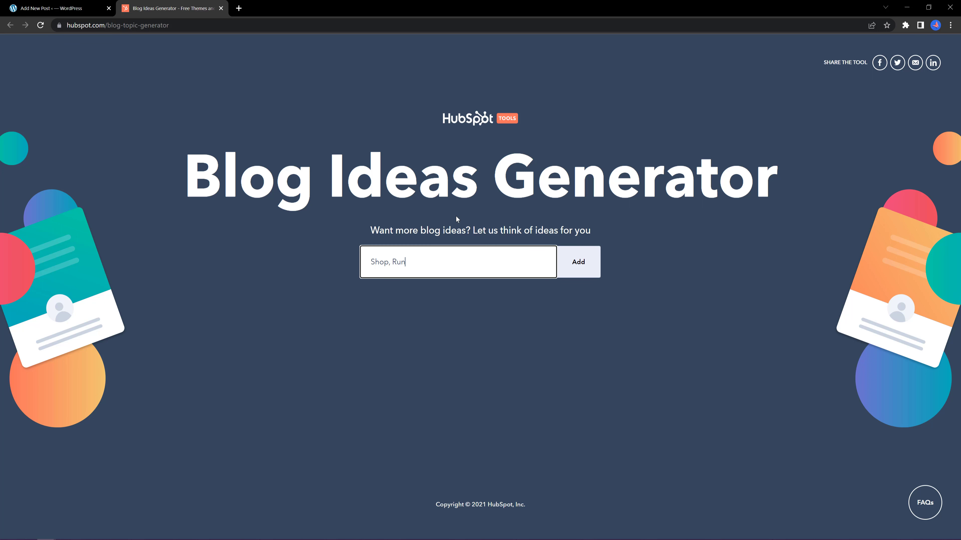
{"action": "type", "text": ", Buy, F"}
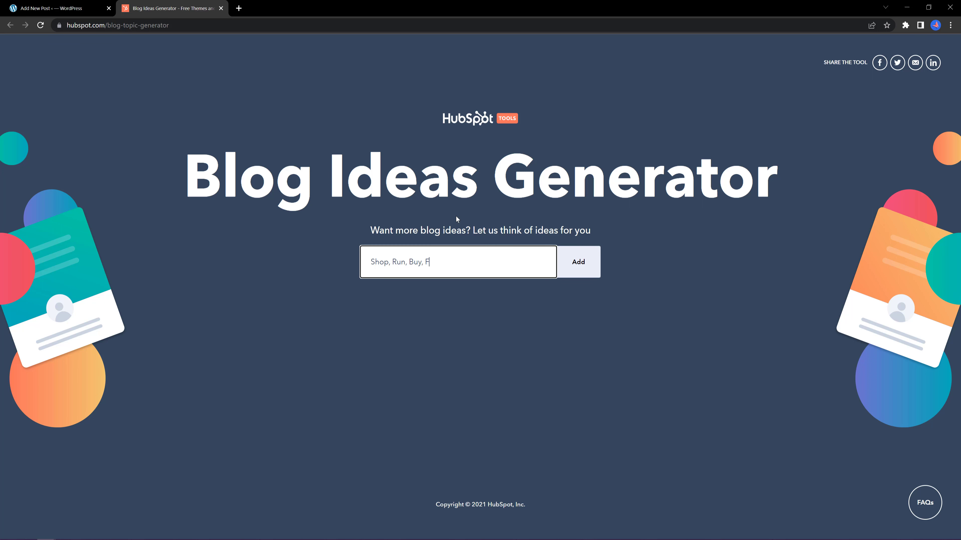
{"action": "type", "text": "antastic, W"}
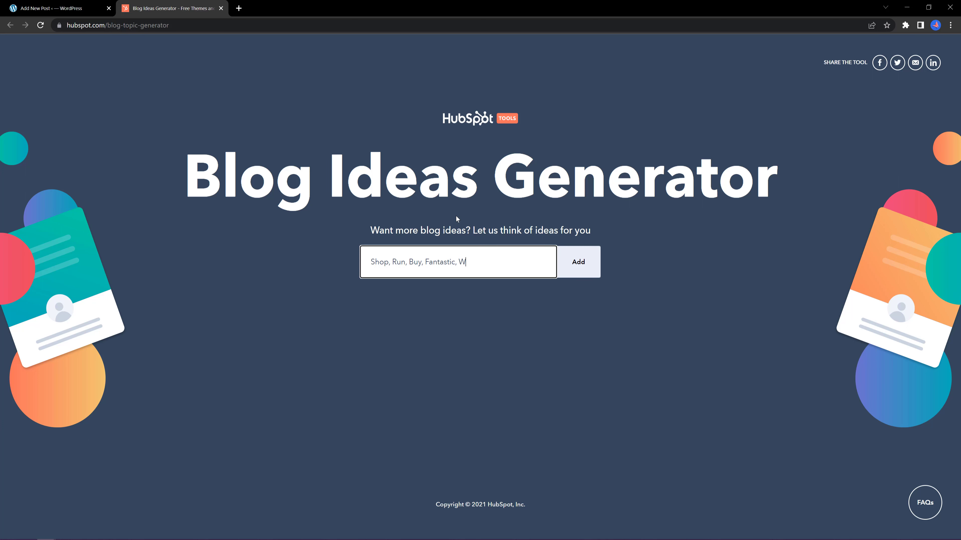
{"action": "left_click", "coordinate": [576, 262]}
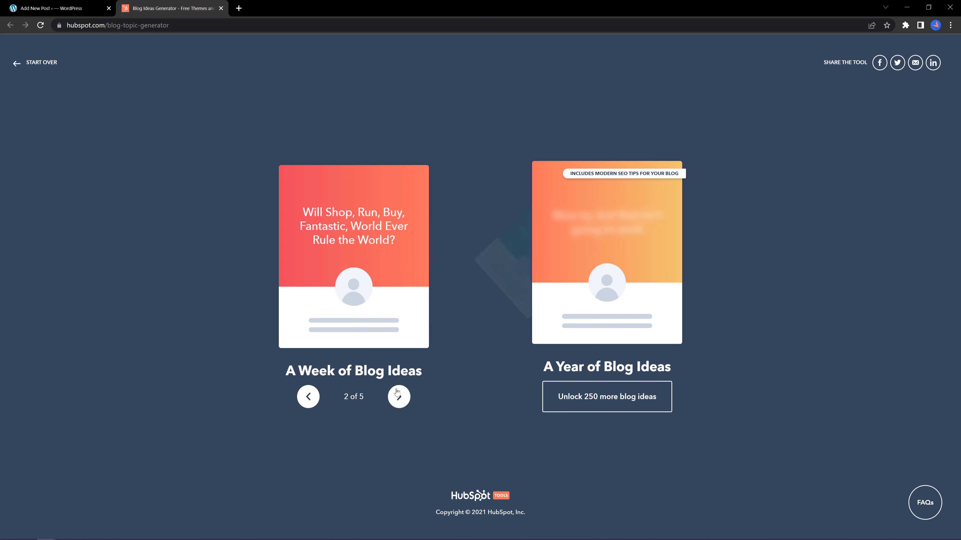
Step: Page through the week's suggested blog ideas
{"action": "left_click", "coordinate": [399, 397]}
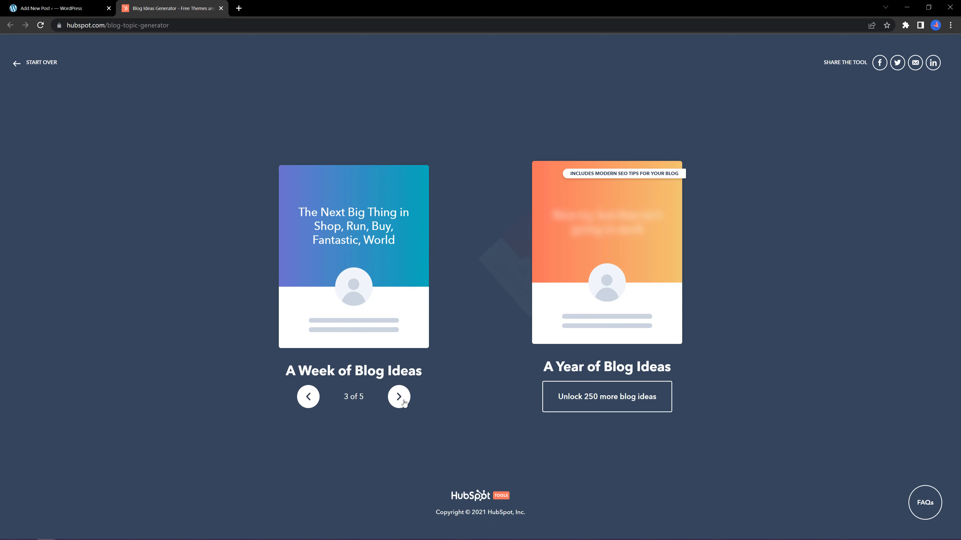
{"action": "left_click", "coordinate": [398, 396]}
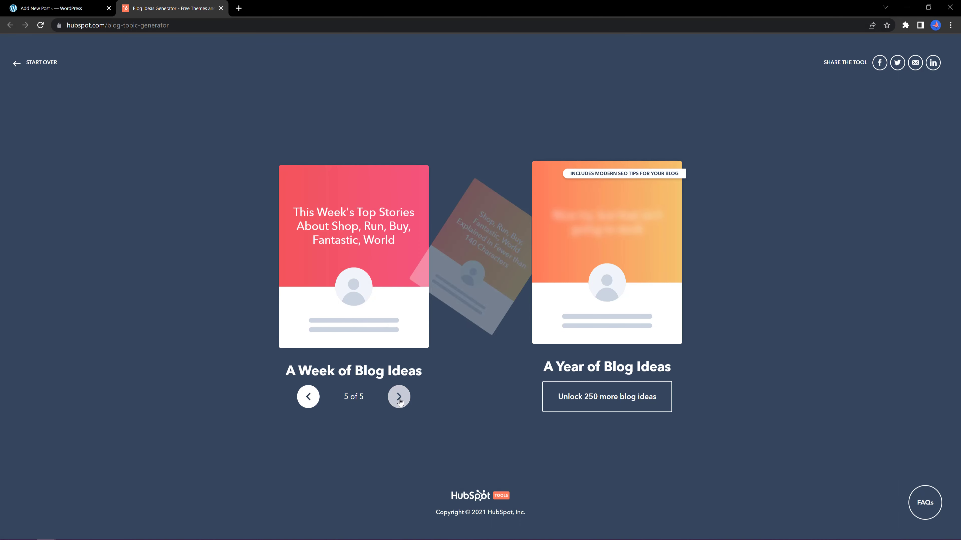
{"action": "left_click", "coordinate": [399, 396]}
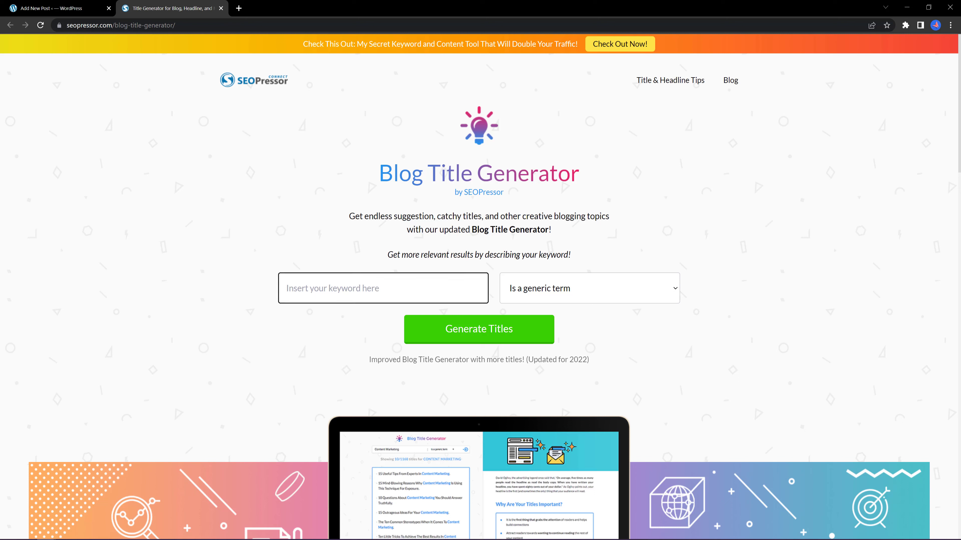
Step: Generate title suggestions for 'shop, bikes for business, run', then return to the new WordPress post
{"action": "type", "text": "shop, bkes for buisne"}
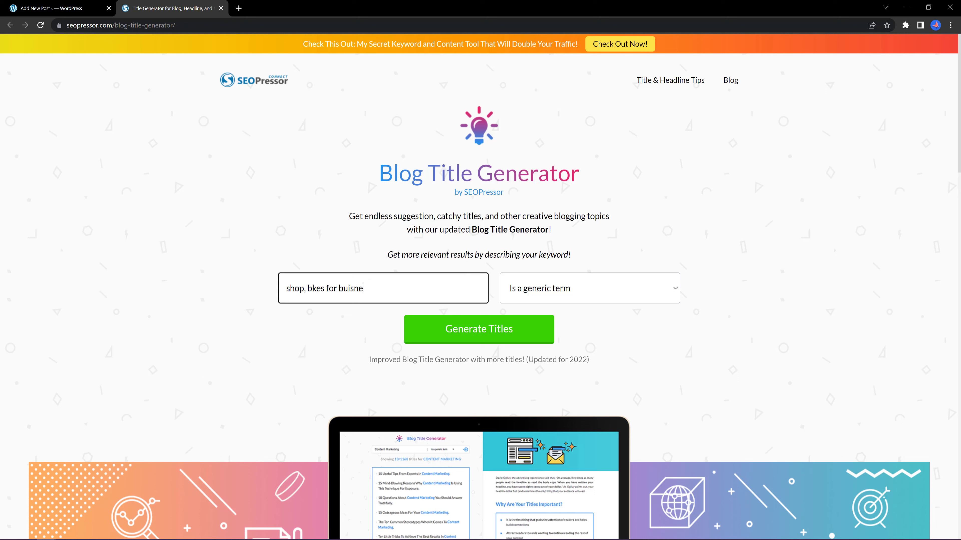
{"action": "type", "text": "shop, bikes for business, run"}
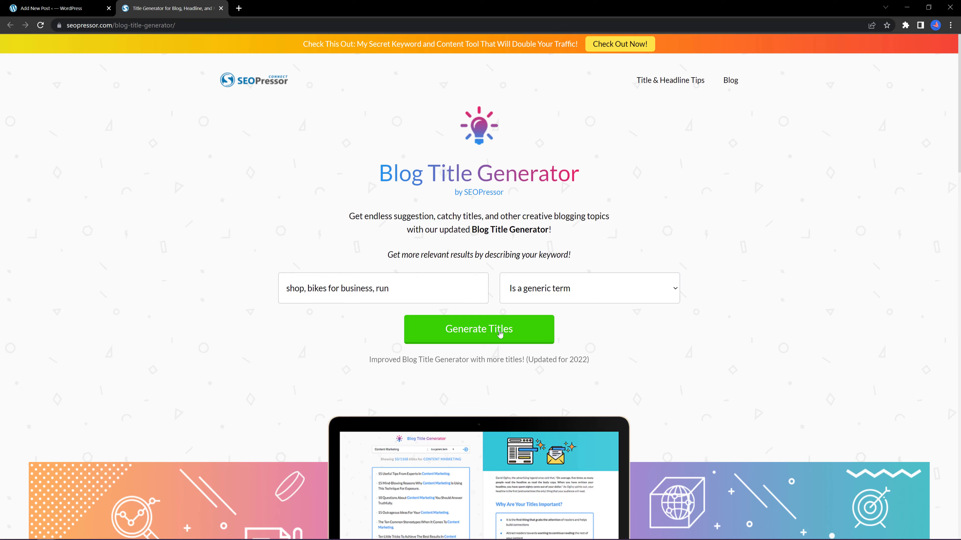
{"action": "left_click", "coordinate": [479, 329]}
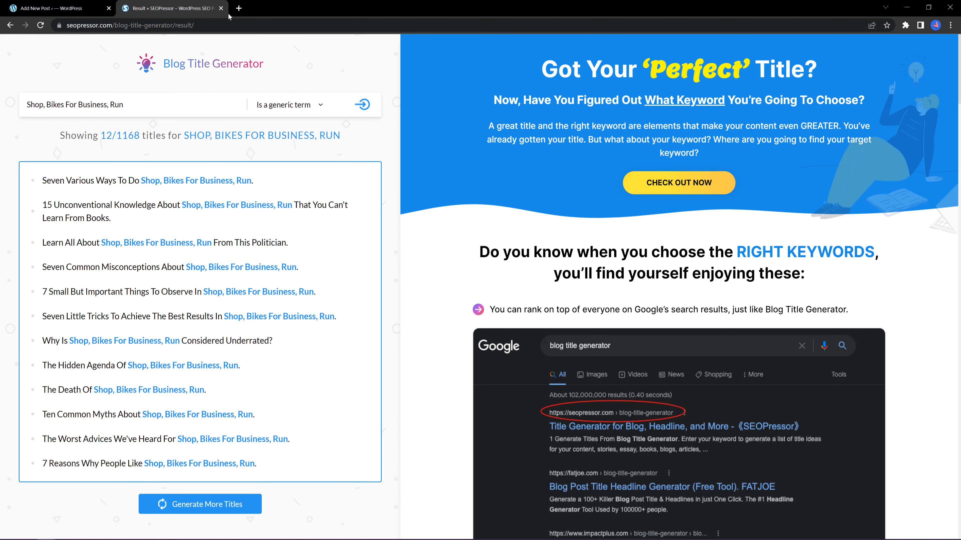
{"action": "left_click", "coordinate": [221, 8]}
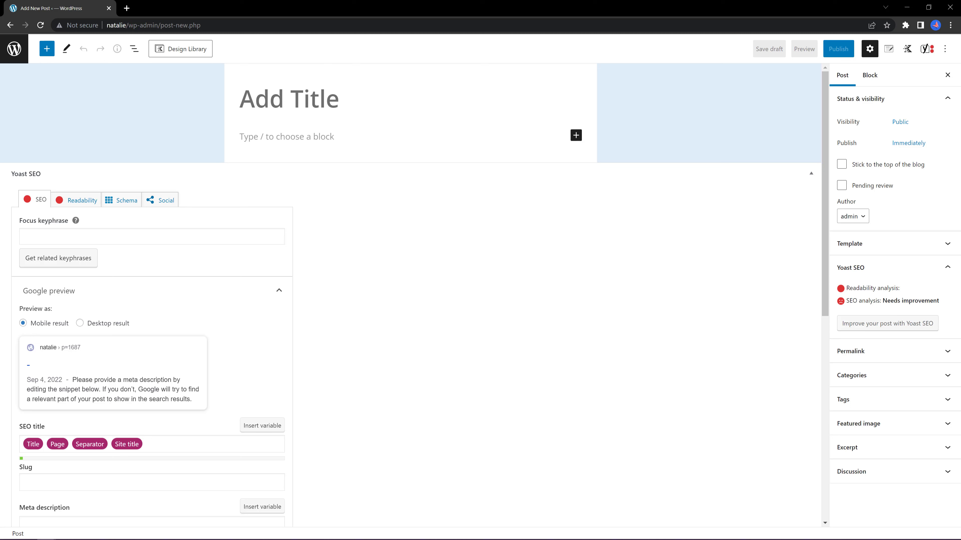
{"action": "mouse_move", "coordinate": [376, 86]}
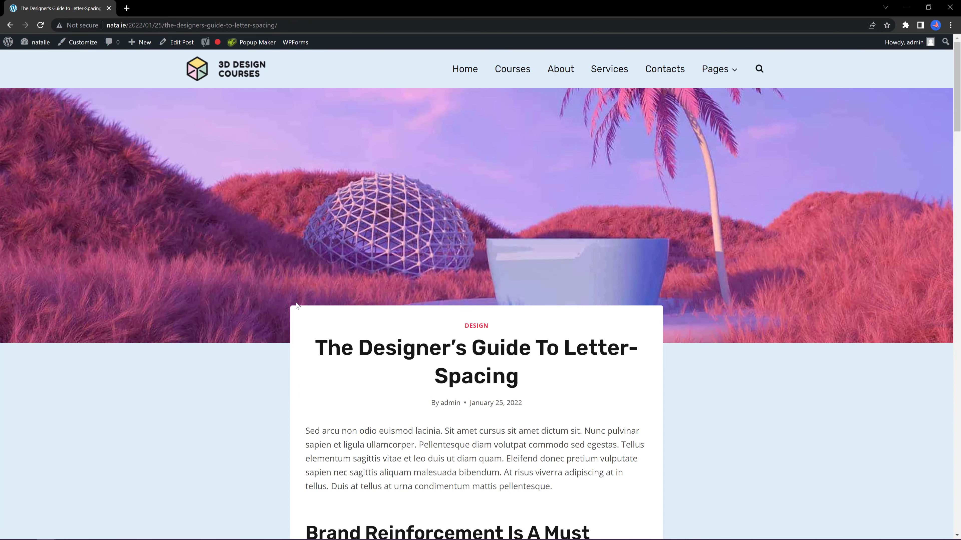
{"action": "scroll", "scroll_direction": "down", "scroll_amount": 3}
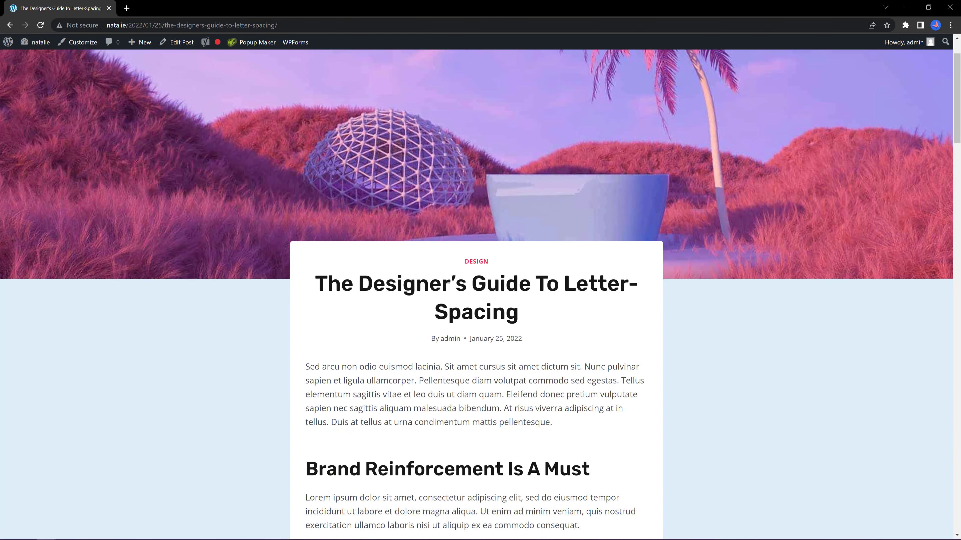
{"action": "scroll", "scroll_direction": "down", "scroll_amount": 3}
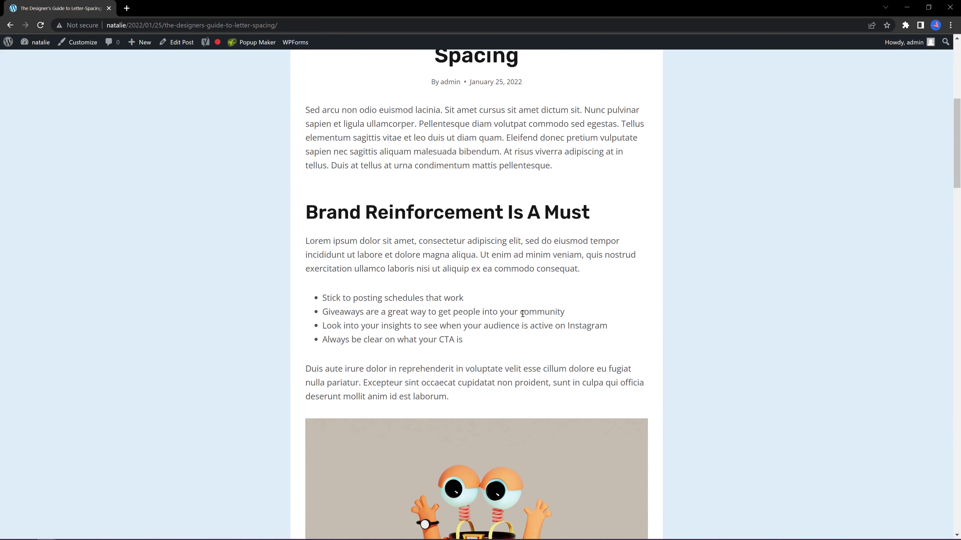
{"action": "scroll", "scroll_direction": "up", "scroll_amount": 3}
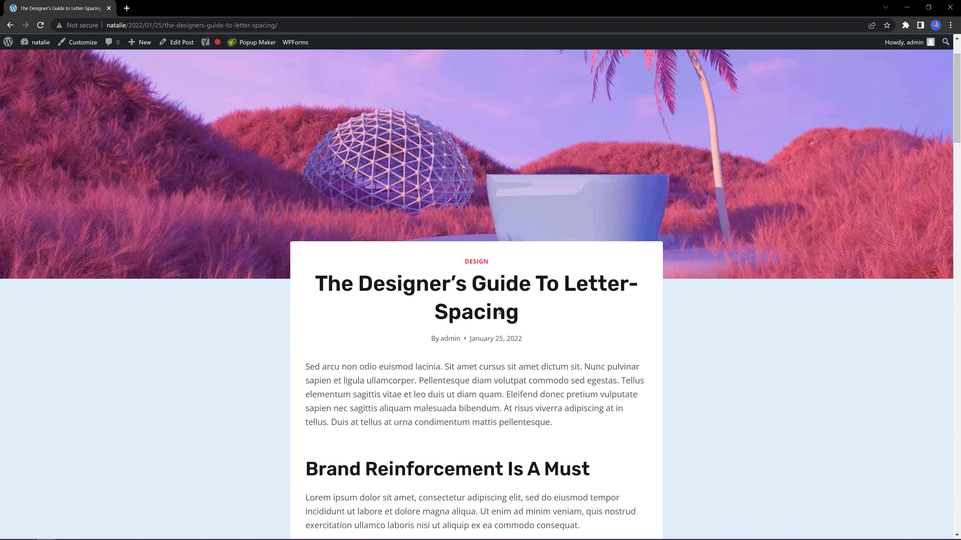
{"action": "mouse_move", "coordinate": [476, 264]}
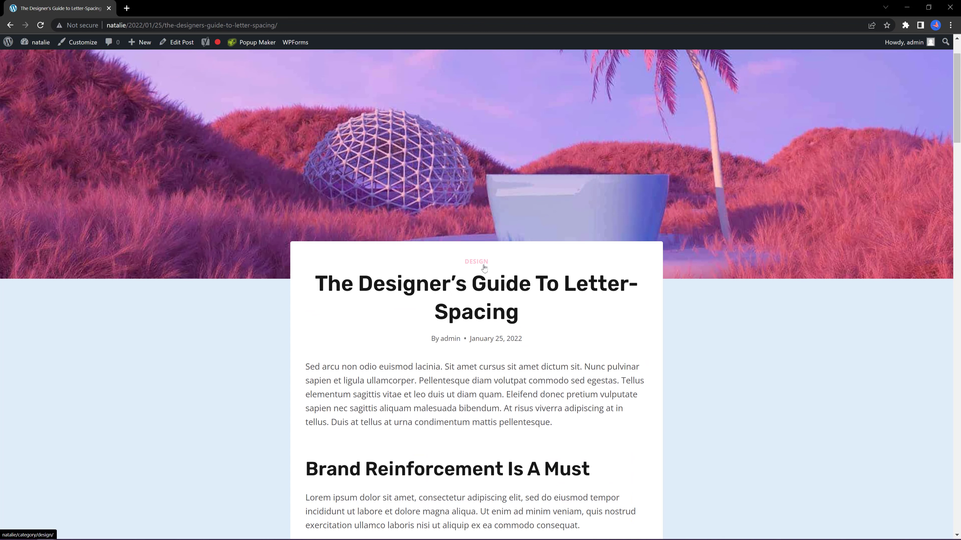
{"action": "scroll", "scroll_direction": "down", "scroll_amount": 3}
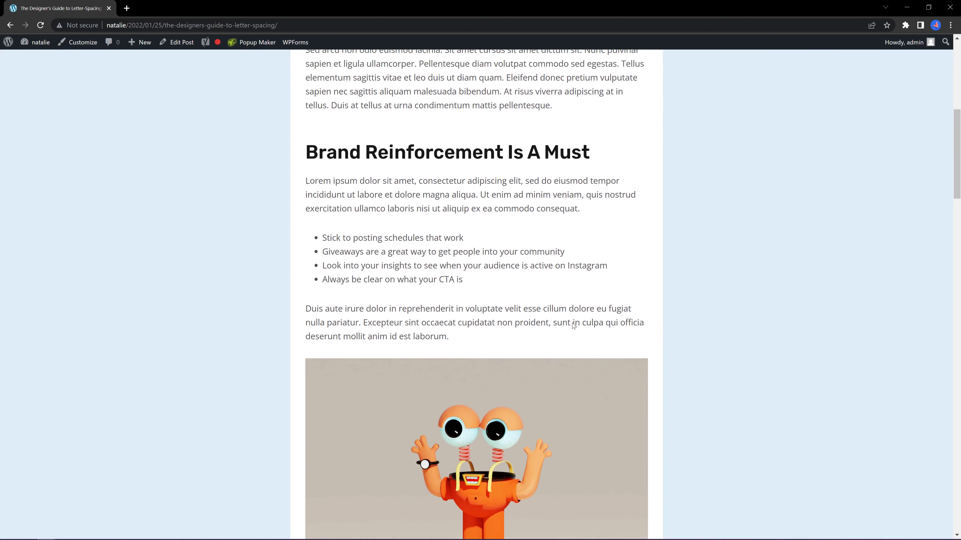
{"action": "scroll", "scroll_direction": "down", "scroll_amount": 3}
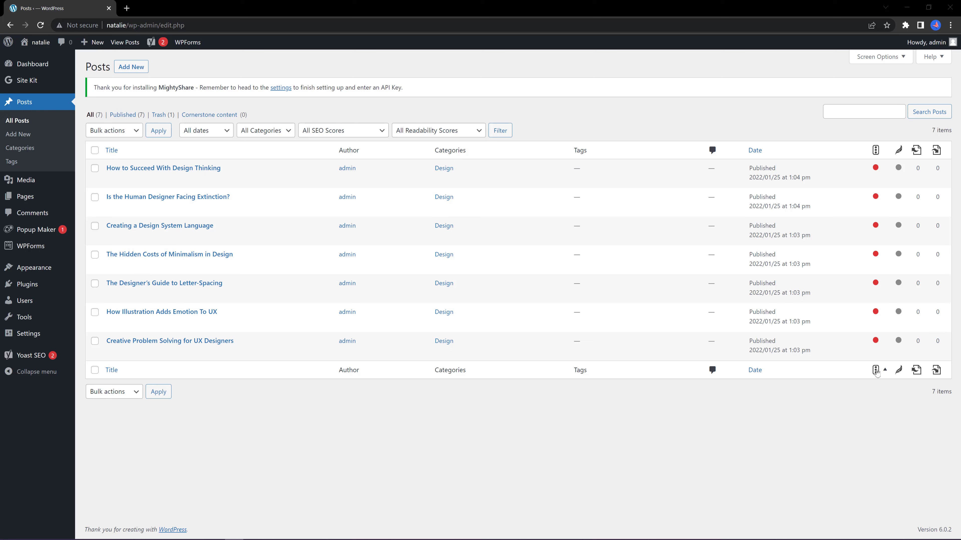
{"action": "mouse_move", "coordinate": [876, 370]}
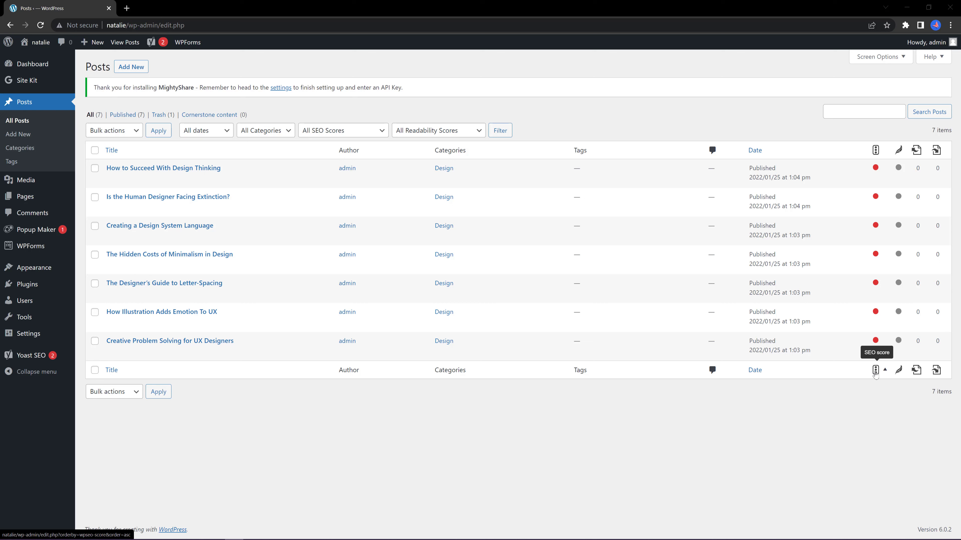
{"action": "mouse_move", "coordinate": [898, 371]}
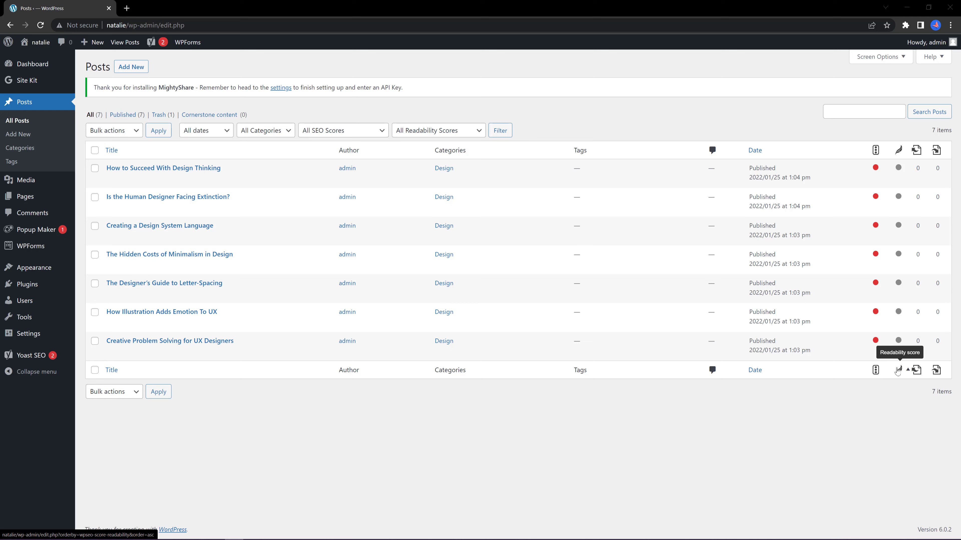
{"action": "mouse_move", "coordinate": [916, 371]}
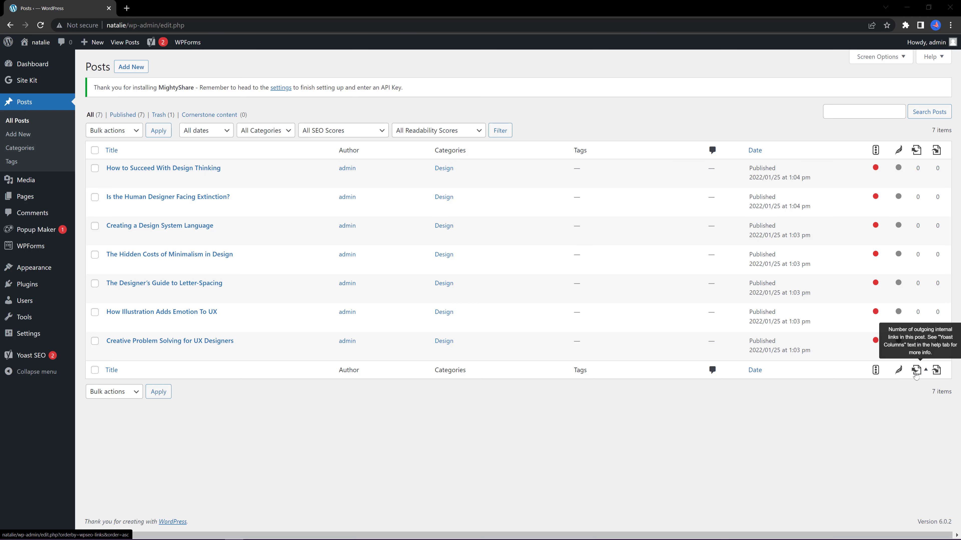
{"action": "mouse_move", "coordinate": [937, 370]}
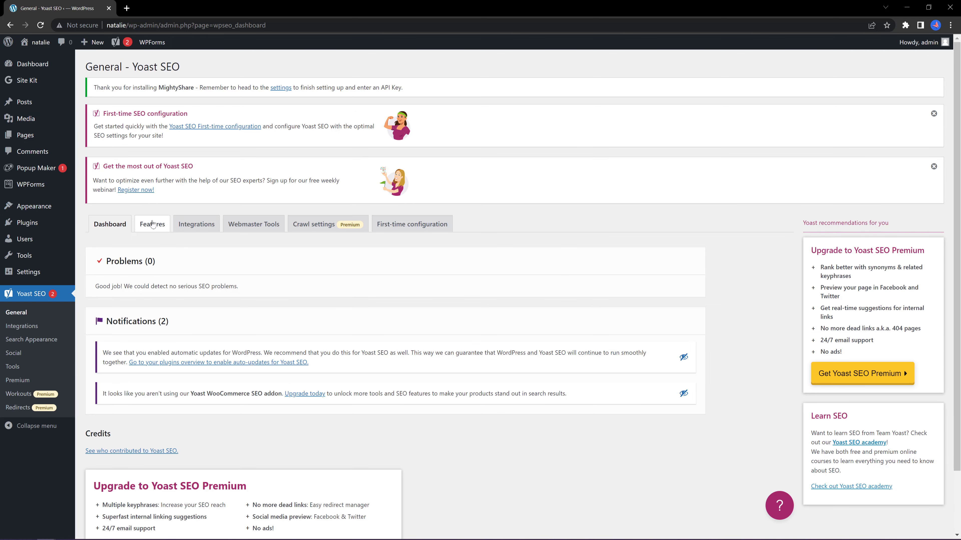
{"action": "mouse_move", "coordinate": [151, 223]}
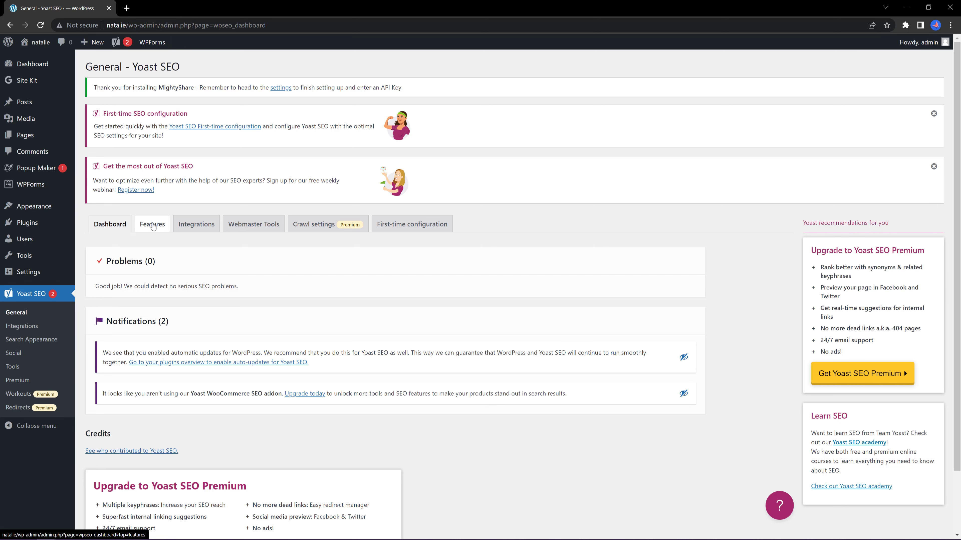
Step: Review Yoast SEO's Features toggles, then go back to the Dashboard
{"action": "left_click", "coordinate": [152, 224]}
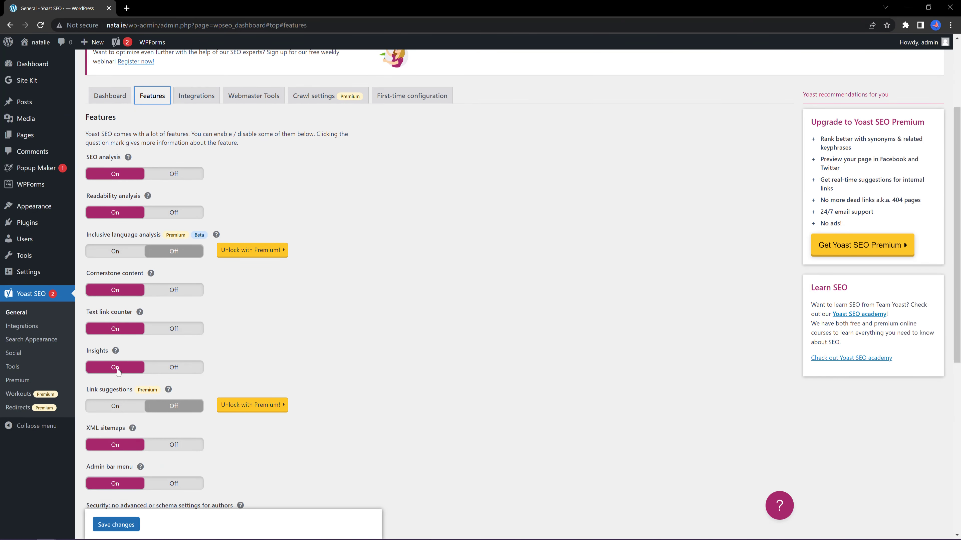
{"action": "scroll", "scroll_direction": "up", "scroll_amount": 3}
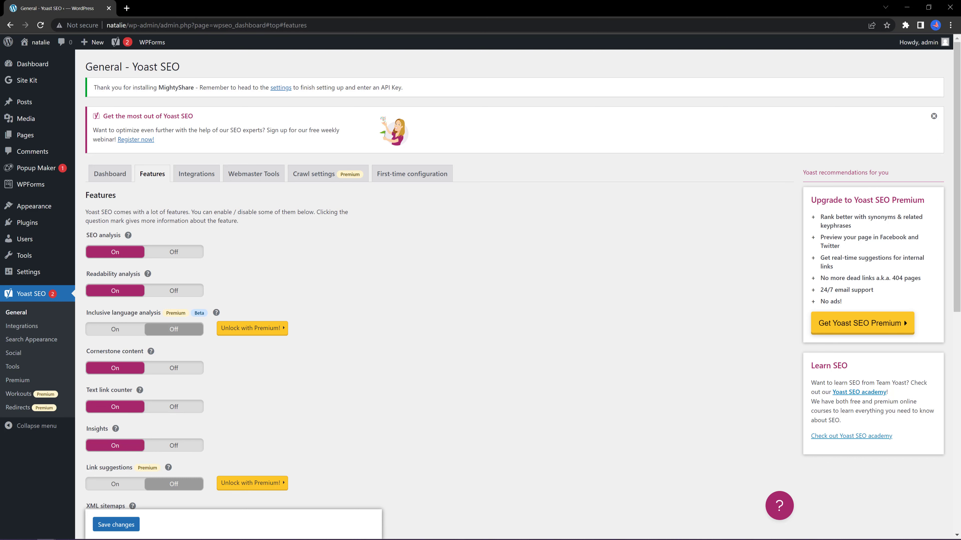
{"action": "left_click", "coordinate": [31, 64]}
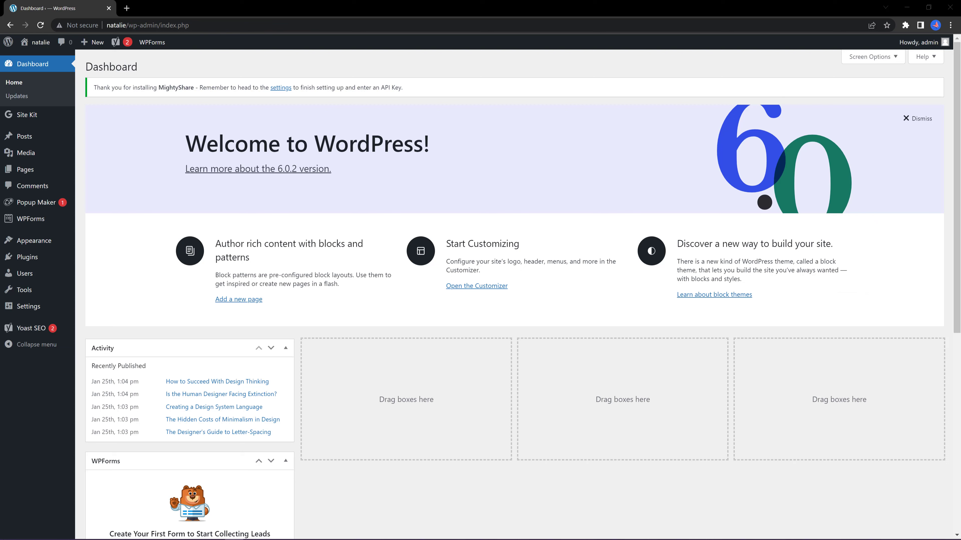
{"action": "mouse_move", "coordinate": [630, 248]}
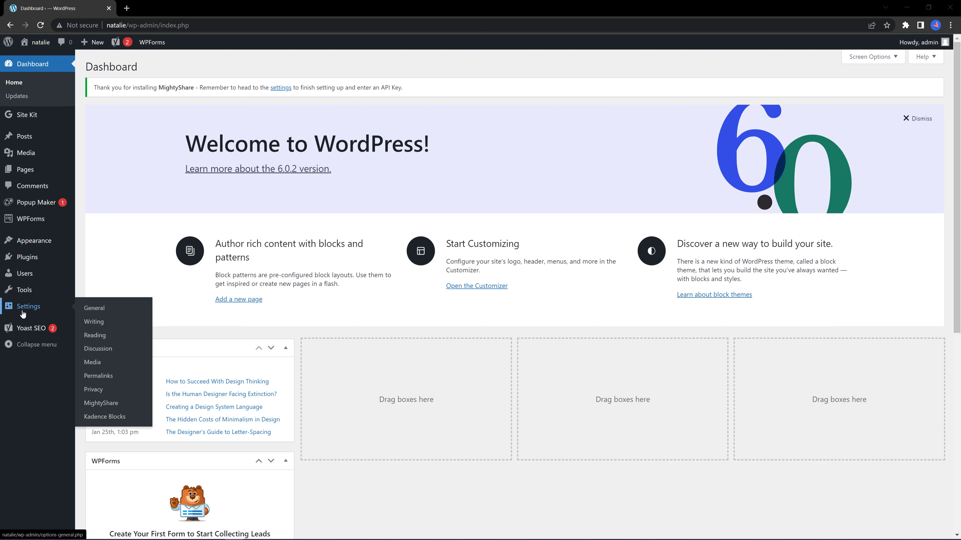
{"action": "mouse_move", "coordinate": [98, 375]}
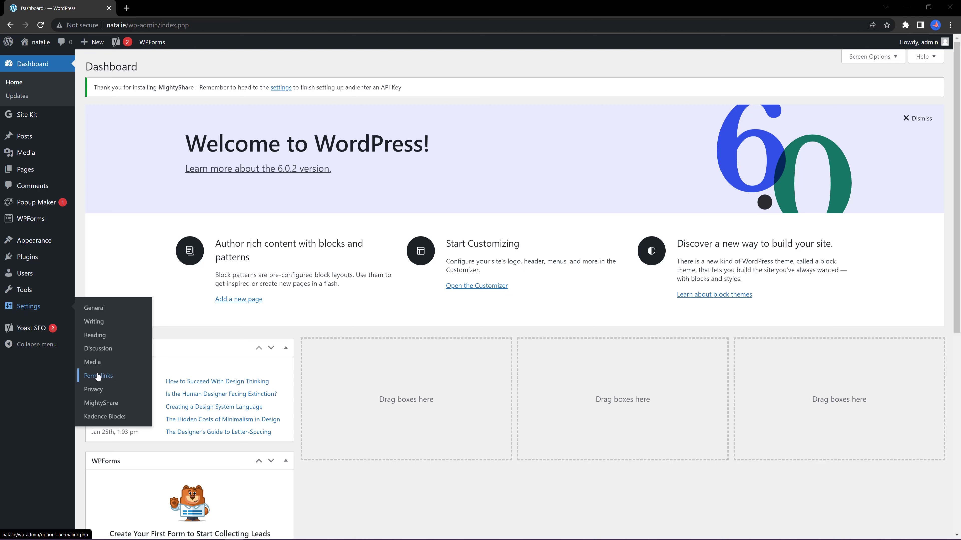
Step: Set the permalink structure to Post name in Settings > Permalinks and save it
{"action": "left_click", "coordinate": [98, 376]}
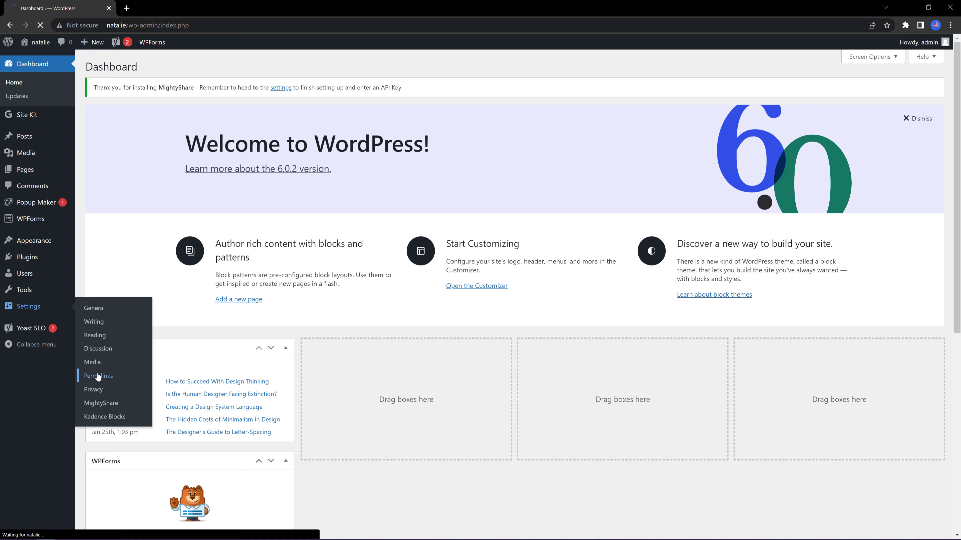
{"action": "left_click", "coordinate": [98, 376]}
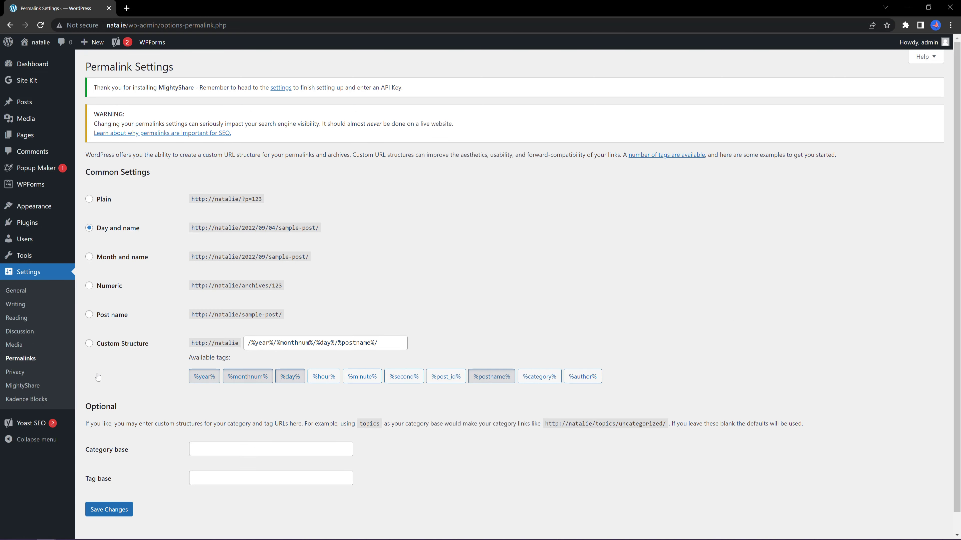
{"action": "left_click", "coordinate": [90, 314]}
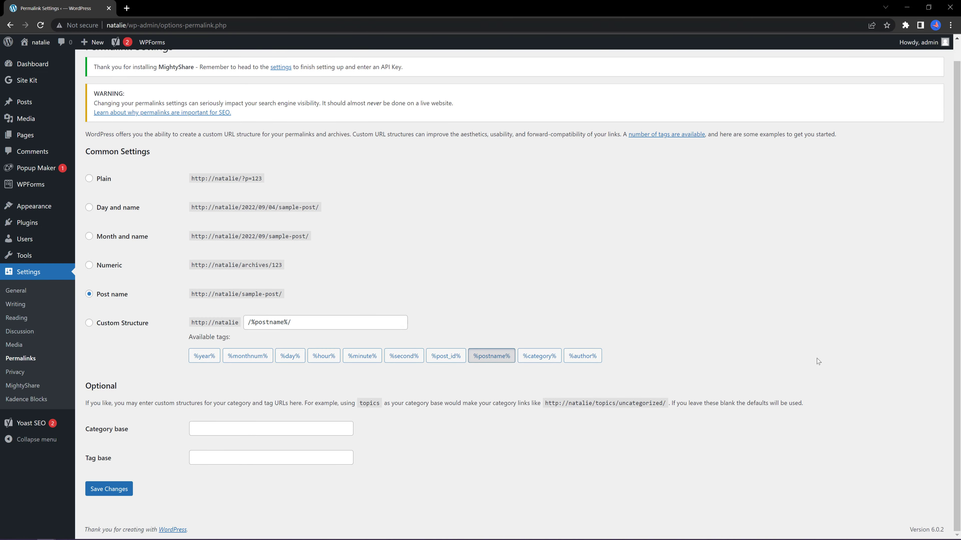
{"action": "left_click", "coordinate": [109, 489]}
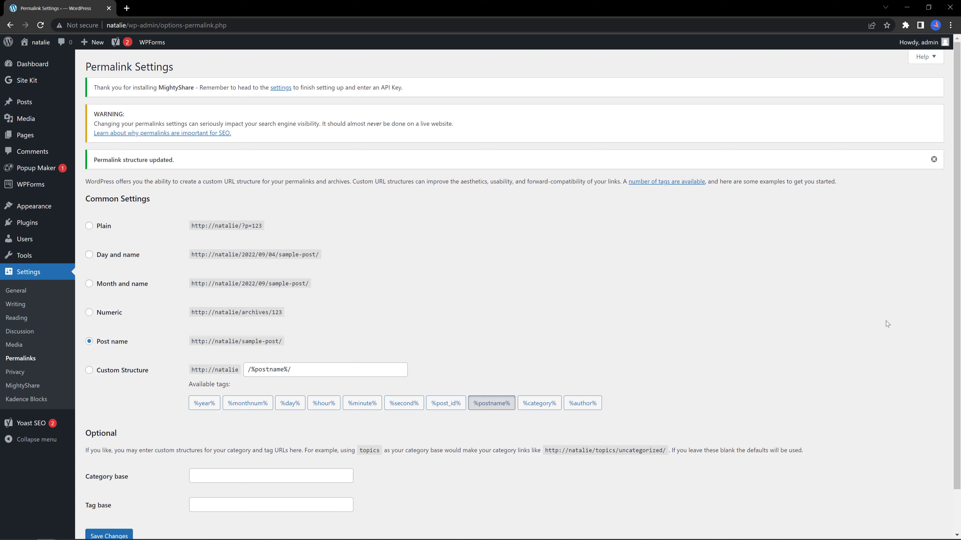
{"action": "left_click", "coordinate": [17, 318]}
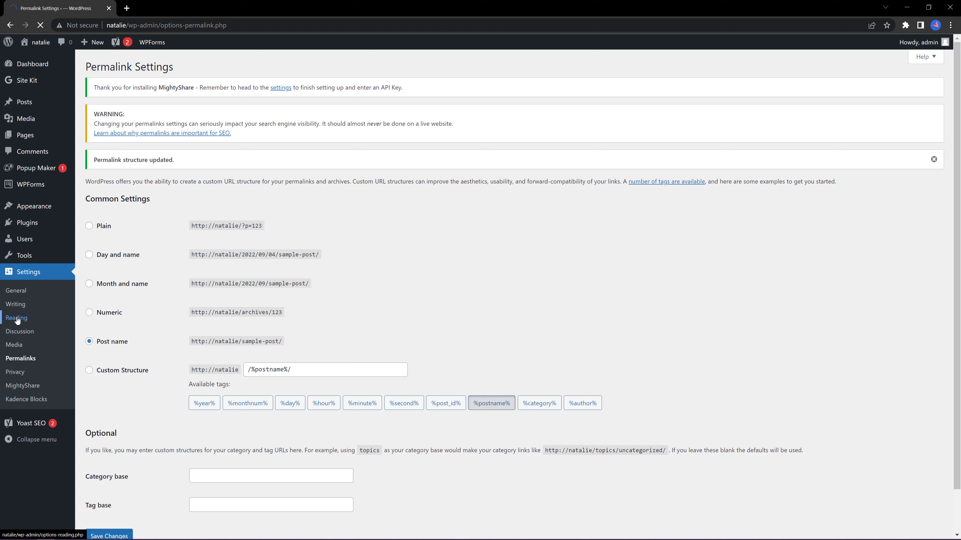
Step: Save Reading settings keeping Home as static homepage and Blog as posts page
{"action": "left_click", "coordinate": [17, 317]}
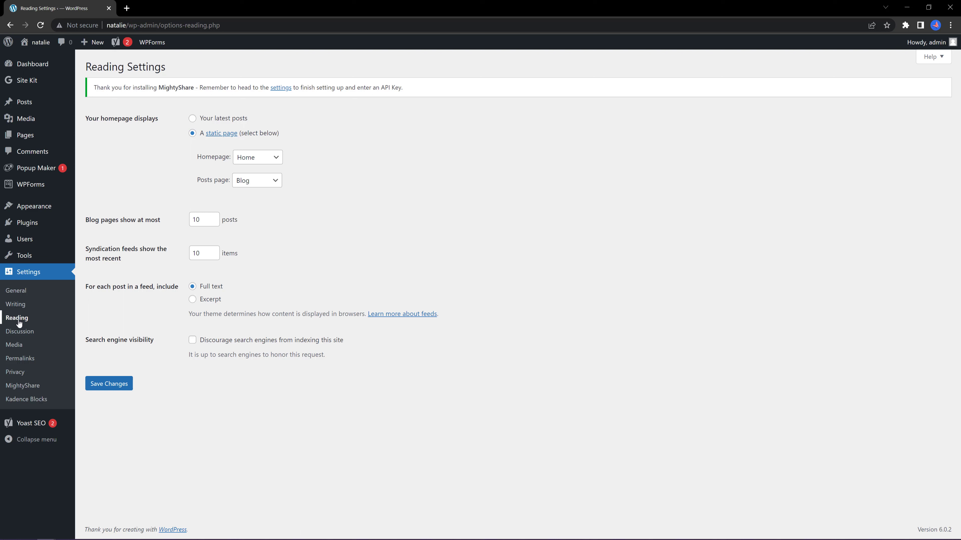
{"action": "mouse_move", "coordinate": [183, 115]}
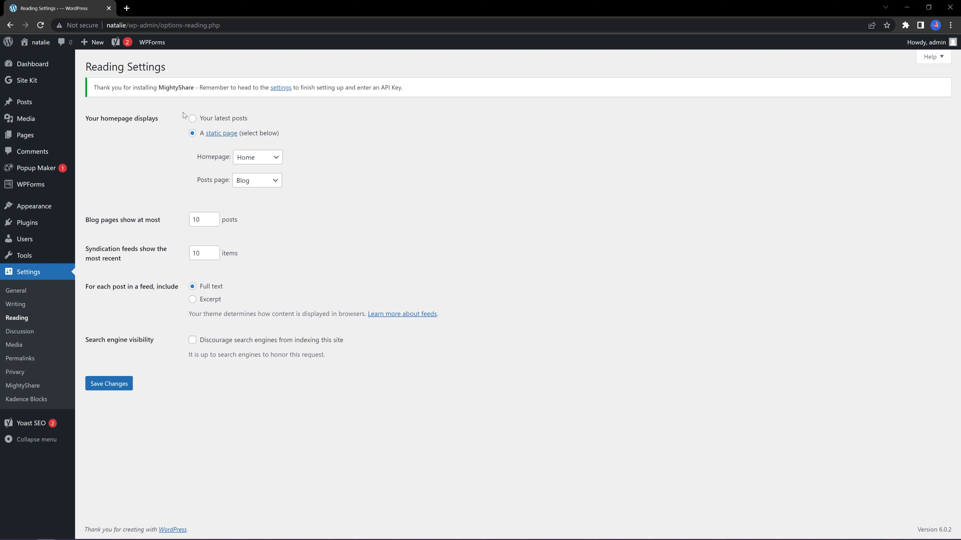
{"action": "mouse_move", "coordinate": [309, 115]}
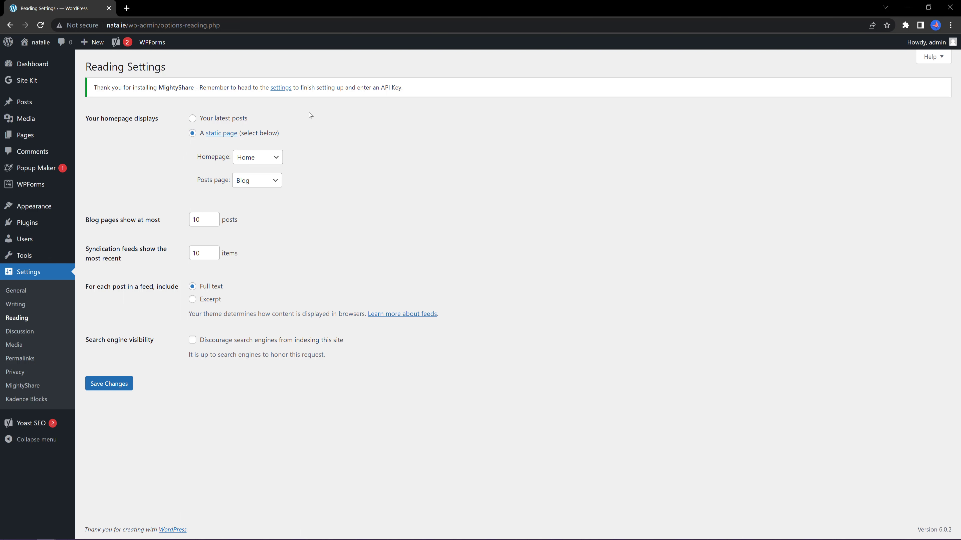
{"action": "left_click", "coordinate": [109, 382]}
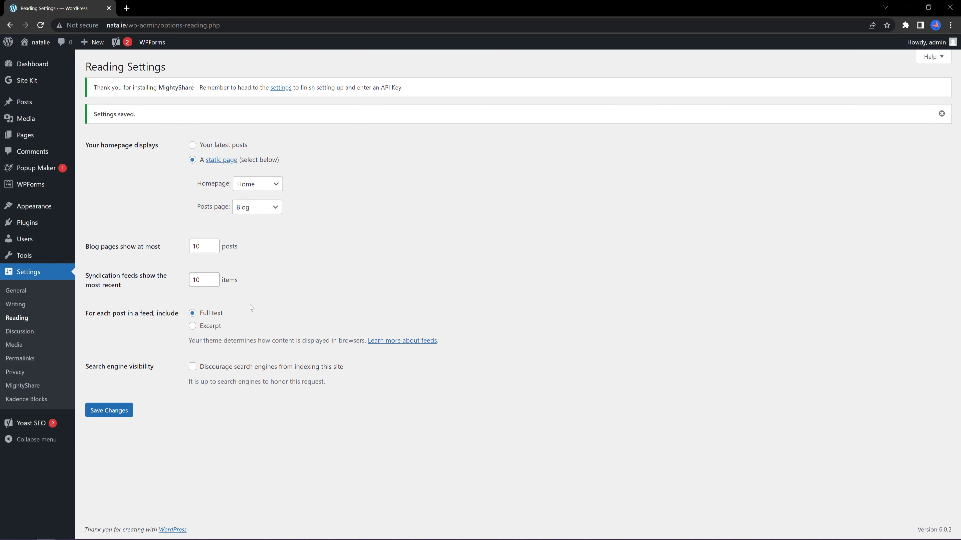
{"action": "mouse_move", "coordinate": [234, 313]}
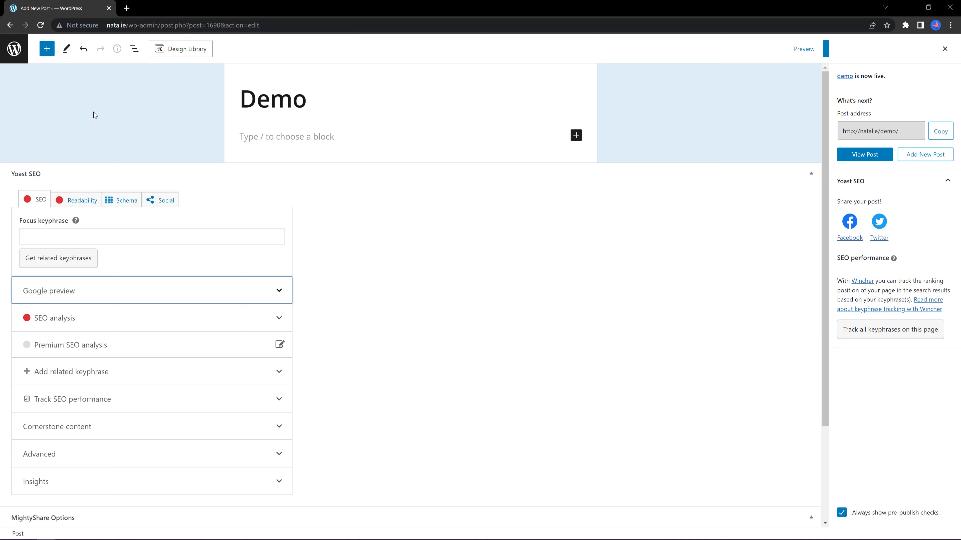
Step: Return to All Posts and open How To Succeed With Design Thinking for editing
{"action": "left_click", "coordinate": [13, 49]}
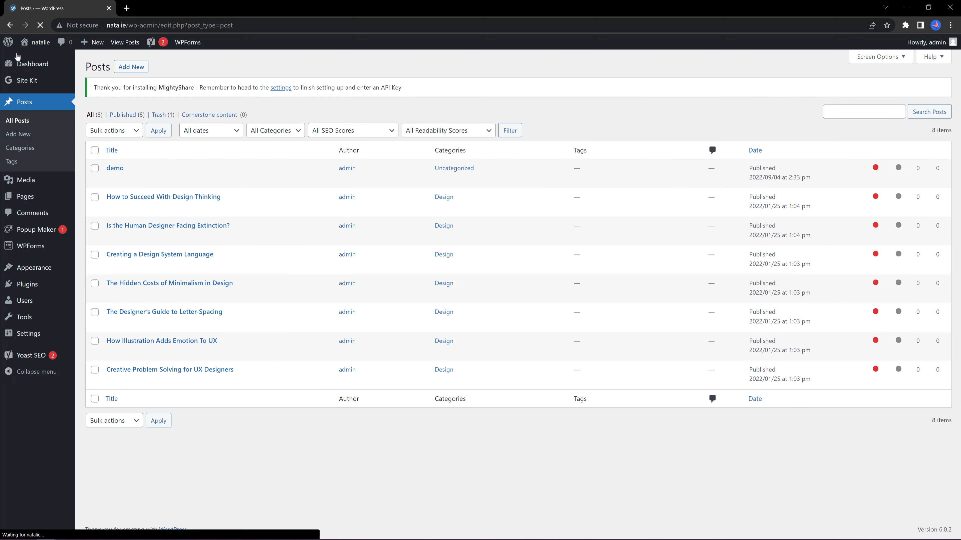
{"action": "mouse_move", "coordinate": [163, 196]}
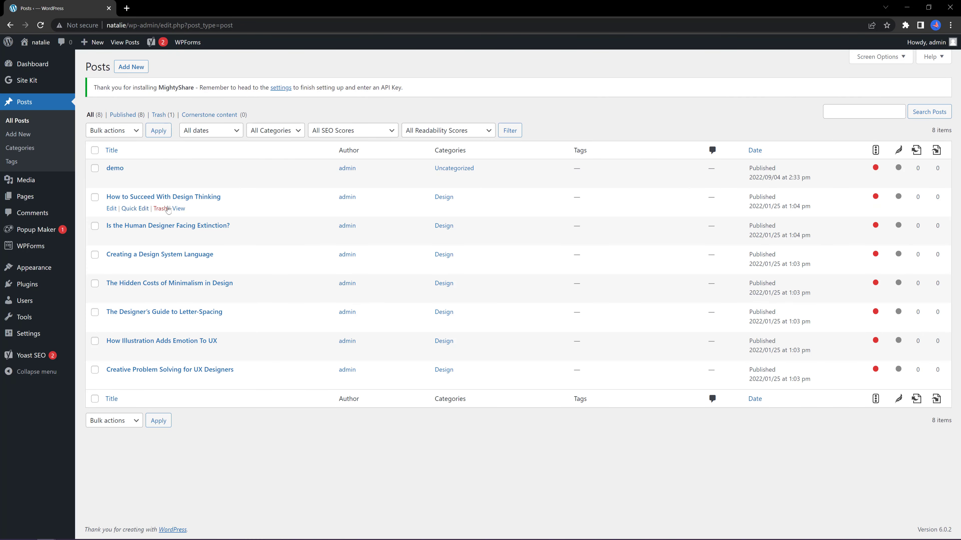
{"action": "left_click", "coordinate": [111, 208]}
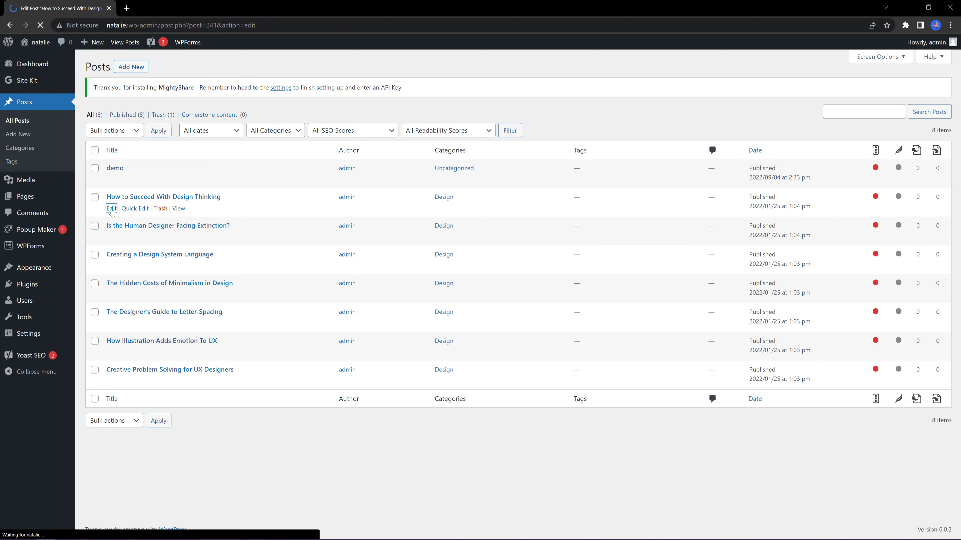
{"action": "left_click", "coordinate": [111, 208]}
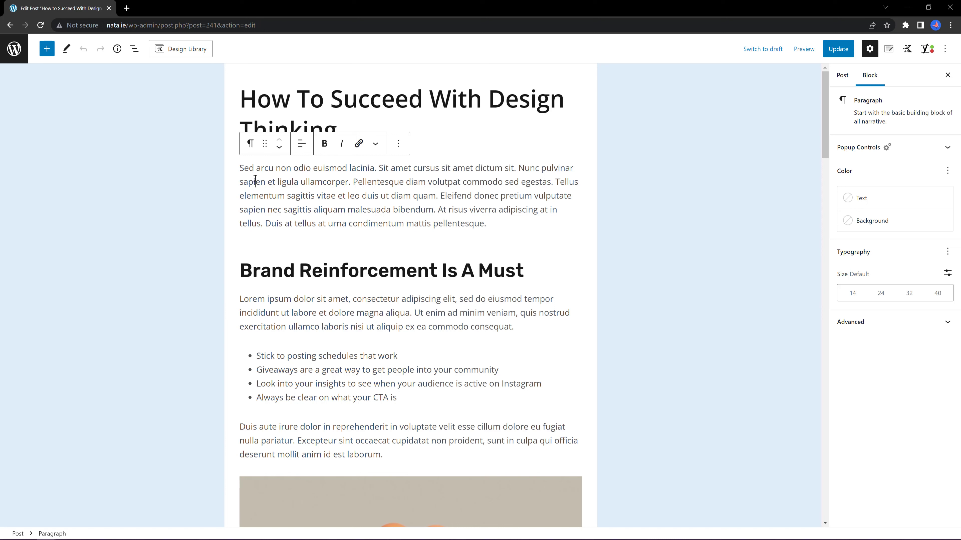
{"action": "mouse_move", "coordinate": [422, 193]}
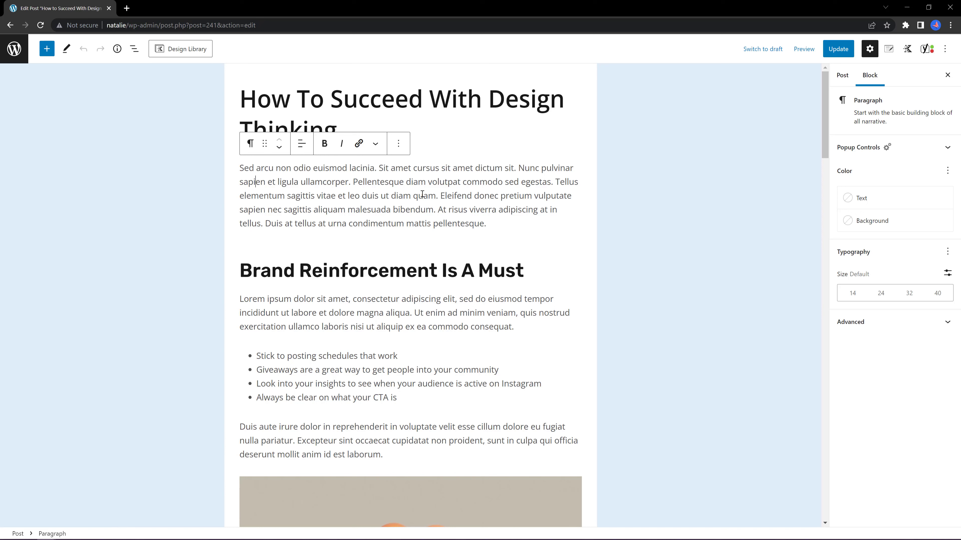
{"action": "mouse_move", "coordinate": [600, 137]}
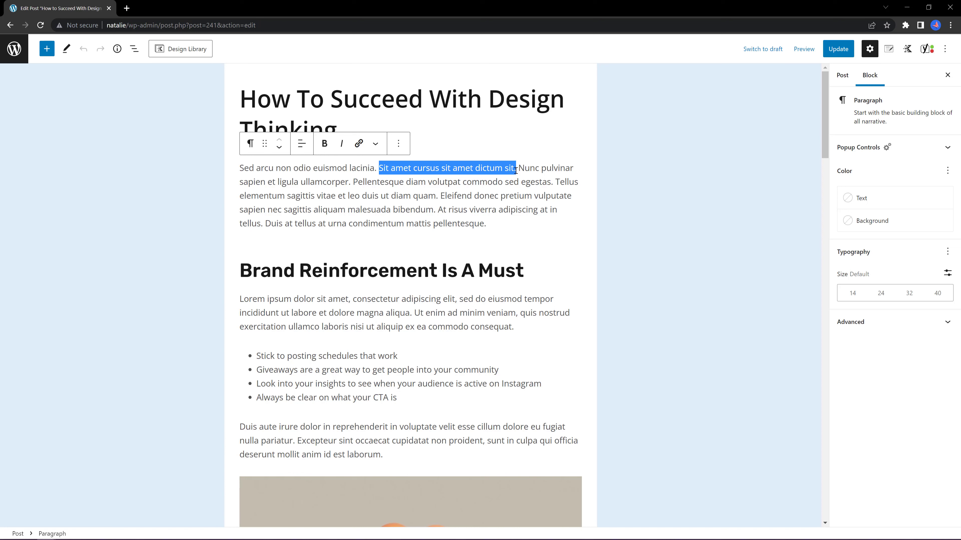
Step: Link the selected sentence to the Home page, toggling Open in new tab on and off
{"action": "left_click", "coordinate": [359, 143]}
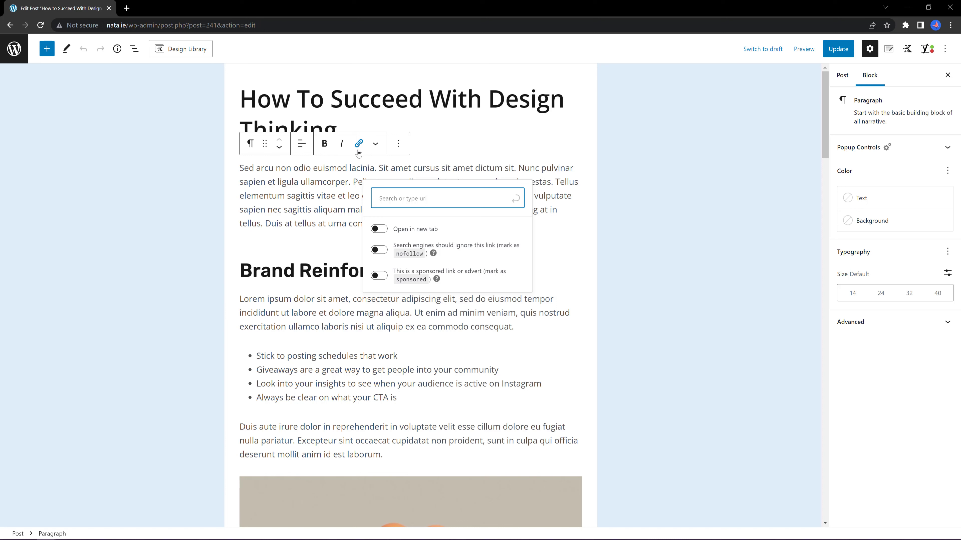
{"action": "type", "text": "Home"}
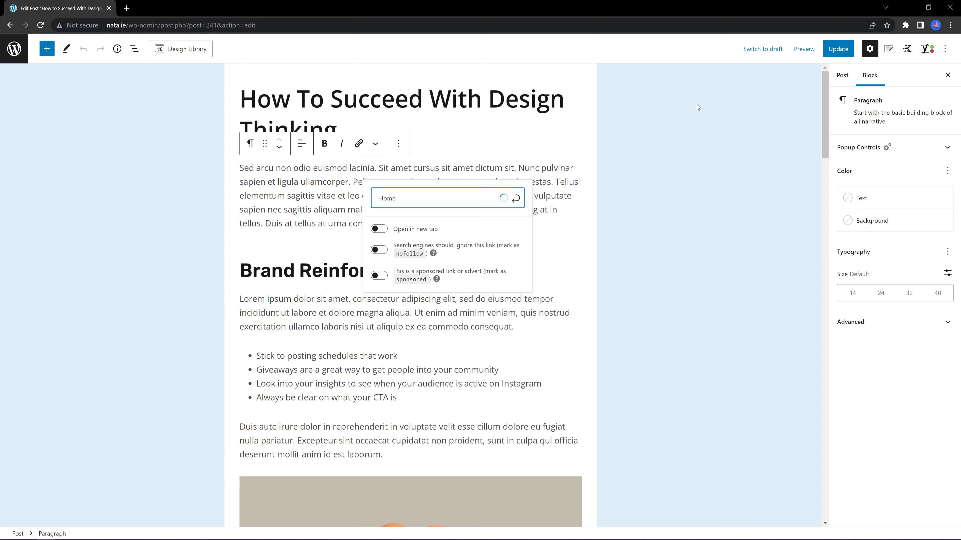
{"action": "left_click", "coordinate": [438, 199]}
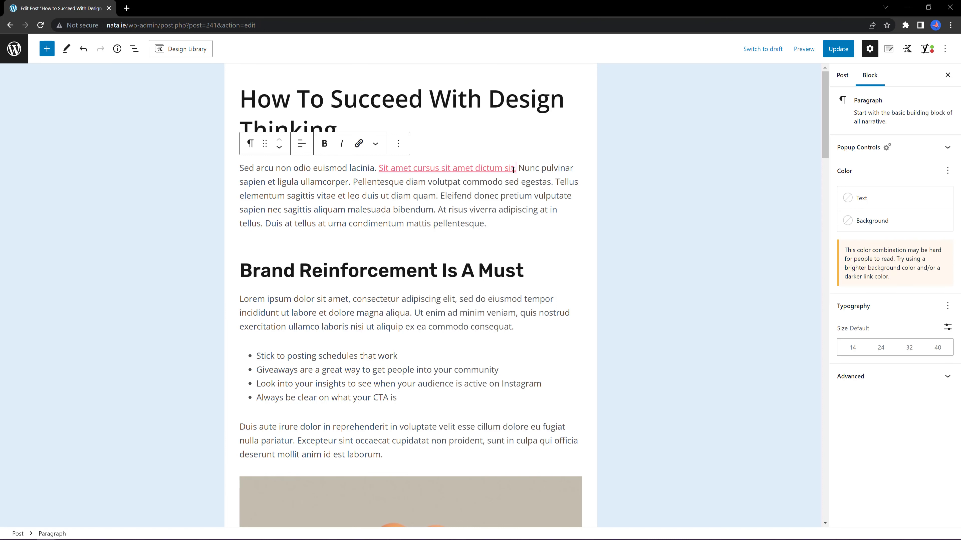
{"action": "left_click", "coordinate": [359, 144]}
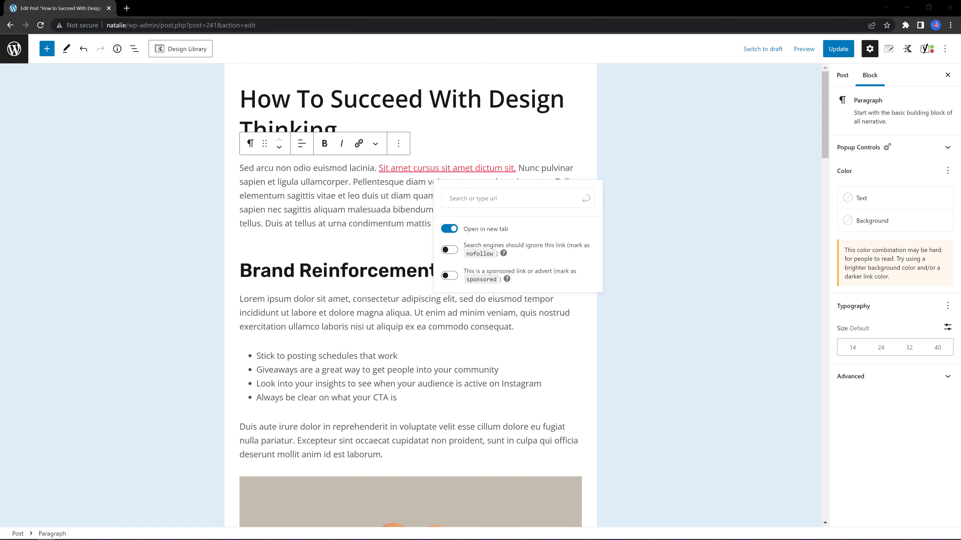
{"action": "left_click", "coordinate": [449, 229]}
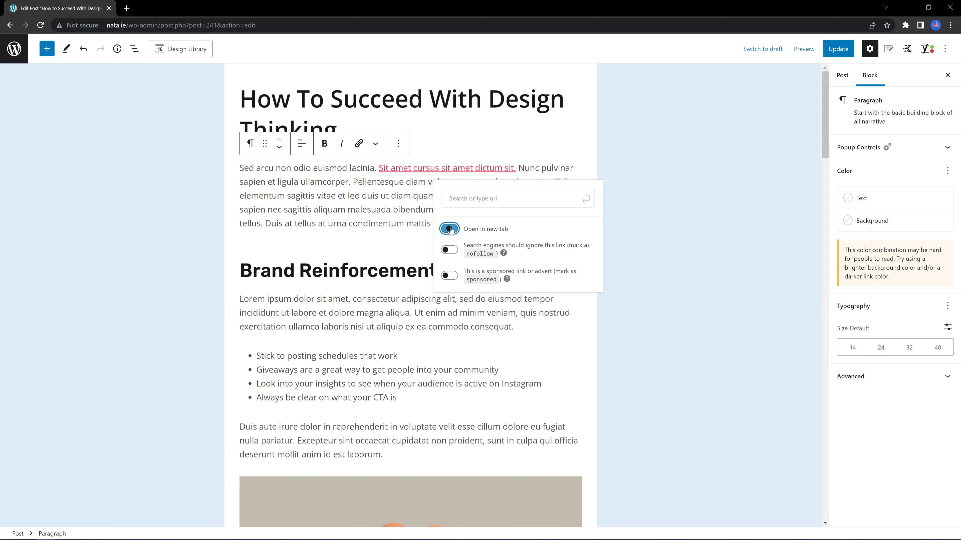
{"action": "left_click", "coordinate": [449, 229]}
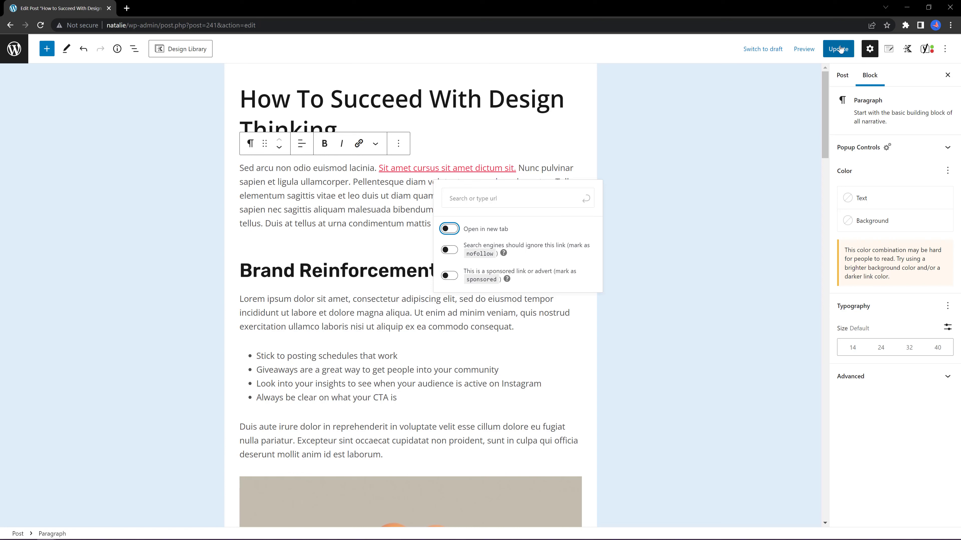
Step: Update the post to save the new link
{"action": "left_click", "coordinate": [837, 49]}
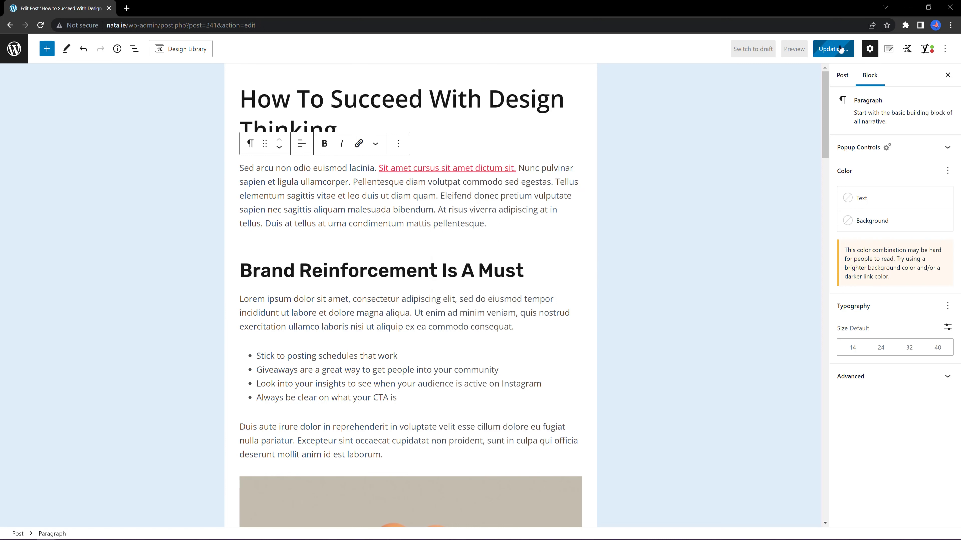
{"action": "left_click", "coordinate": [833, 48]}
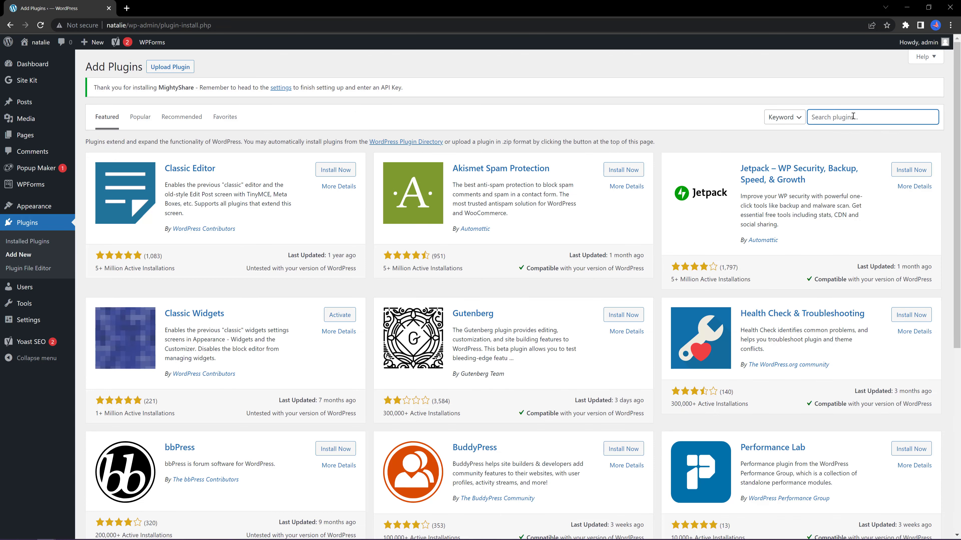
Step: Search '301-redirects', then install and activate 301 Redirects – Easy Redirect Manager
{"action": "type", "text": "301-red"}
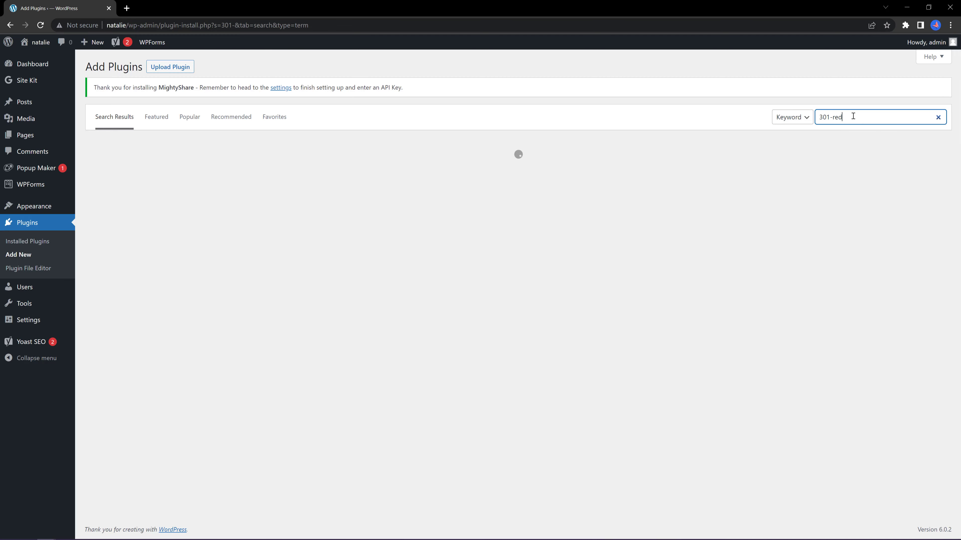
{"action": "type", "text": "irects"}
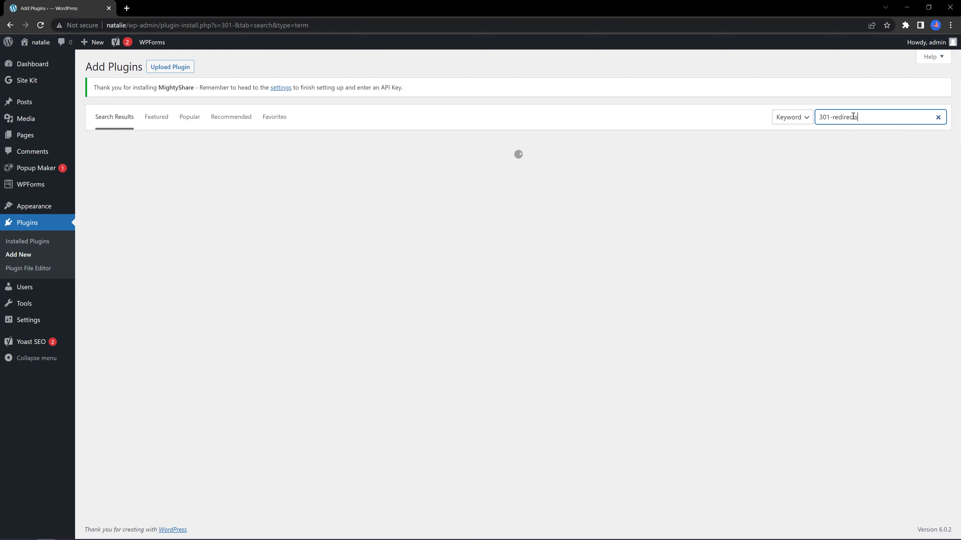
{"action": "left_click", "coordinate": [331, 172]}
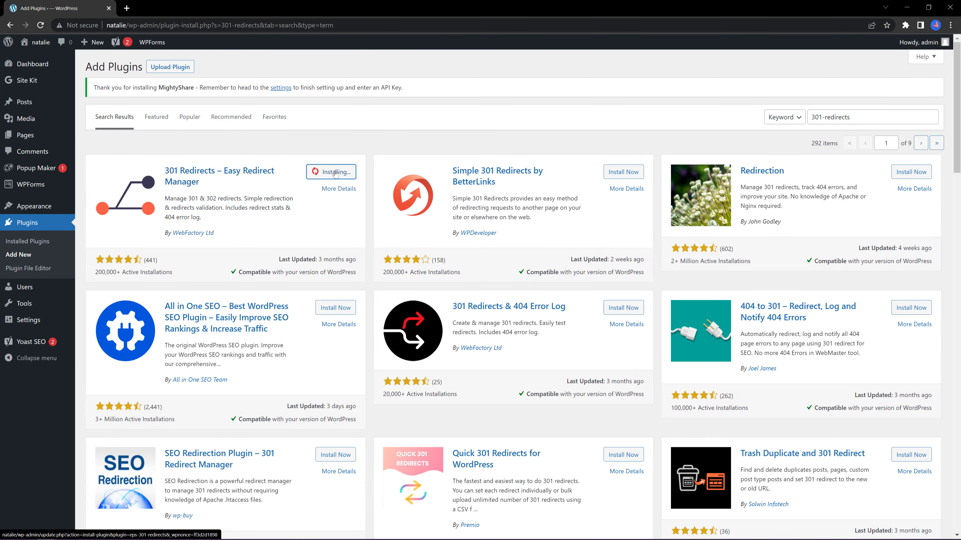
{"action": "left_click", "coordinate": [330, 172]}
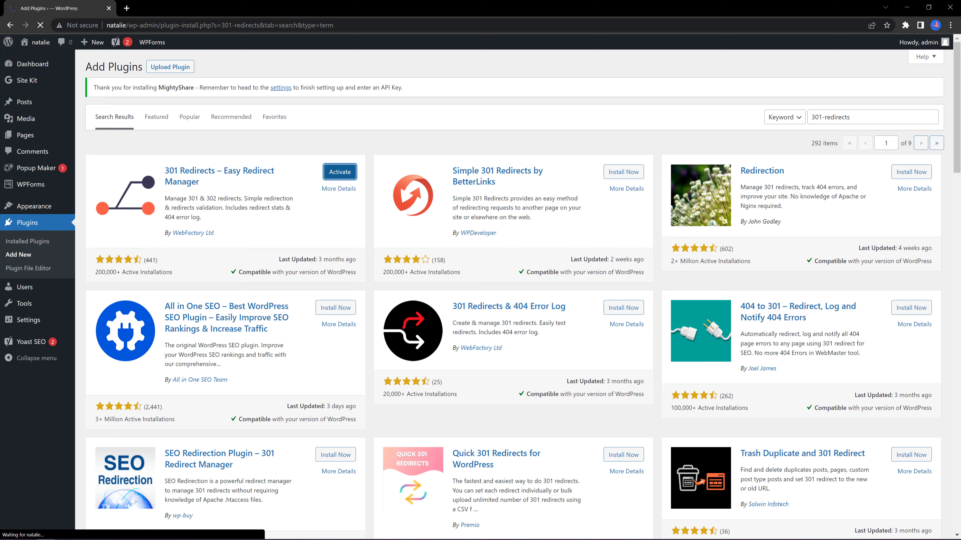
{"action": "left_click", "coordinate": [339, 172]}
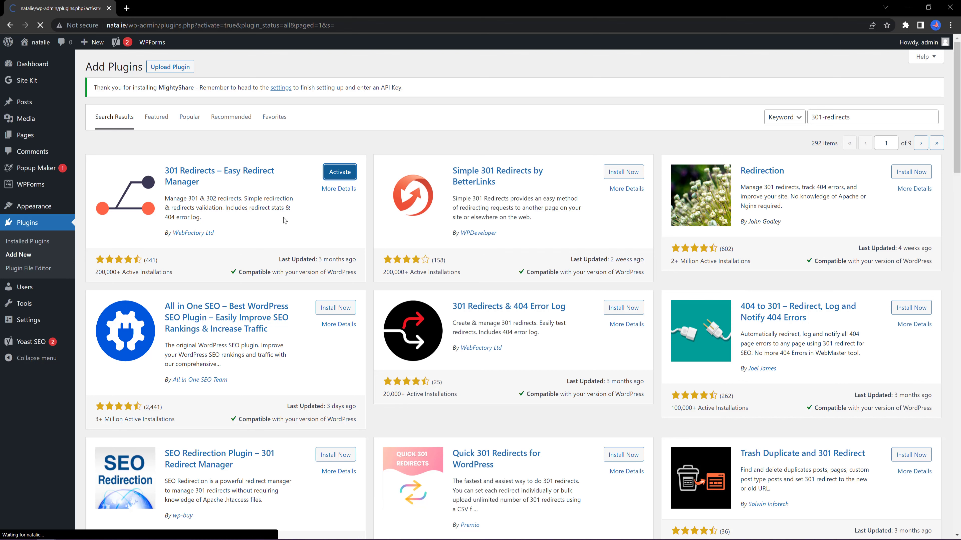
{"action": "left_click", "coordinate": [338, 172]}
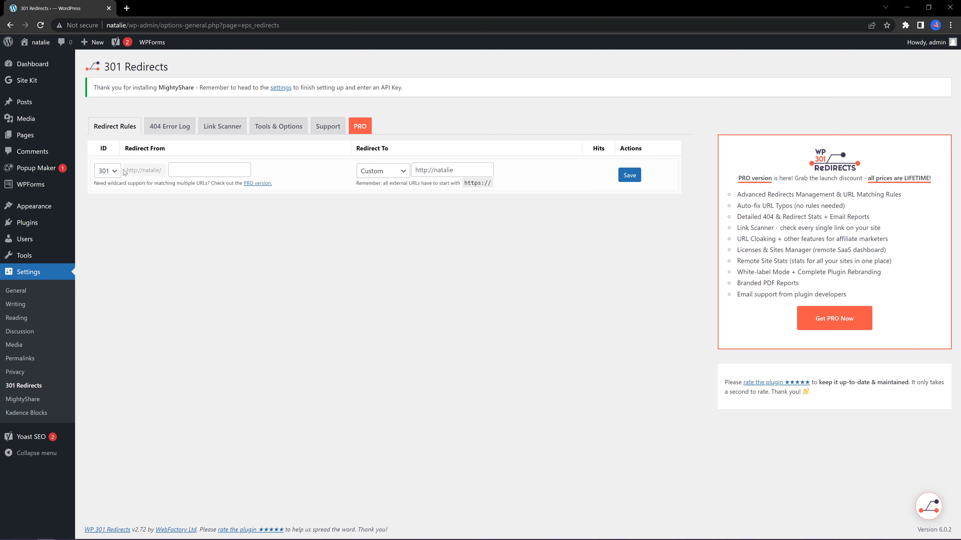
Step: Review the redirect status codes and Redirect To choices, leaving the destination on Custom
{"action": "left_click", "coordinate": [106, 170]}
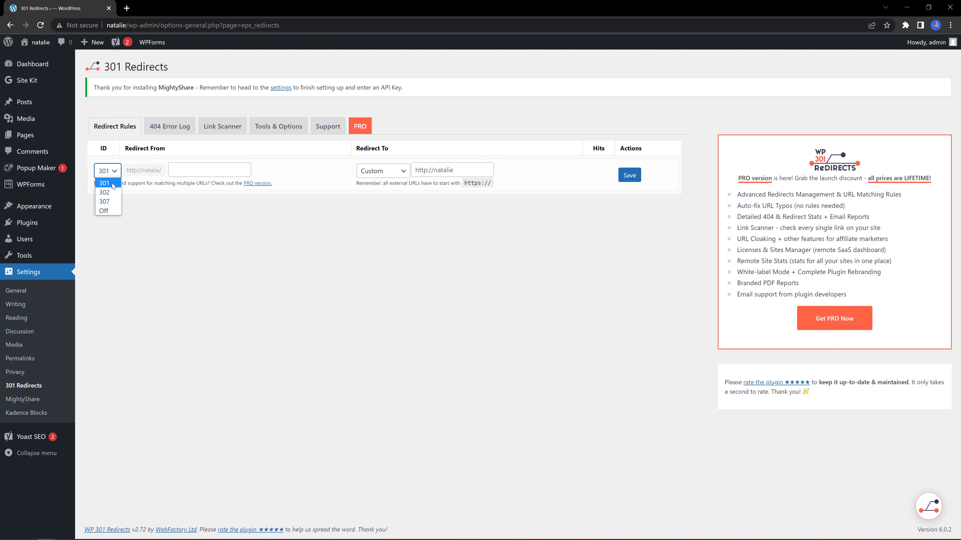
{"action": "mouse_move", "coordinate": [106, 202]}
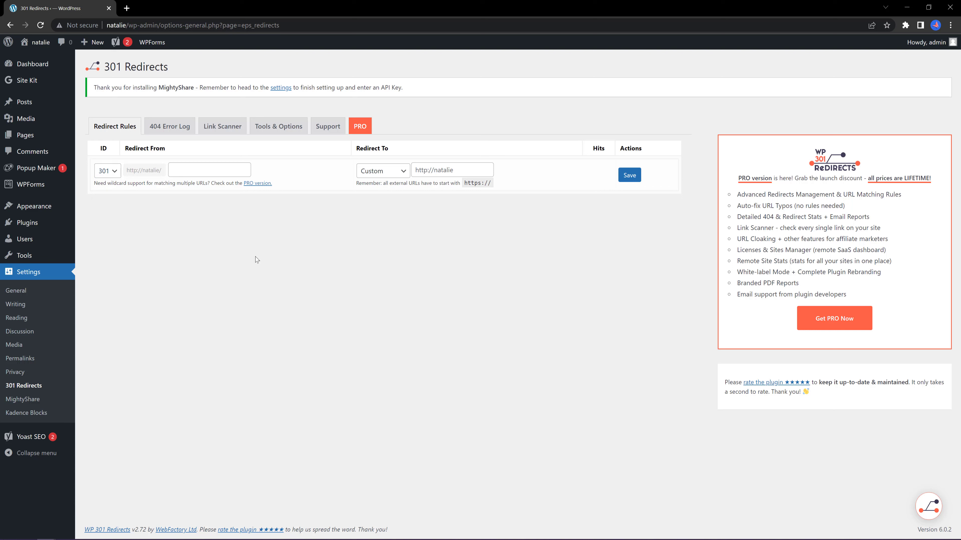
{"action": "left_click", "coordinate": [381, 170]}
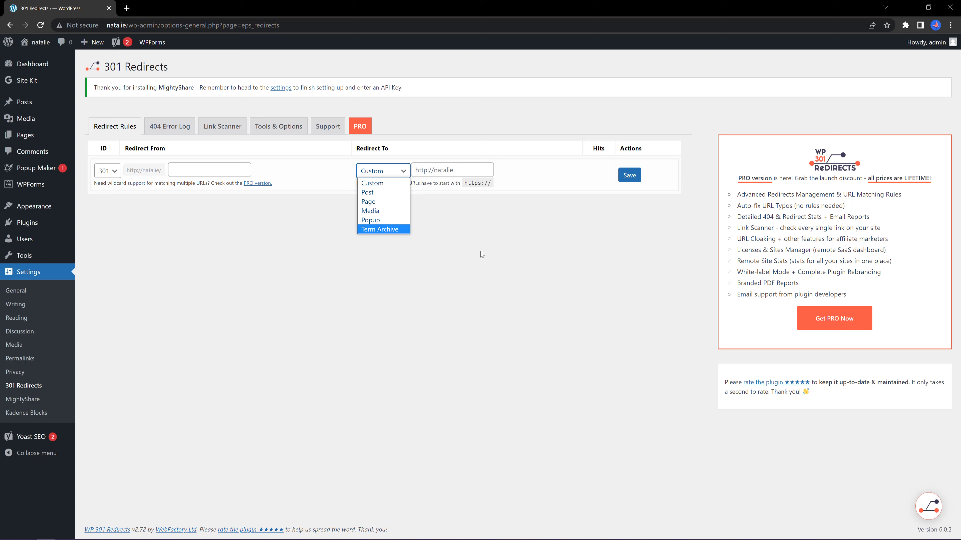
{"action": "left_click", "coordinate": [371, 182]}
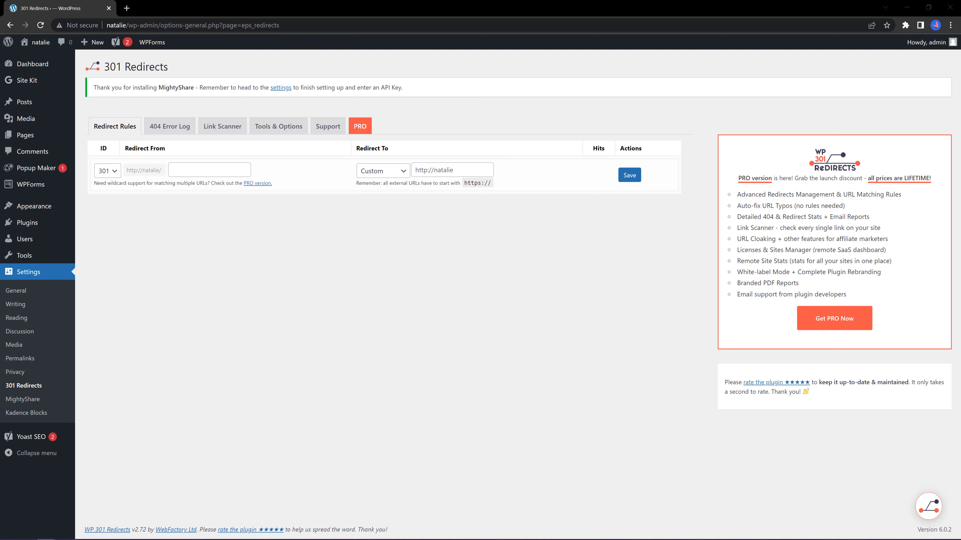
{"action": "mouse_move", "coordinate": [140, 99]}
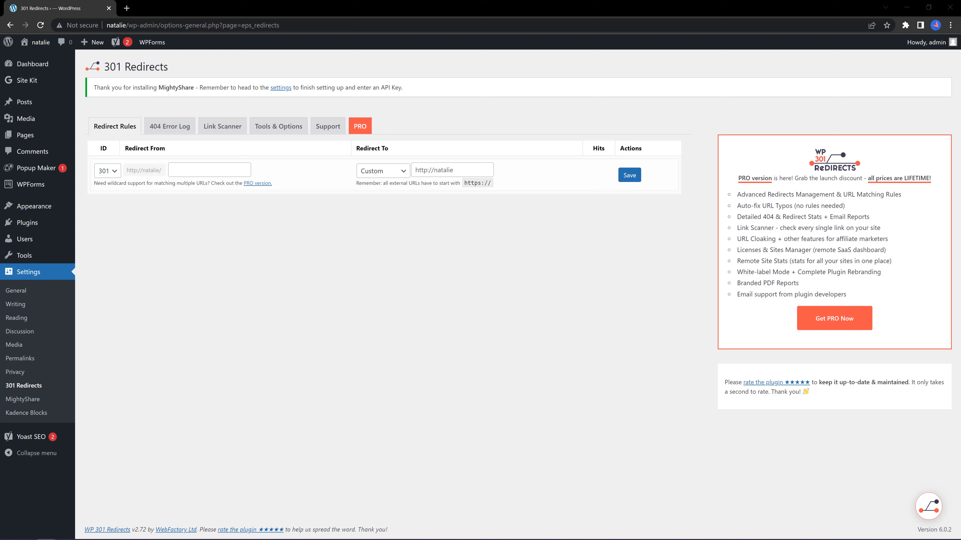
{"action": "mouse_move", "coordinate": [174, 329]}
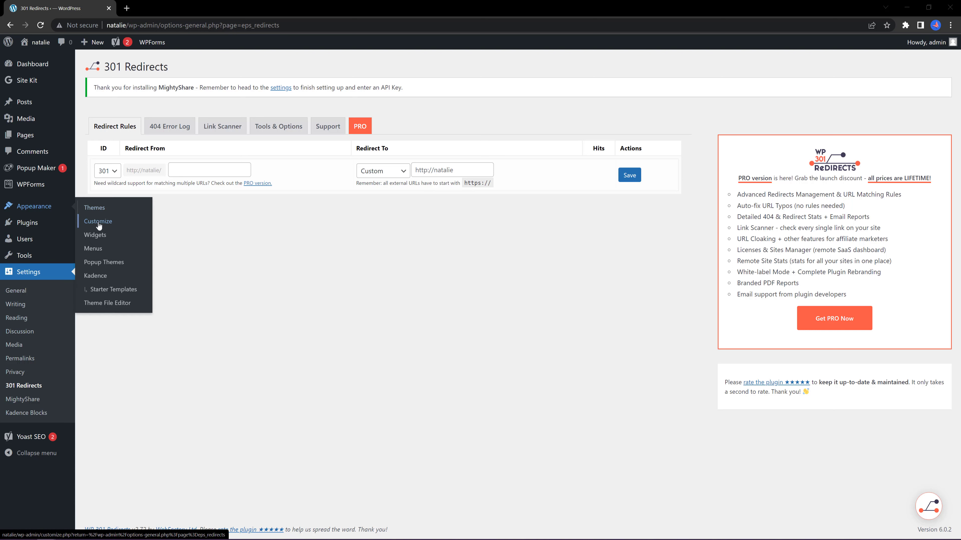
{"action": "left_click", "coordinate": [98, 221]}
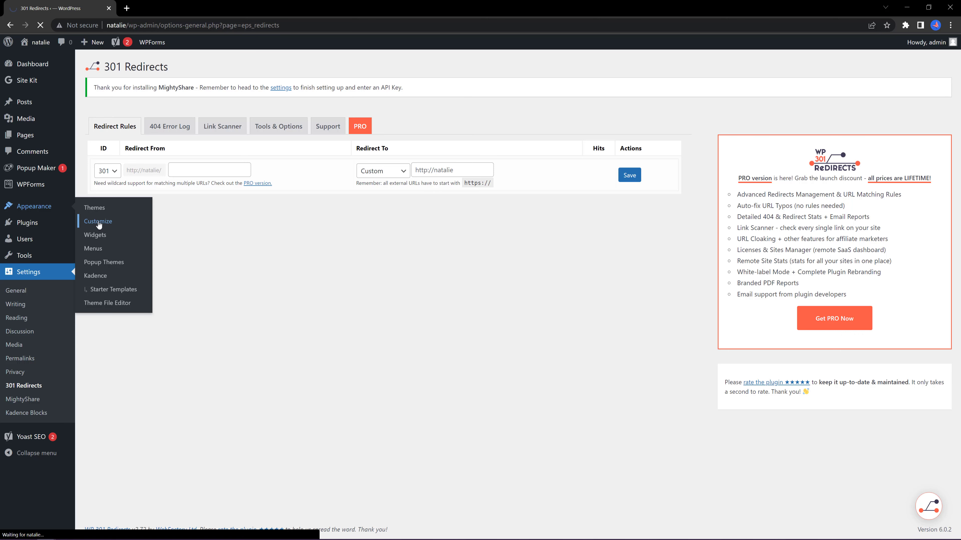
{"action": "left_click", "coordinate": [98, 221]}
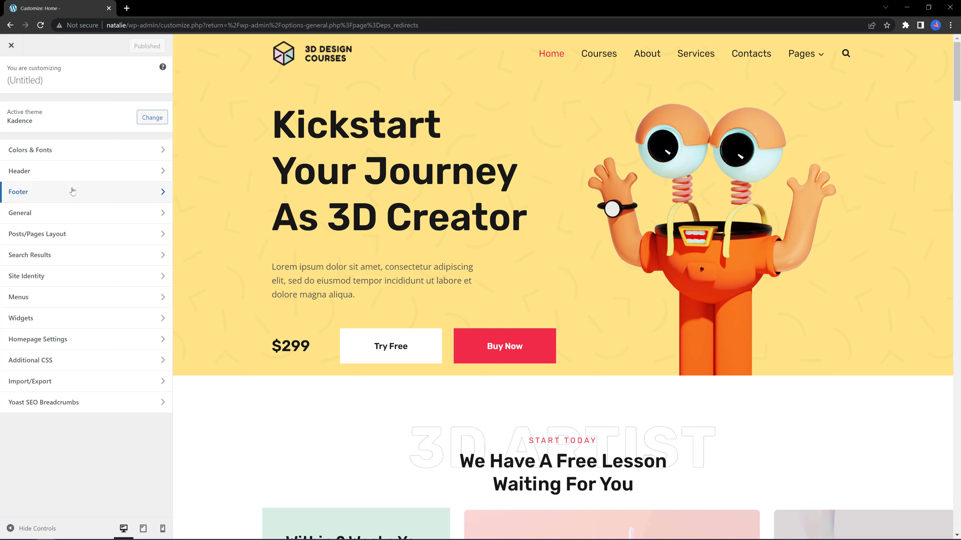
{"action": "mouse_move", "coordinate": [85, 150]}
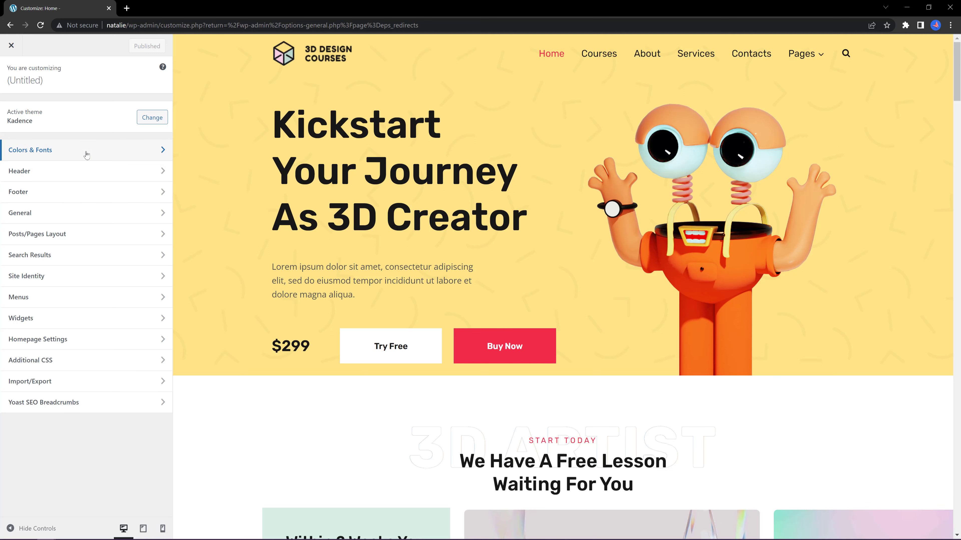
{"action": "left_click", "coordinate": [29, 149]}
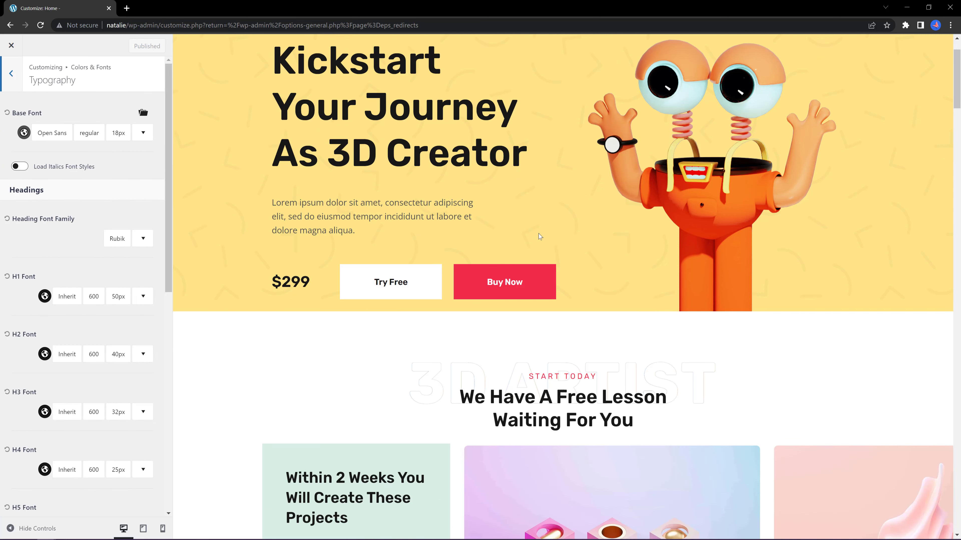
{"action": "mouse_move", "coordinate": [75, 175]}
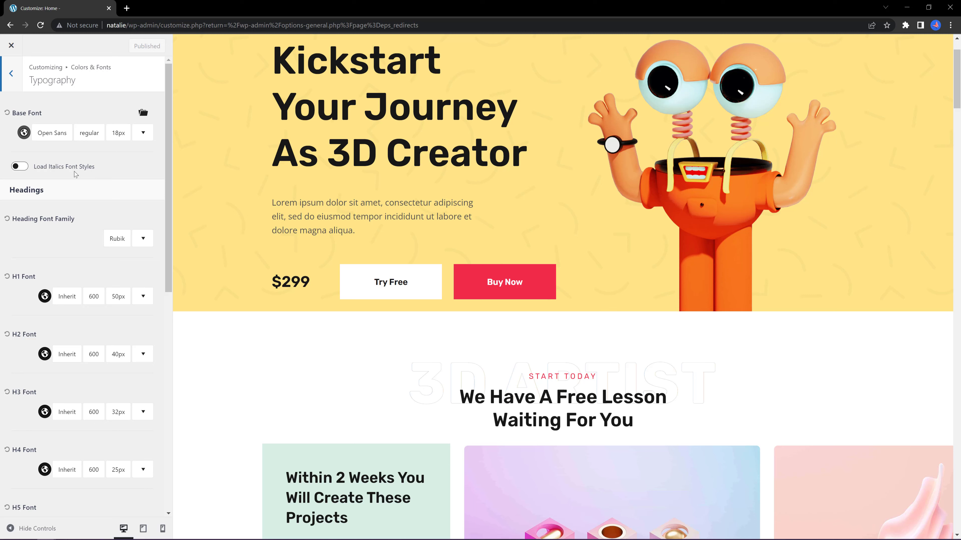
{"action": "left_click", "coordinate": [52, 133]}
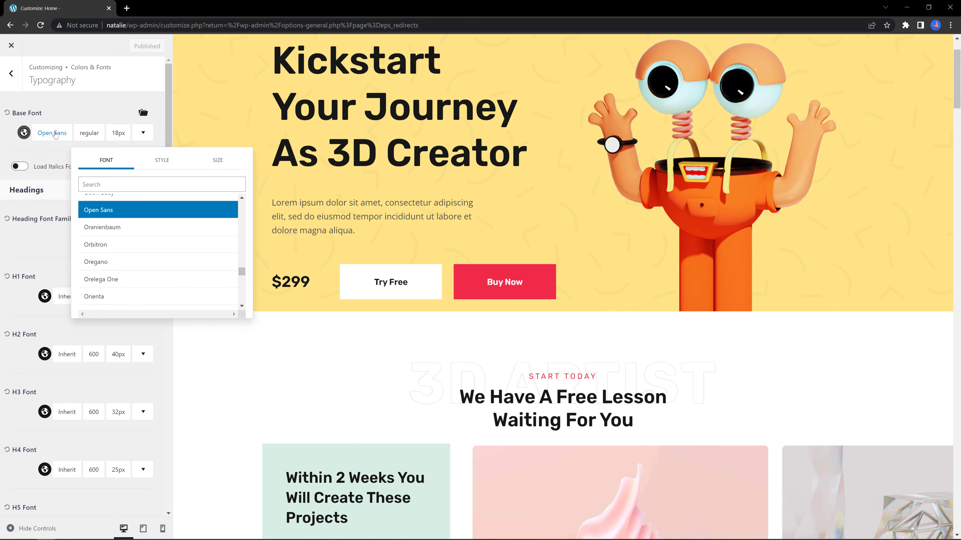
{"action": "mouse_move", "coordinate": [129, 273]}
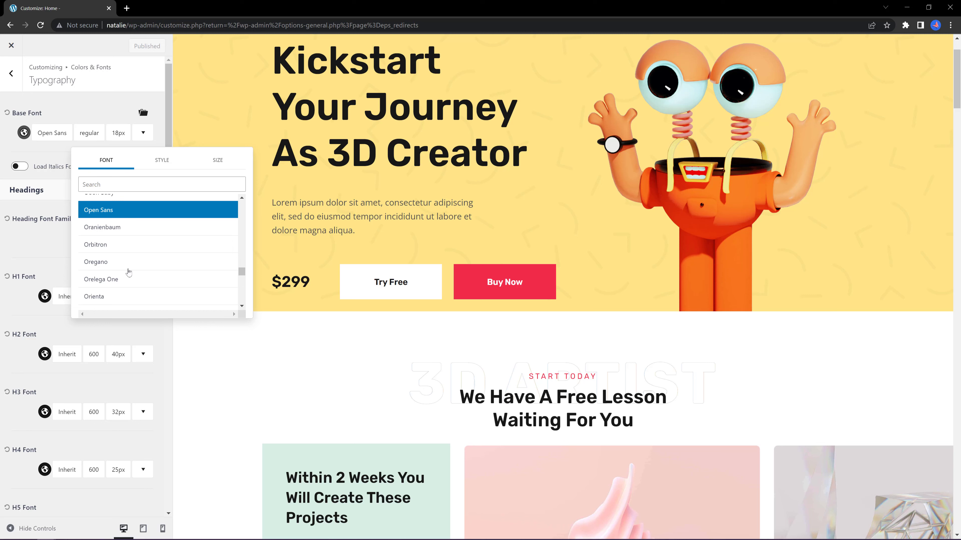
{"action": "mouse_move", "coordinate": [243, 239]}
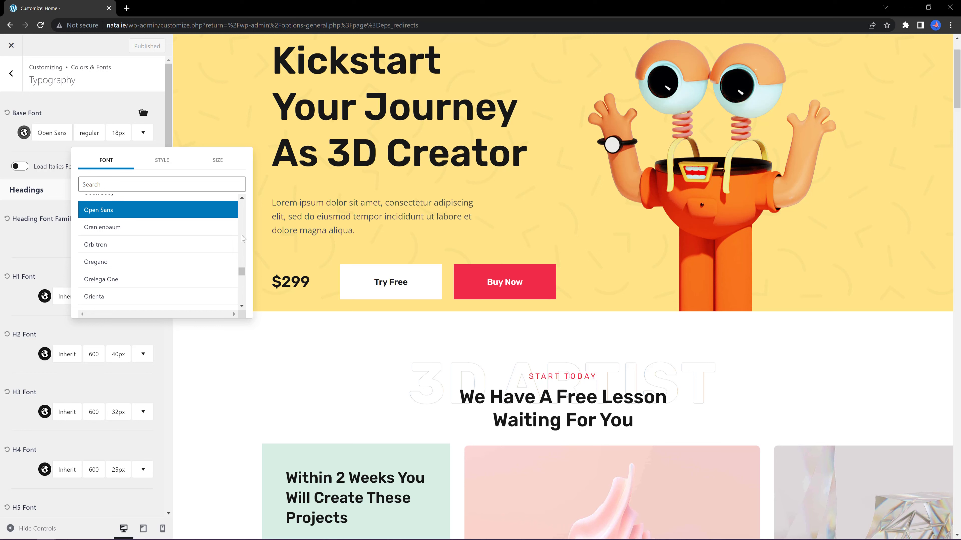
{"action": "scroll", "scroll_direction": "down", "scroll_amount": 3}
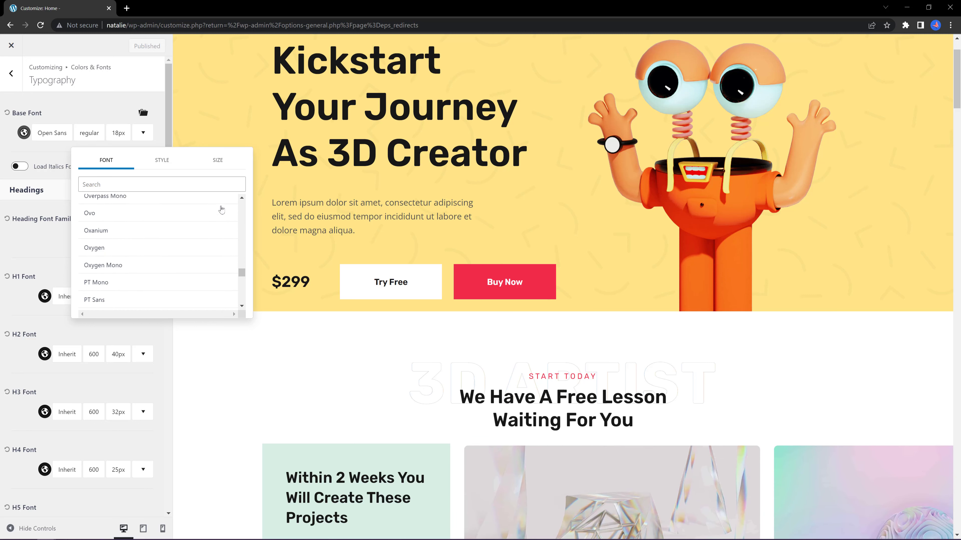
{"action": "left_click", "coordinate": [212, 160]}
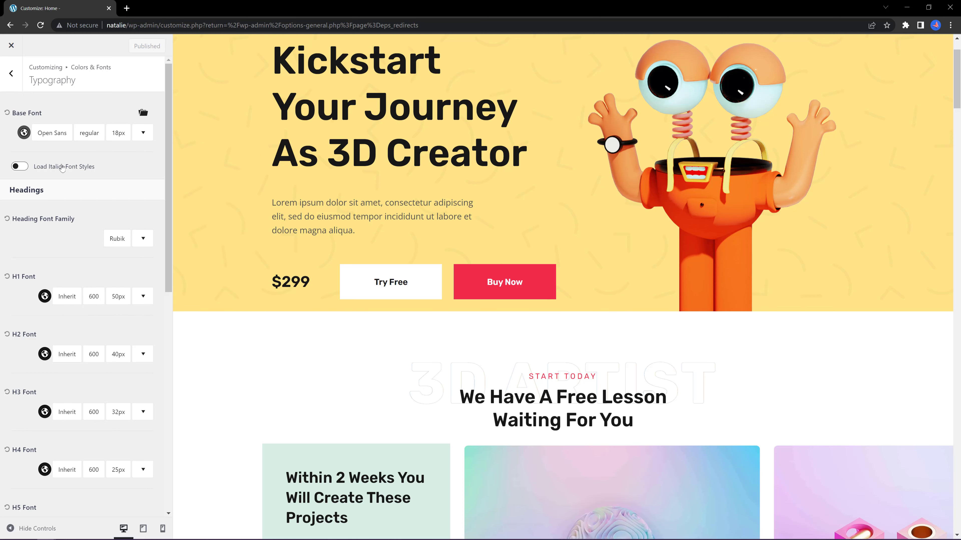
{"action": "left_click", "coordinate": [162, 528]}
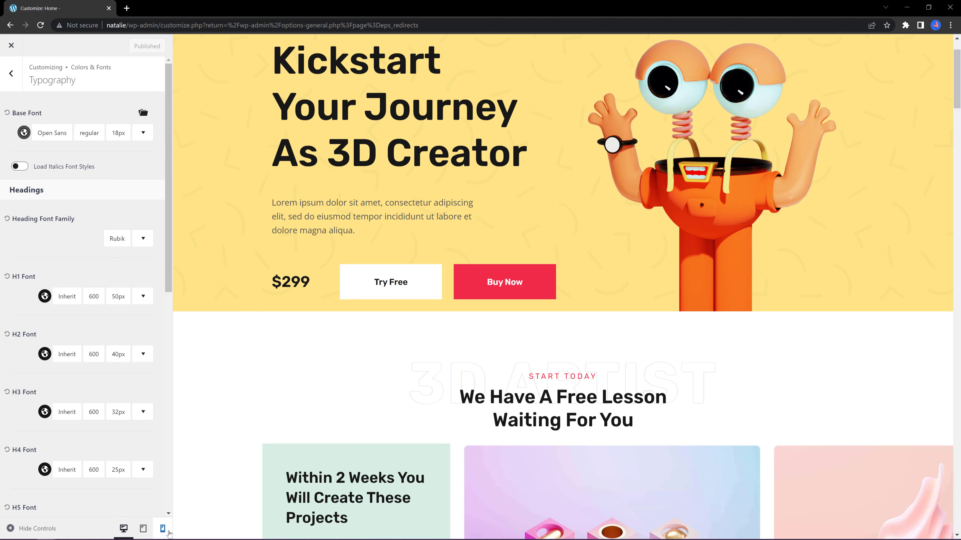
{"action": "left_click", "coordinate": [143, 529]}
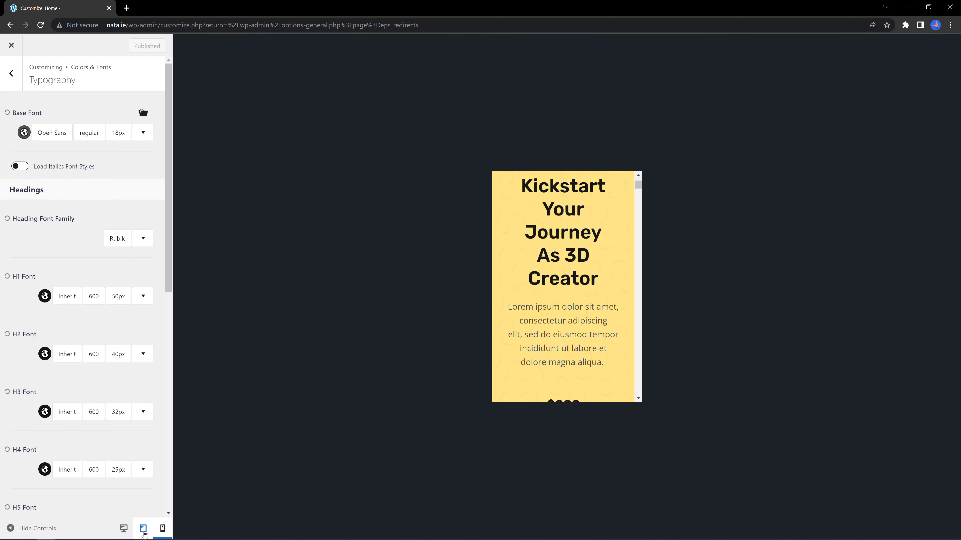
{"action": "left_click", "coordinate": [124, 528]}
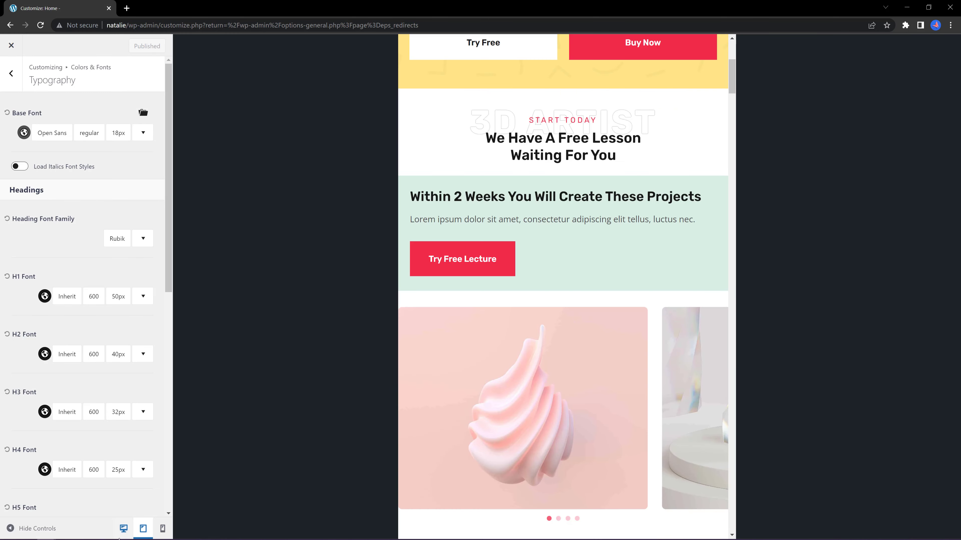
{"action": "left_click", "coordinate": [124, 529]}
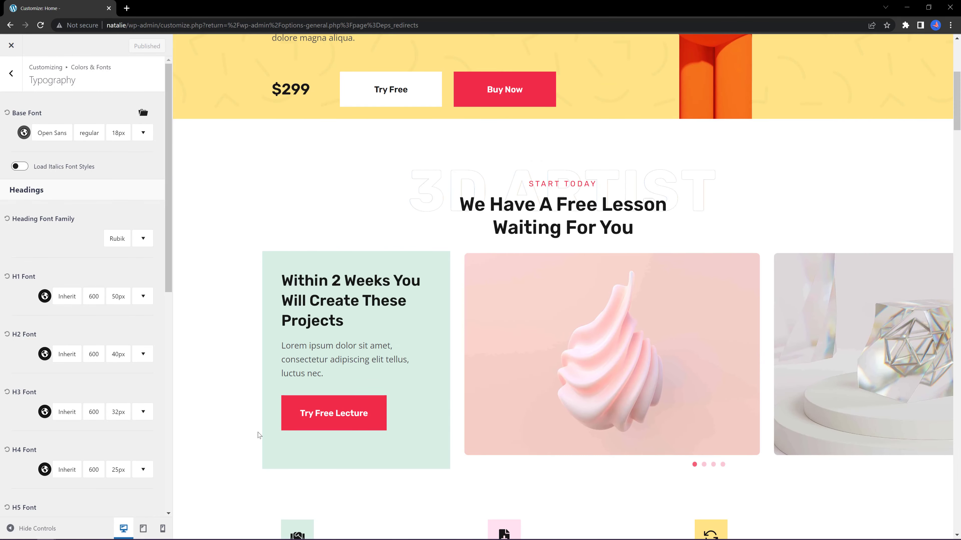
Step: In Colors, preview Palette 2 and Palette 3, return to Palette 1, and view the Link Style list
{"action": "left_click", "coordinate": [11, 73]}
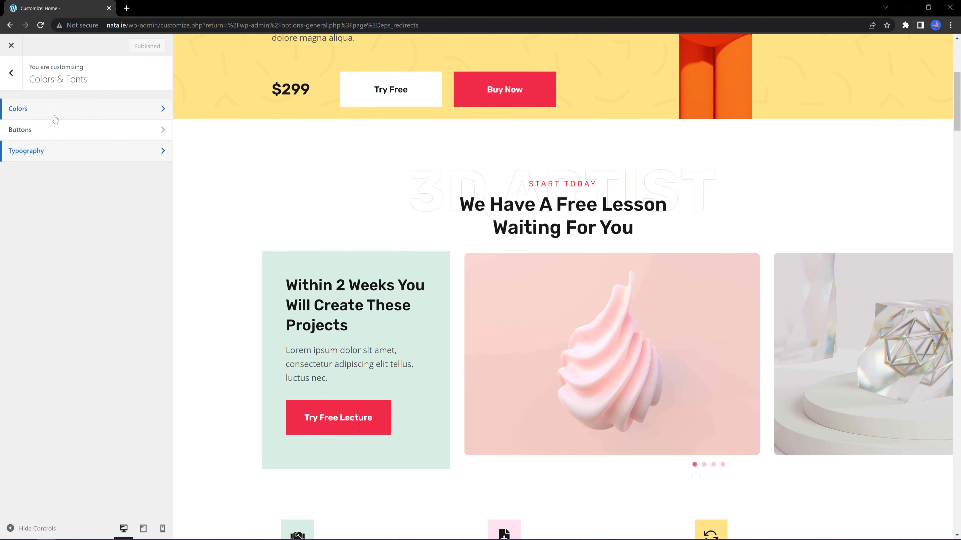
{"action": "left_click", "coordinate": [18, 109]}
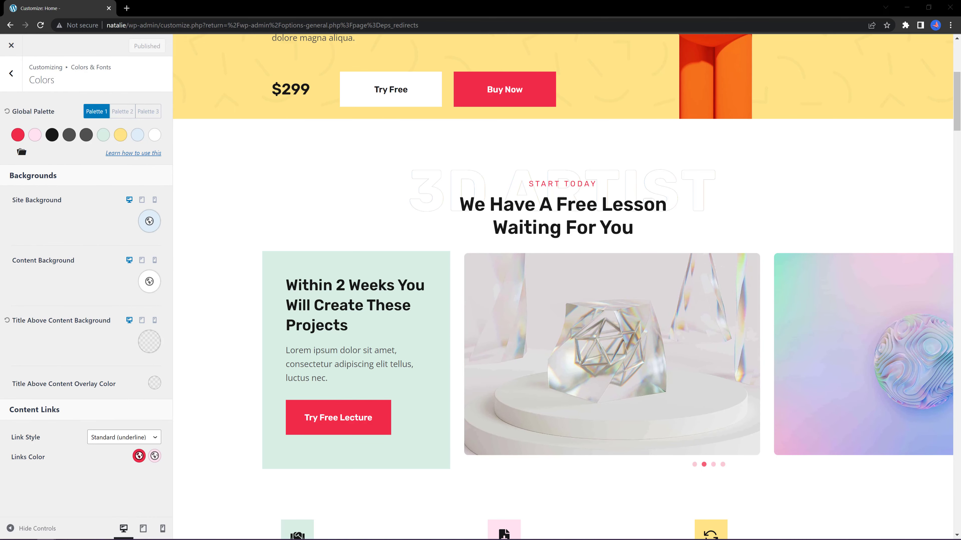
{"action": "mouse_move", "coordinate": [489, 316]}
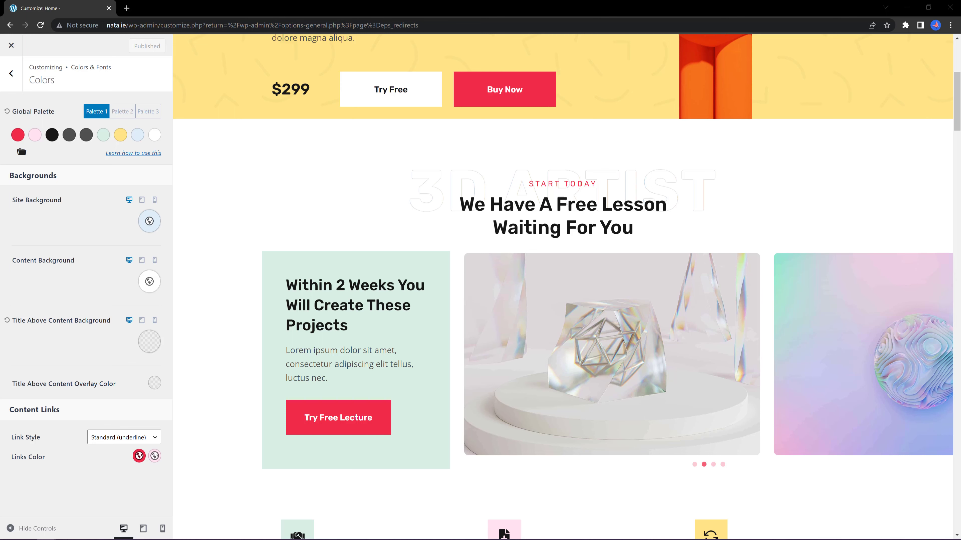
{"action": "left_click", "coordinate": [122, 111]}
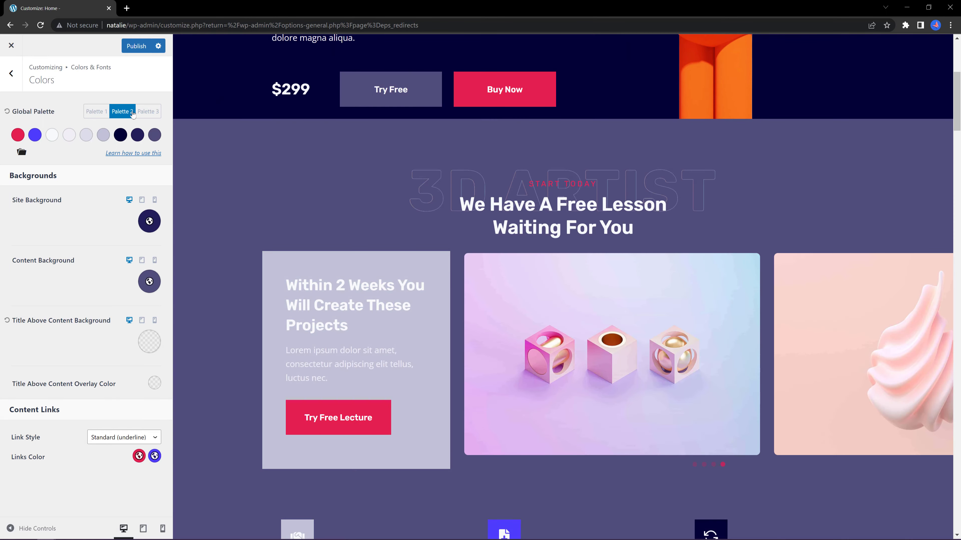
{"action": "left_click", "coordinate": [148, 112]}
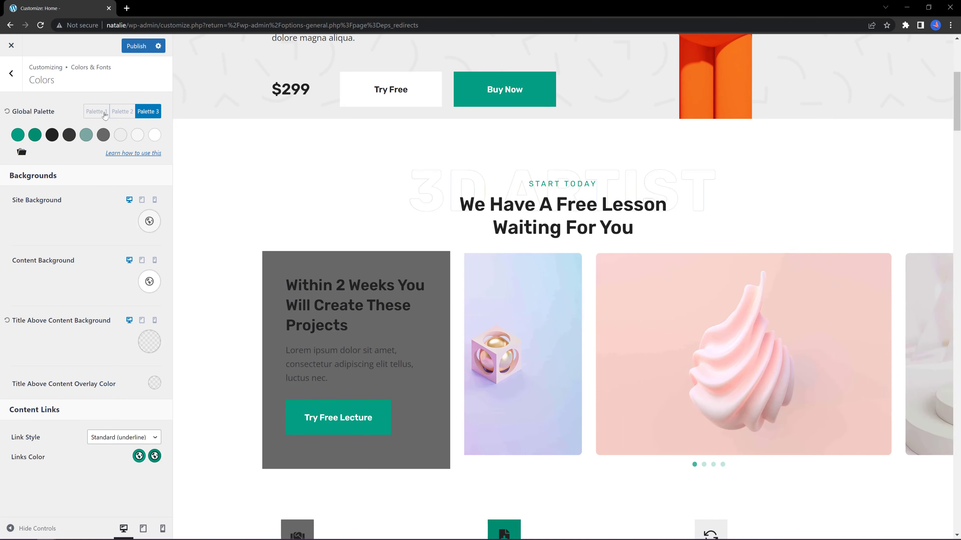
{"action": "left_click", "coordinate": [96, 111]}
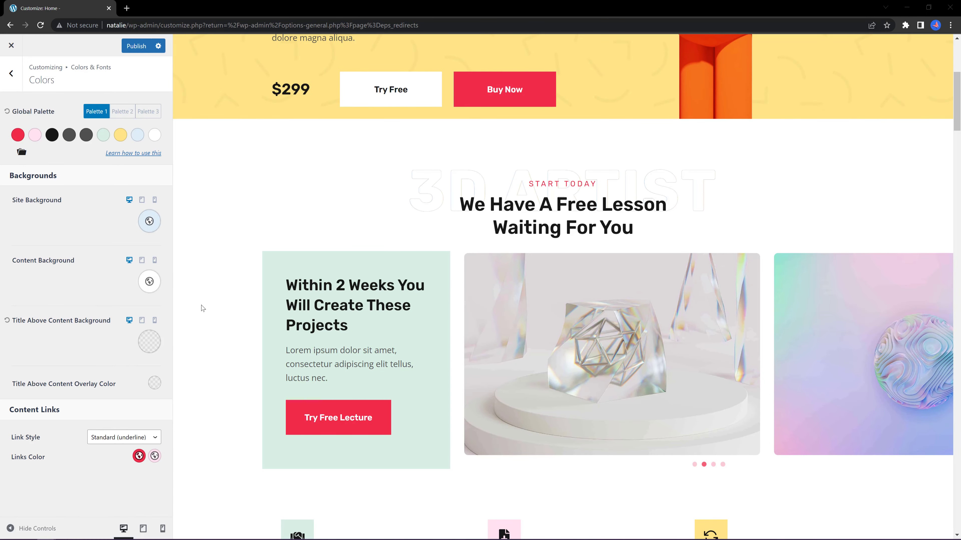
{"action": "mouse_move", "coordinate": [214, 281]}
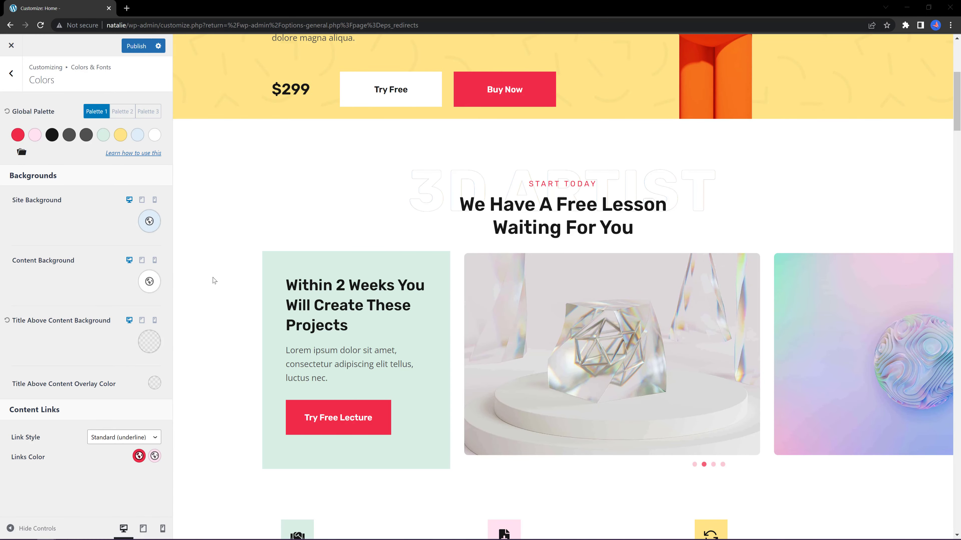
{"action": "mouse_move", "coordinate": [328, 340]}
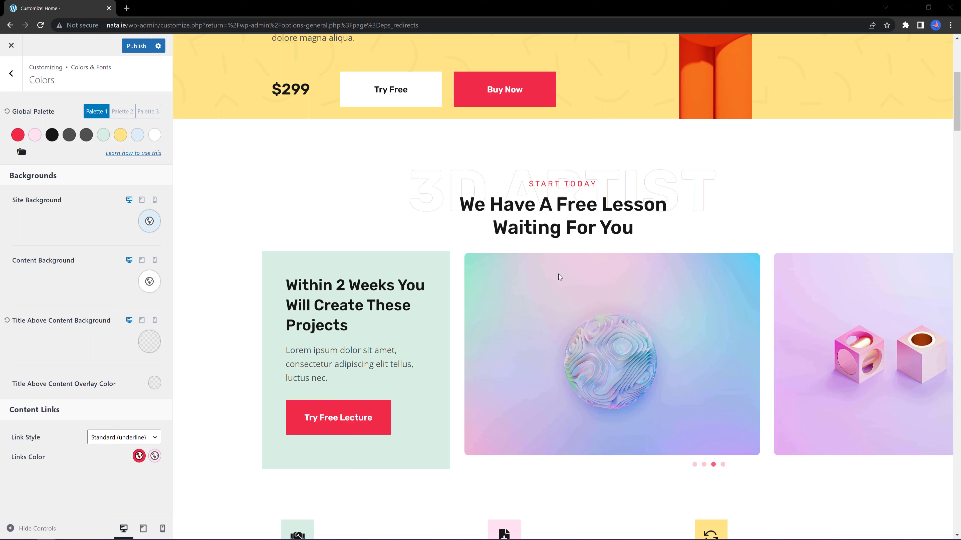
{"action": "mouse_move", "coordinate": [149, 233]}
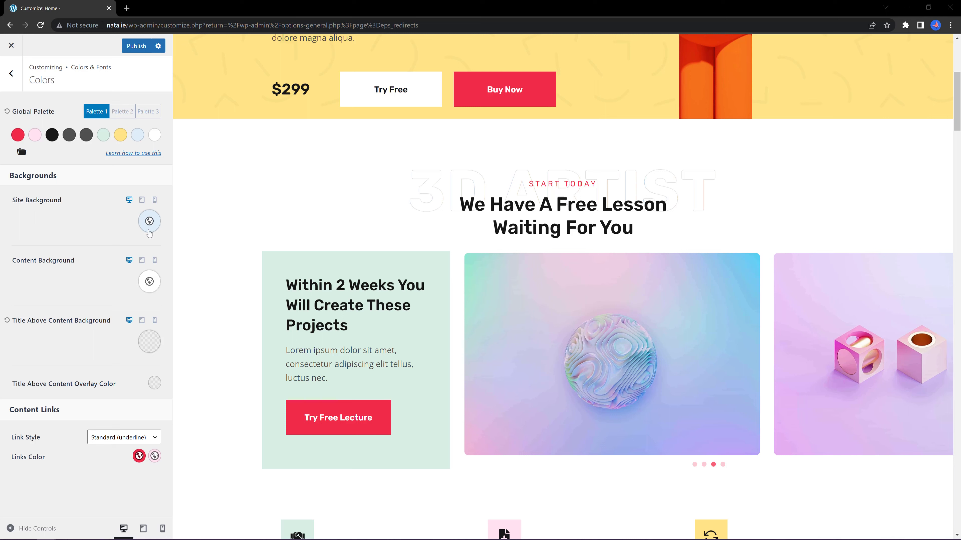
{"action": "mouse_move", "coordinate": [79, 236]}
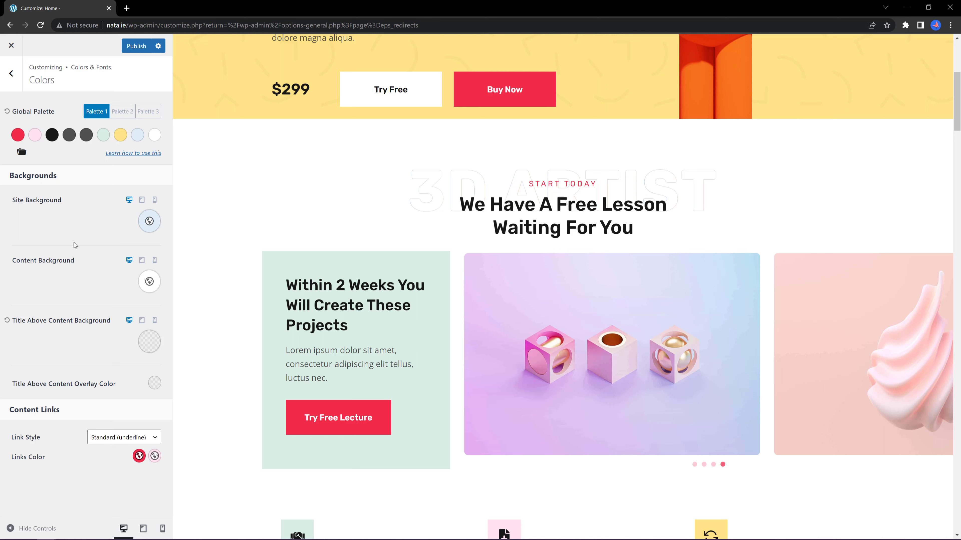
{"action": "left_click", "coordinate": [123, 437]}
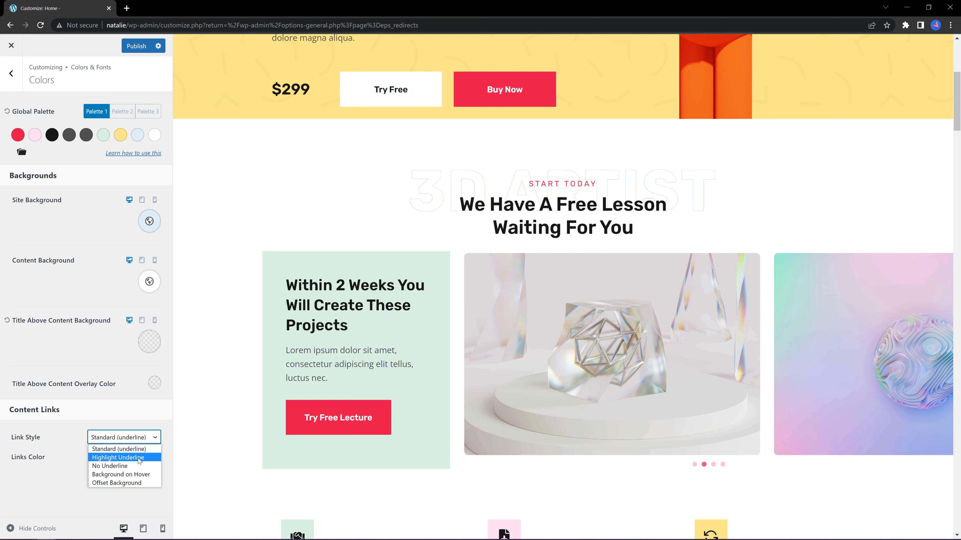
{"action": "mouse_move", "coordinate": [117, 483]}
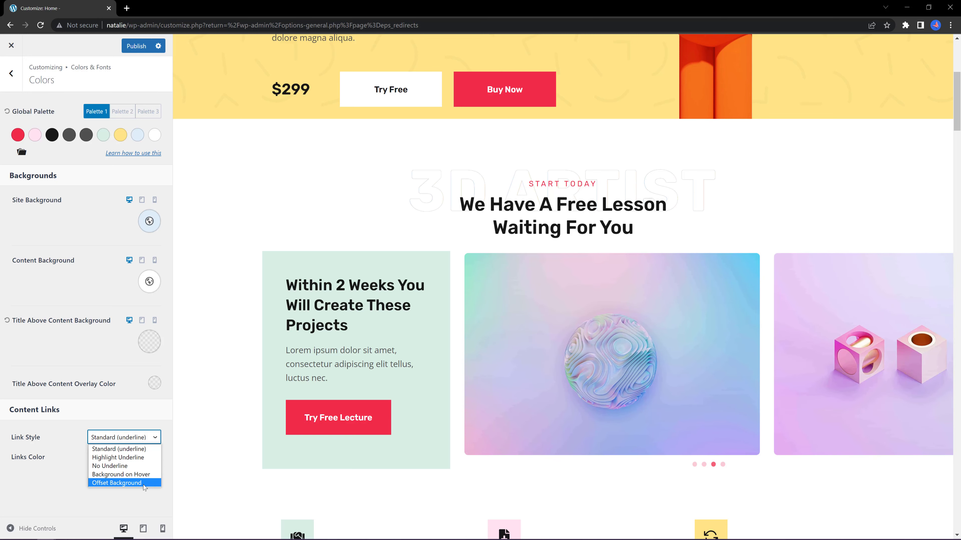
{"action": "mouse_move", "coordinate": [121, 475]}
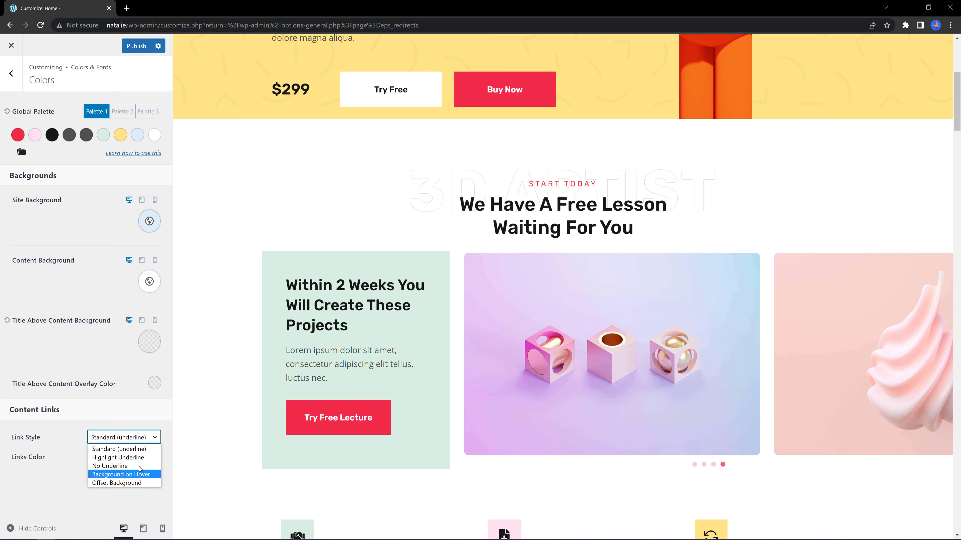
{"action": "left_click", "coordinate": [123, 450]}
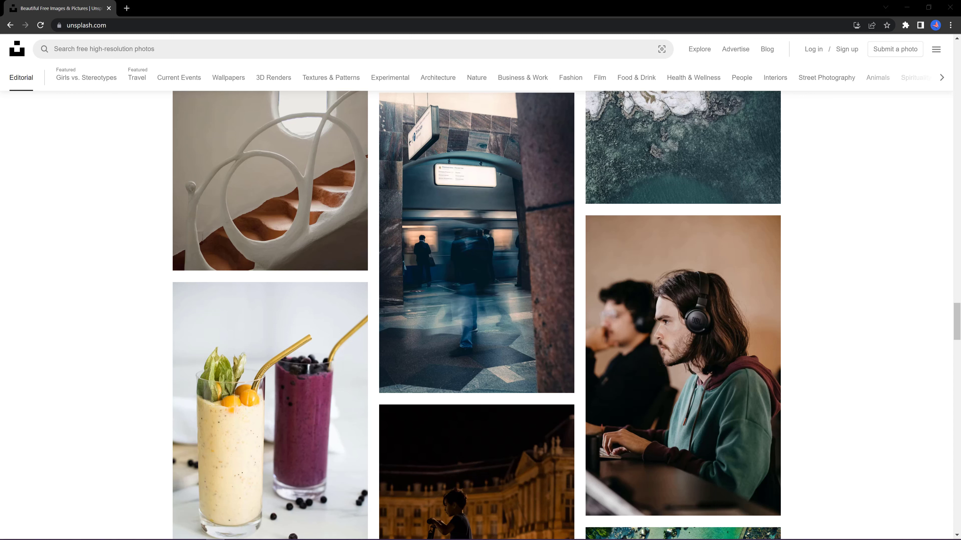
{"action": "mouse_move", "coordinate": [576, 195]}
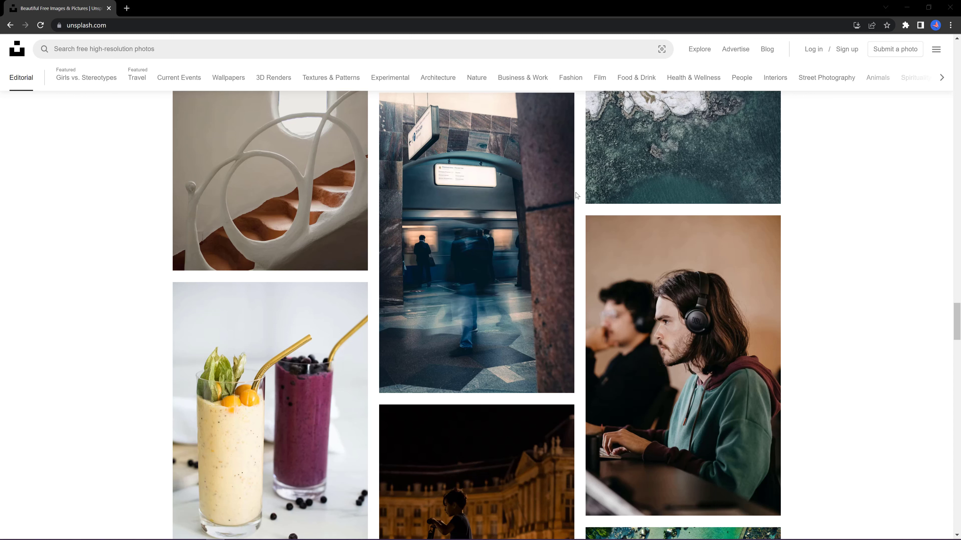
Step: Browse the Unsplash editorial feed and the Architecture photo collection
{"action": "scroll", "scroll_direction": "up", "scroll_amount": 3}
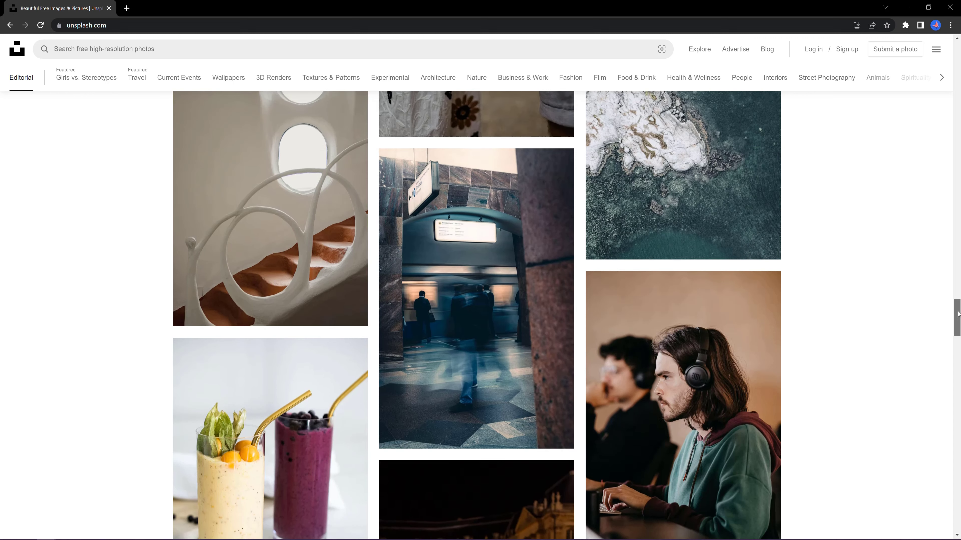
{"action": "scroll", "scroll_direction": "down", "scroll_amount": 3}
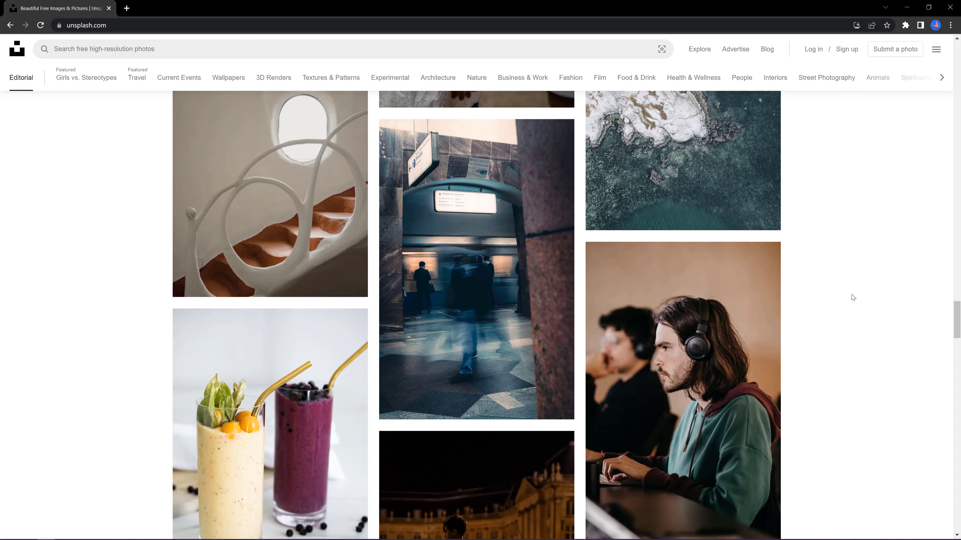
{"action": "scroll", "scroll_direction": "down", "scroll_amount": 3}
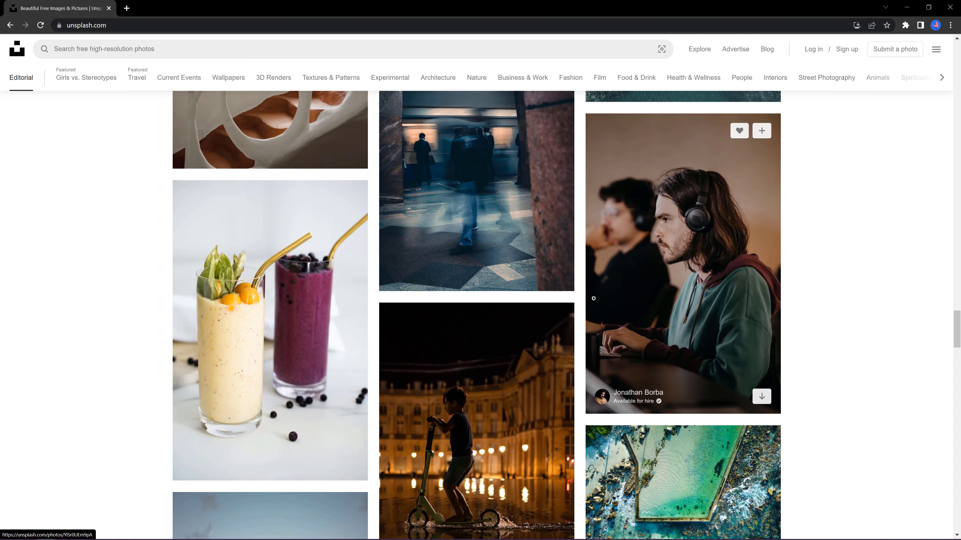
{"action": "scroll", "scroll_direction": "down", "scroll_amount": 3}
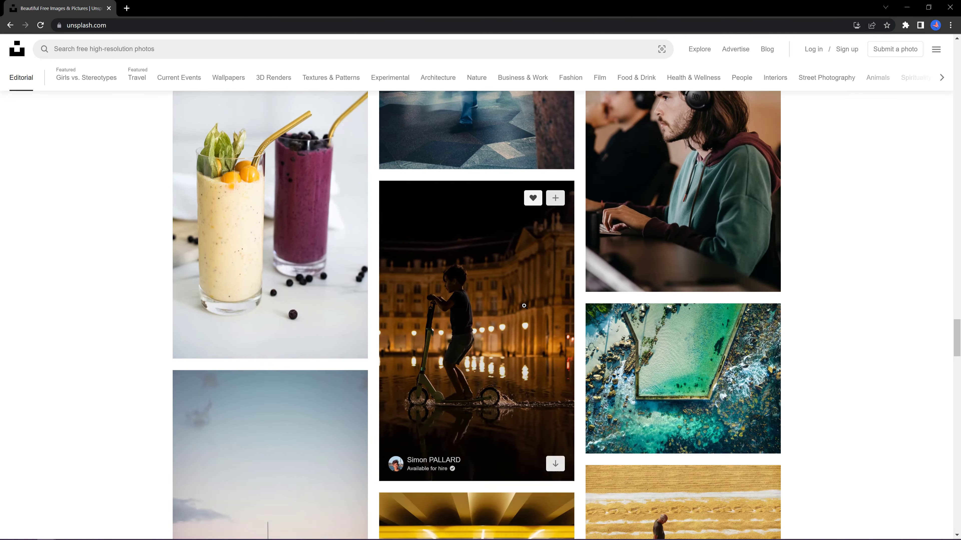
{"action": "left_click", "coordinate": [438, 78]}
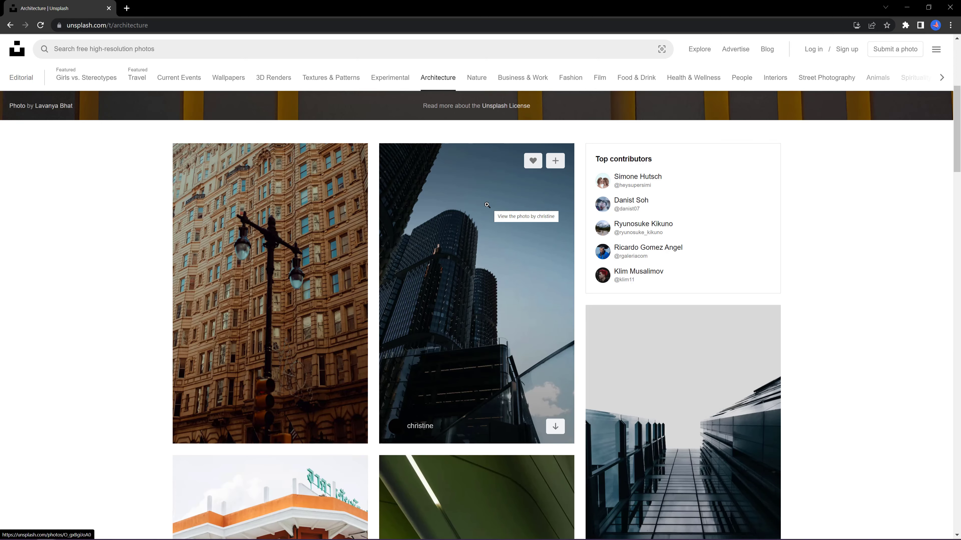
{"action": "scroll", "scroll_direction": "down", "scroll_amount": 3}
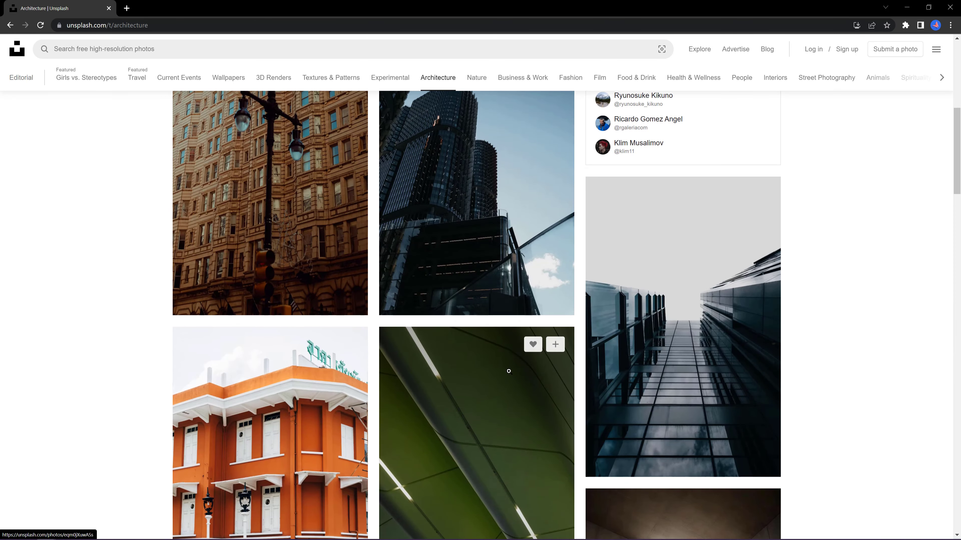
Step: Browse the Nature photo collection, then move on to the Pexels site
{"action": "left_click", "coordinate": [476, 78]}
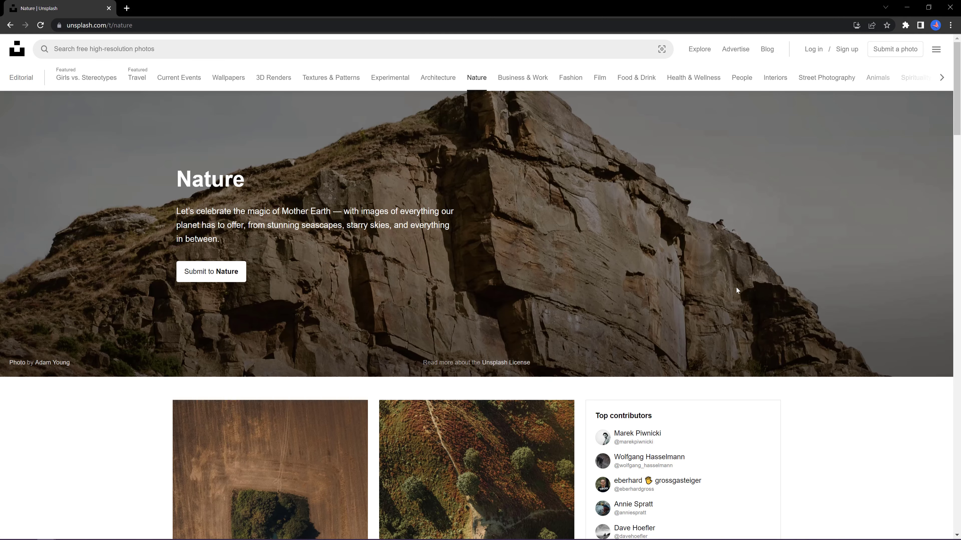
{"action": "scroll", "scroll_direction": "down", "scroll_amount": 3}
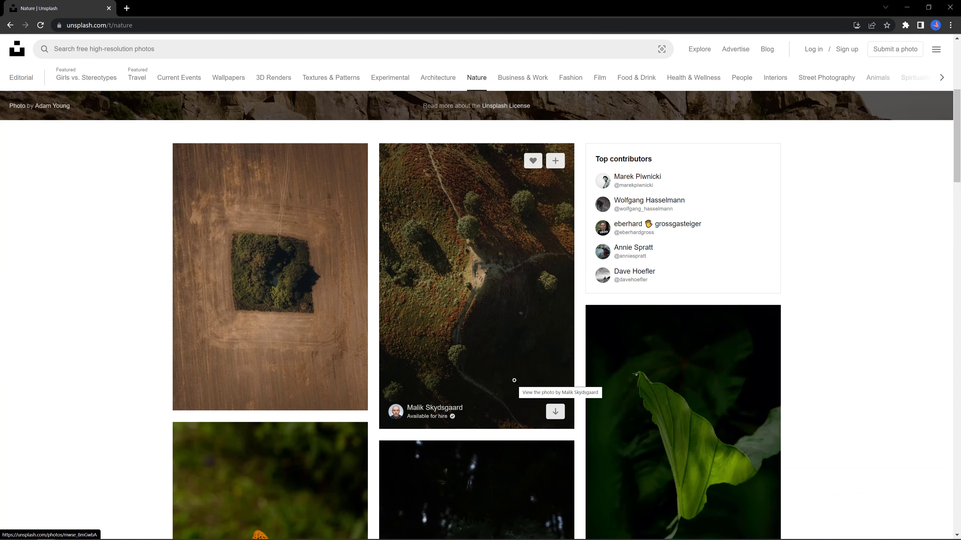
{"action": "mouse_move", "coordinate": [554, 411]}
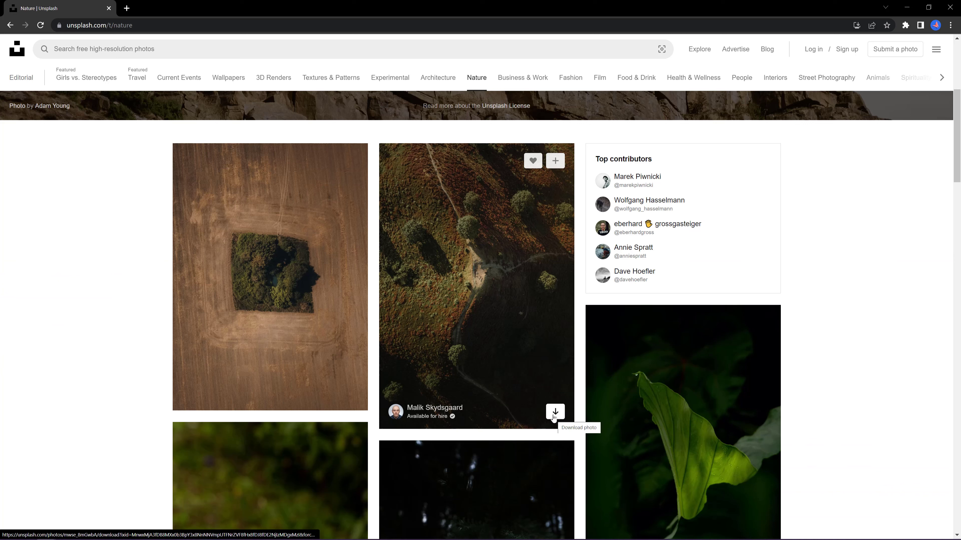
{"action": "mouse_move", "coordinate": [808, 4]}
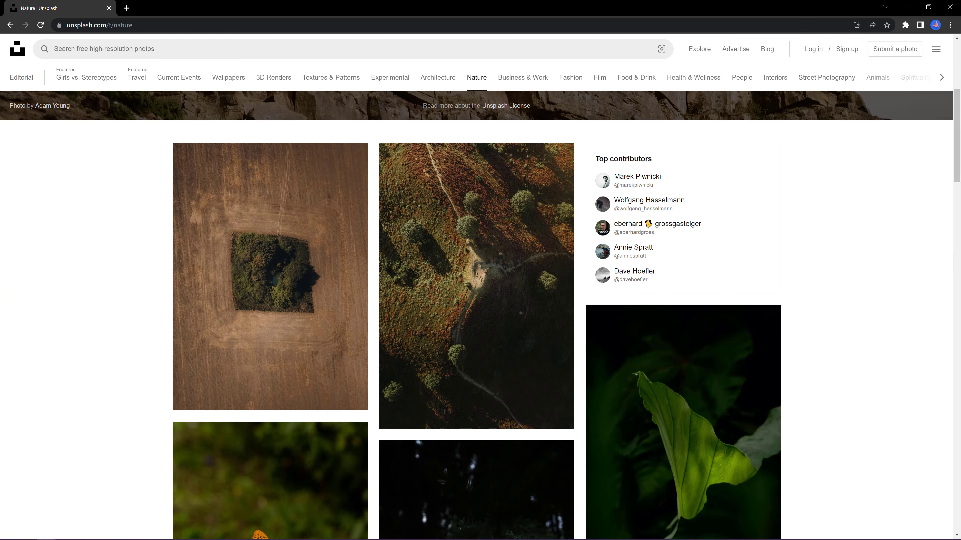
{"action": "left_click", "coordinate": [170, 8]}
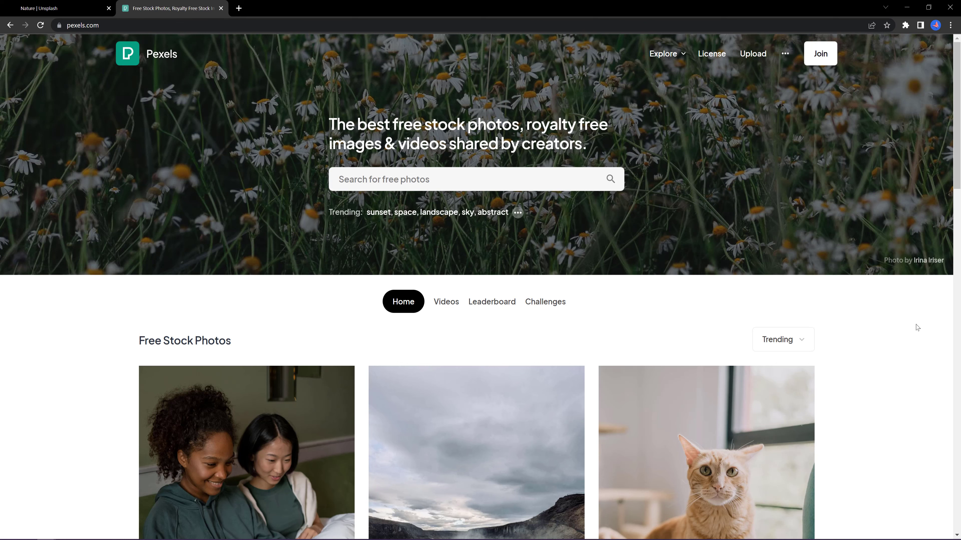
{"action": "mouse_move", "coordinate": [752, 275]}
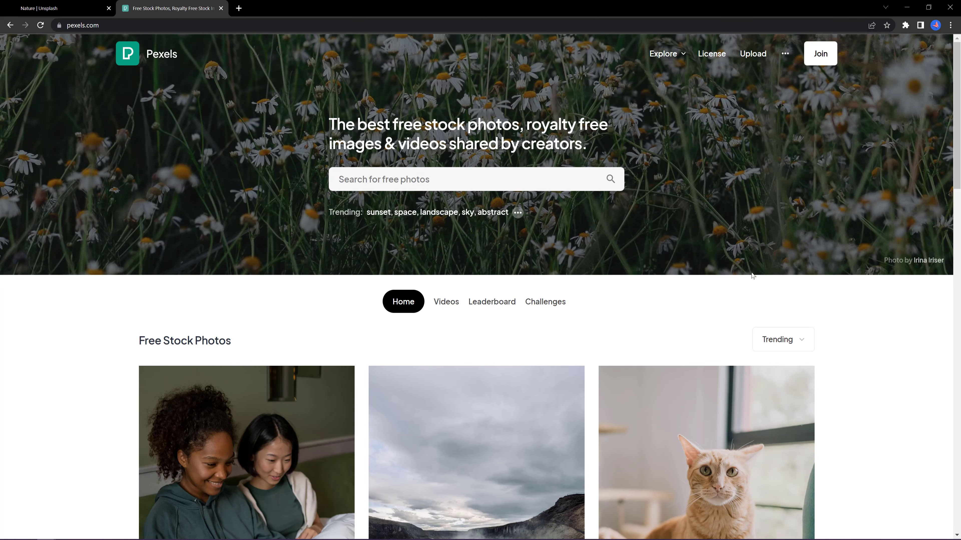
Step: Scroll the Pexels home photo feed and its trending free stock videos page
{"action": "scroll", "scroll_direction": "down", "scroll_amount": 3}
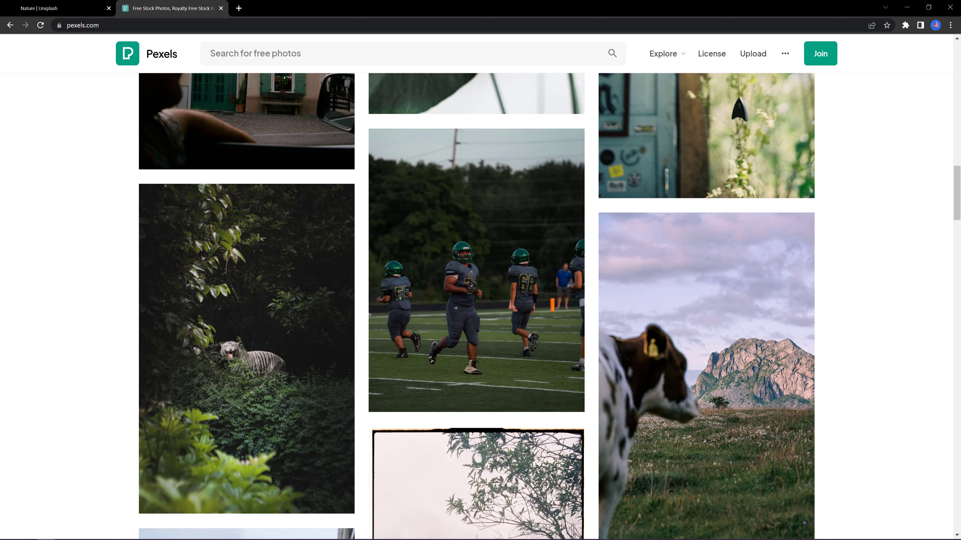
{"action": "mouse_move", "coordinate": [863, 366]}
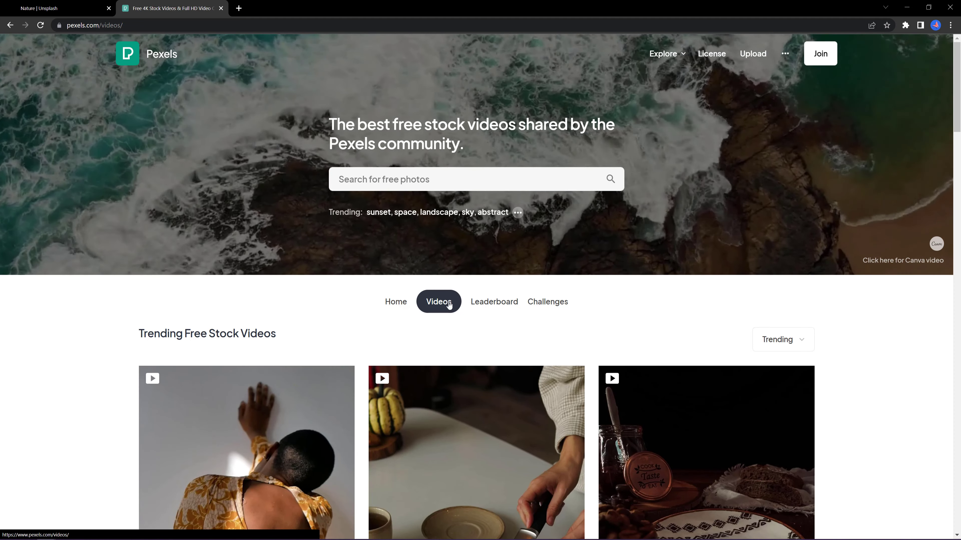
{"action": "scroll", "scroll_direction": "down", "scroll_amount": 3}
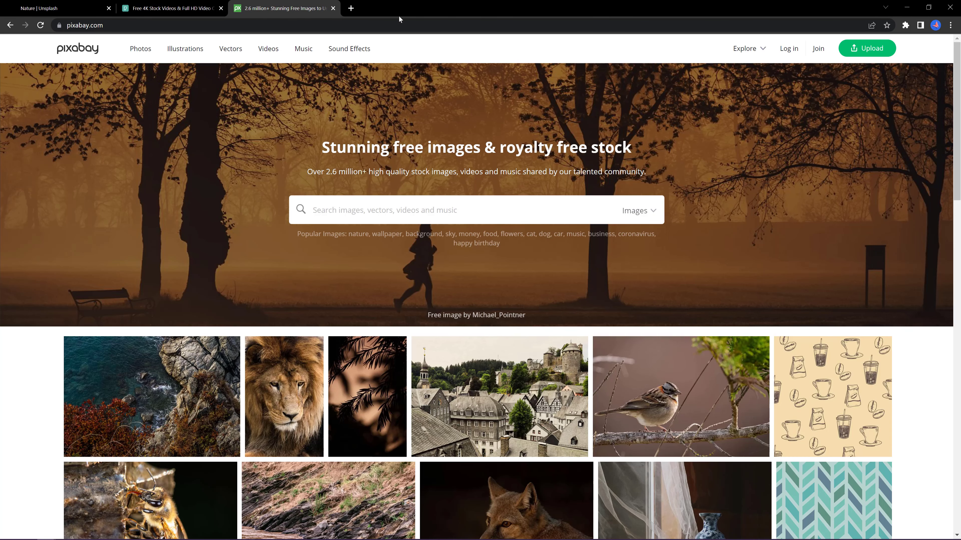
{"action": "mouse_move", "coordinate": [617, 379]}
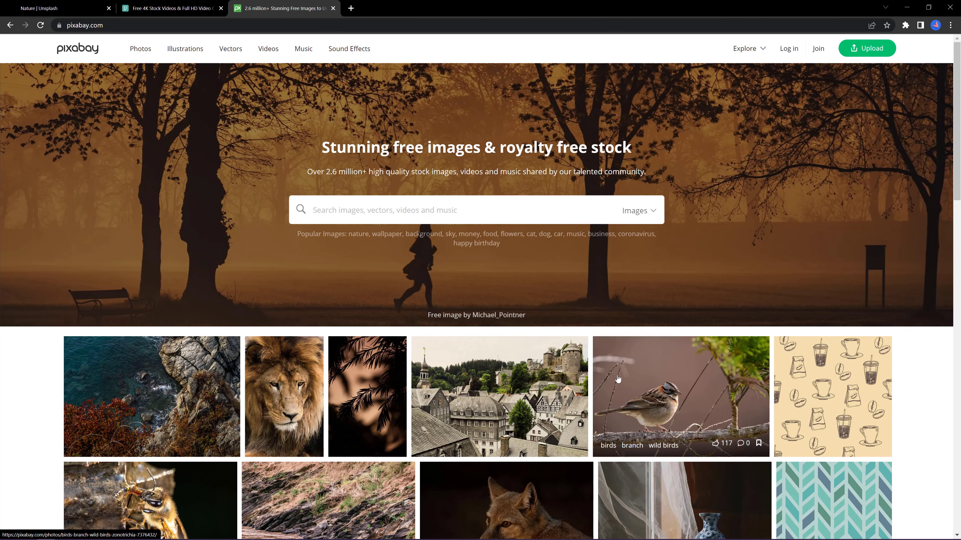
Step: Browse Pixabay's homepage photos, then switch to the Vectors collection and scroll its results
{"action": "left_click", "coordinate": [429, 209]}
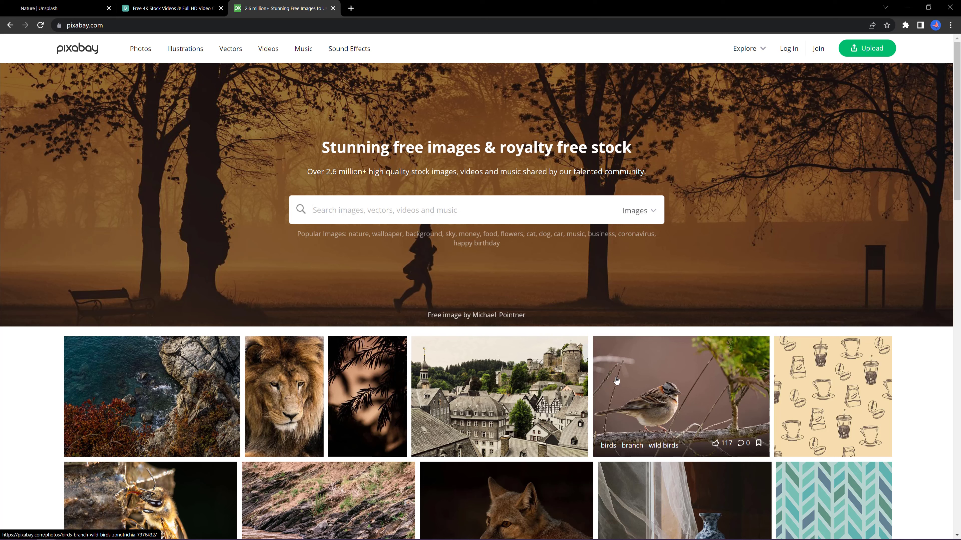
{"action": "scroll", "scroll_direction": "down", "scroll_amount": 3}
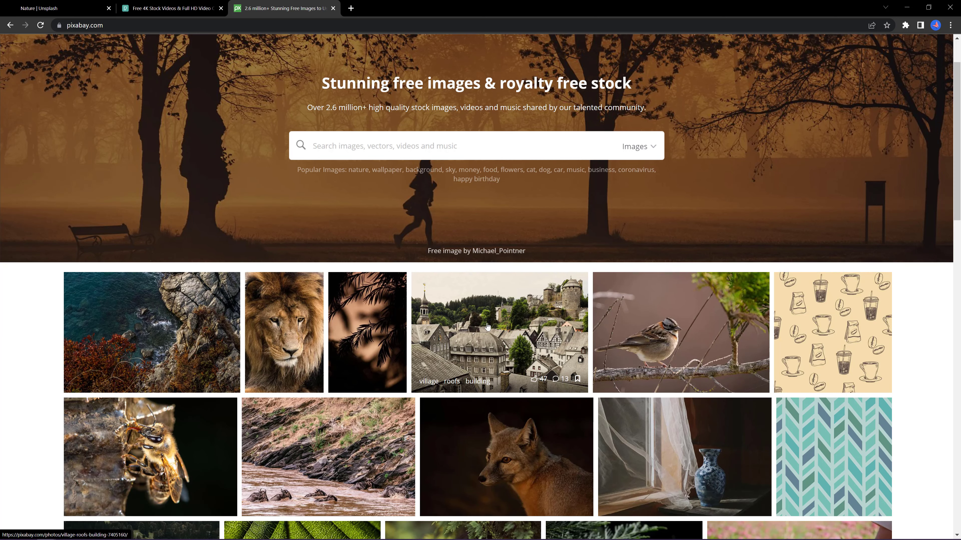
{"action": "scroll", "scroll_direction": "up", "scroll_amount": 3}
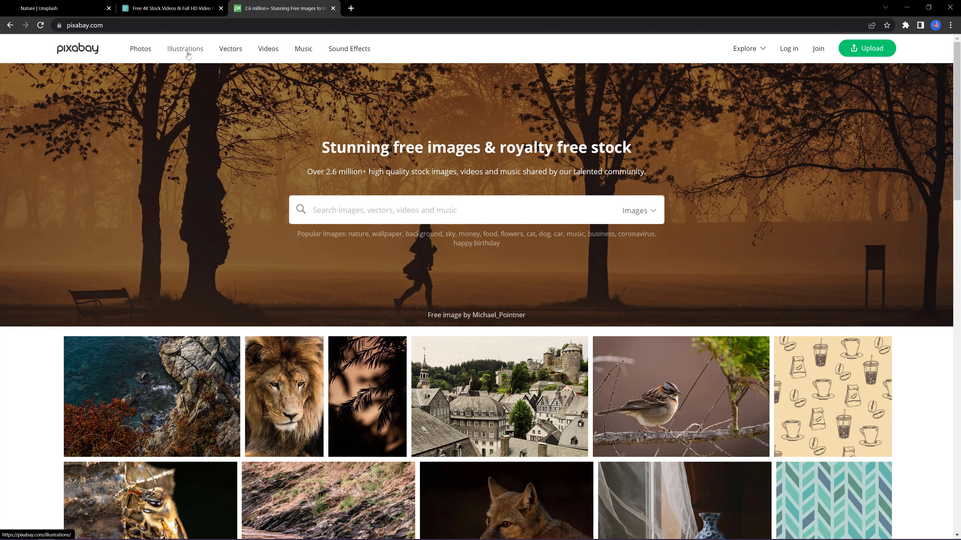
{"action": "left_click", "coordinate": [231, 49]}
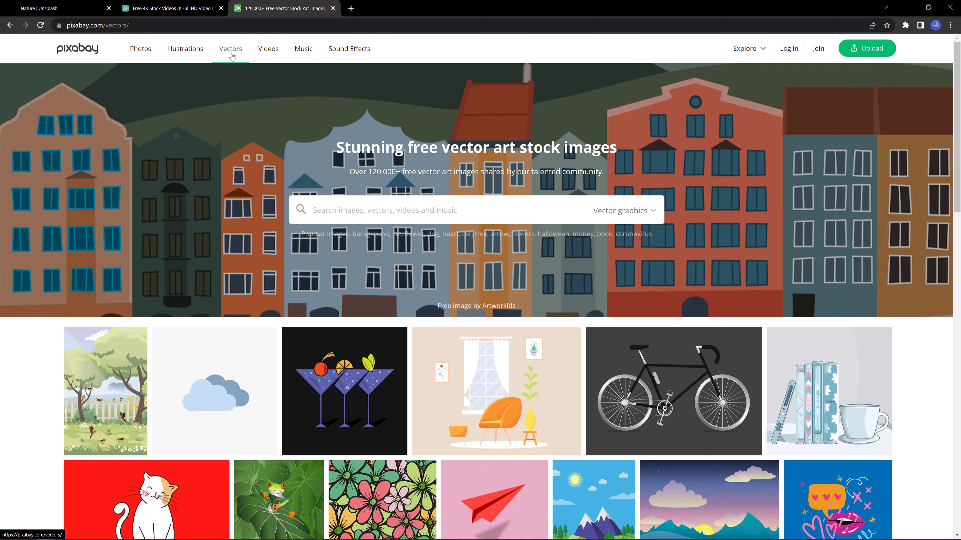
{"action": "scroll", "scroll_direction": "down", "scroll_amount": 3}
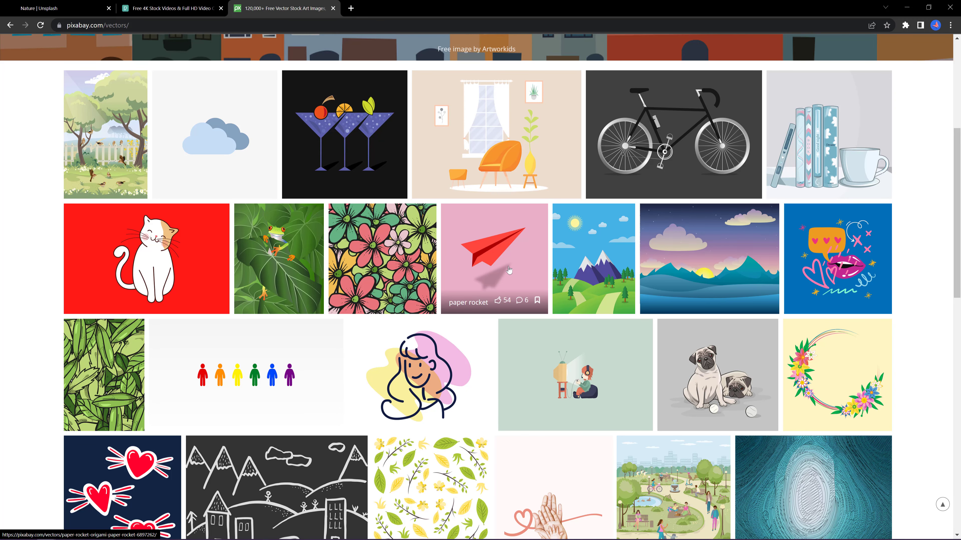
{"action": "scroll", "scroll_direction": "down", "scroll_amount": 3}
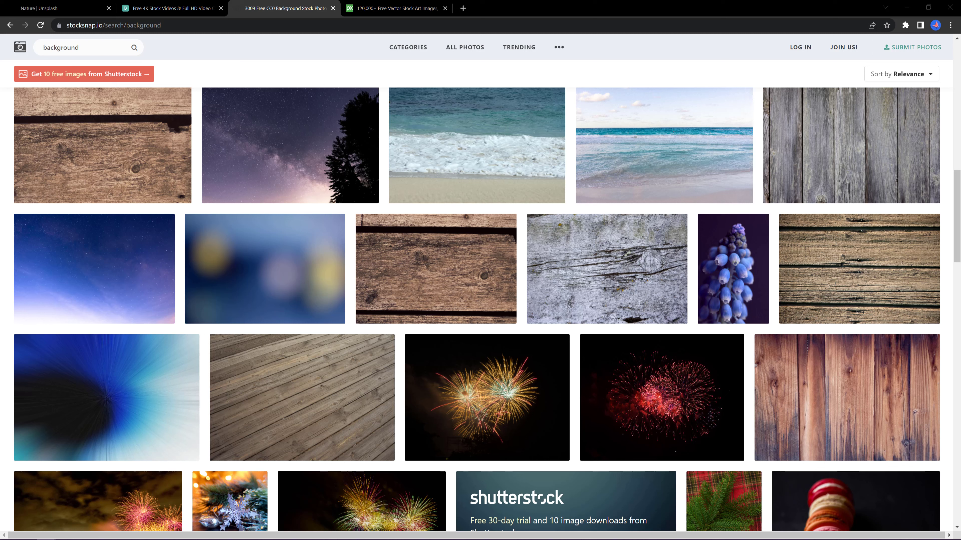
{"action": "mouse_move", "coordinate": [684, 408]}
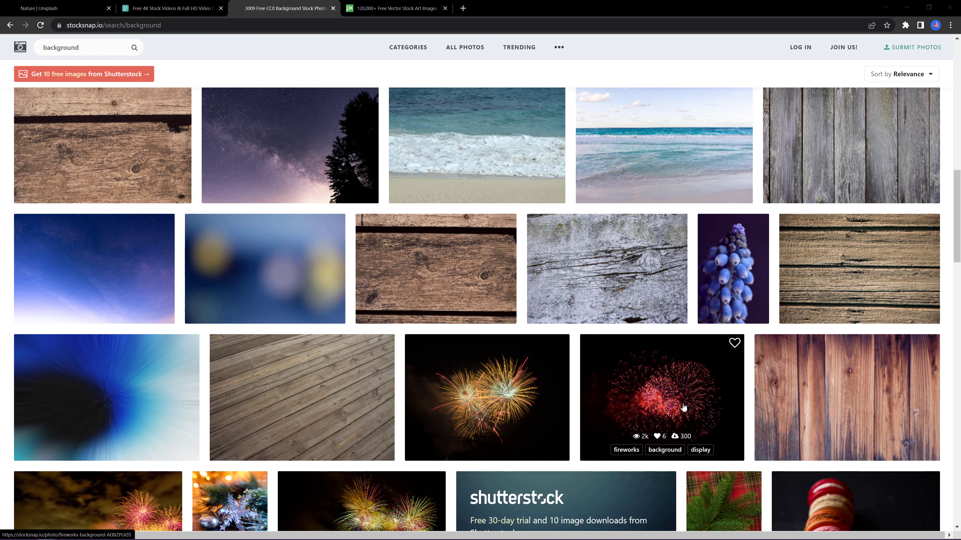
Step: Scroll StockSnap's 'background' results and show its extra Blog, FAQ and License links
{"action": "scroll", "scroll_direction": "down", "scroll_amount": 3}
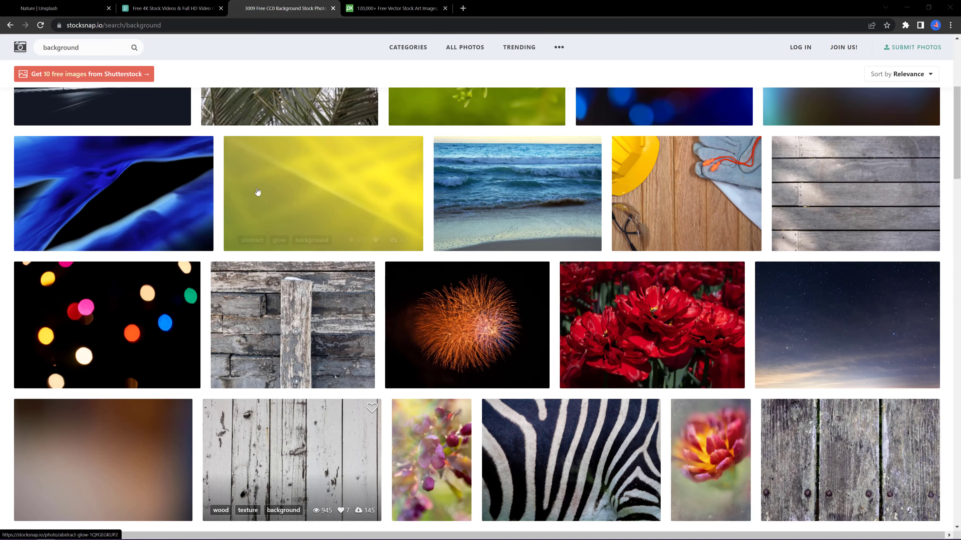
{"action": "mouse_move", "coordinate": [408, 47]}
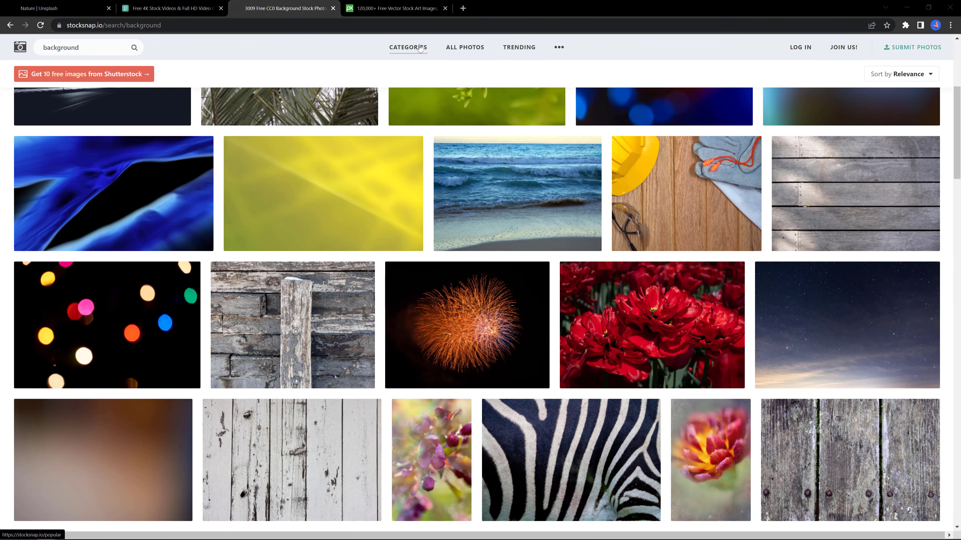
{"action": "left_click", "coordinate": [557, 47]}
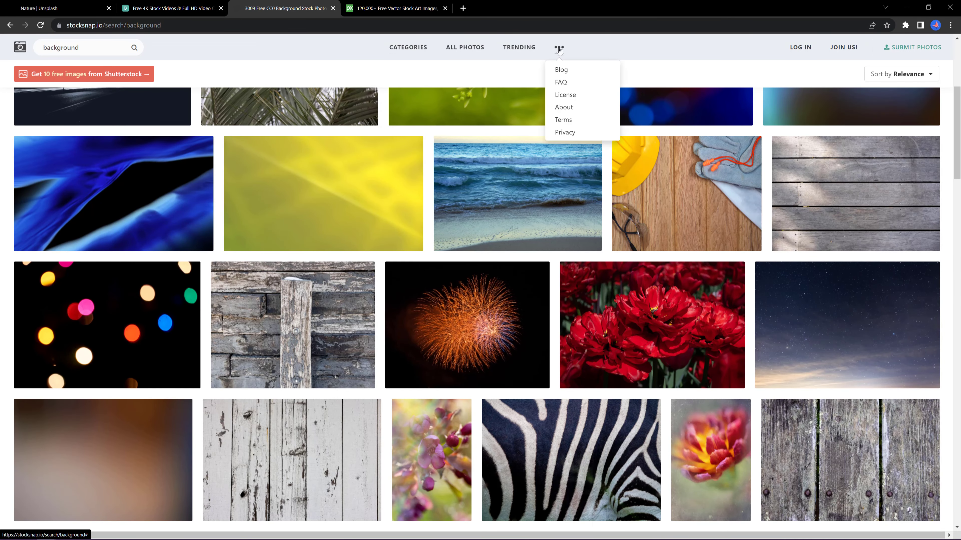
{"action": "mouse_move", "coordinate": [567, 143]}
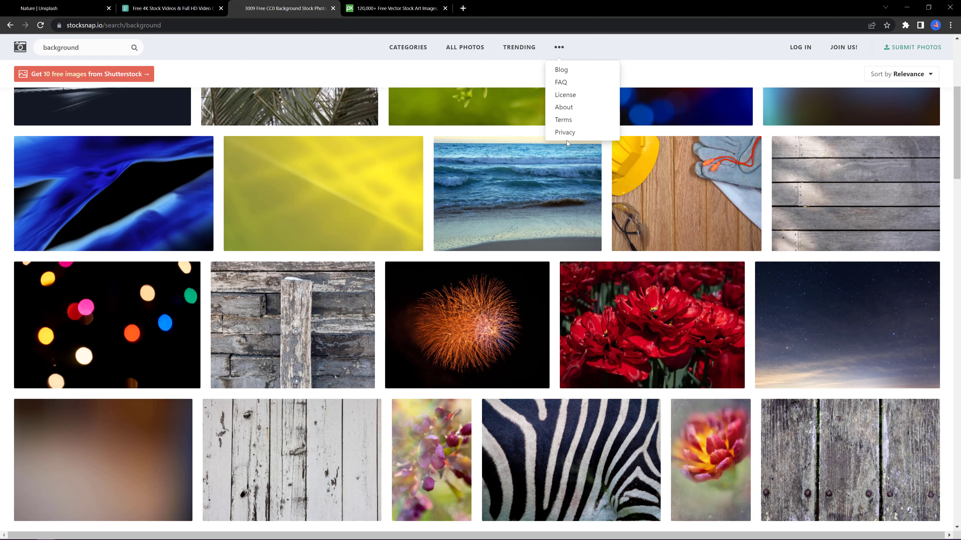
{"action": "left_click", "coordinate": [395, 8]}
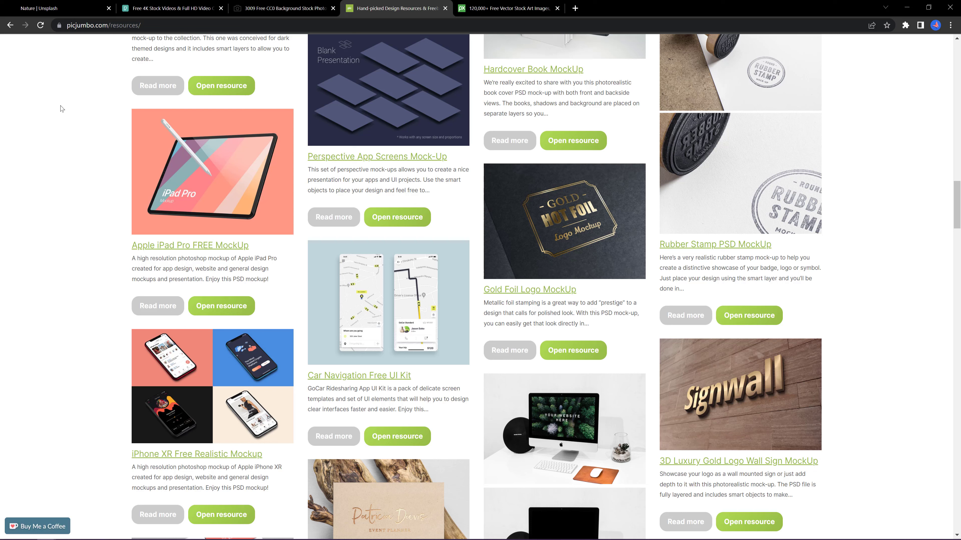
{"action": "mouse_move", "coordinate": [166, 173]}
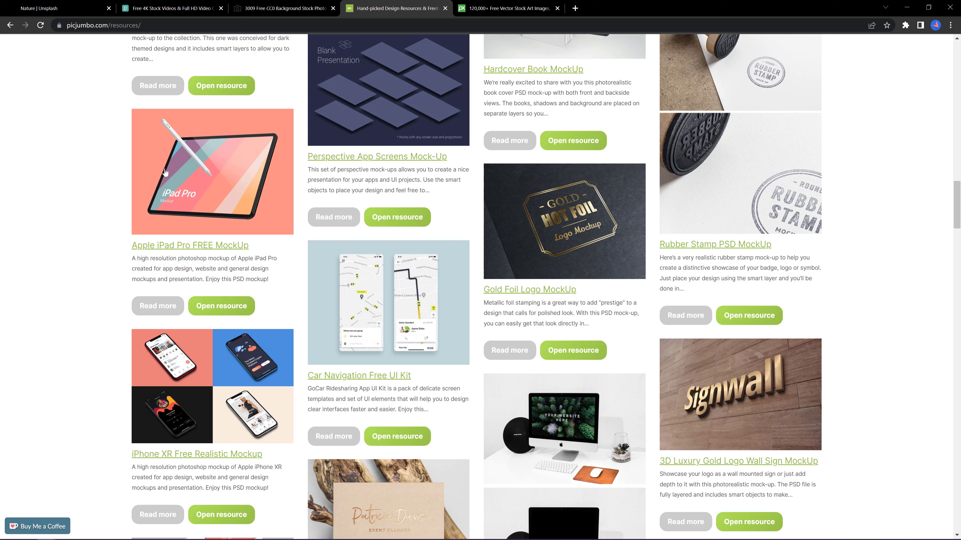
Step: Filter picjumbo's design resources by Icons, Social Media, then Themes
{"action": "scroll", "scroll_direction": "down", "scroll_amount": 3}
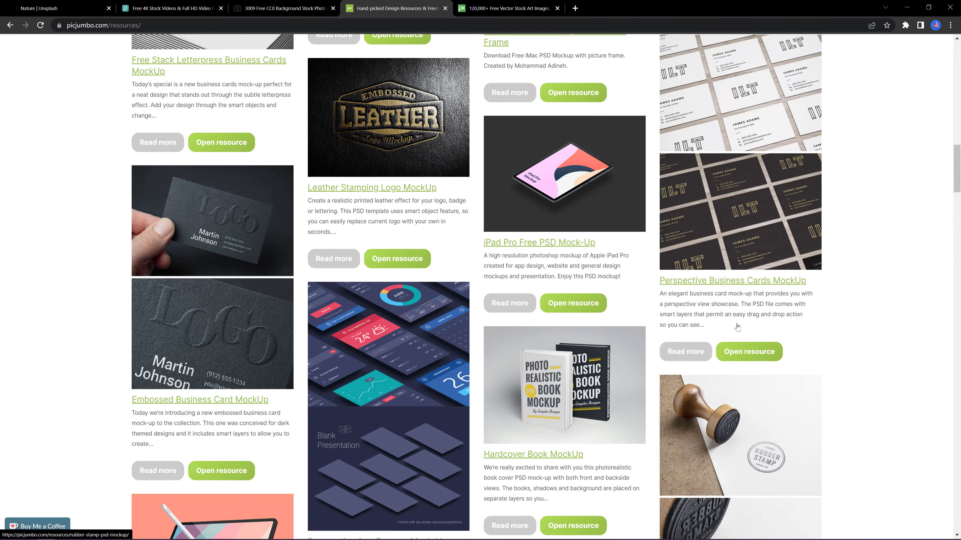
{"action": "scroll", "scroll_direction": "up", "scroll_amount": 3}
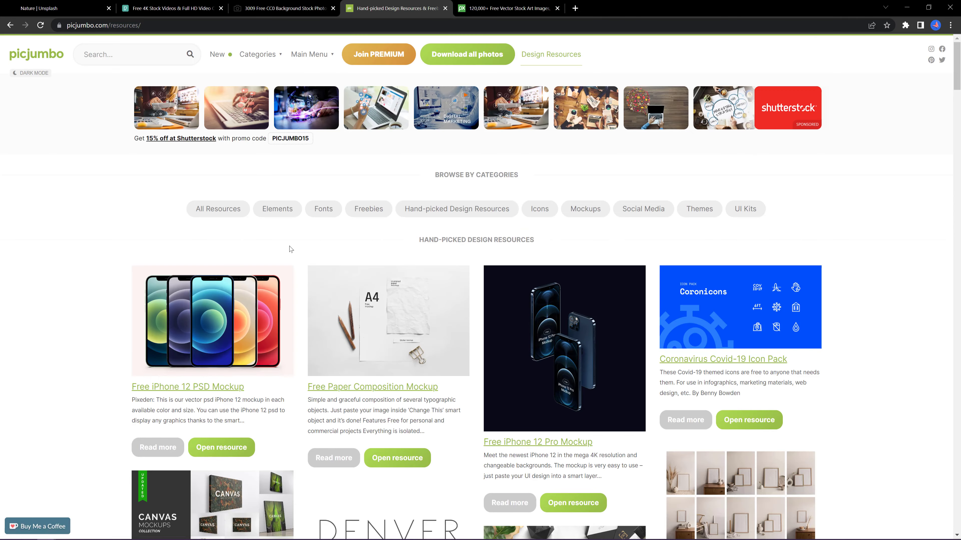
{"action": "left_click", "coordinate": [538, 209]}
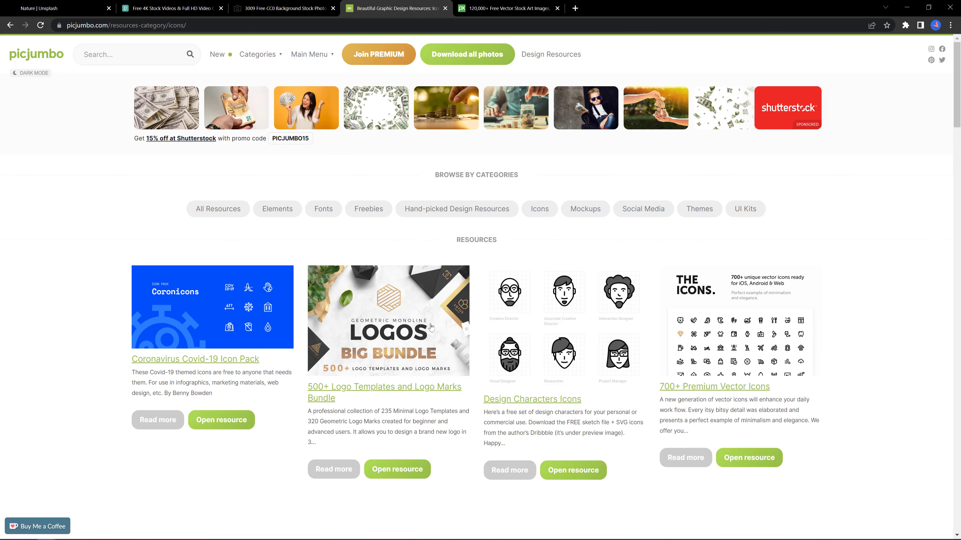
{"action": "left_click", "coordinate": [584, 208]}
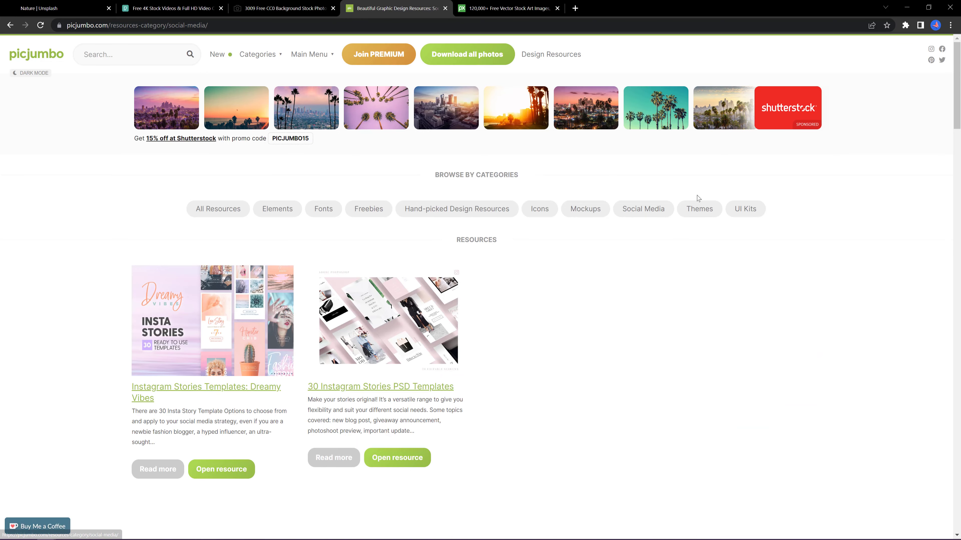
{"action": "left_click", "coordinate": [698, 209]}
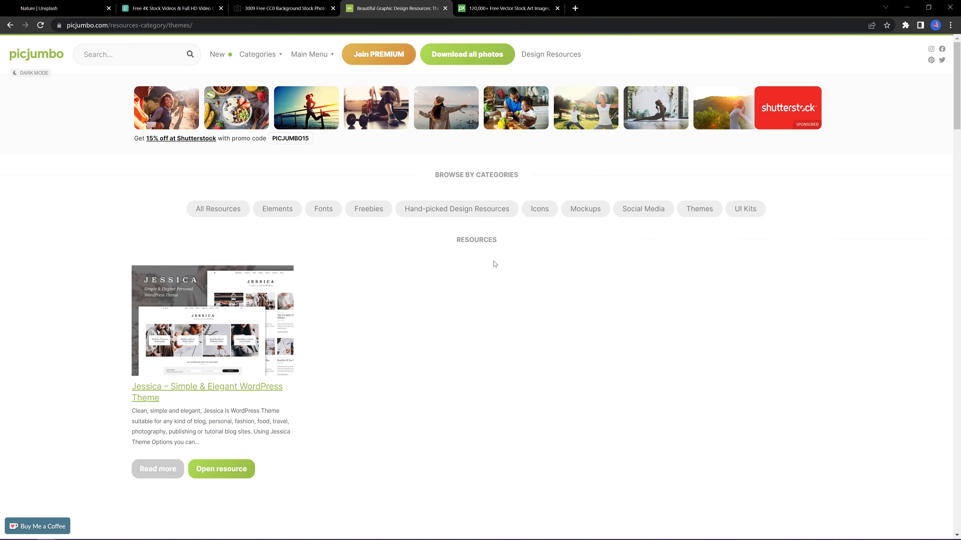